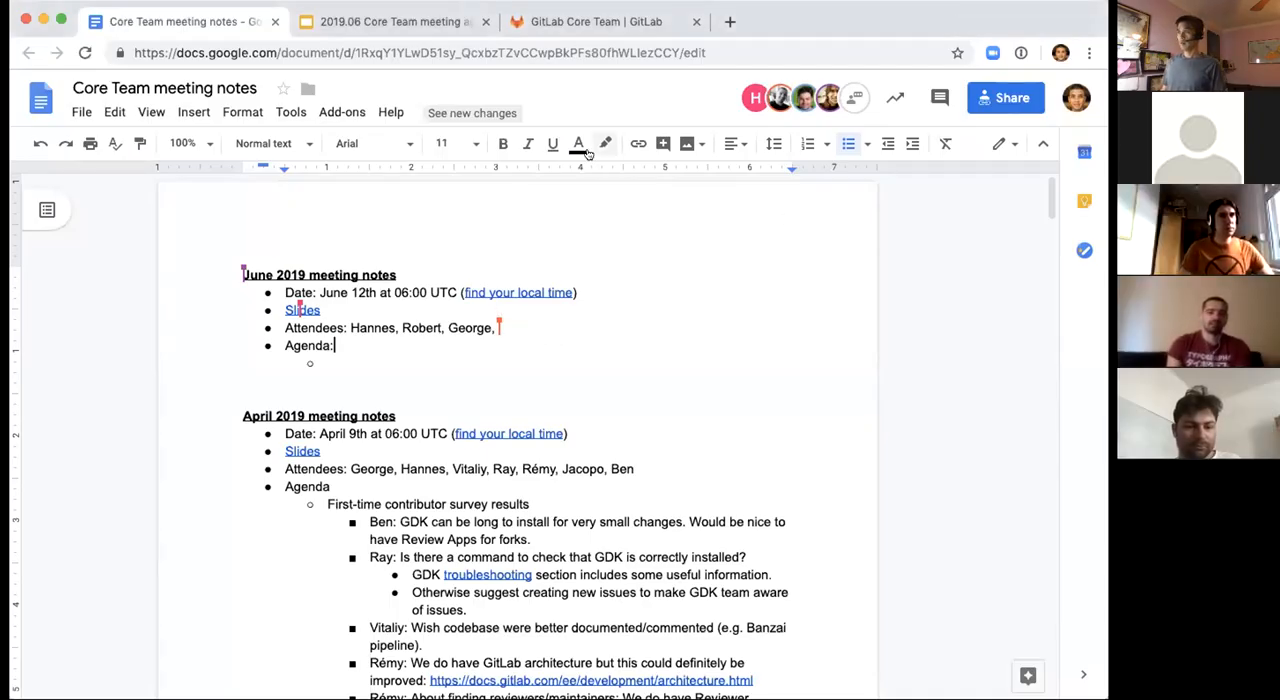
{"action": "mouse_move", "coordinate": [604, 144]}
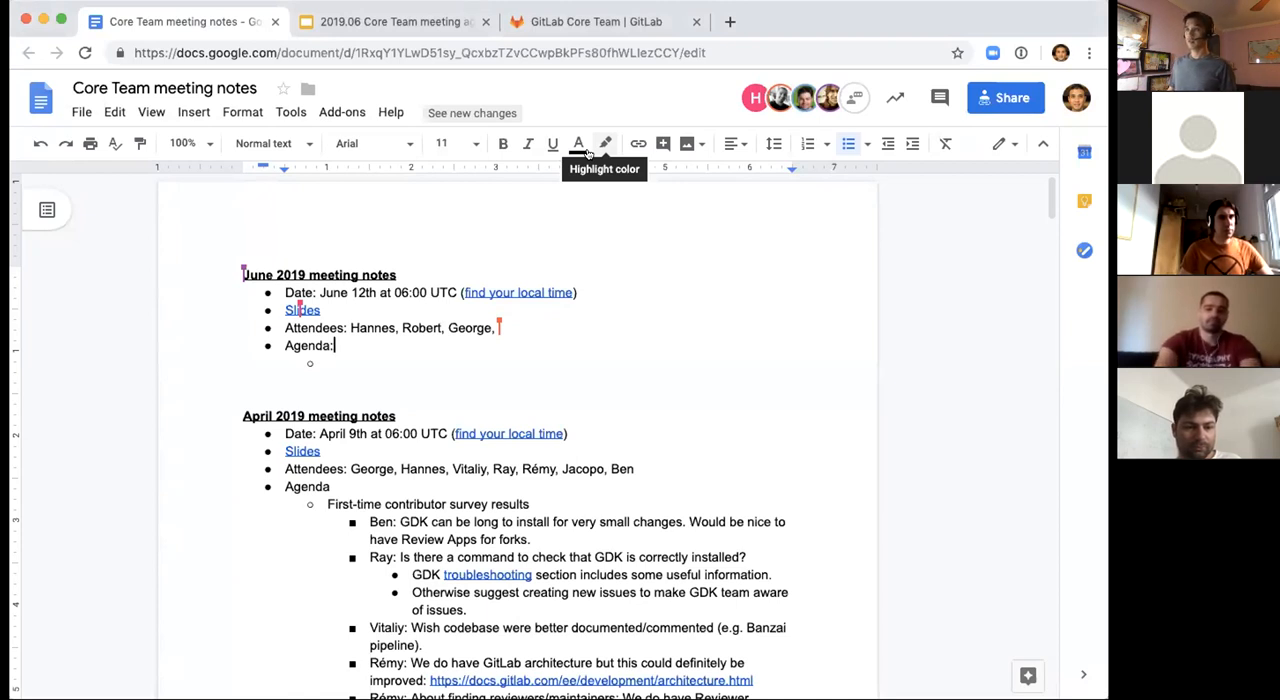
Append Winnie and Ray to the June 2019 attendees line.
{"action": "type", "text": "Winnie, David"}
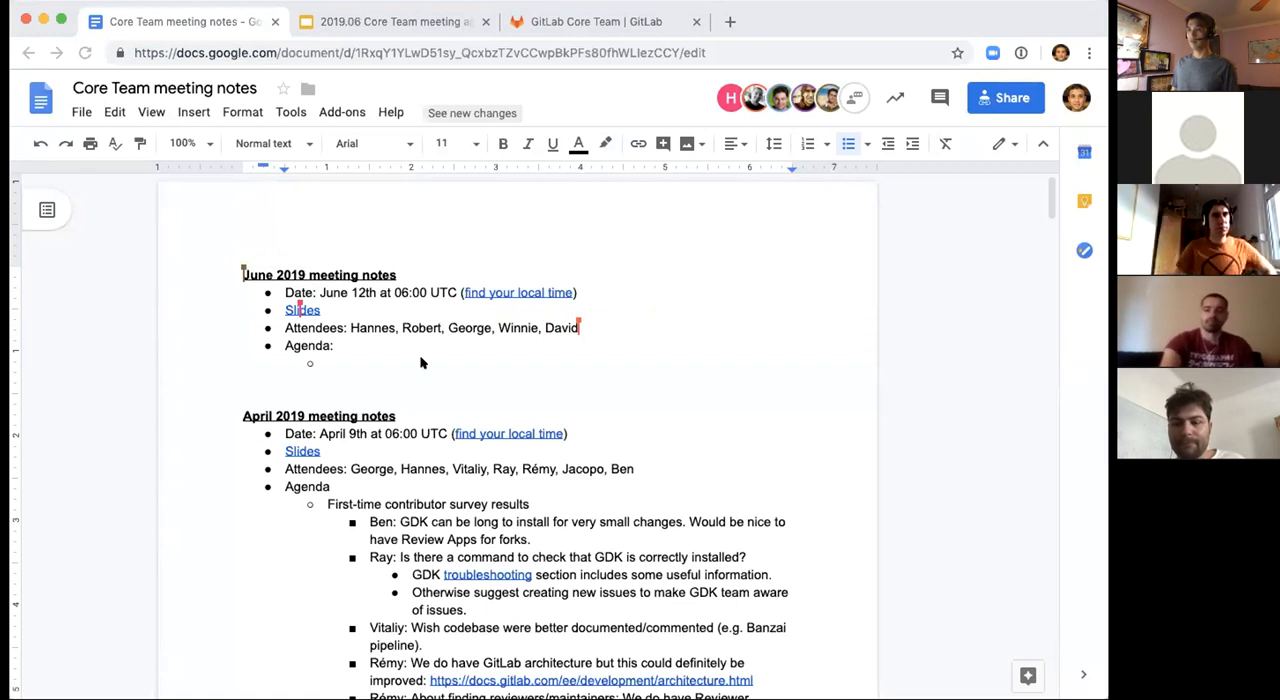
{"action": "mouse_move", "coordinate": [428, 392]}
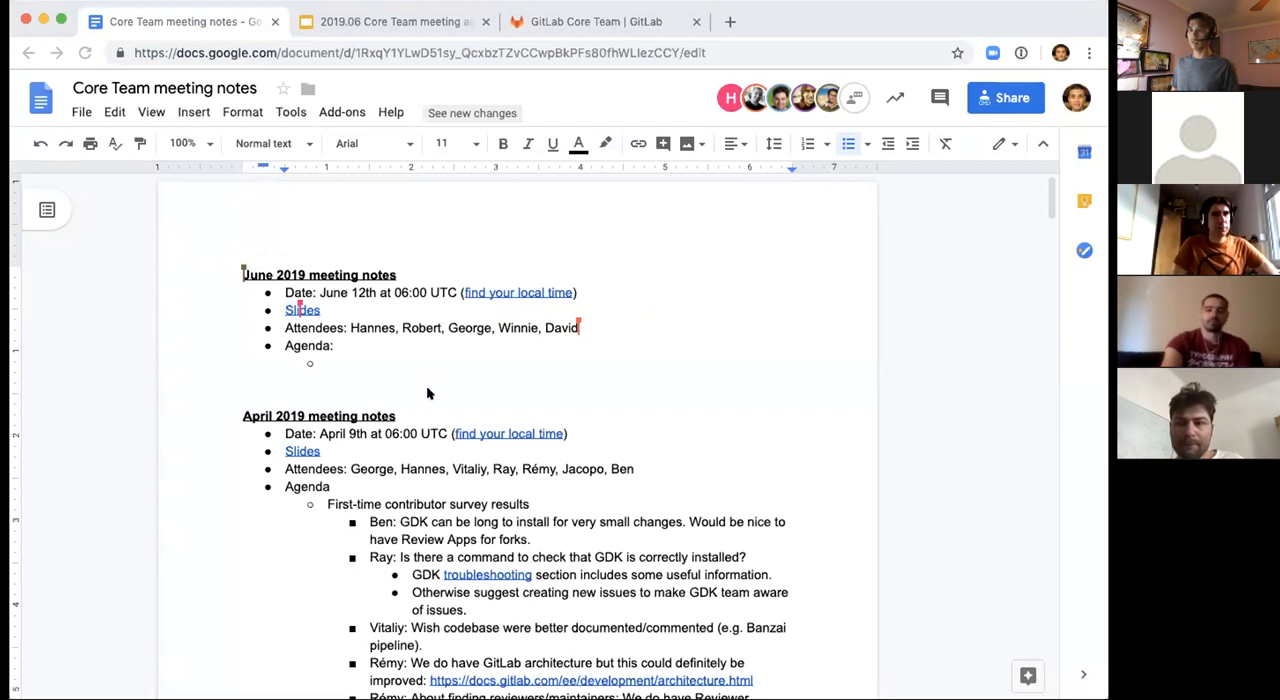
{"action": "mouse_move", "coordinate": [606, 320]}
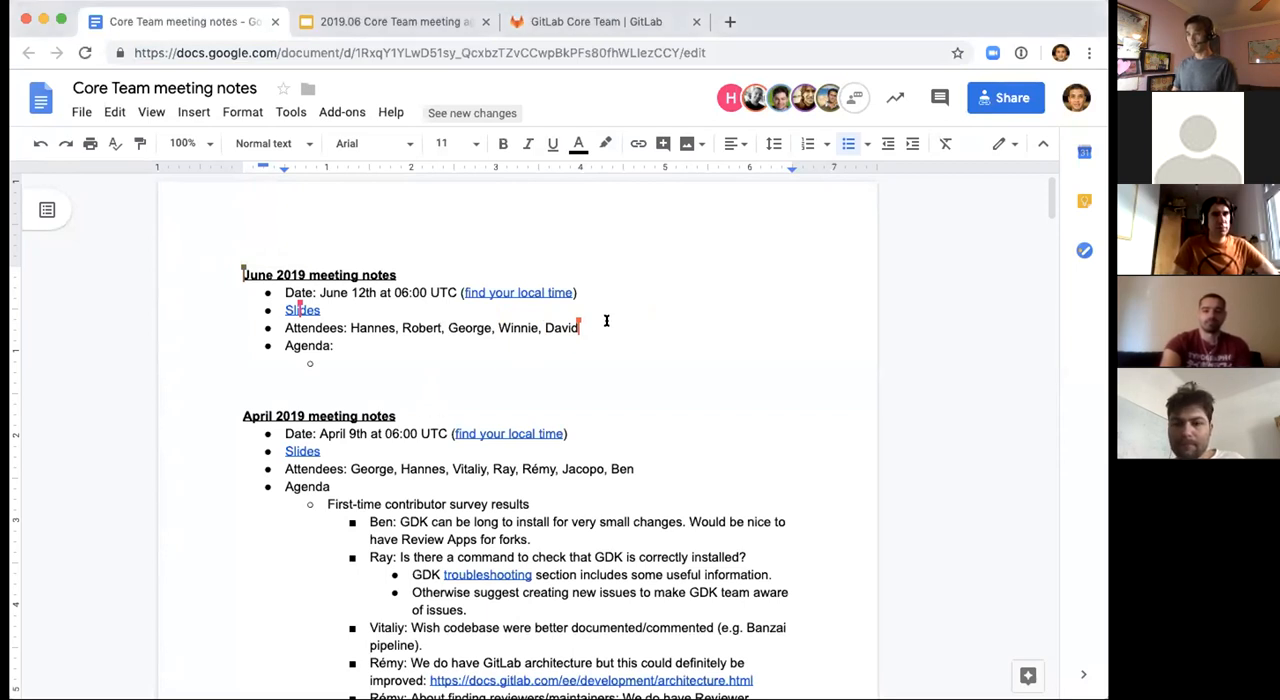
{"action": "type", "text": ","}
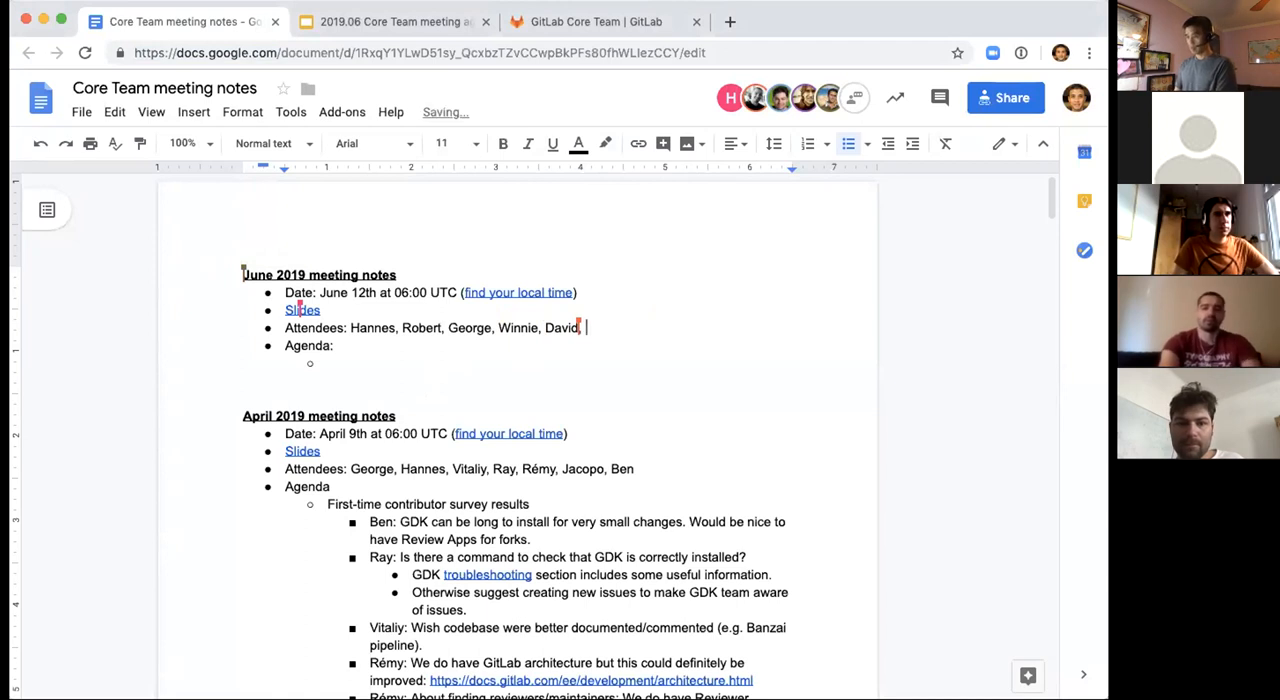
{"action": "type", "text": "Ray"}
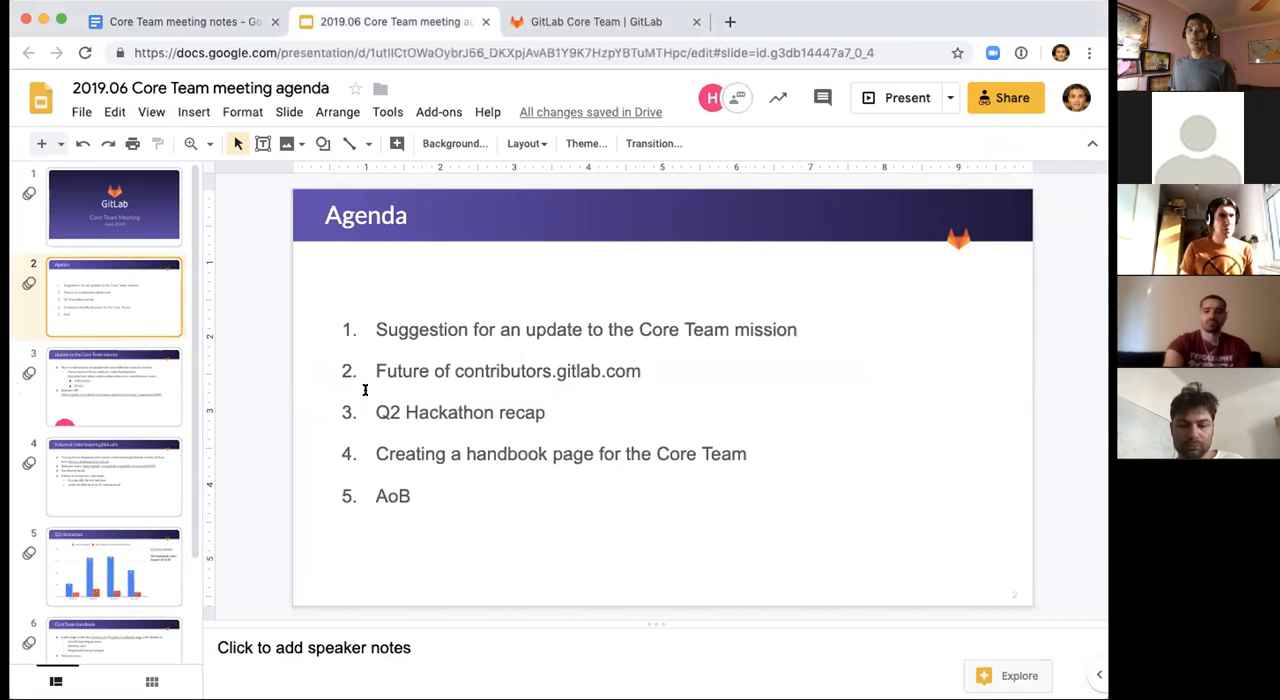
{"action": "mouse_move", "coordinate": [452, 388]}
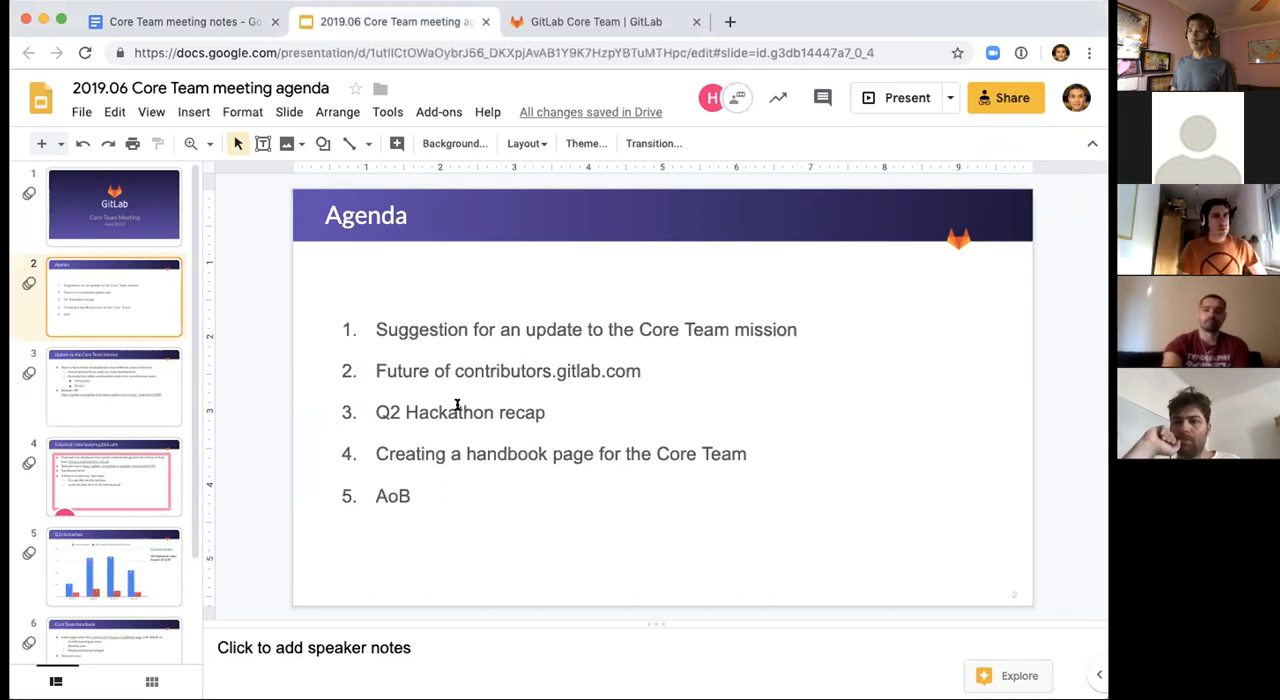
{"action": "mouse_move", "coordinate": [464, 476]}
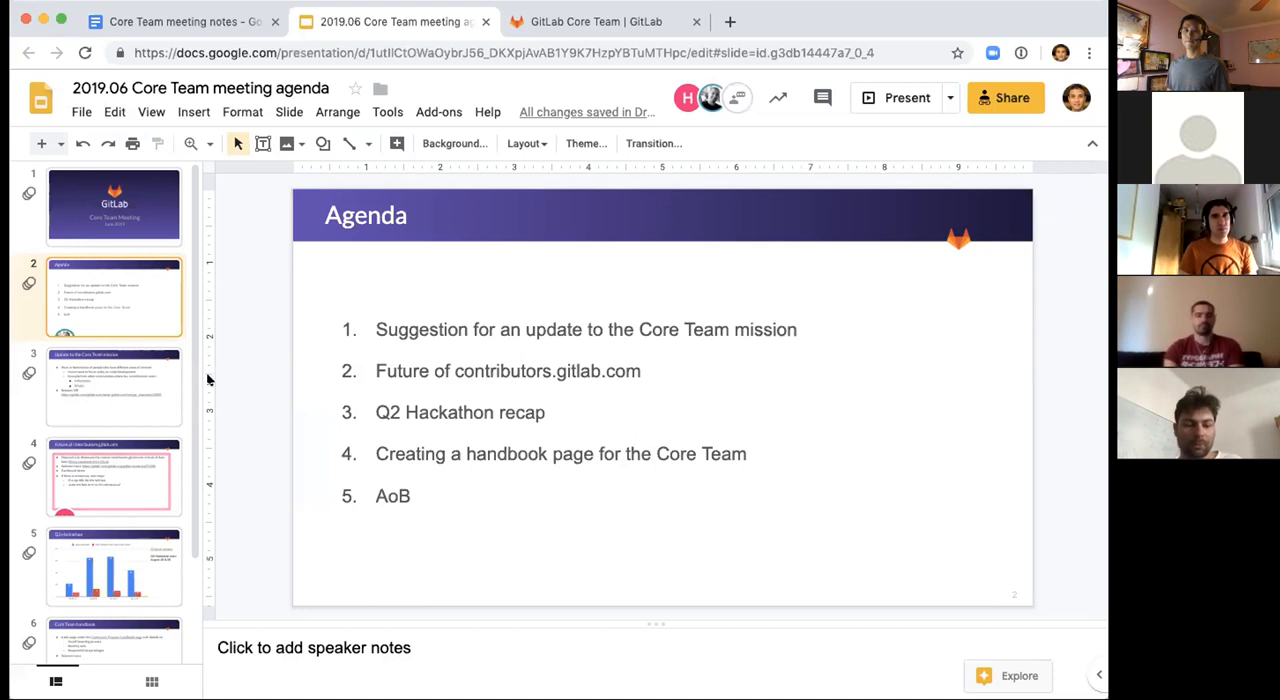
{"action": "mouse_move", "coordinate": [156, 362]}
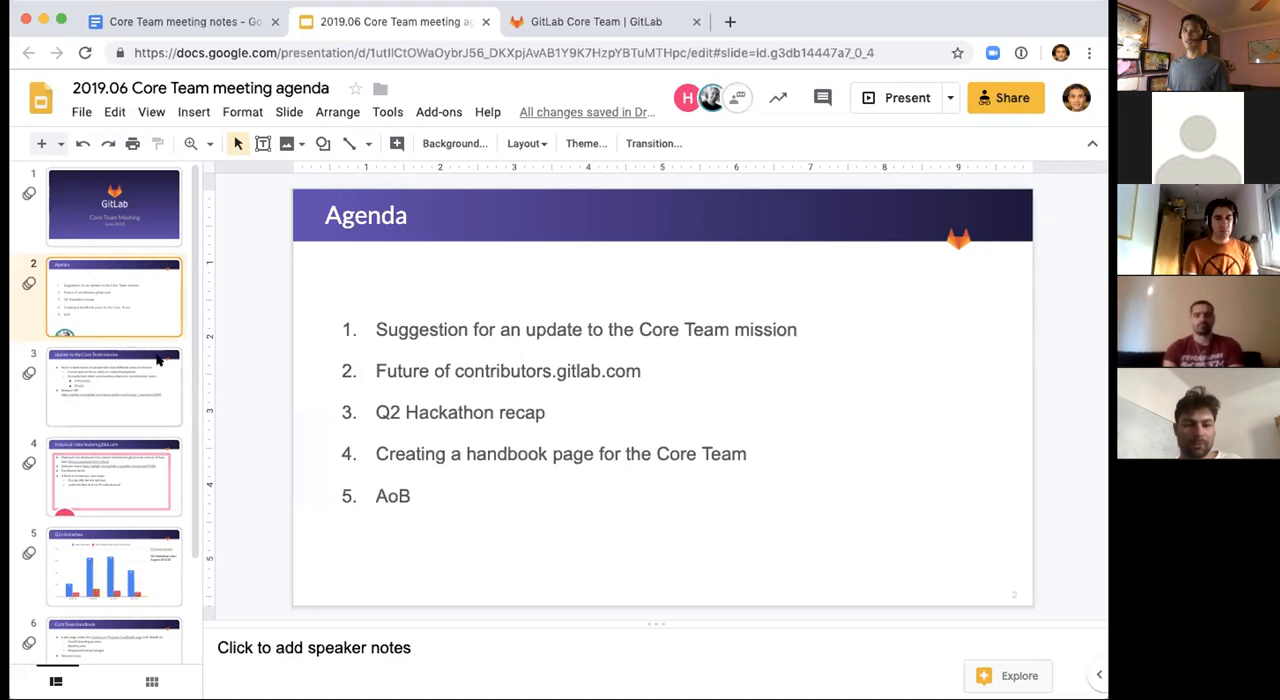
{"action": "mouse_move", "coordinate": [156, 402]}
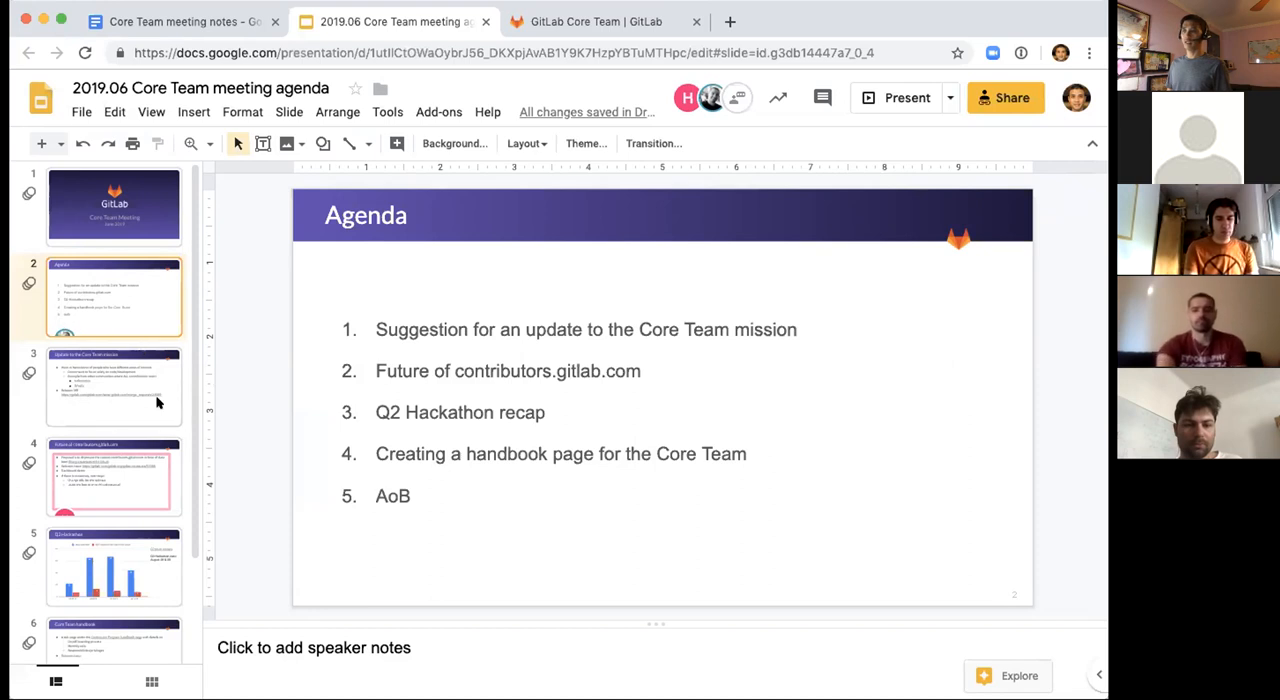
Show the Core Team mission update slide, then bring up the GitLab Core Team web page.
{"action": "left_click", "coordinate": [112, 388]}
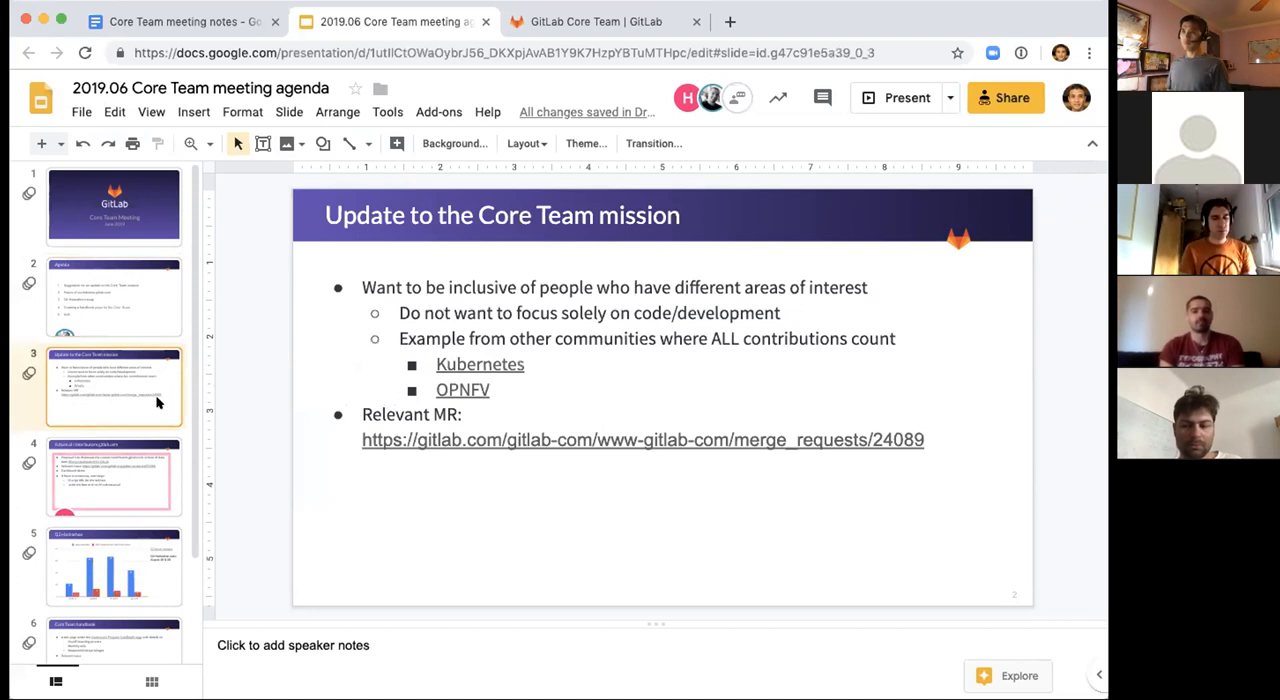
{"action": "mouse_move", "coordinate": [400, 252]}
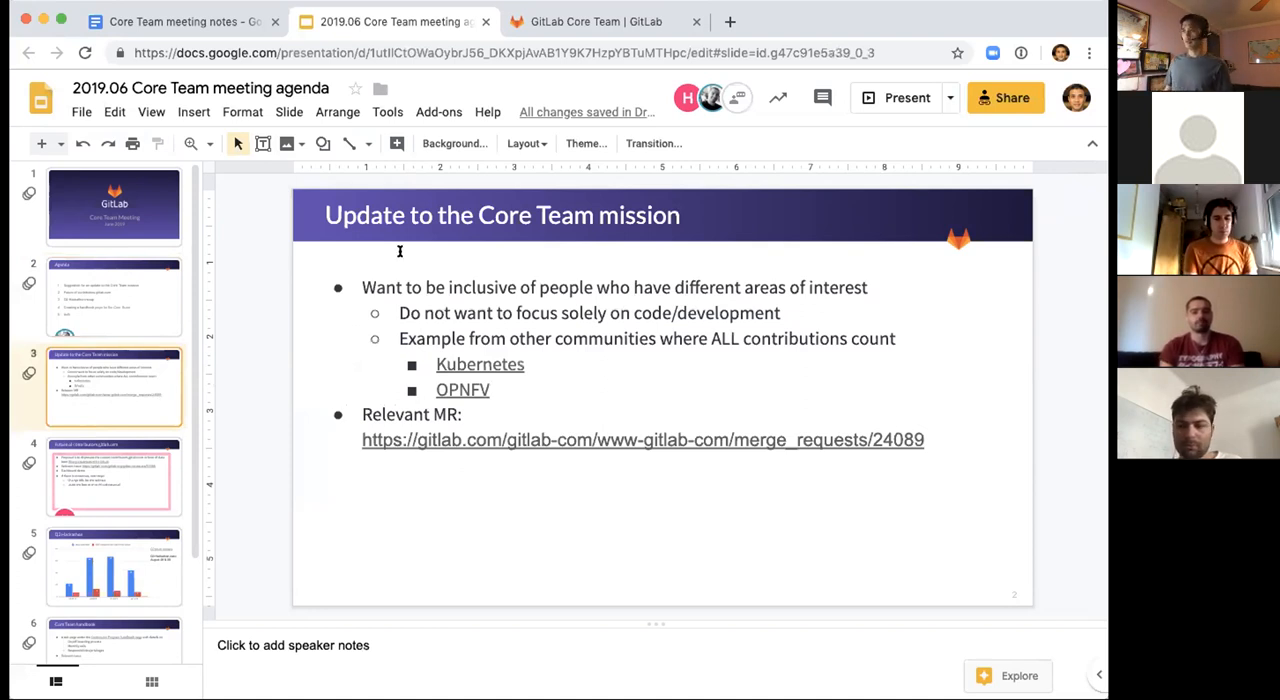
{"action": "left_click", "coordinate": [596, 20]}
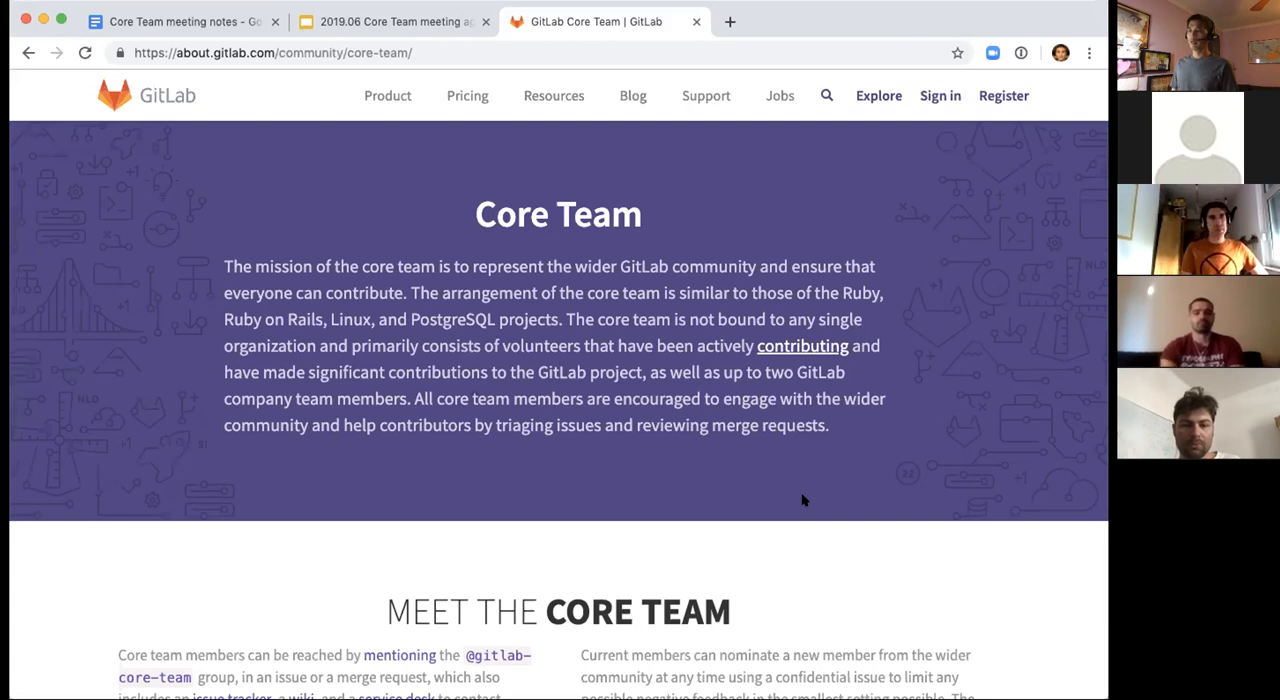
{"action": "mouse_move", "coordinate": [740, 500]}
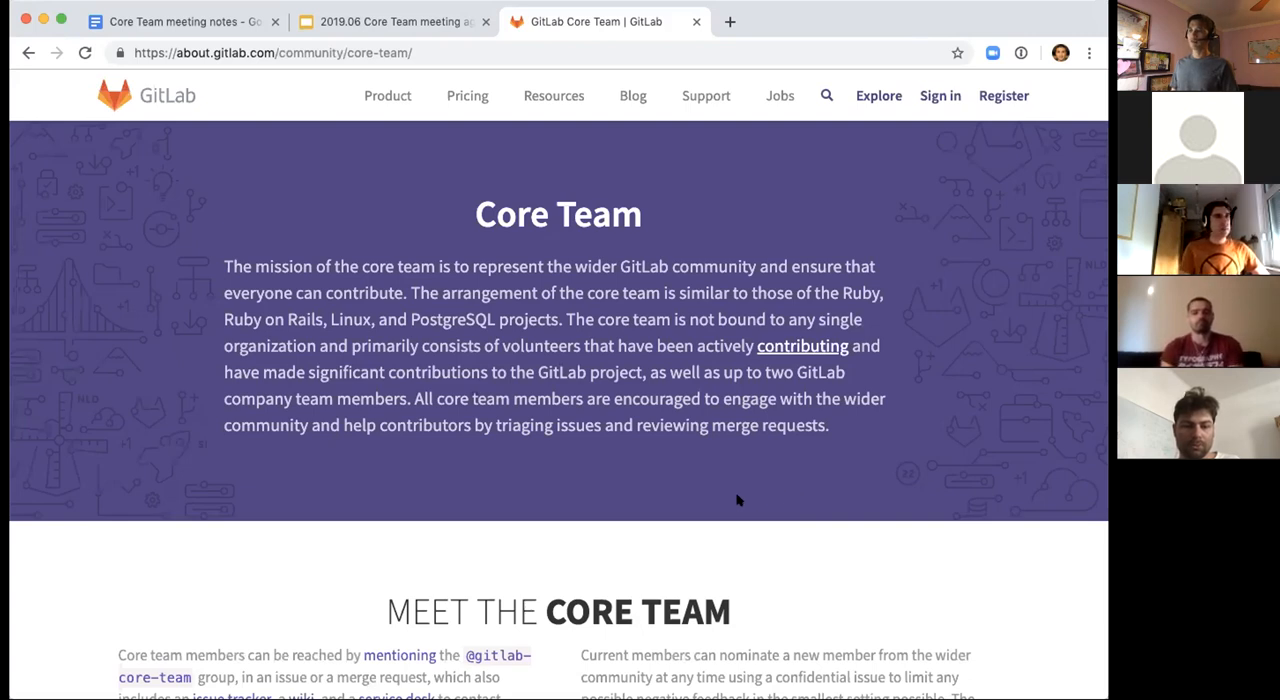
{"action": "mouse_move", "coordinate": [802, 344]}
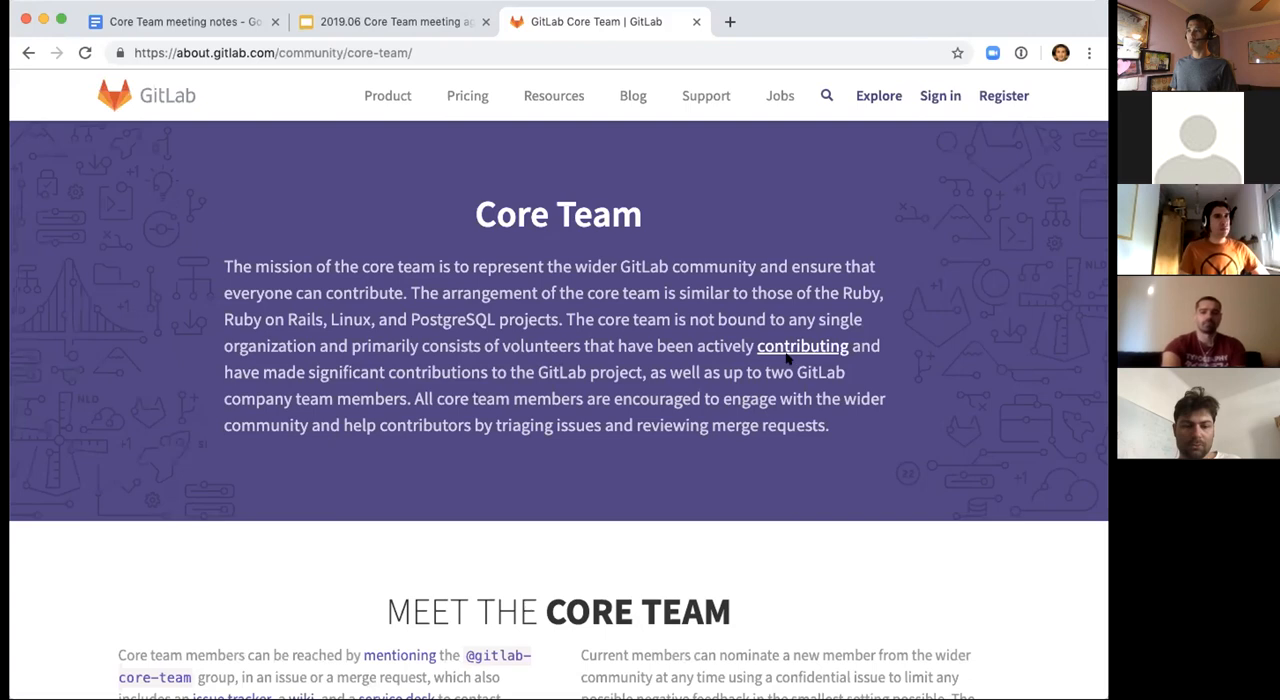
{"action": "mouse_move", "coordinate": [802, 344]}
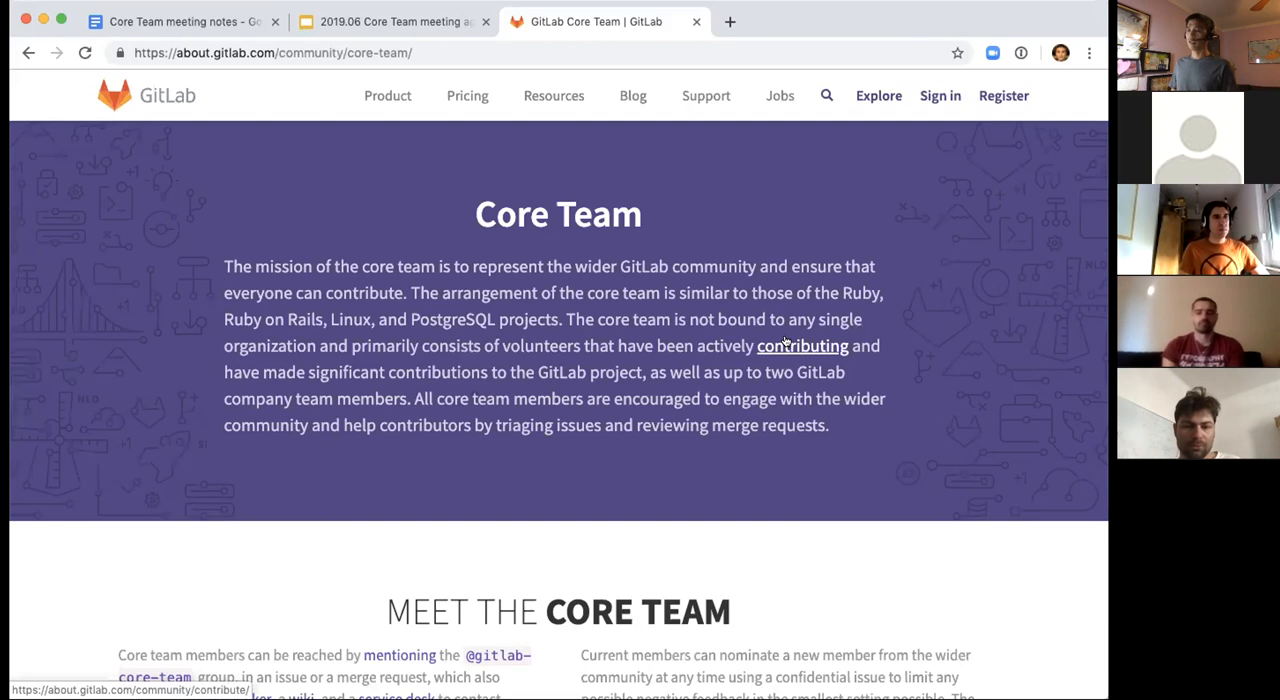
{"action": "left_click", "coordinate": [804, 344]}
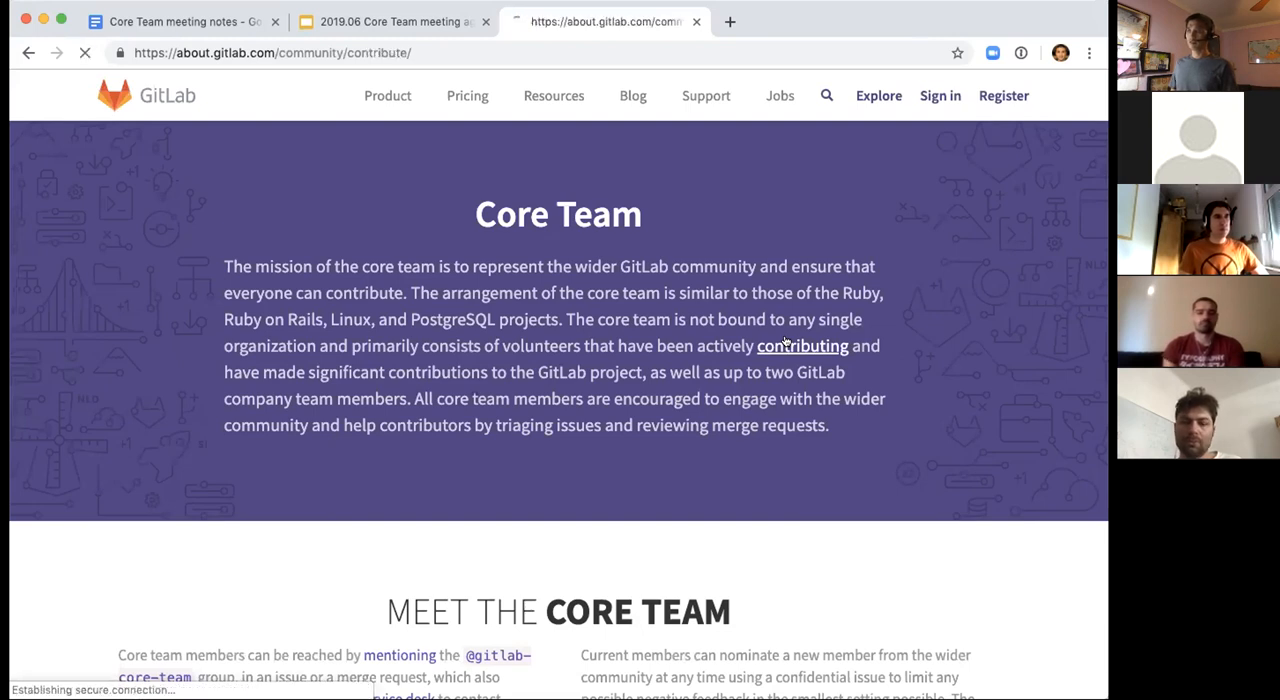
{"action": "left_click", "coordinate": [802, 344]}
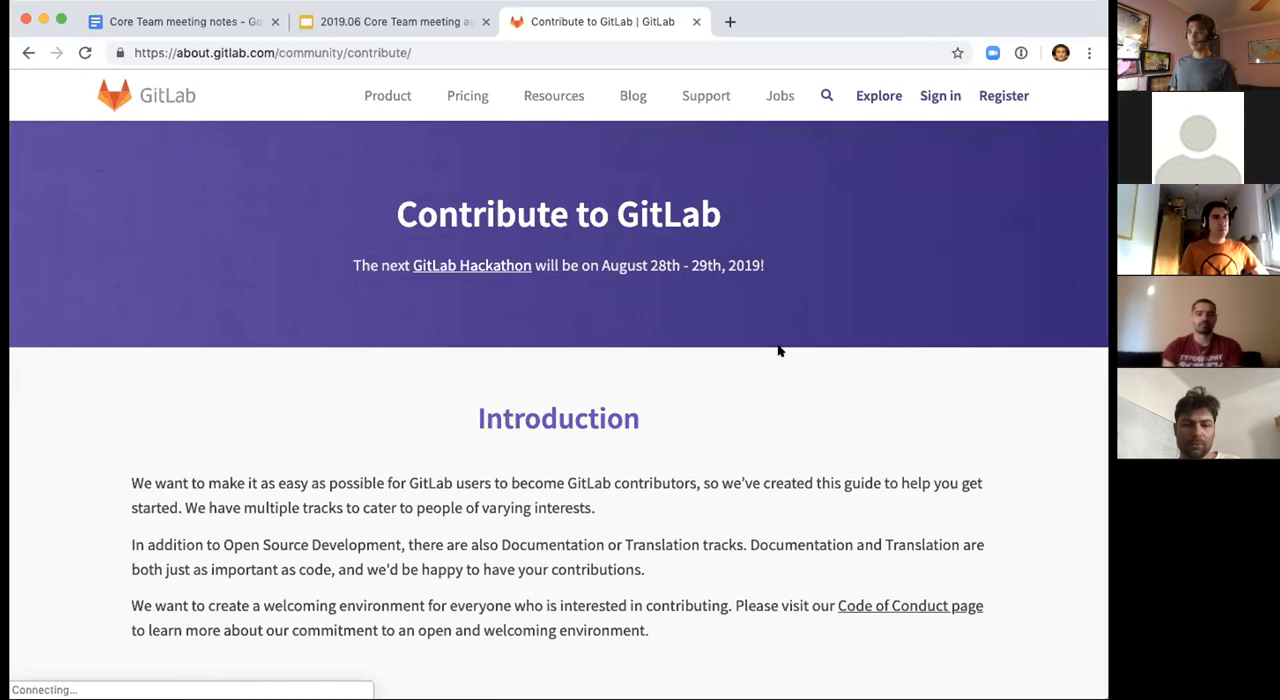
{"action": "scroll", "scroll_direction": "down", "scroll_amount": 3}
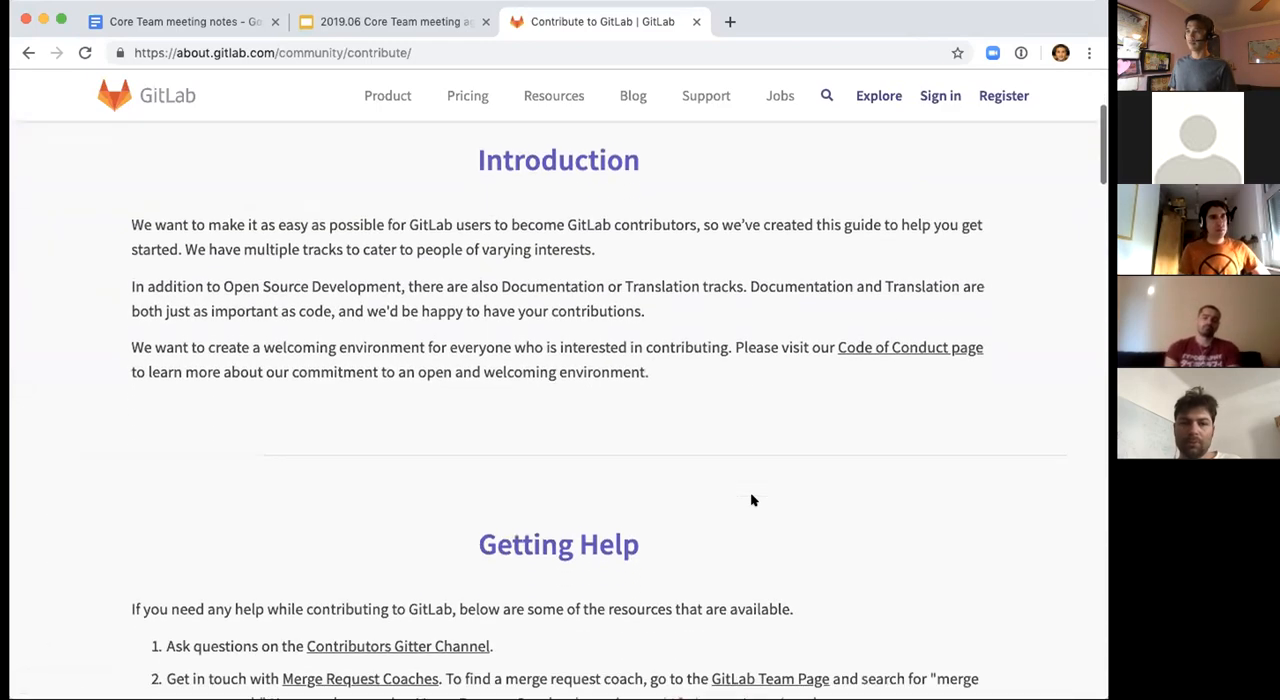
{"action": "scroll", "scroll_direction": "down", "scroll_amount": 3}
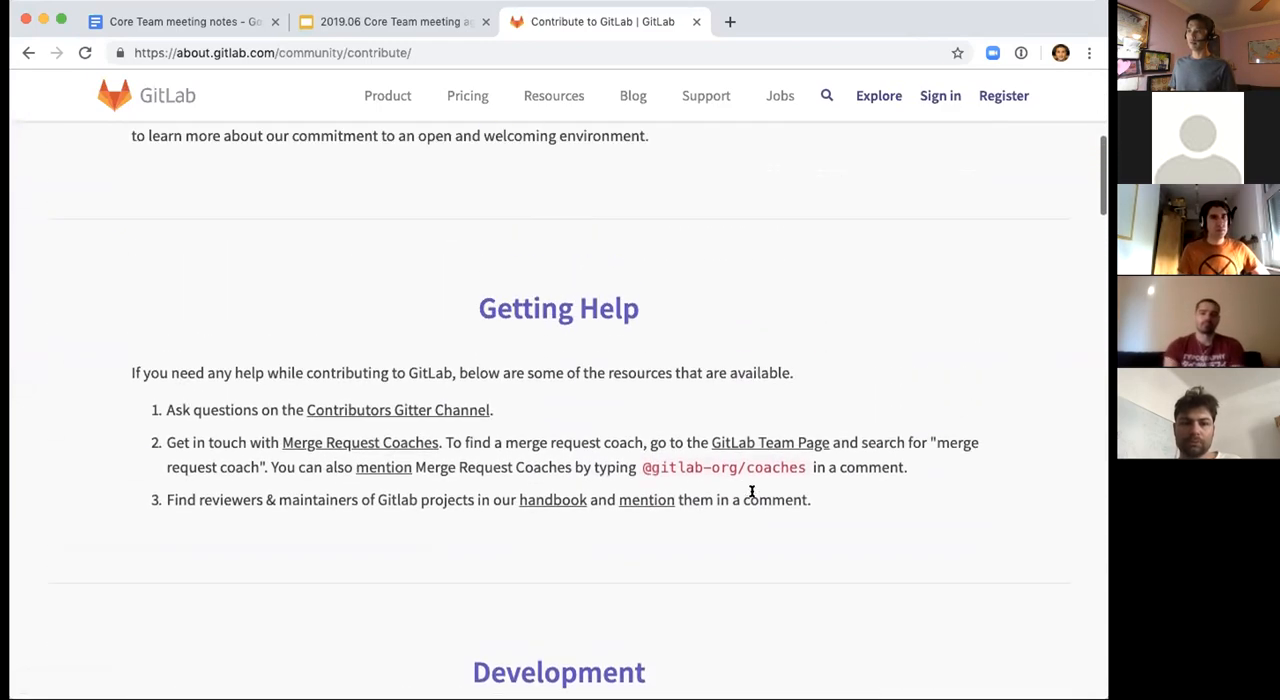
{"action": "scroll", "scroll_direction": "up", "scroll_amount": 3}
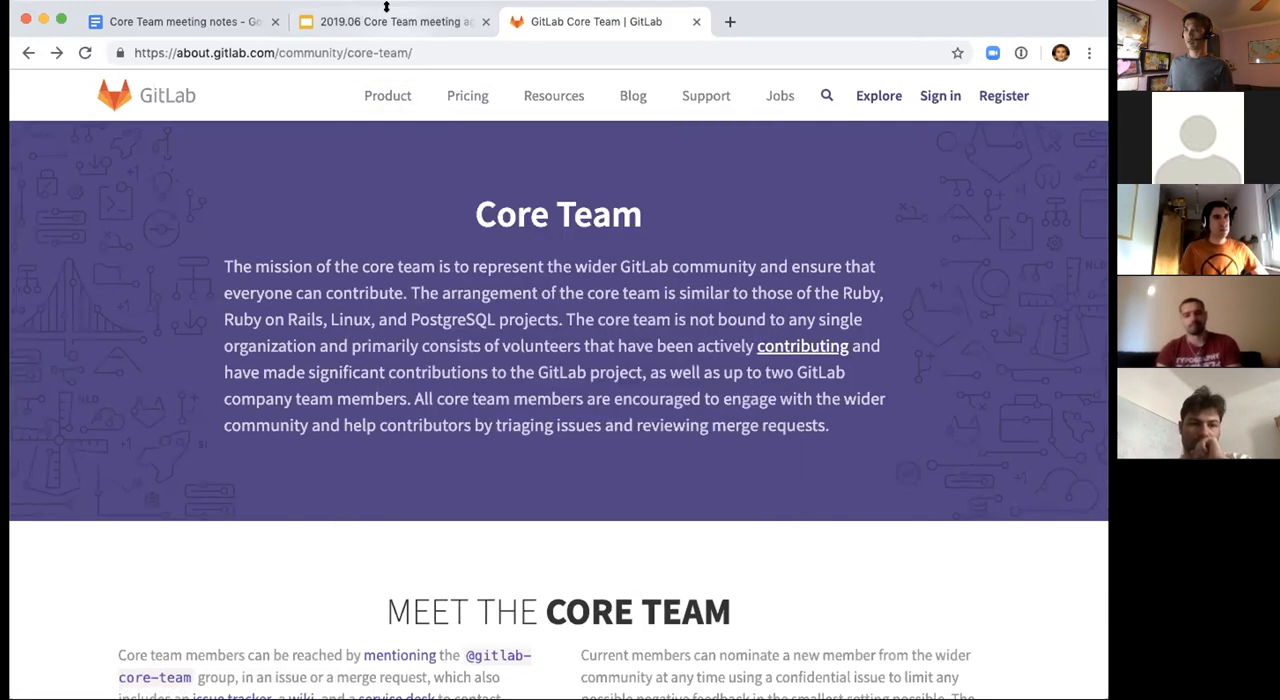
Switch back to the 2019.06 Core Team meeting agenda slides.
{"action": "left_click", "coordinate": [394, 20]}
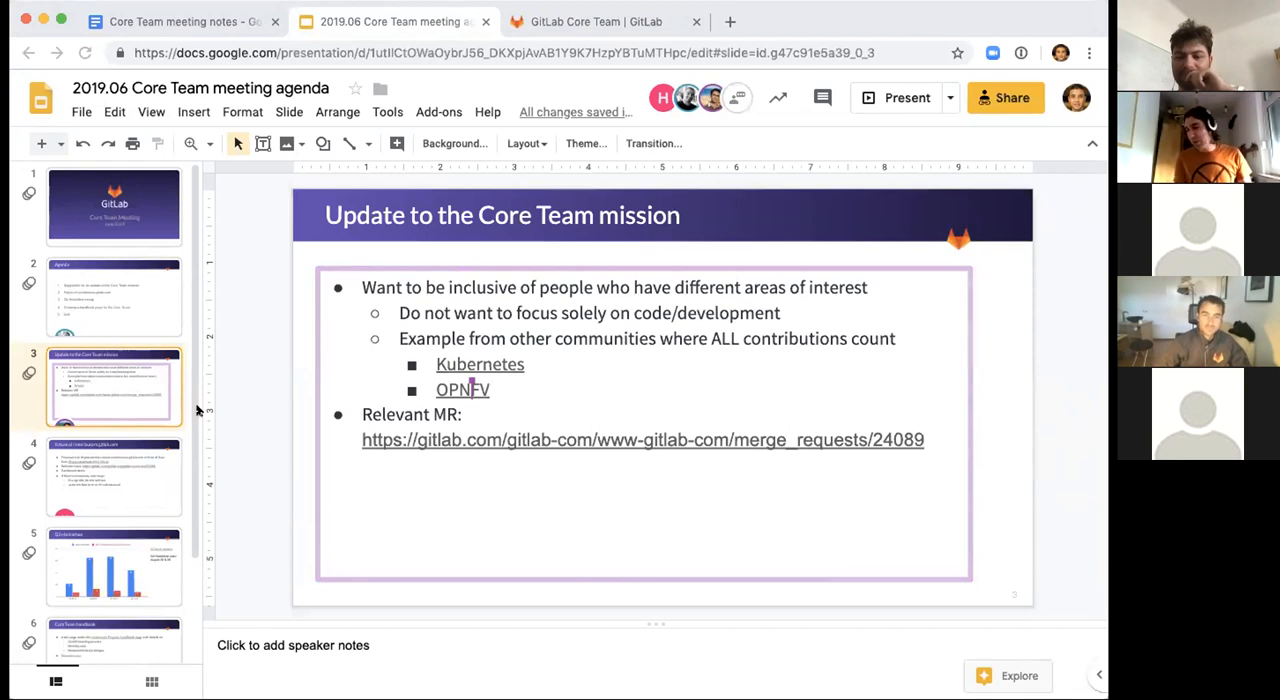
{"action": "mouse_move", "coordinate": [350, 502]}
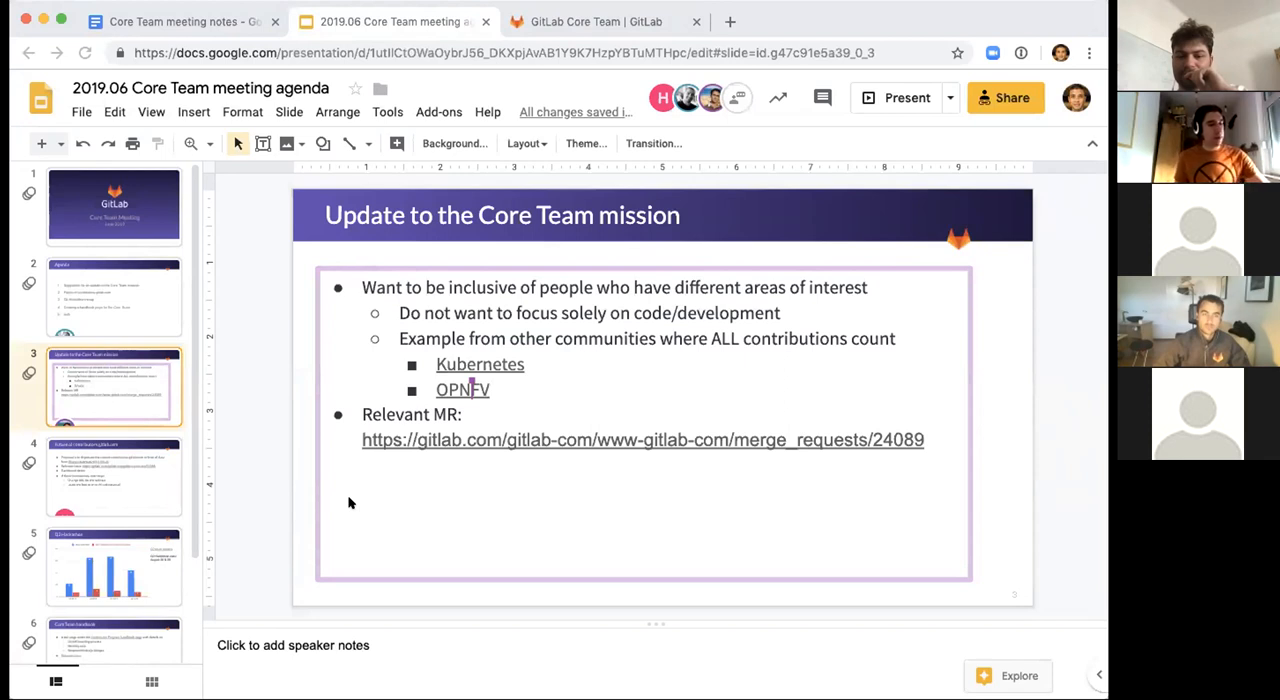
{"action": "mouse_move", "coordinate": [456, 444]}
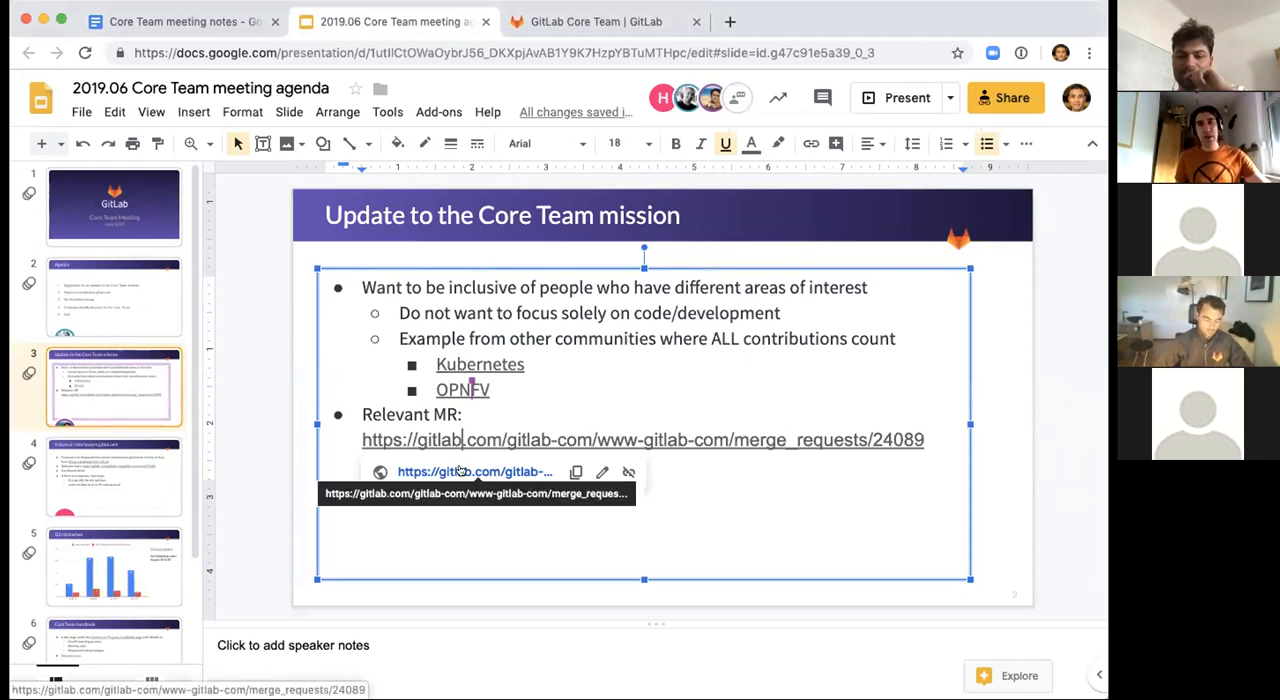
Review the WIP merge request's index.html.haml mission-text diff, then return to the meeting notes.
{"action": "left_click", "coordinate": [474, 472]}
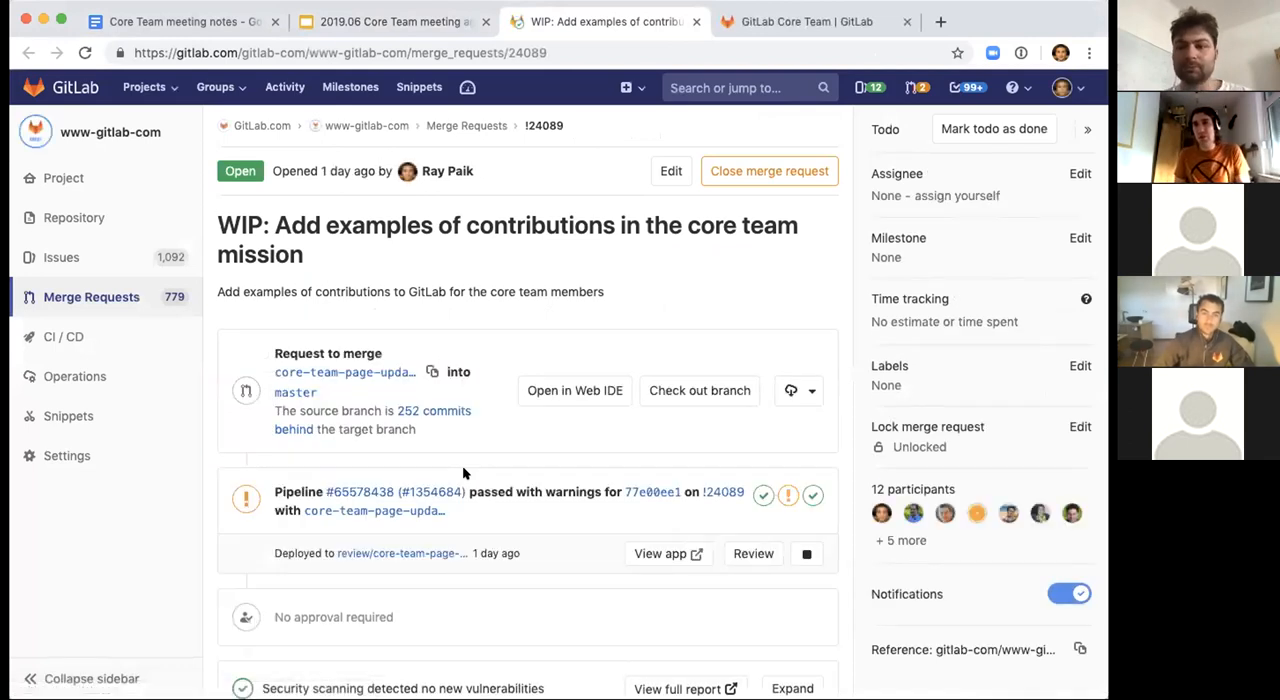
{"action": "scroll", "scroll_direction": "down", "scroll_amount": 3}
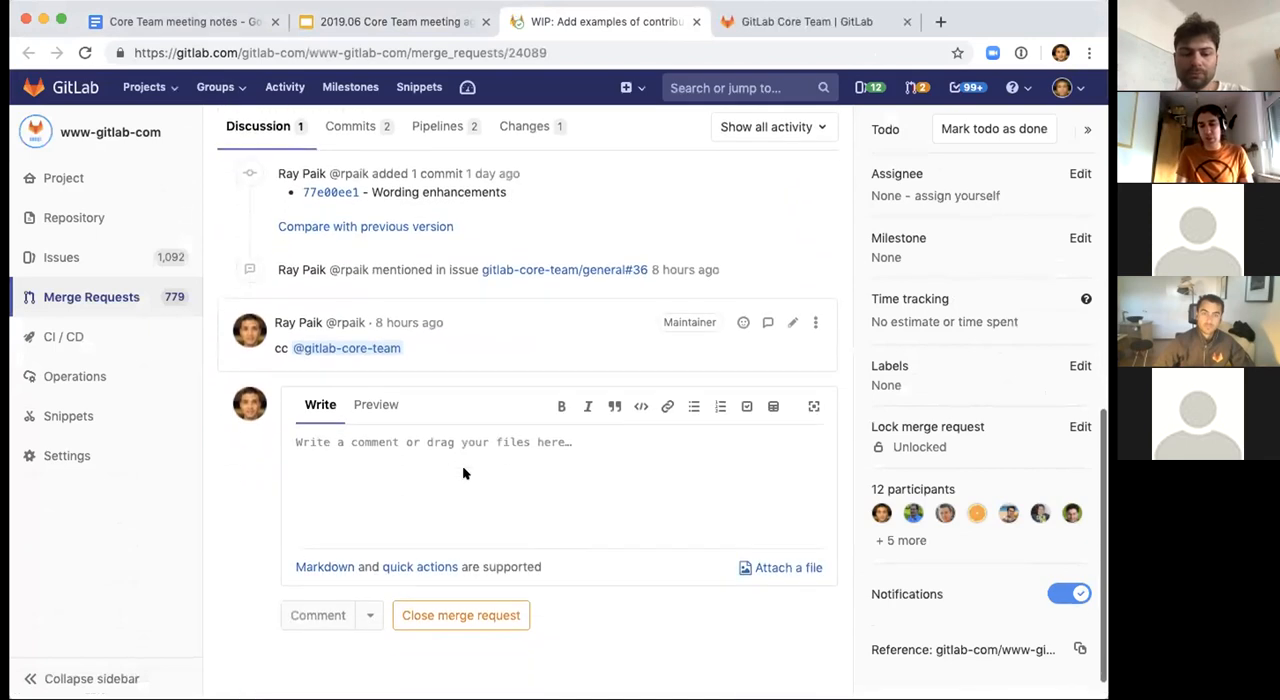
{"action": "scroll", "scroll_direction": "up", "scroll_amount": 3}
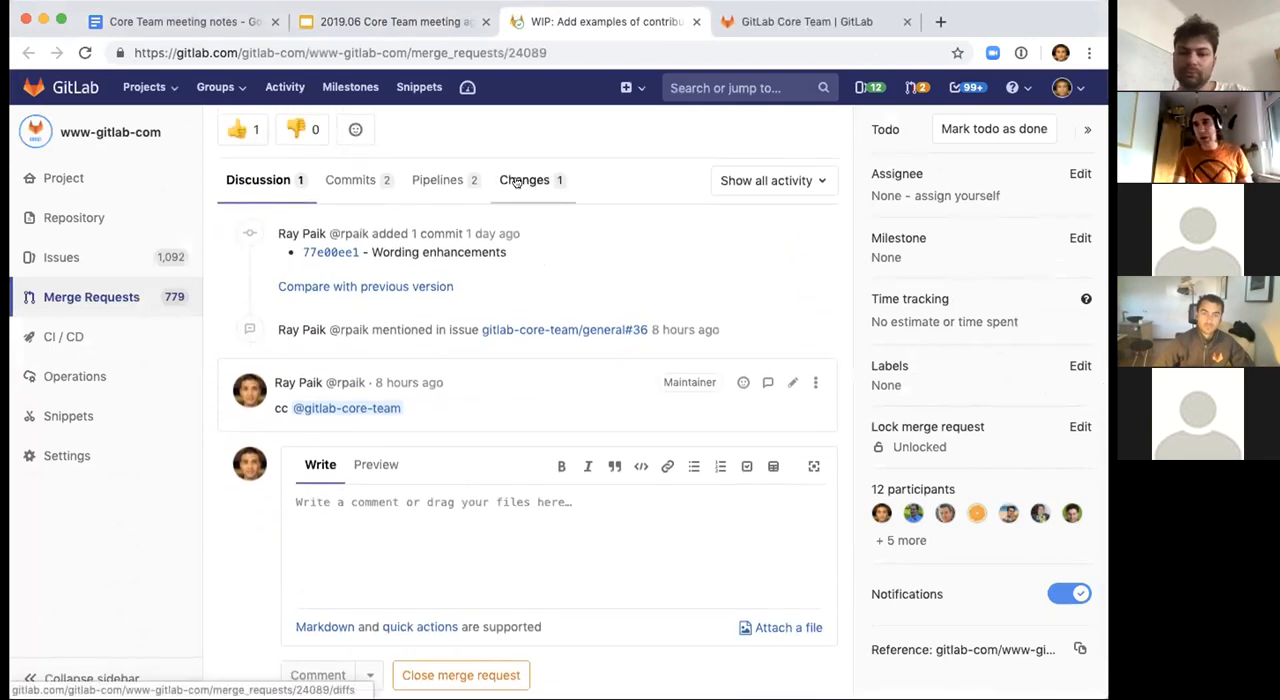
{"action": "left_click", "coordinate": [524, 180]}
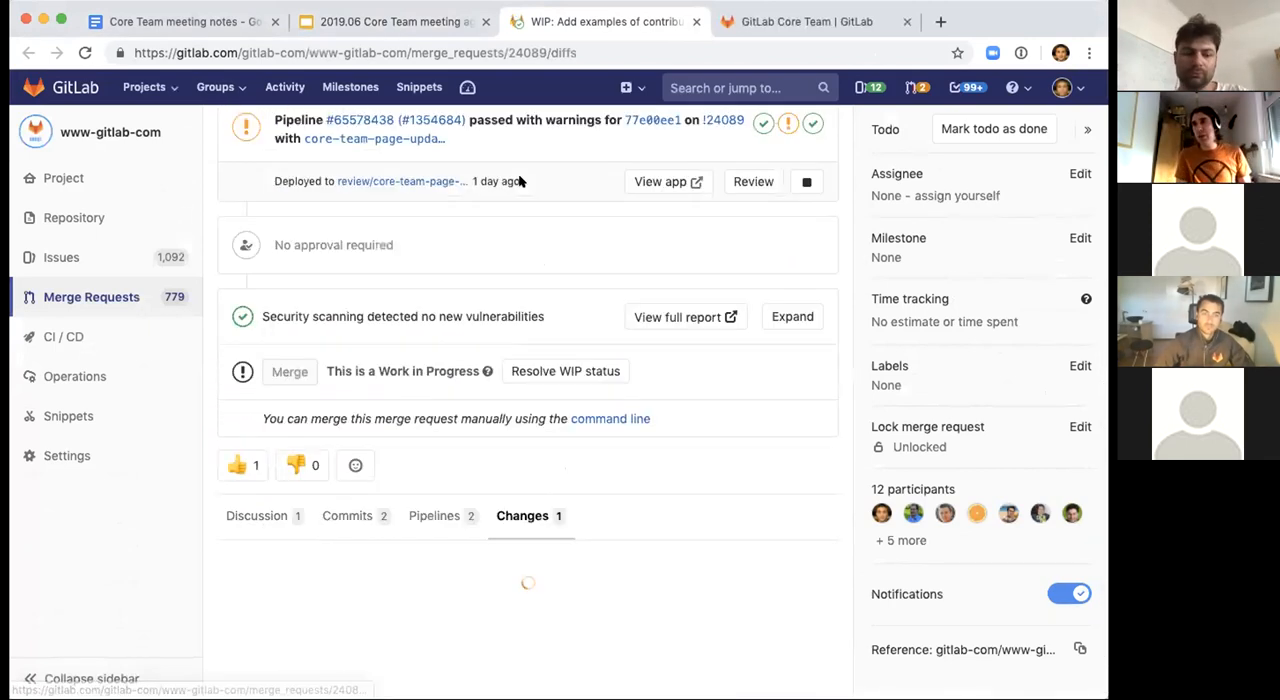
{"action": "scroll", "scroll_direction": "down", "scroll_amount": 3}
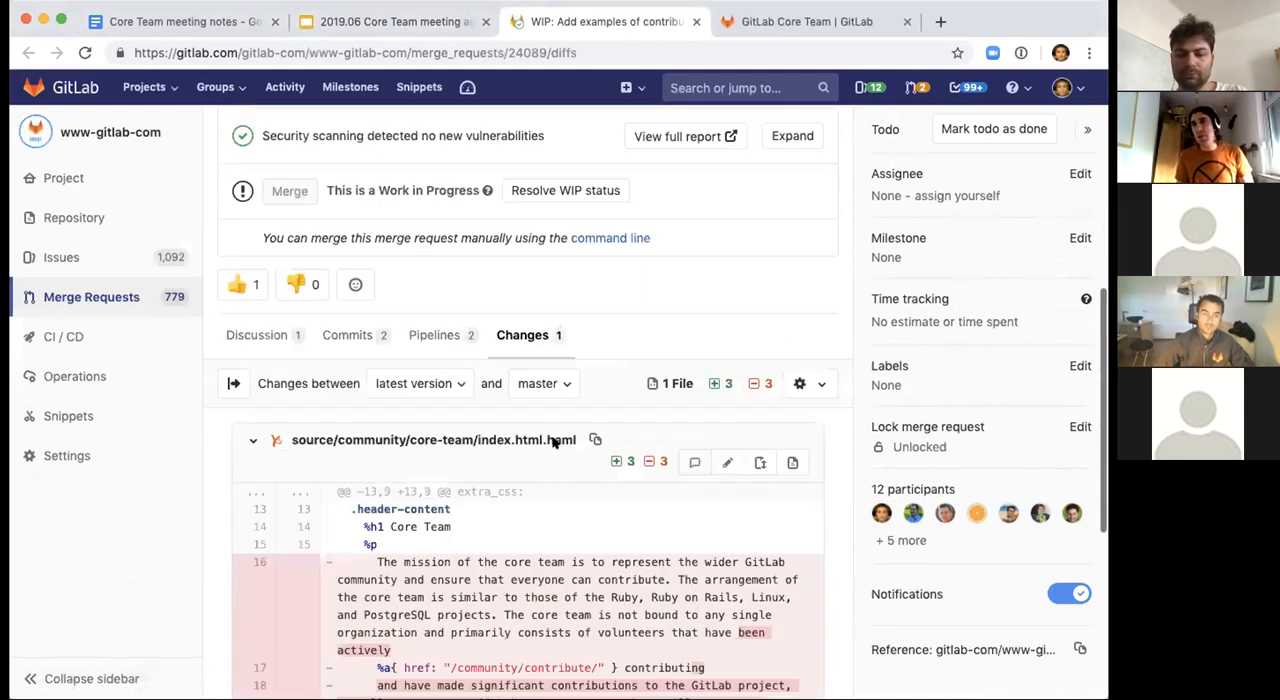
{"action": "scroll", "scroll_direction": "down", "scroll_amount": 3}
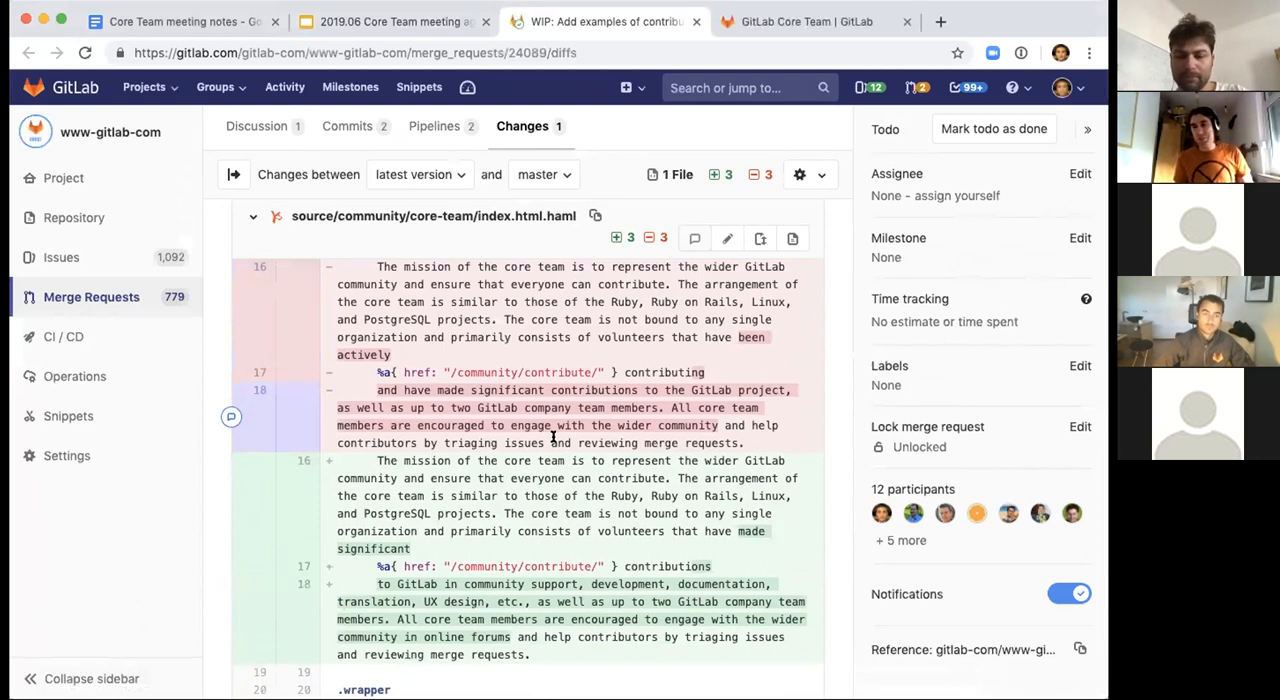
{"action": "left_click", "coordinate": [180, 20]}
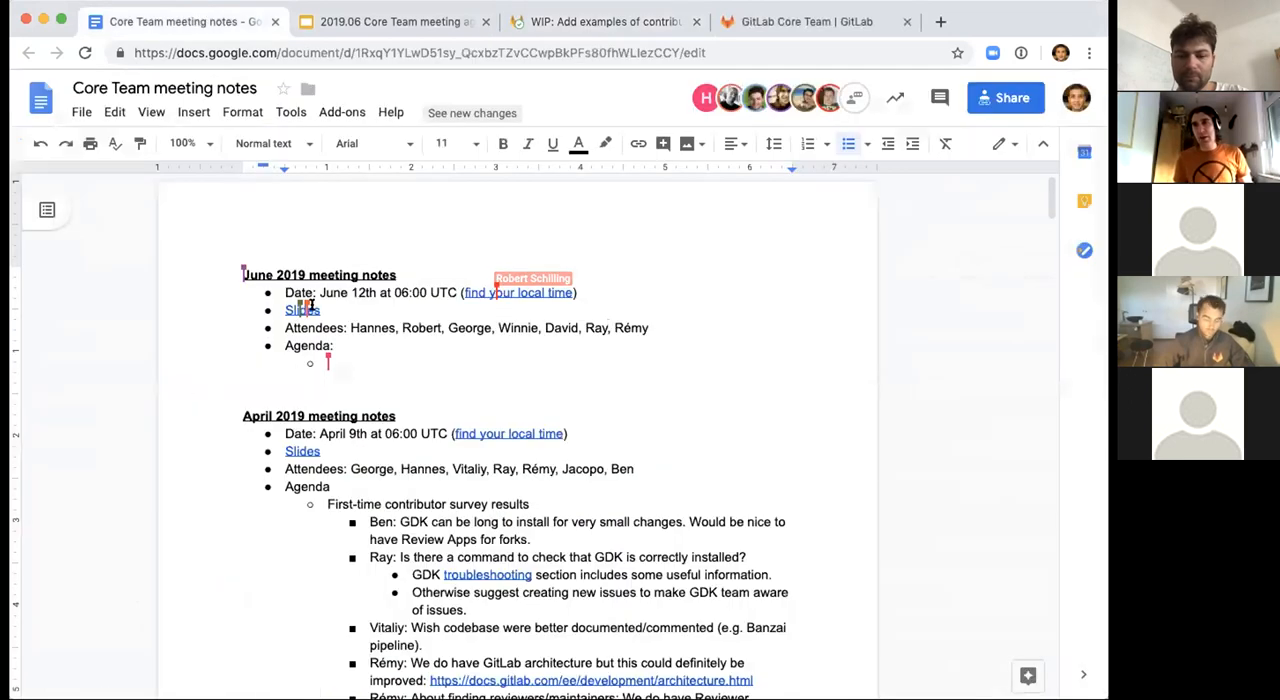
Note 'Core team mission: we want to be inclusive of ALL contributions (not just code/development)'.
{"action": "type", "text": "We"}
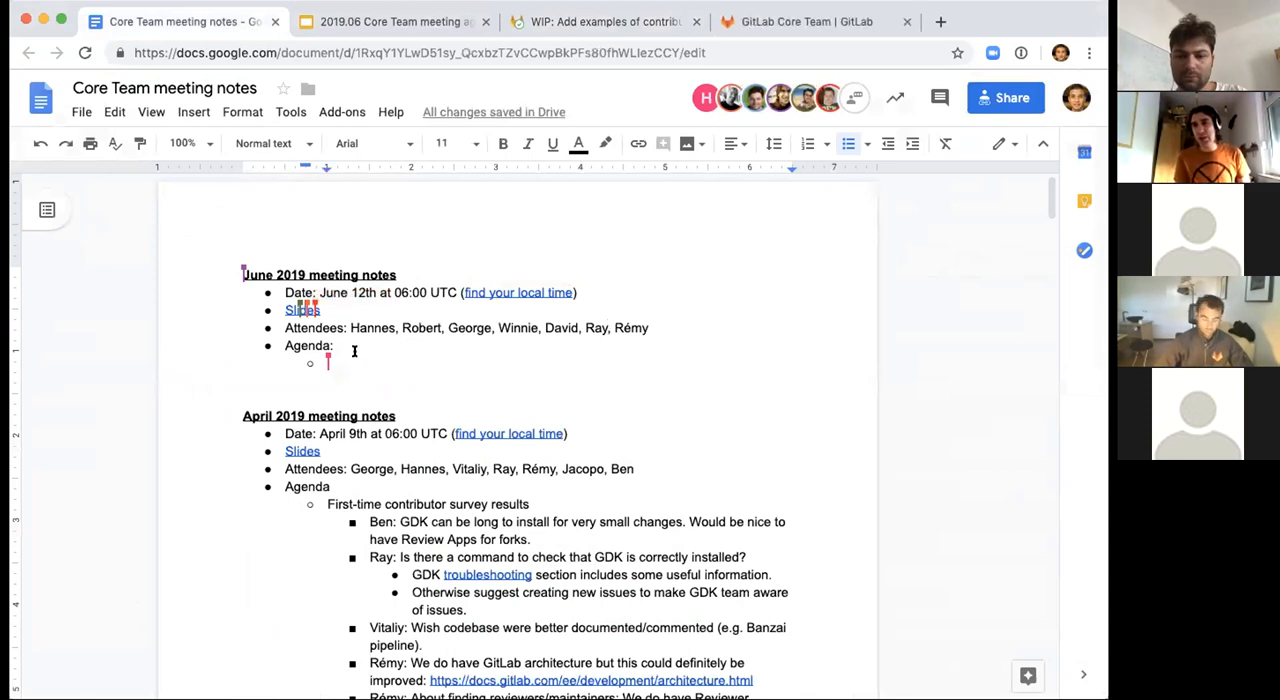
{"action": "type", "text": "Cl"}
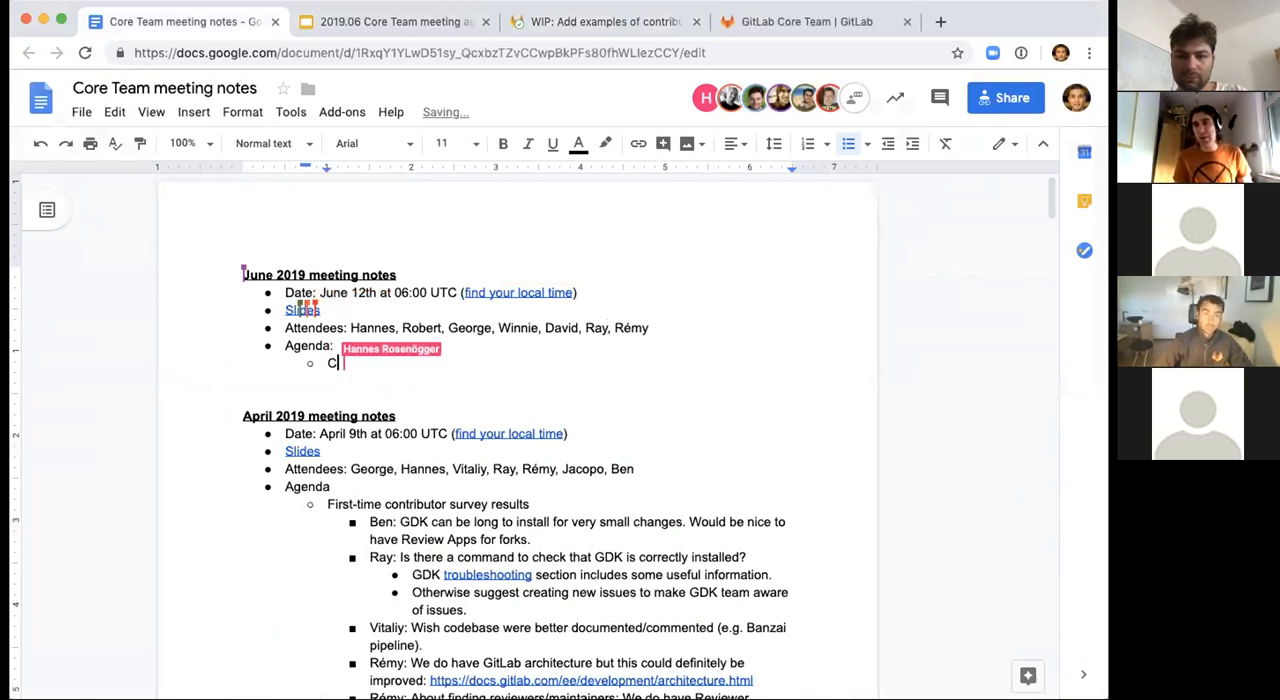
{"action": "type", "text": "Core team mi"}
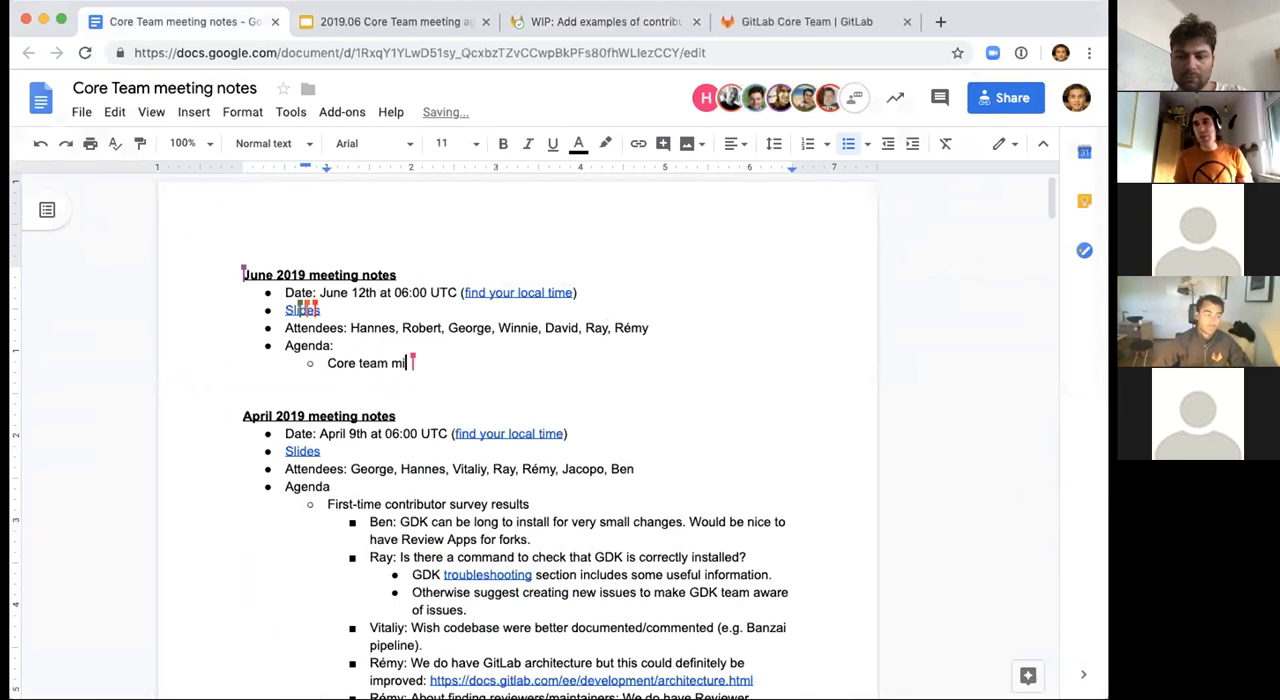
{"action": "type", "text": "ssion:"}
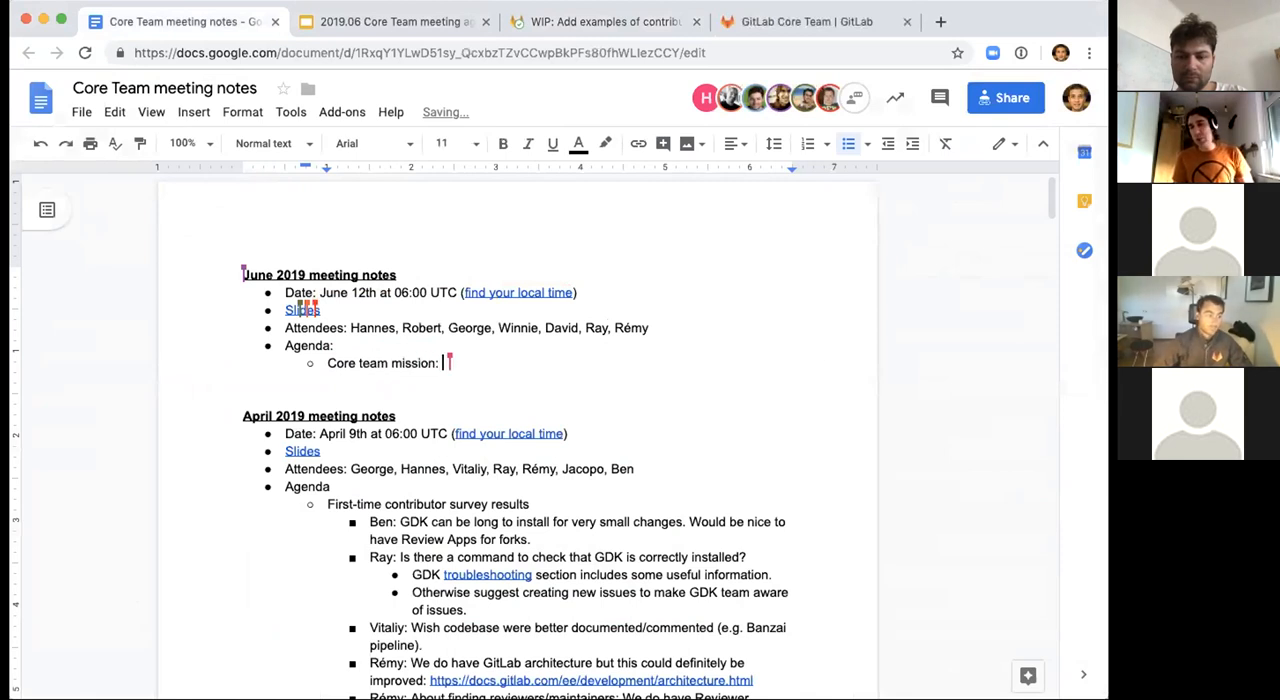
{"action": "type", "text": "we want to"}
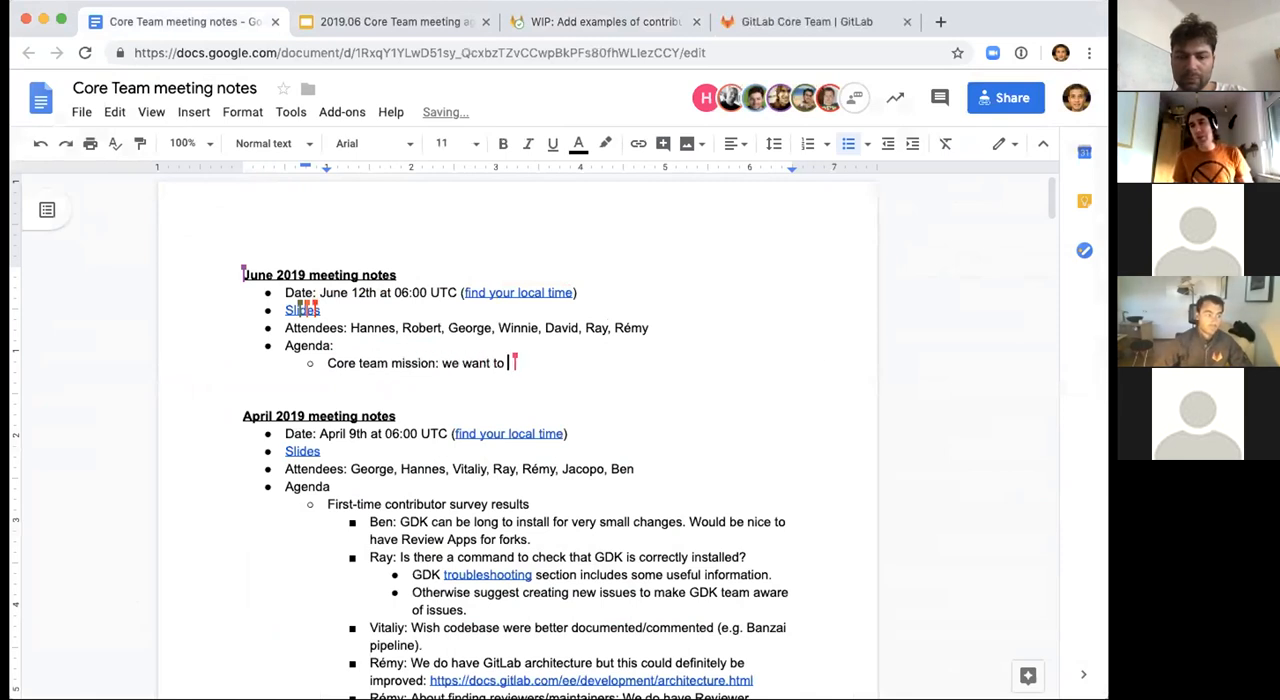
{"action": "type", "text": "be inclus"}
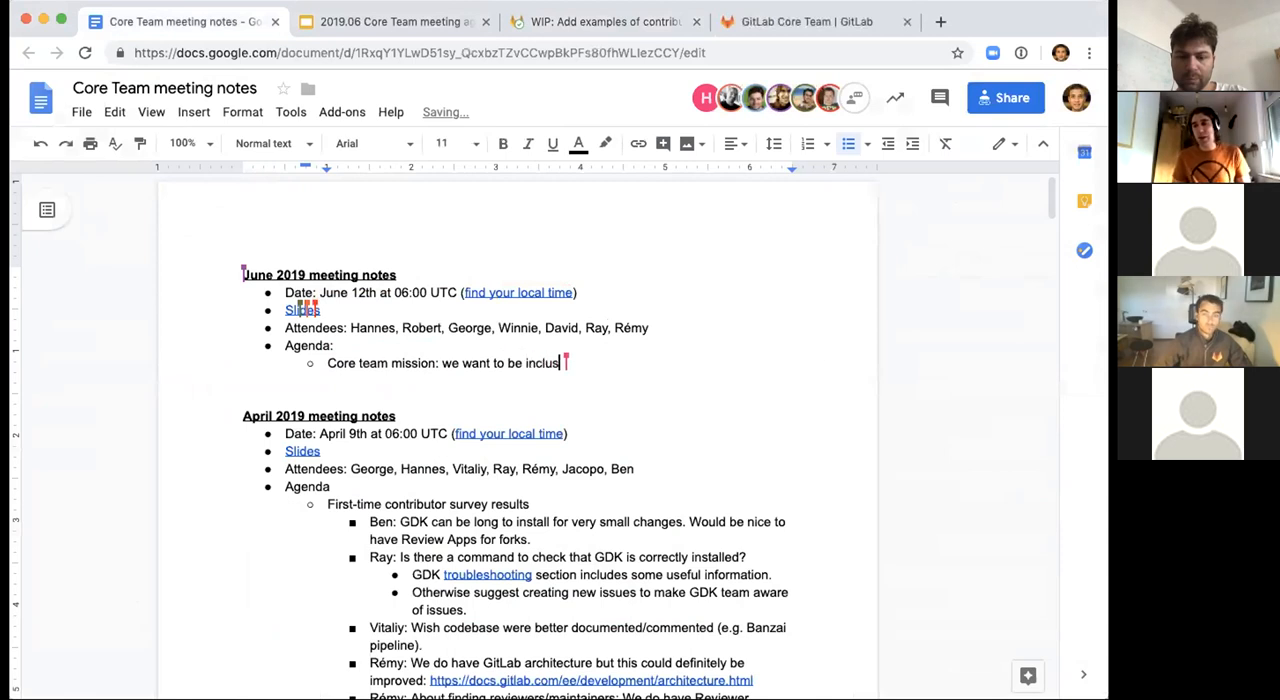
{"action": "type", "text": "ive of"}
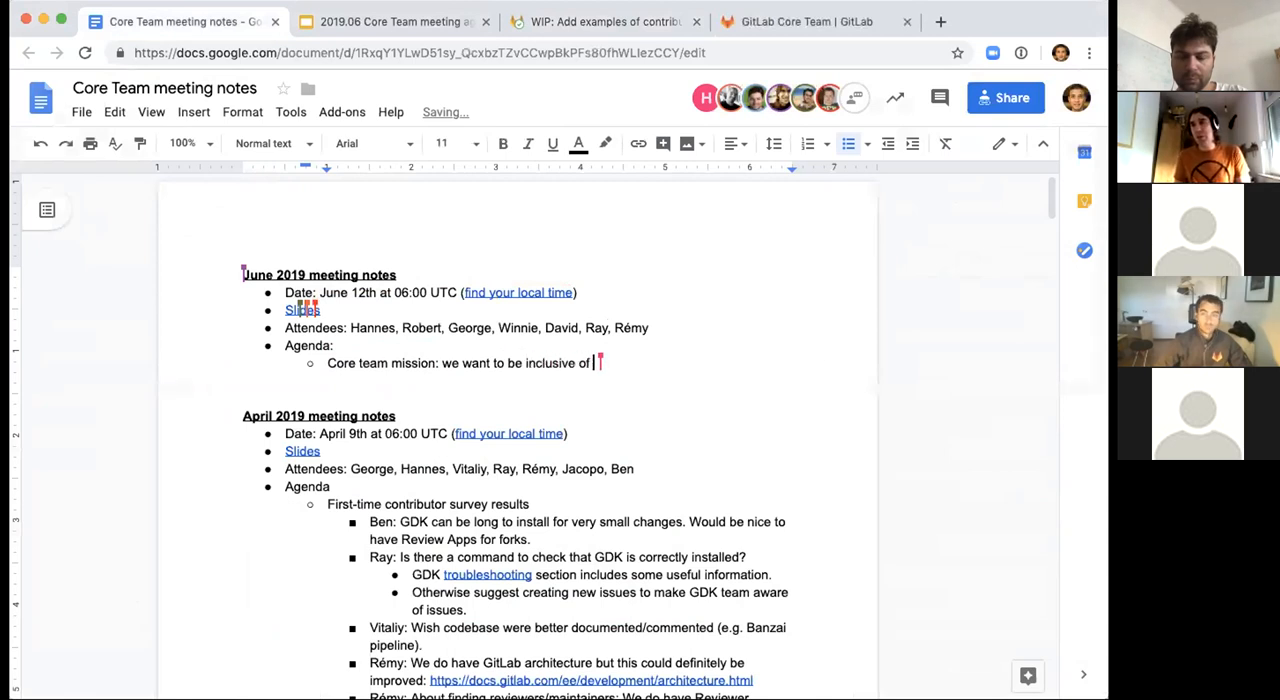
{"action": "type", "text": "Al"}
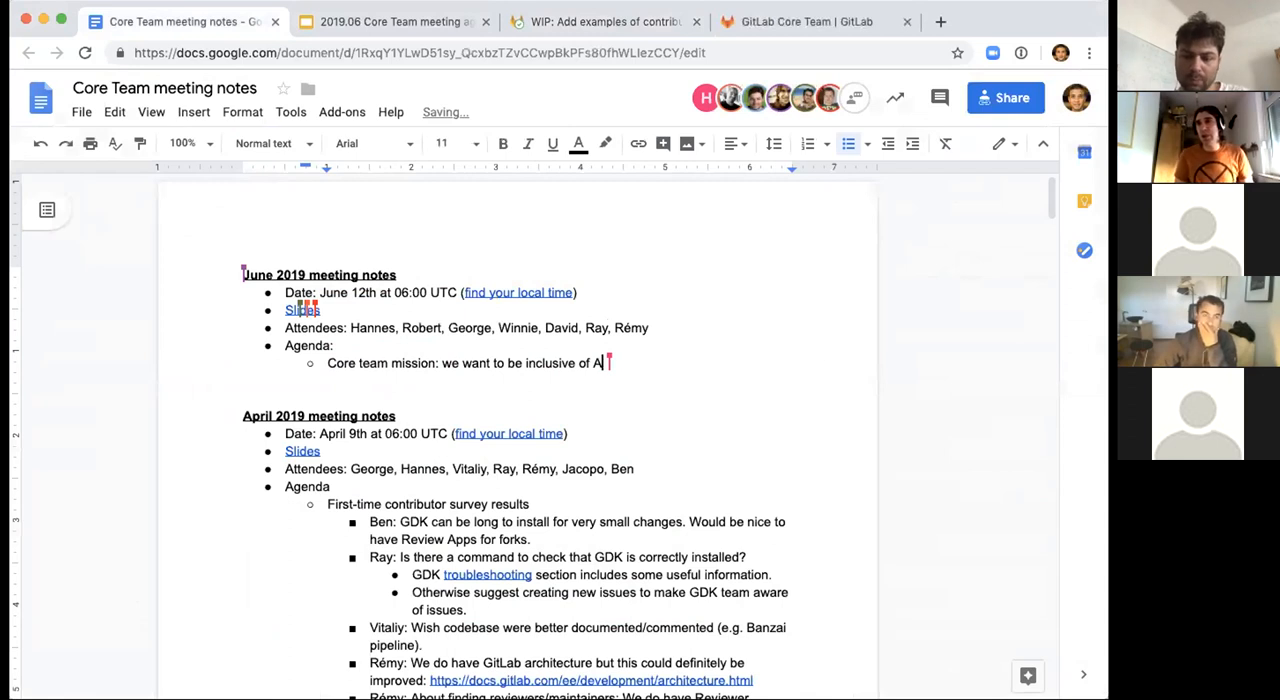
{"action": "type", "text": "LL contributions"}
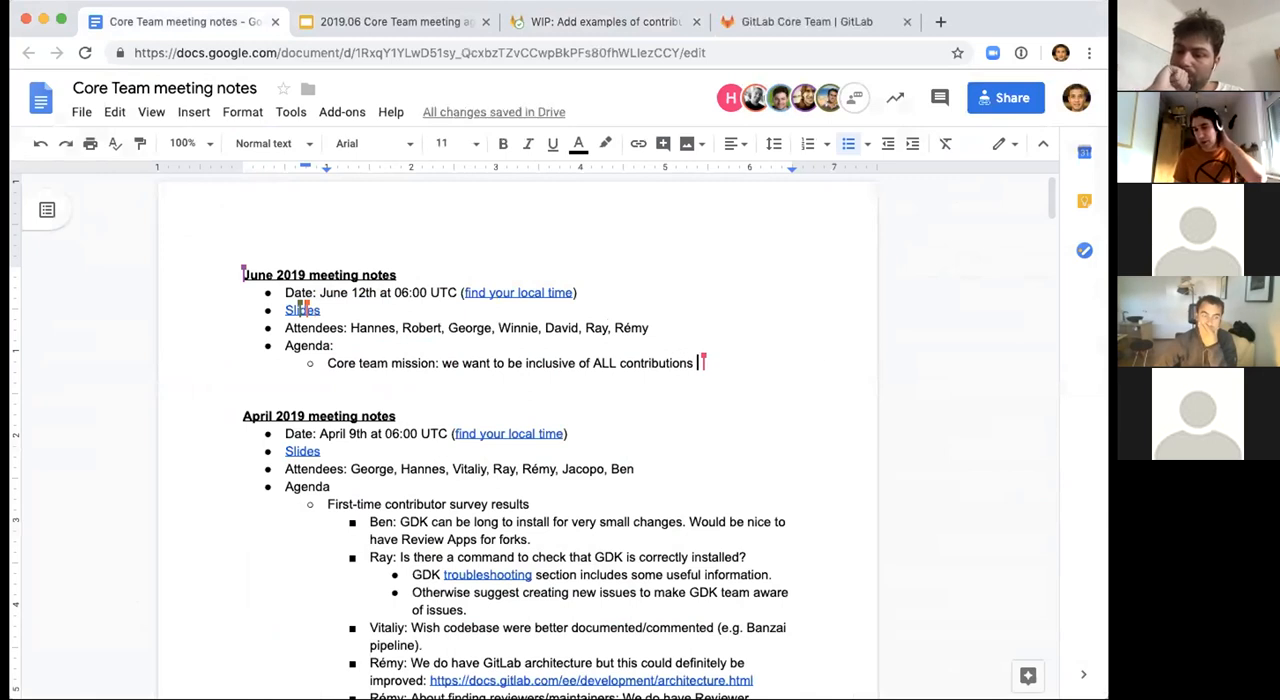
{"action": "type", "text": "(not just"}
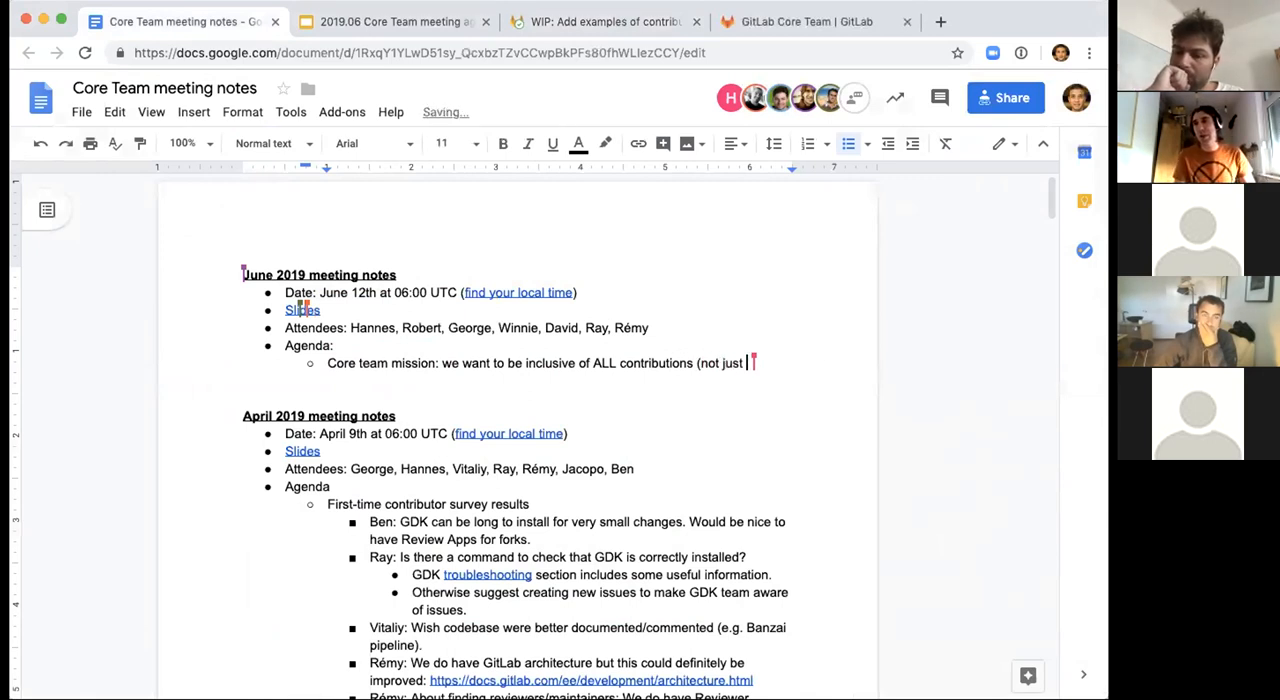
{"action": "type", "text": "code"}
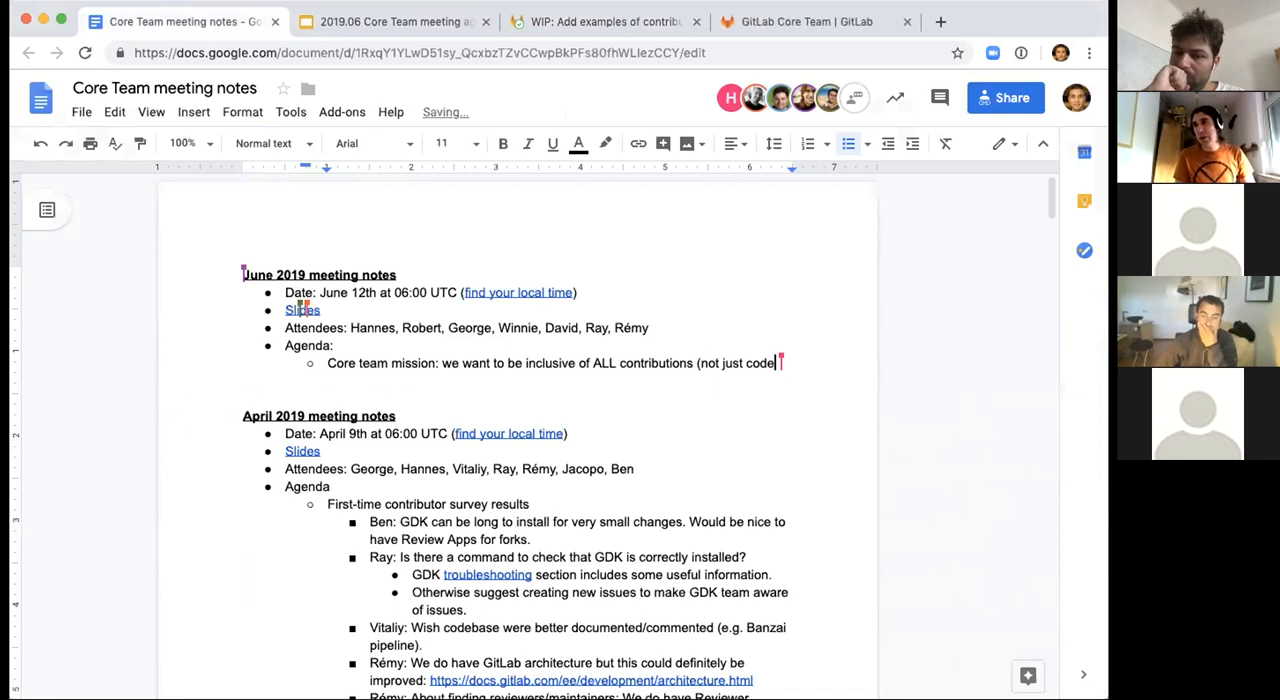
{"action": "type", "text": "/development"}
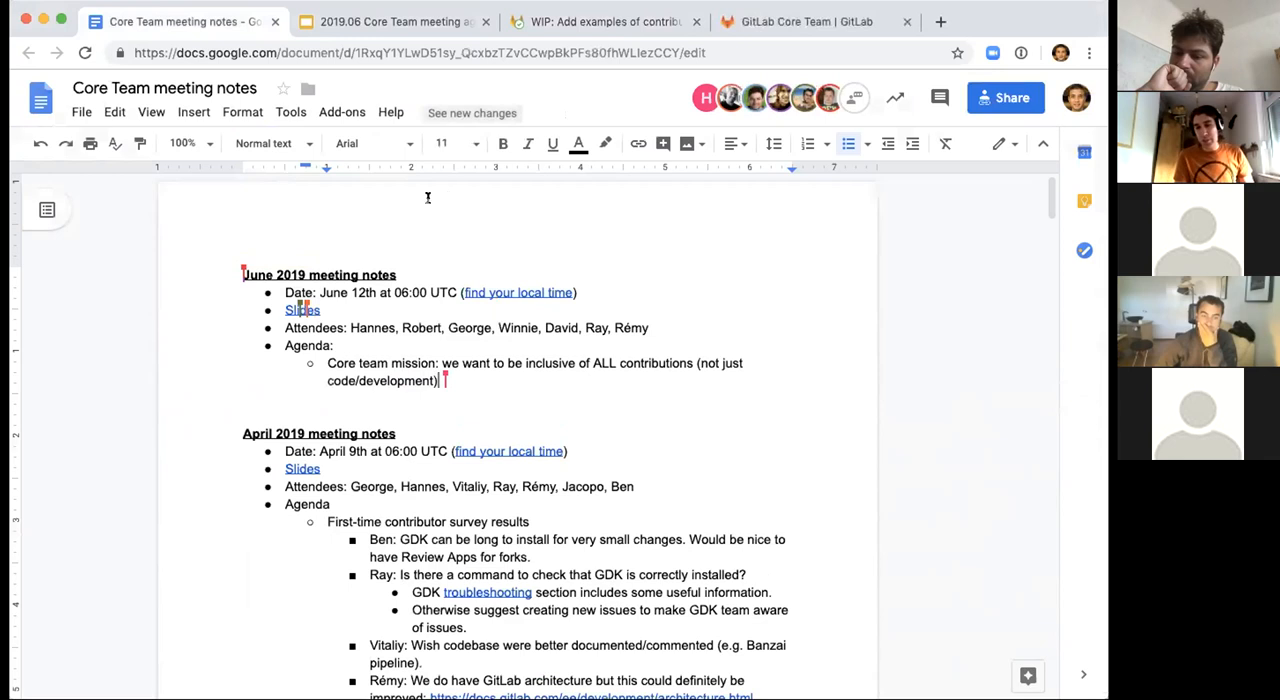
{"action": "mouse_move", "coordinate": [520, 248]}
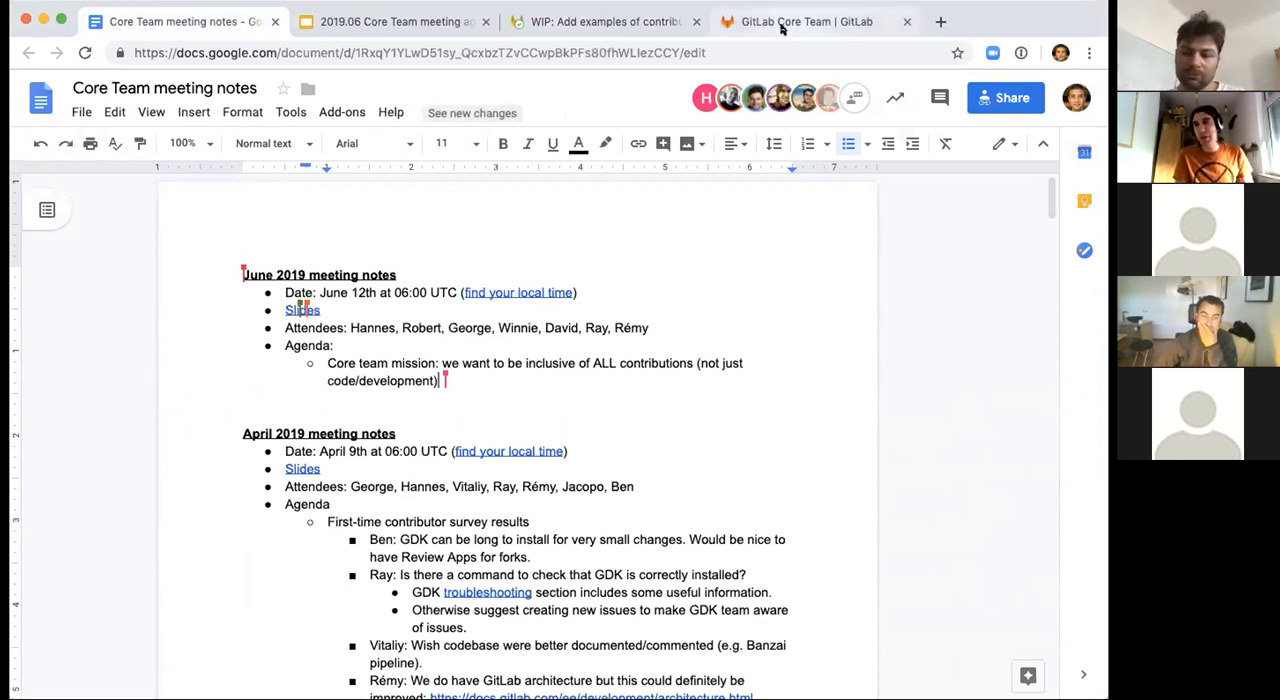
Bring the WIP merge request's Changes view back up for discussion.
{"action": "left_click", "coordinate": [604, 20]}
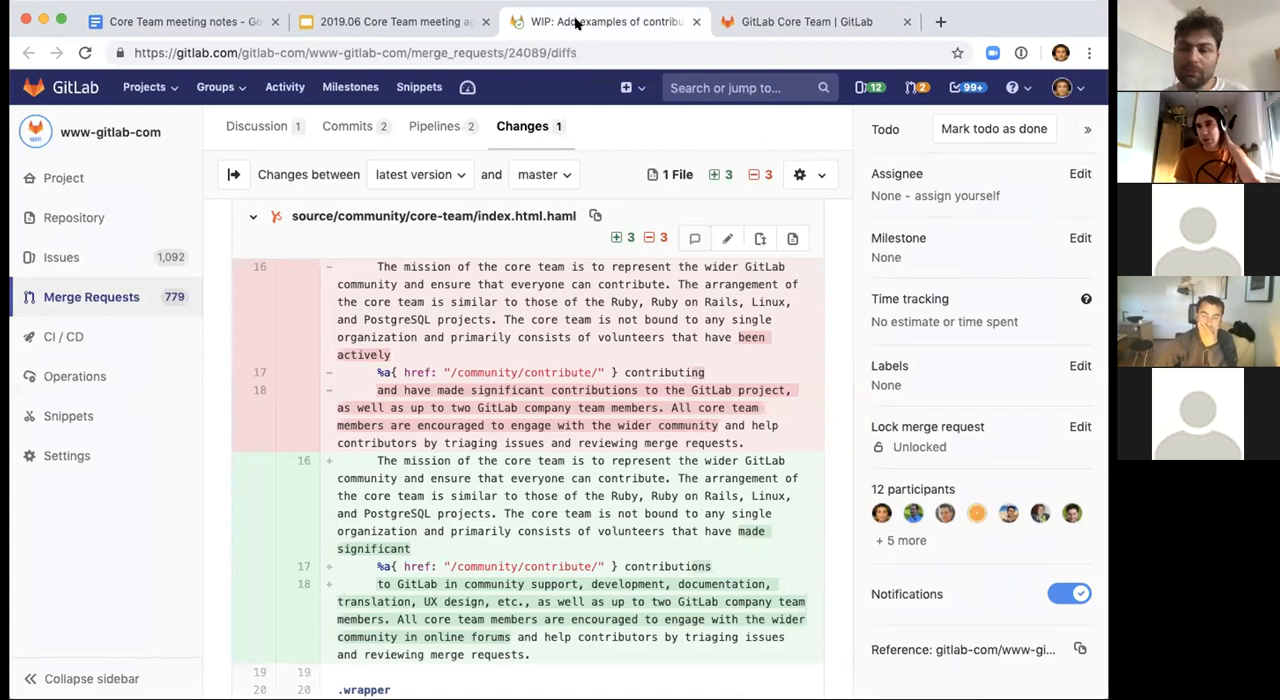
{"action": "mouse_move", "coordinate": [224, 112]}
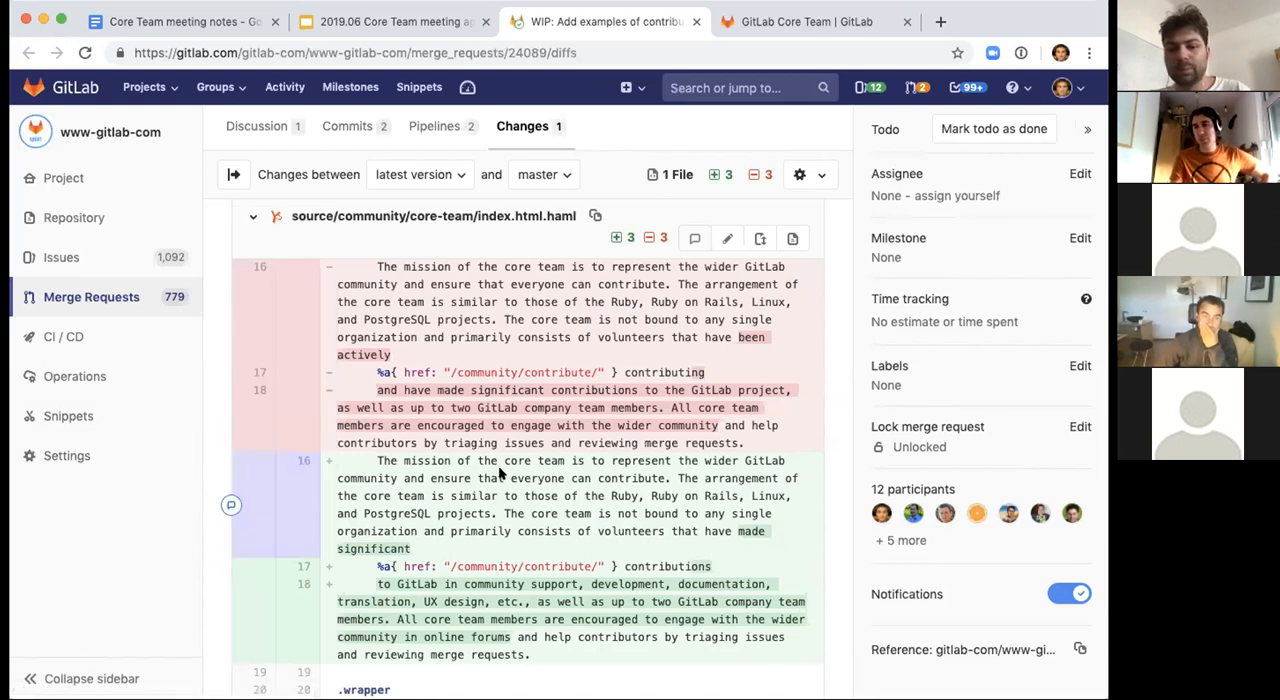
{"action": "scroll", "scroll_direction": "down", "scroll_amount": 3}
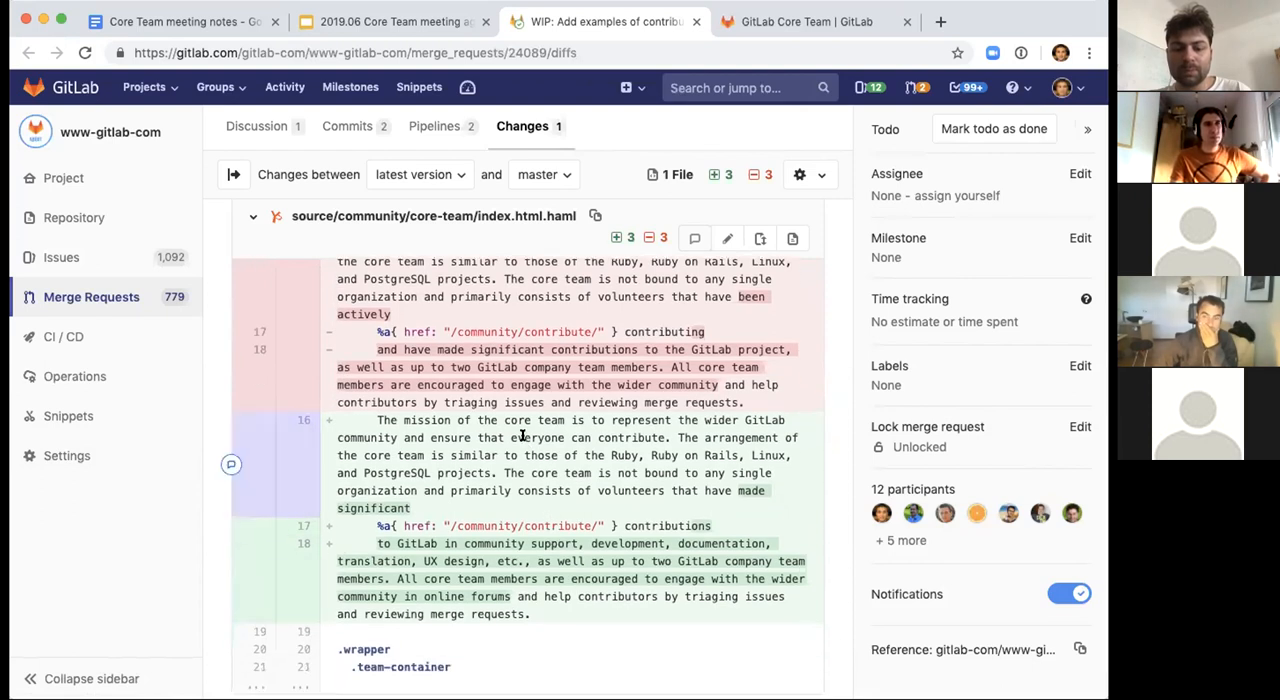
{"action": "mouse_move", "coordinate": [504, 490]}
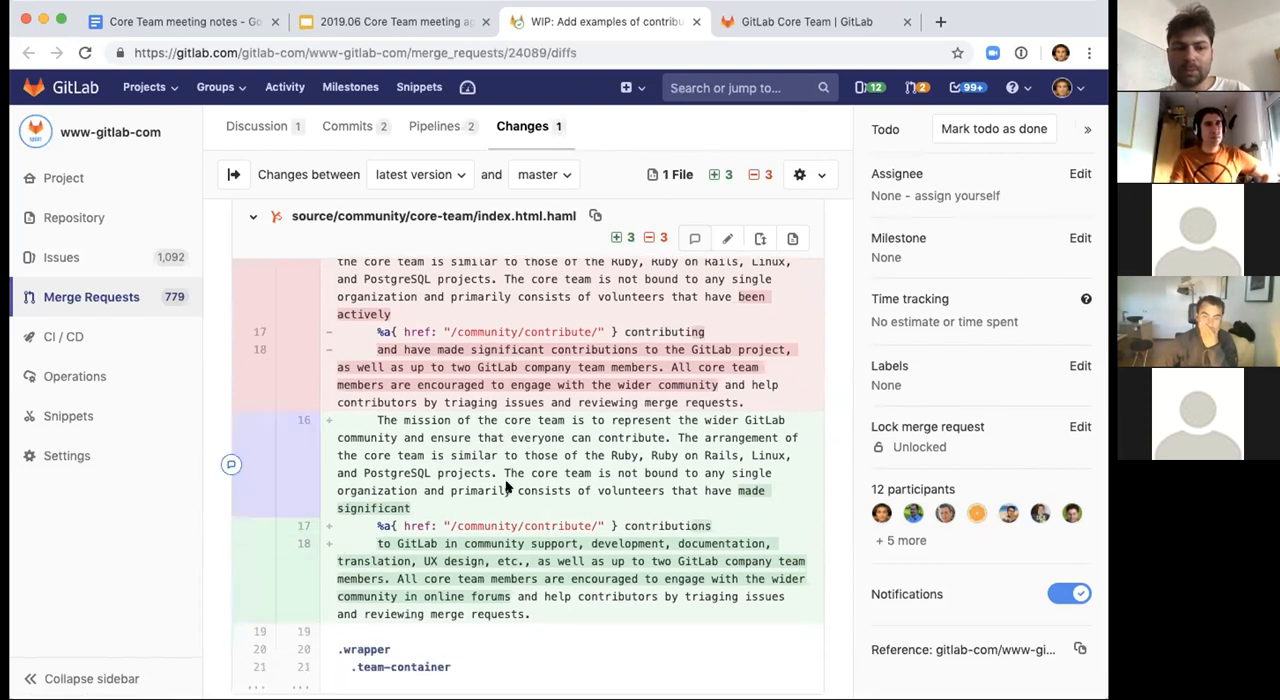
{"action": "mouse_move", "coordinate": [540, 588]}
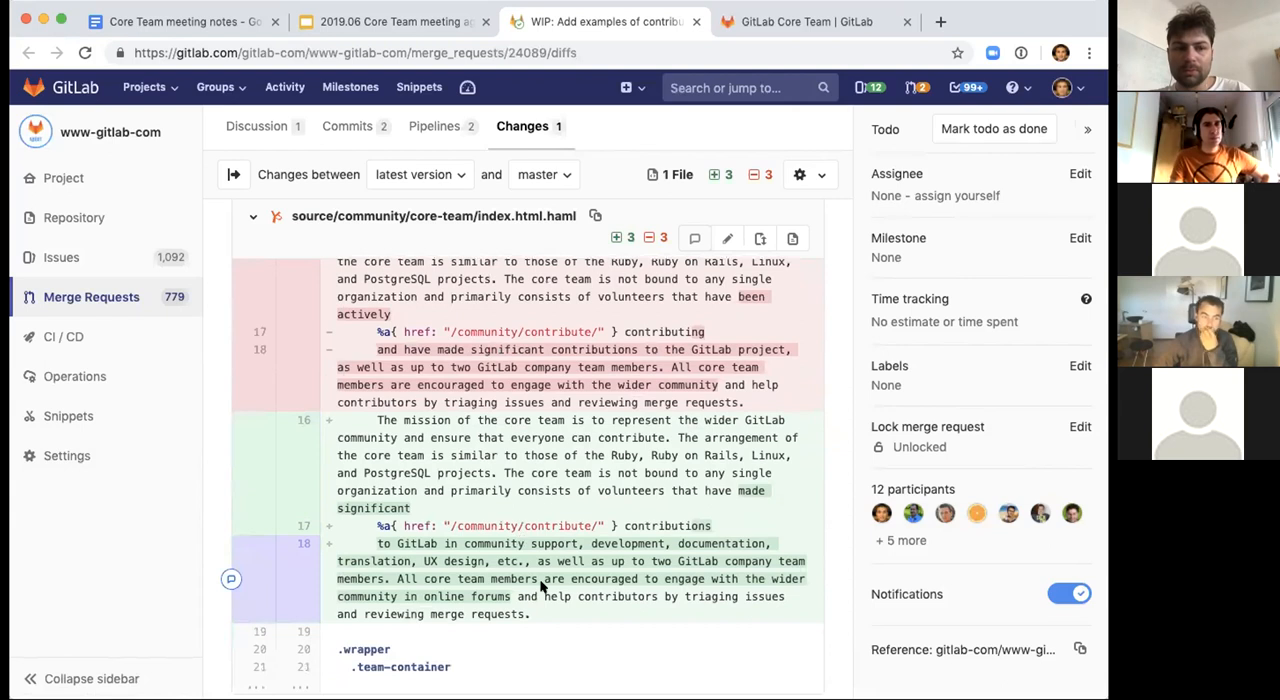
{"action": "mouse_move", "coordinate": [482, 532]}
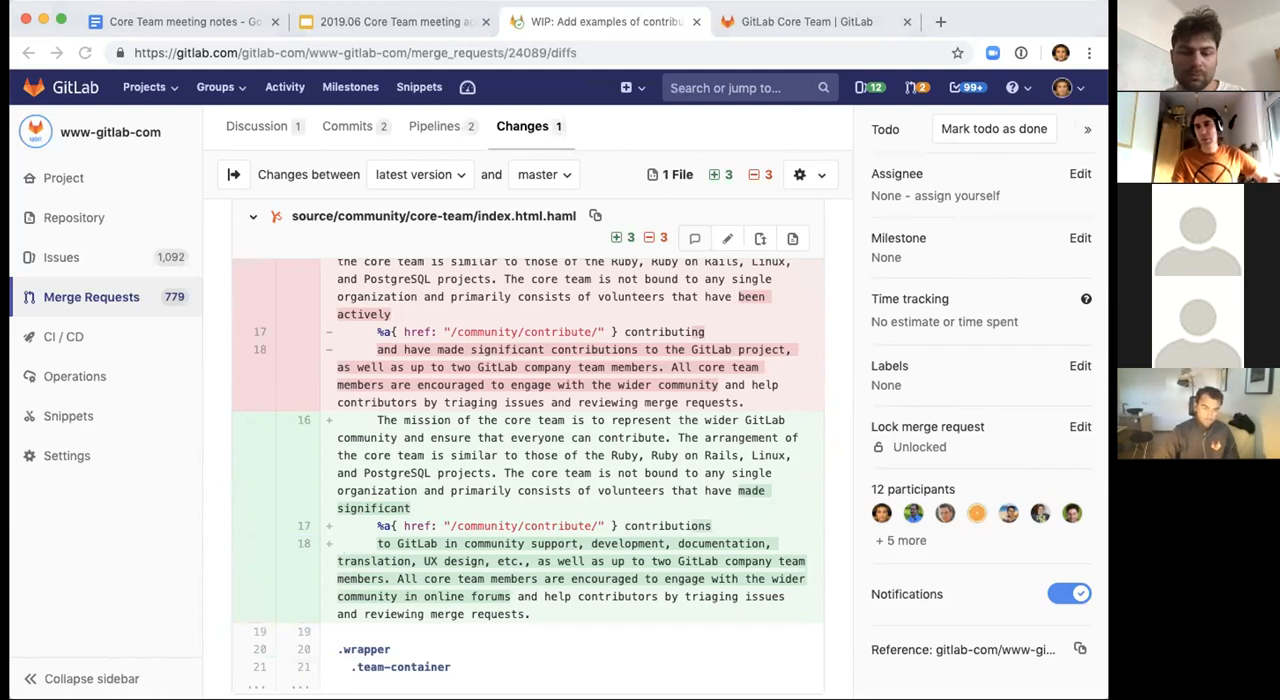
{"action": "mouse_move", "coordinate": [200, 478]}
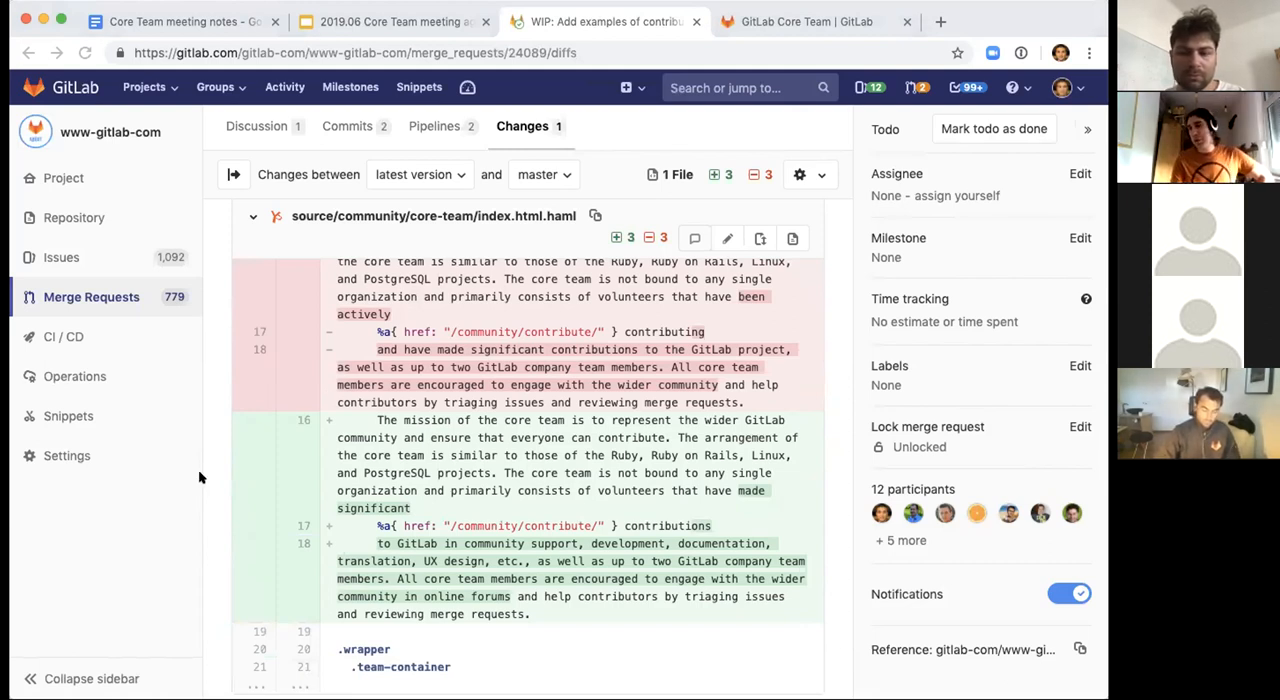
{"action": "mouse_move", "coordinate": [232, 322]}
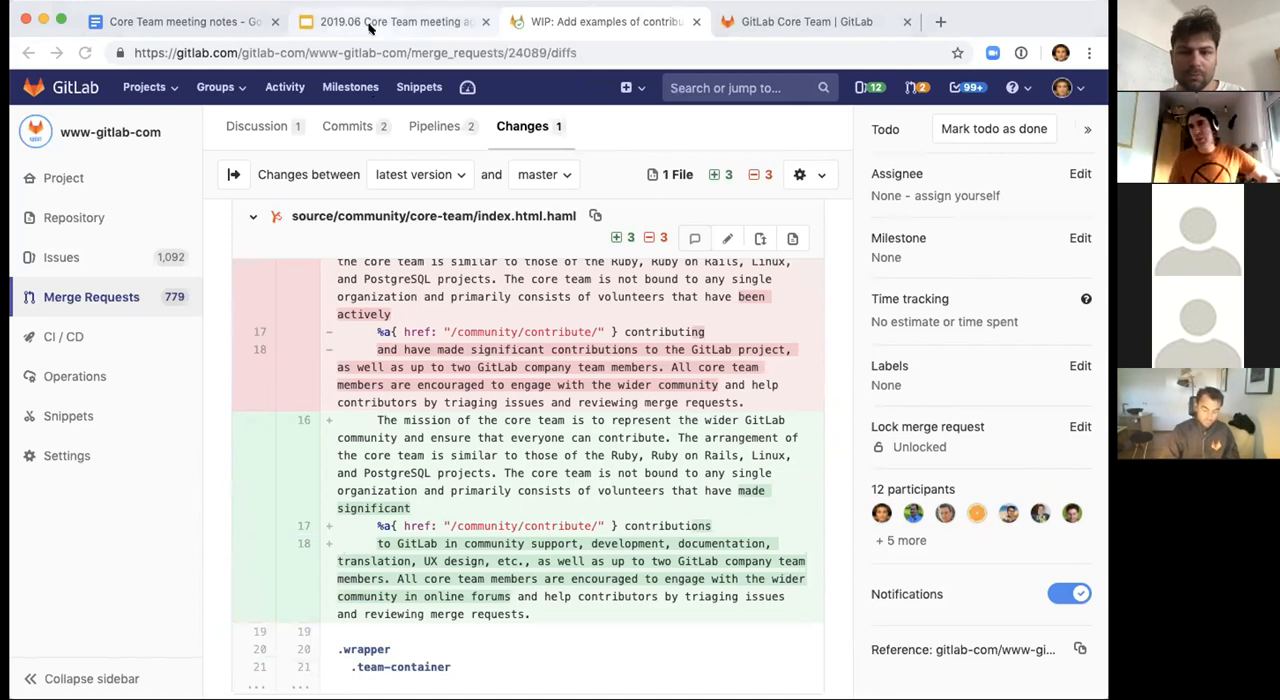
{"action": "mouse_move", "coordinate": [390, 20]}
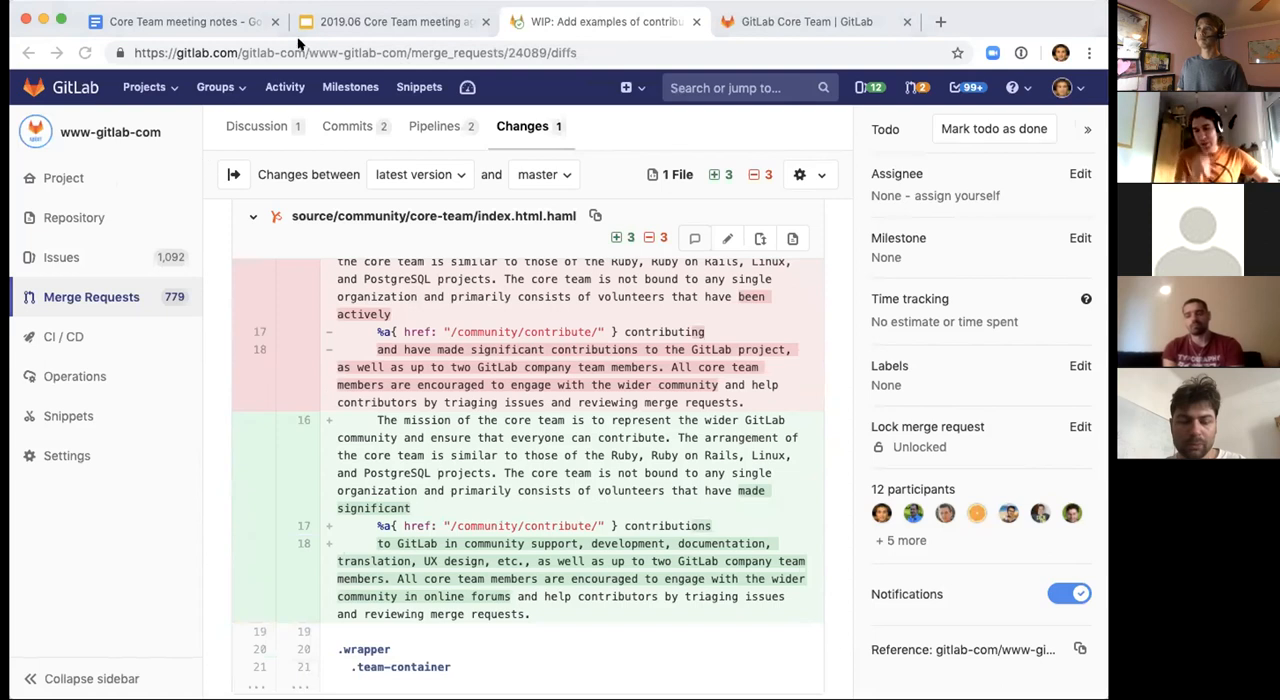
Move from the agenda slides back to the Core Team meeting notes document.
{"action": "left_click", "coordinate": [390, 20]}
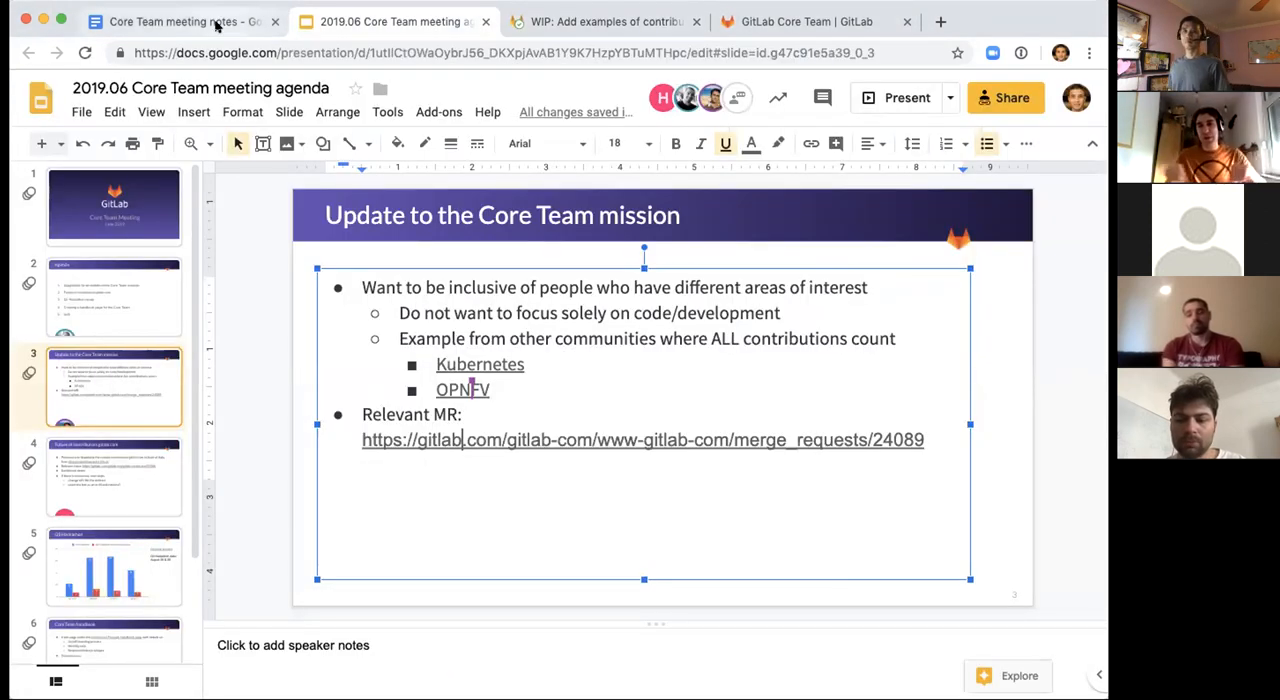
{"action": "left_click", "coordinate": [180, 20]}
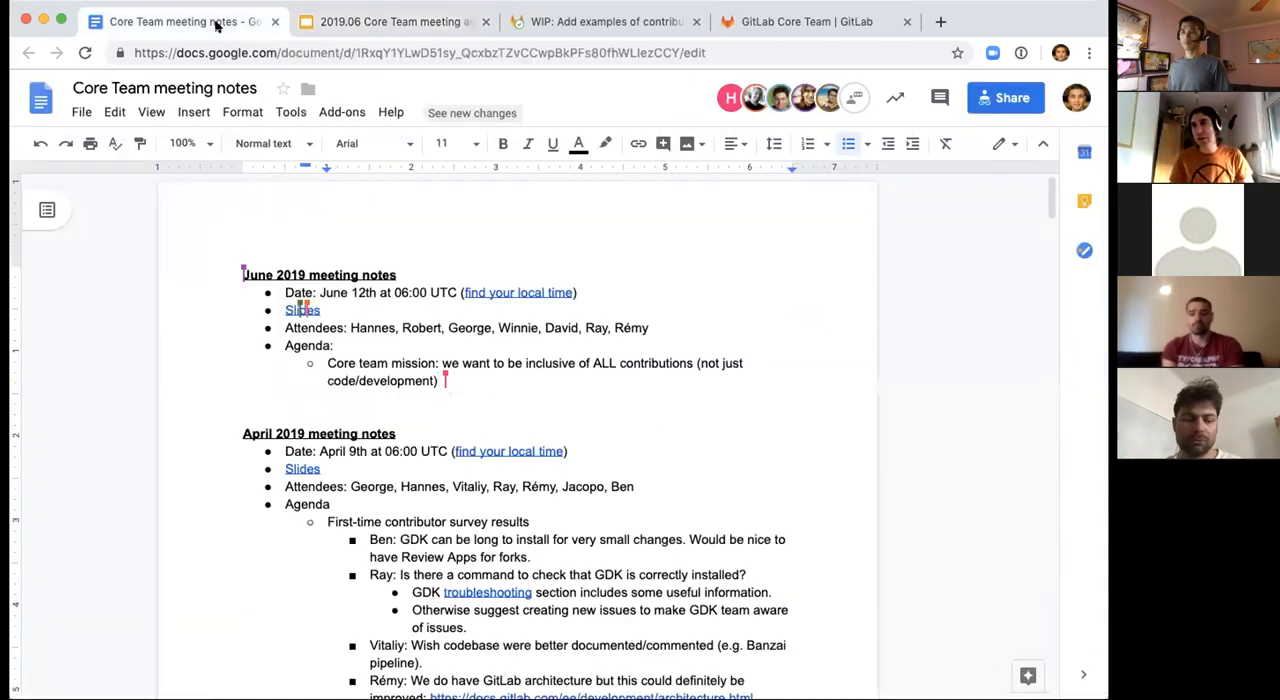
Add a sub-bullet 'More details could be on the handbook page to be created'.
{"action": "key", "text": "enter"}
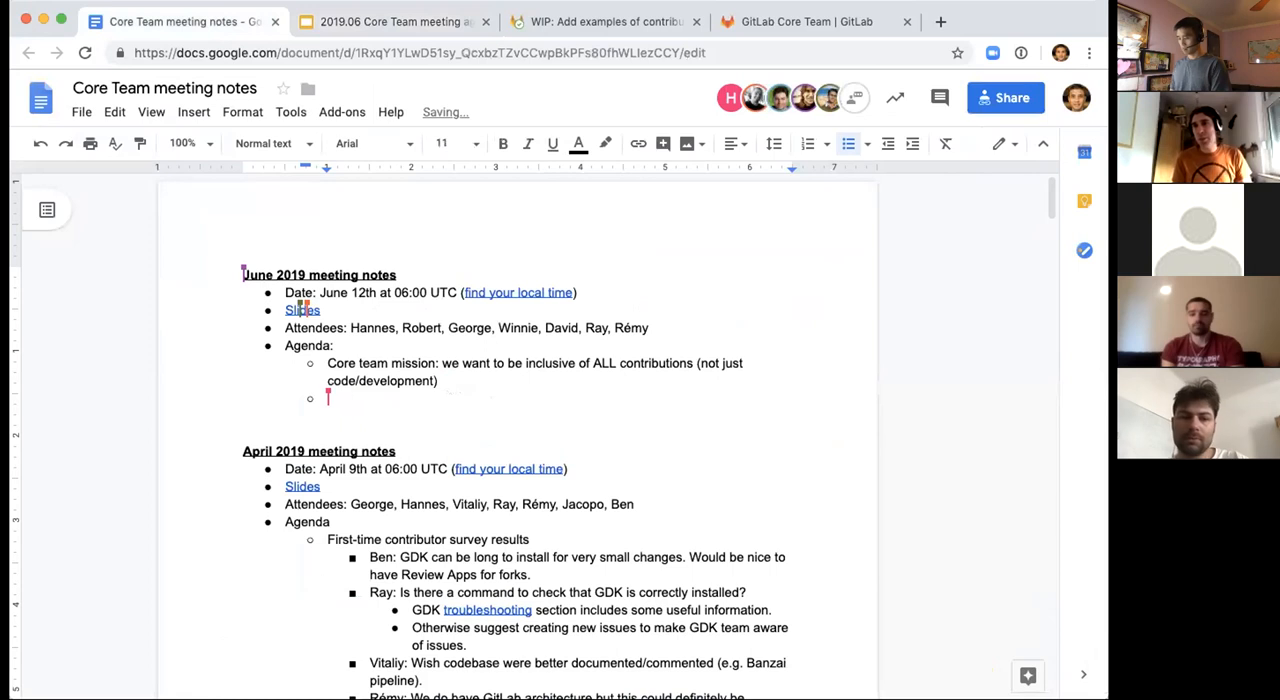
{"action": "type", "text": "More details co"}
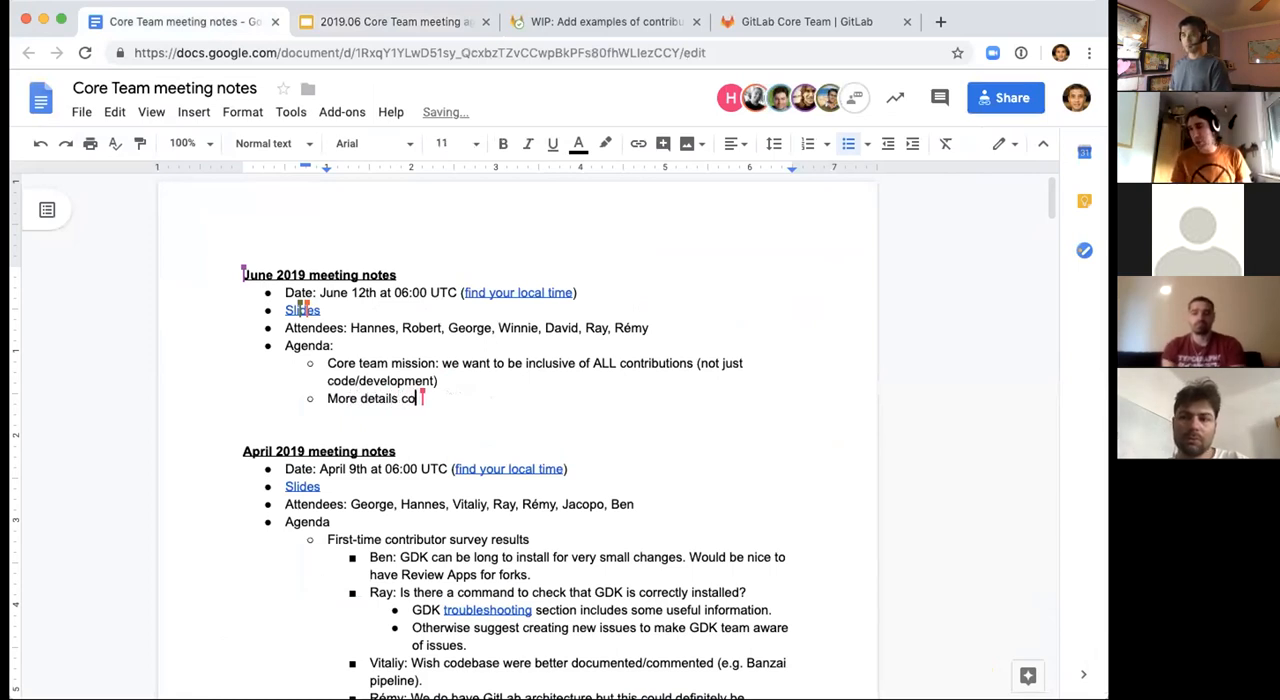
{"action": "type", "text": "uld be o"}
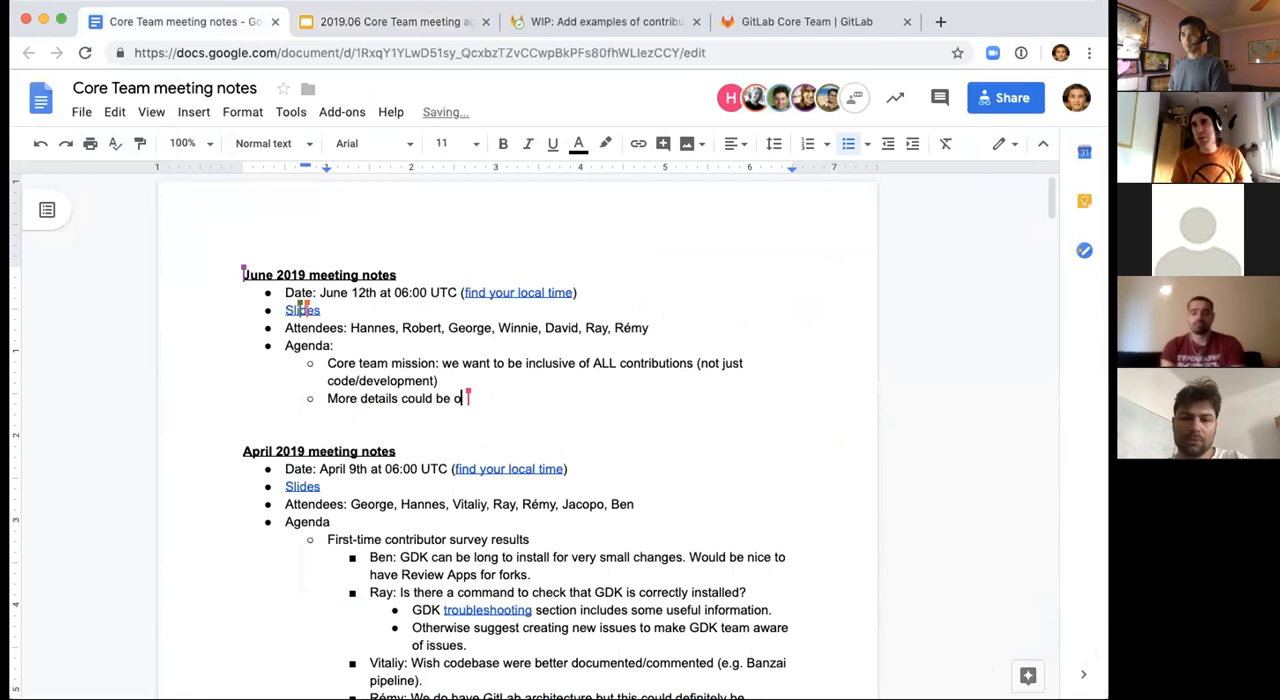
{"action": "type", "text": "n the ha"}
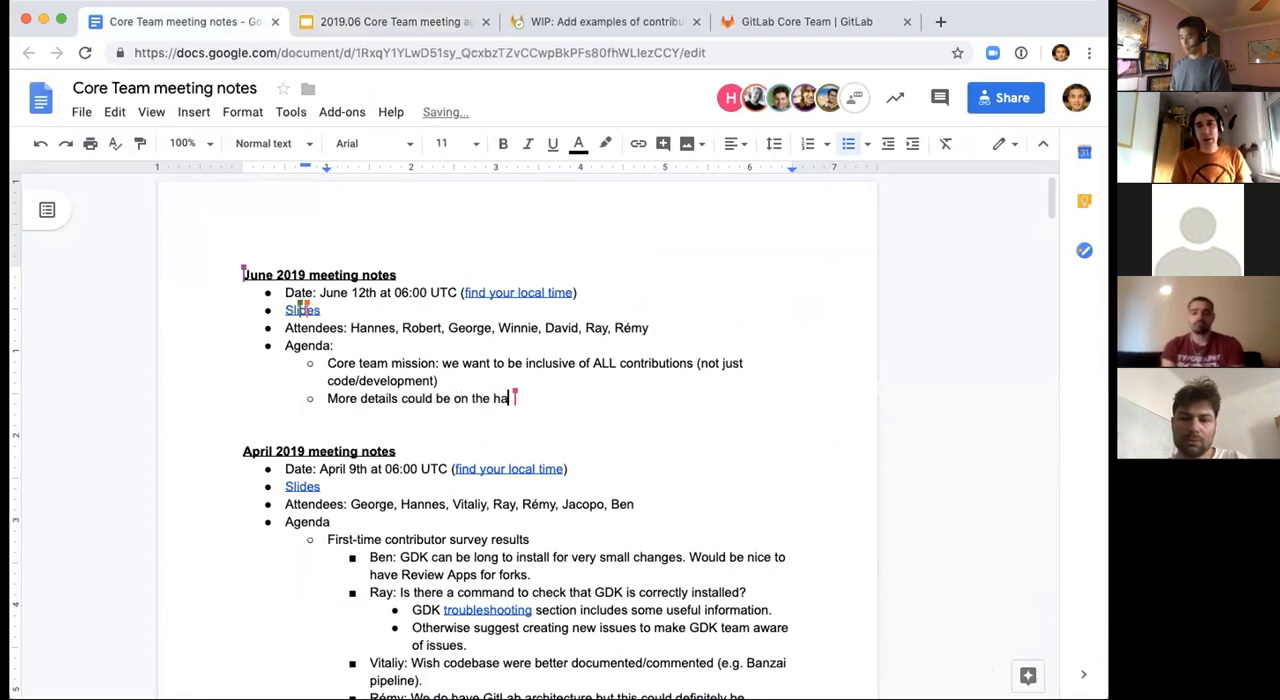
{"action": "type", "text": "ndbook page to be"}
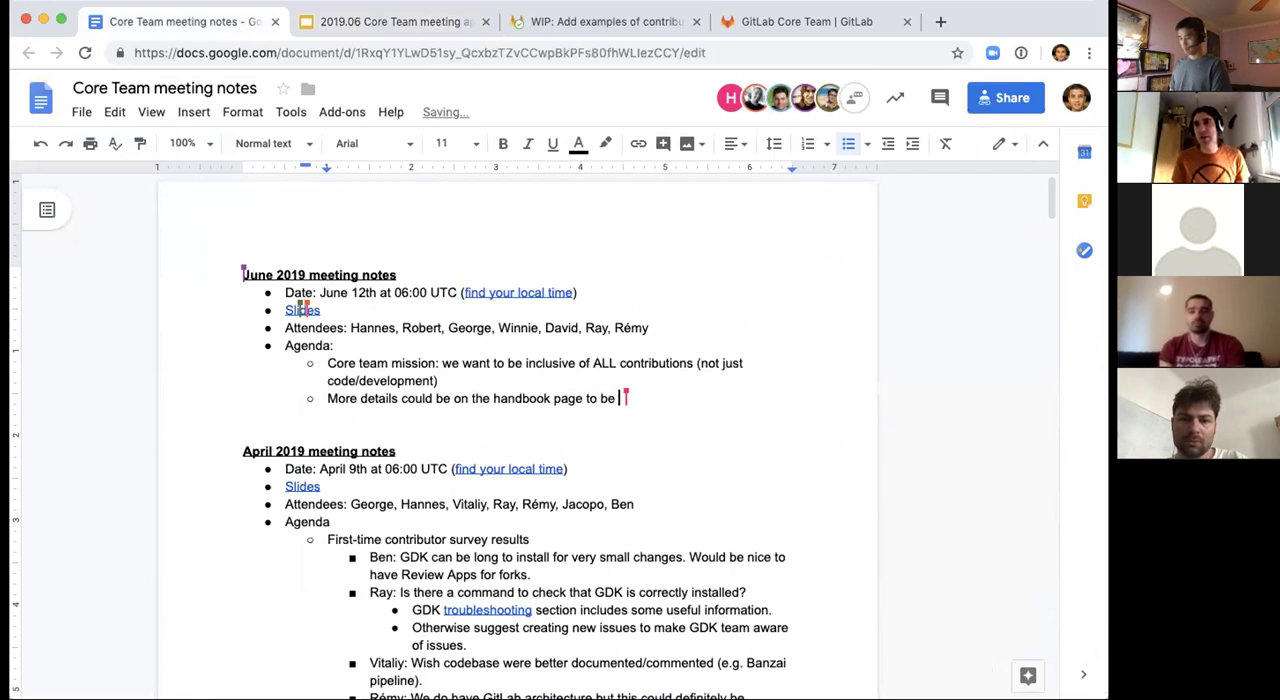
{"action": "type", "text": "created"}
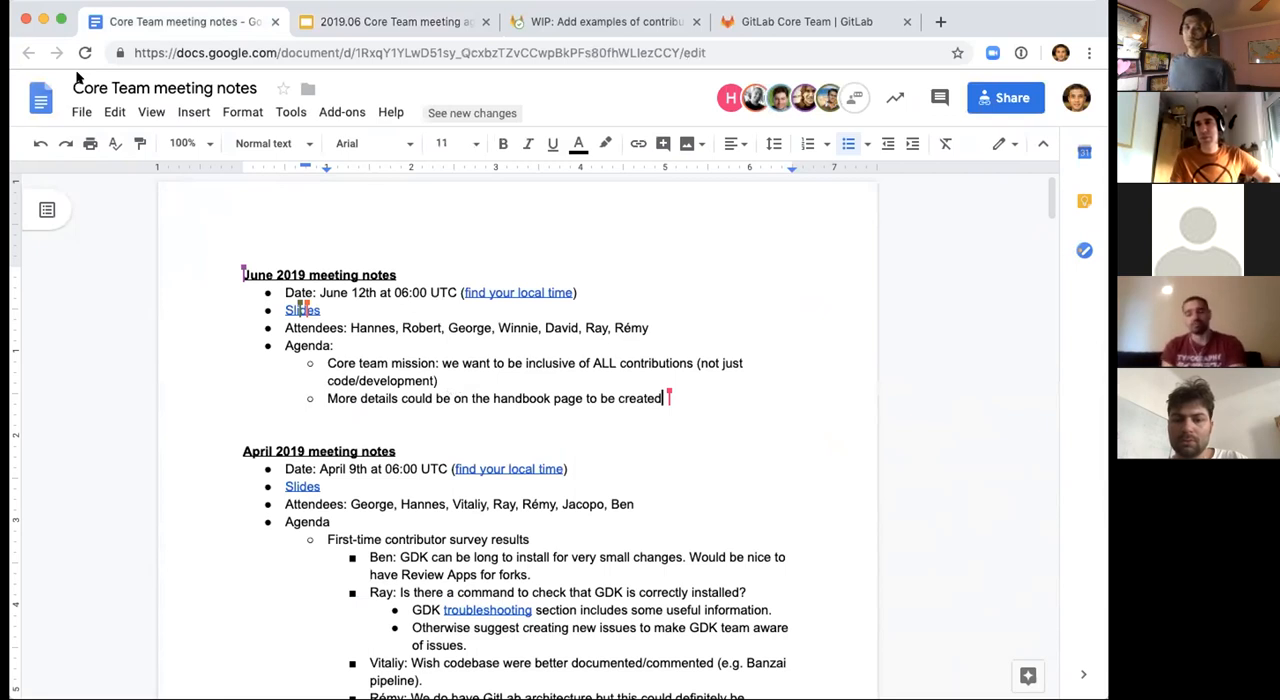
{"action": "mouse_move", "coordinate": [140, 276]}
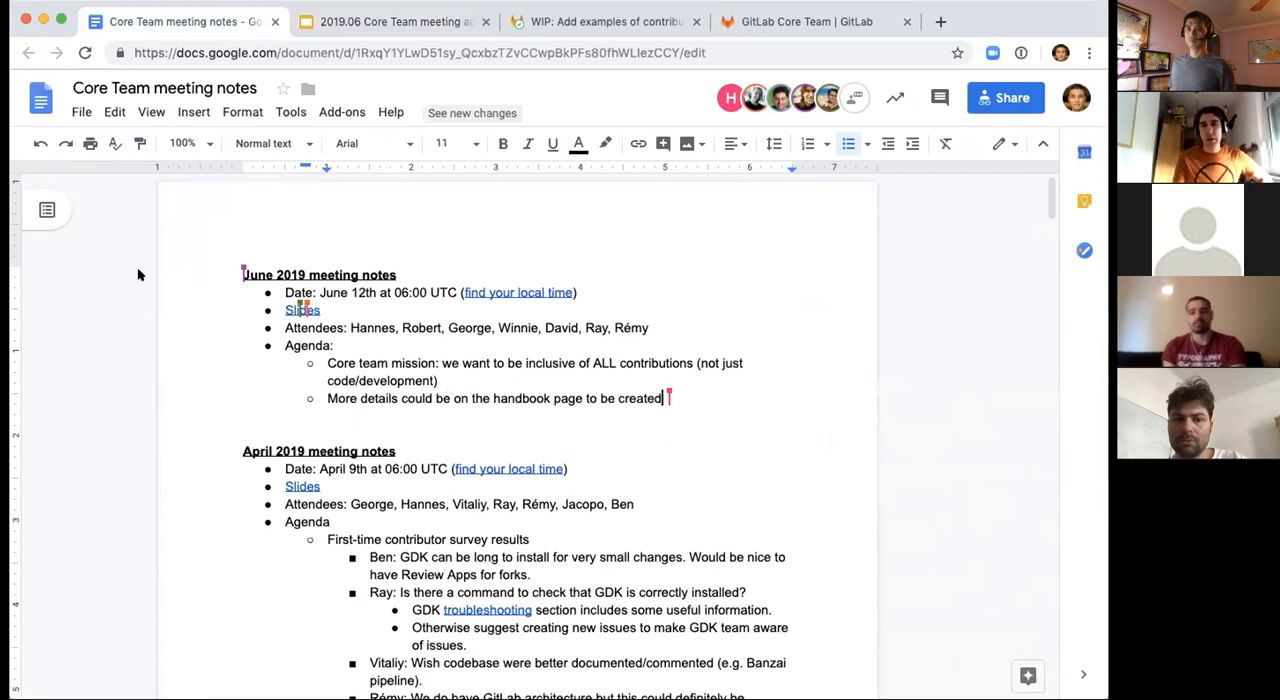
{"action": "mouse_move", "coordinate": [272, 338]}
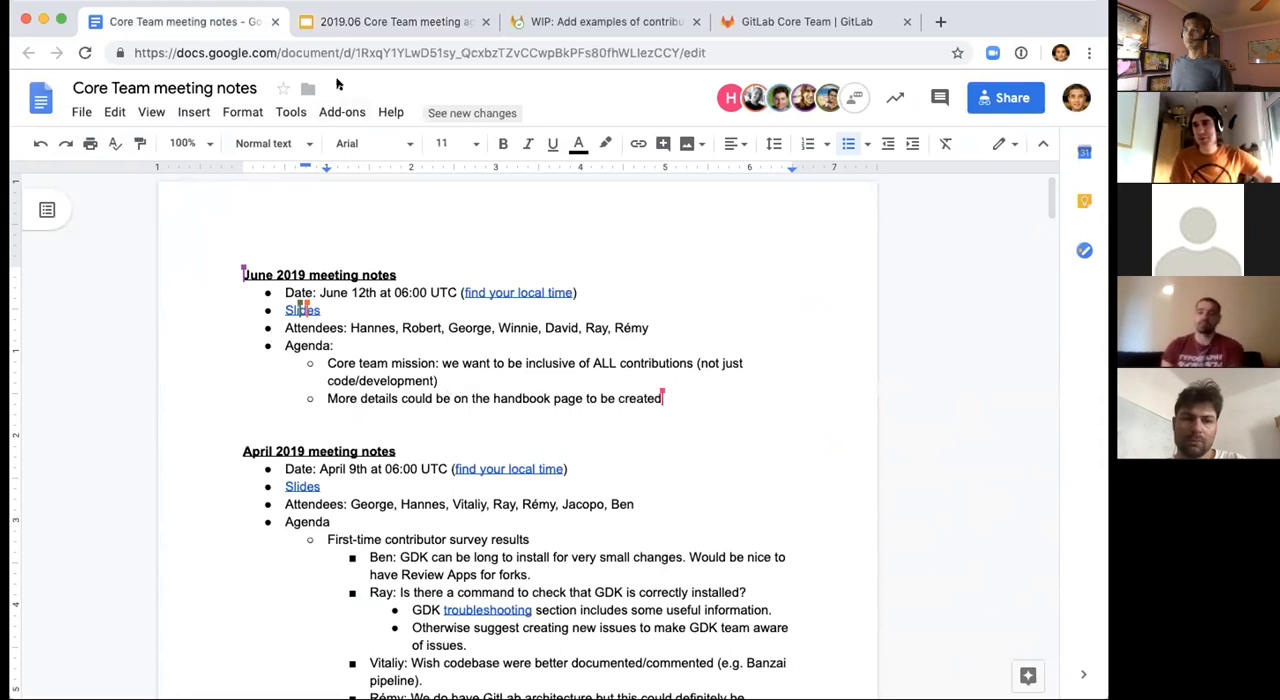
{"action": "mouse_move", "coordinate": [380, 20]}
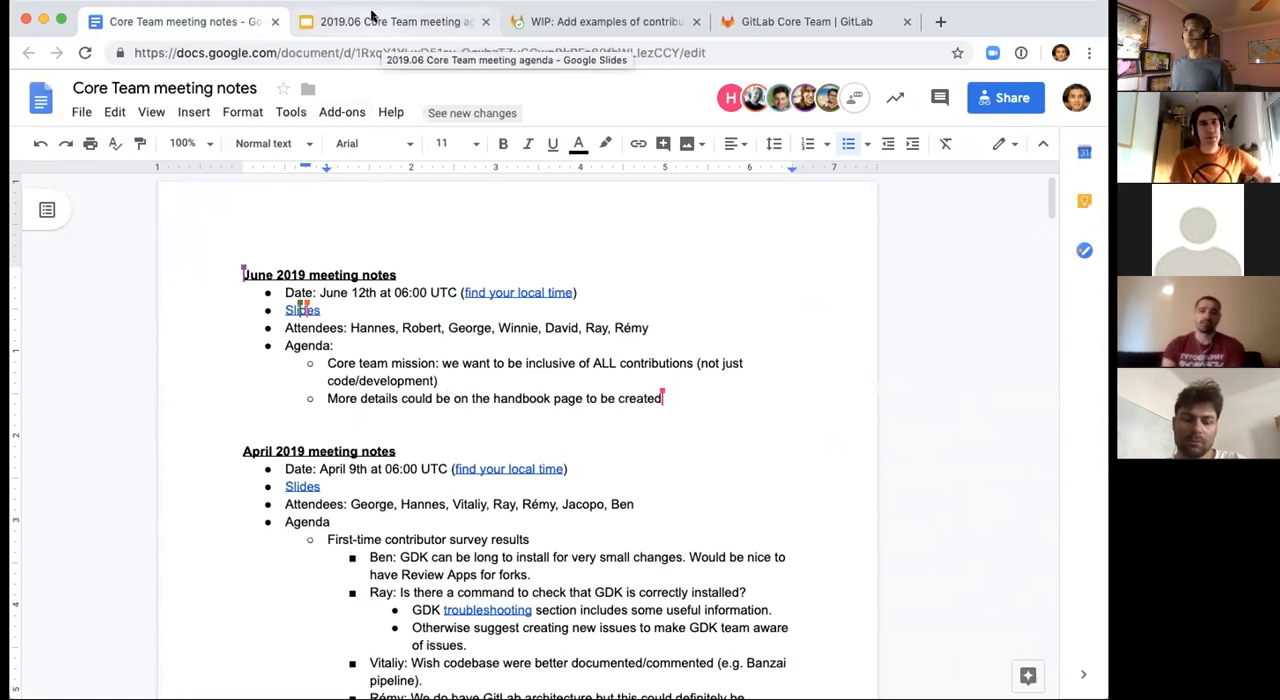
Return to the agenda deck's Update to the Core Team mission slide.
{"action": "left_click", "coordinate": [392, 20]}
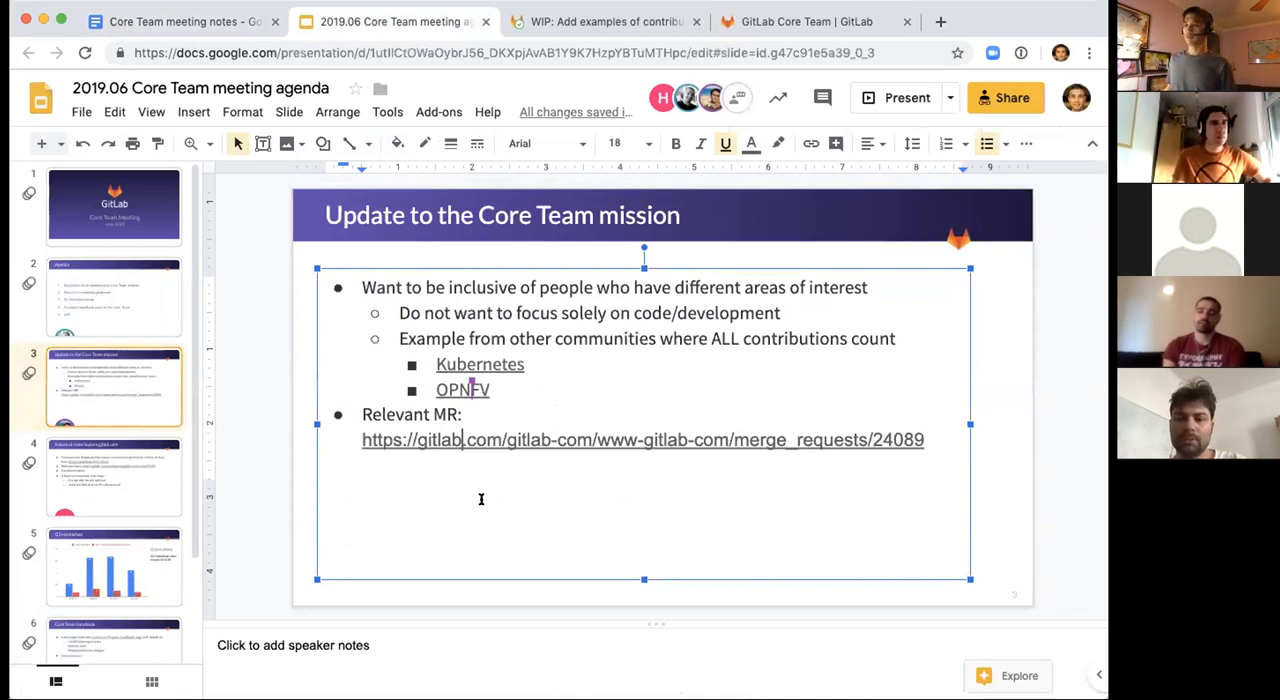
{"action": "mouse_move", "coordinate": [424, 458]}
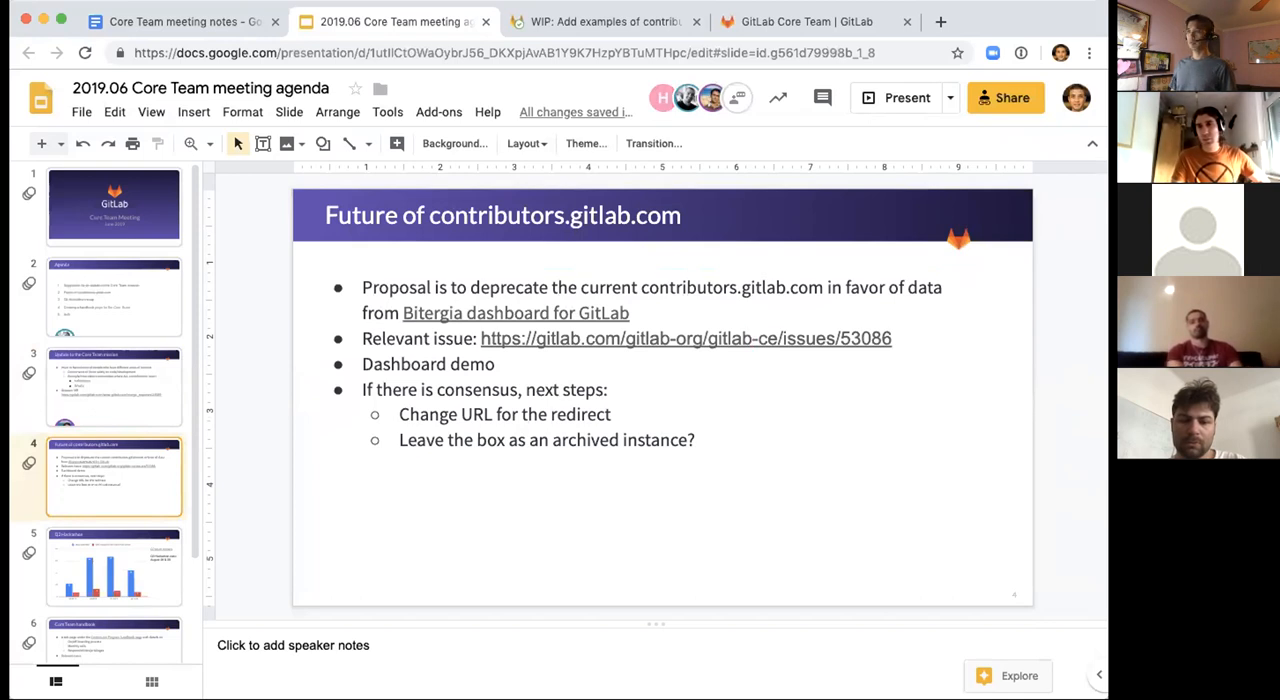
{"action": "mouse_move", "coordinate": [740, 132]}
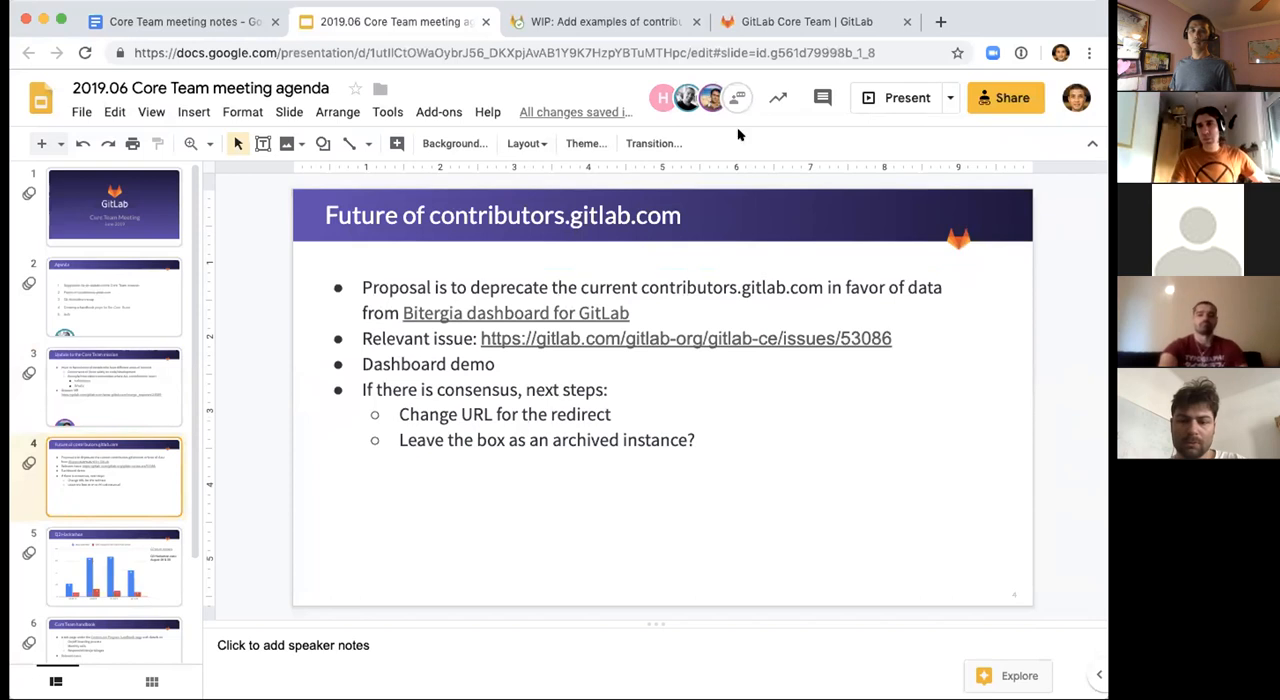
{"action": "mouse_move", "coordinate": [880, 8]}
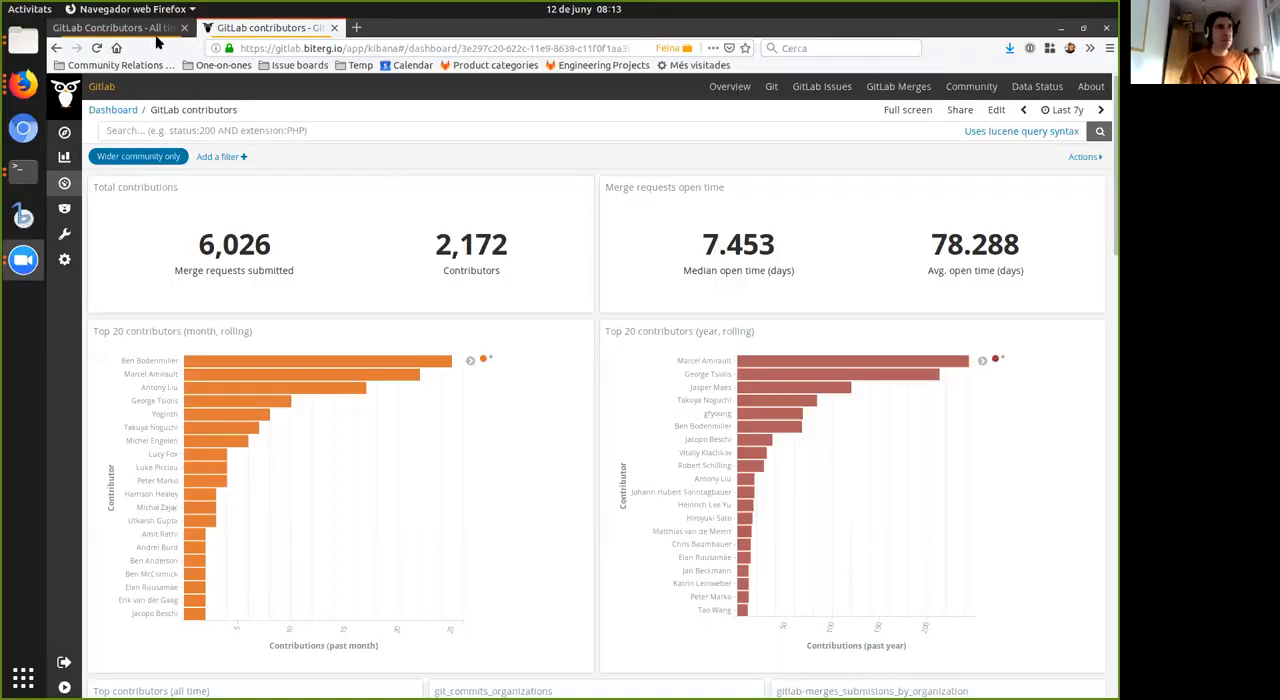
{"action": "left_click", "coordinate": [110, 28]}
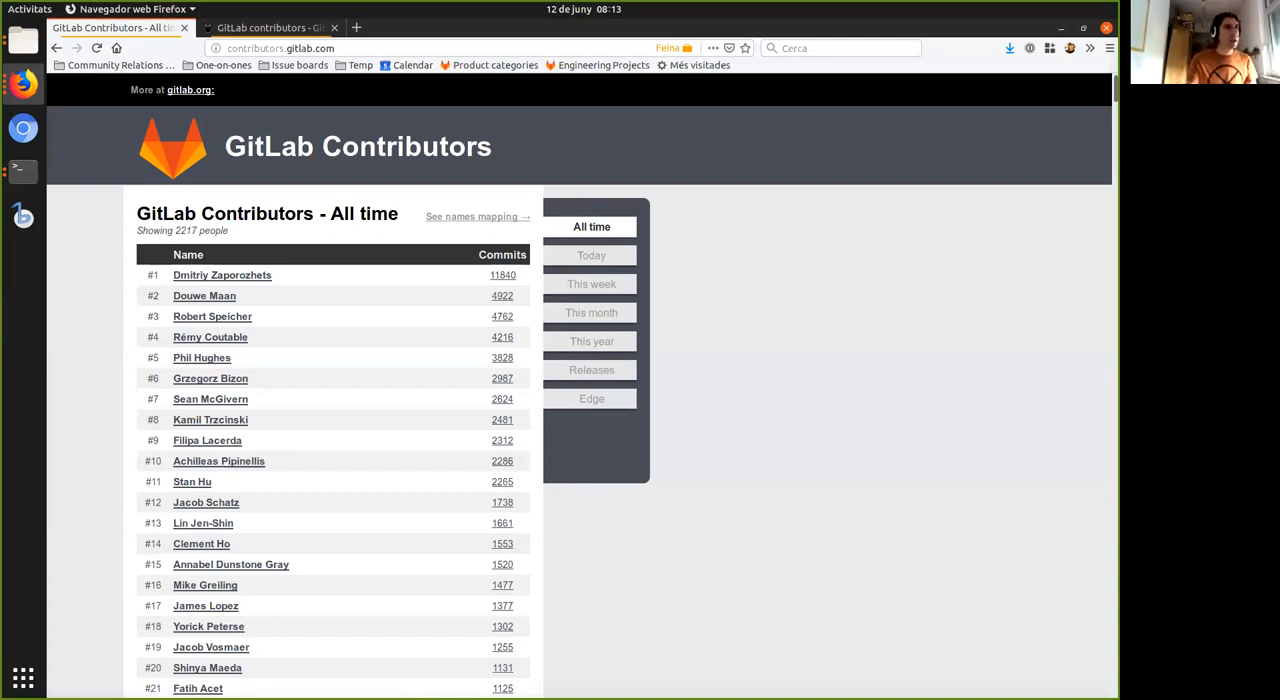
{"action": "scroll", "scroll_direction": "down", "scroll_amount": 3}
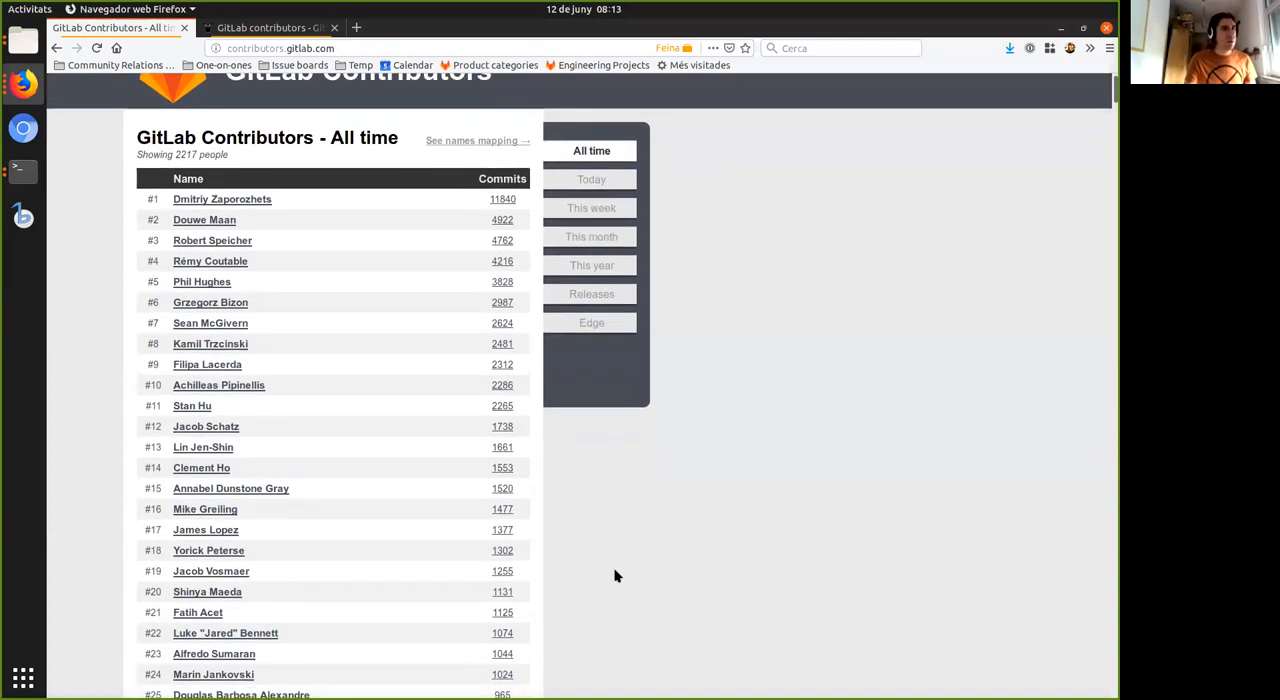
{"action": "scroll", "scroll_direction": "up", "scroll_amount": 3}
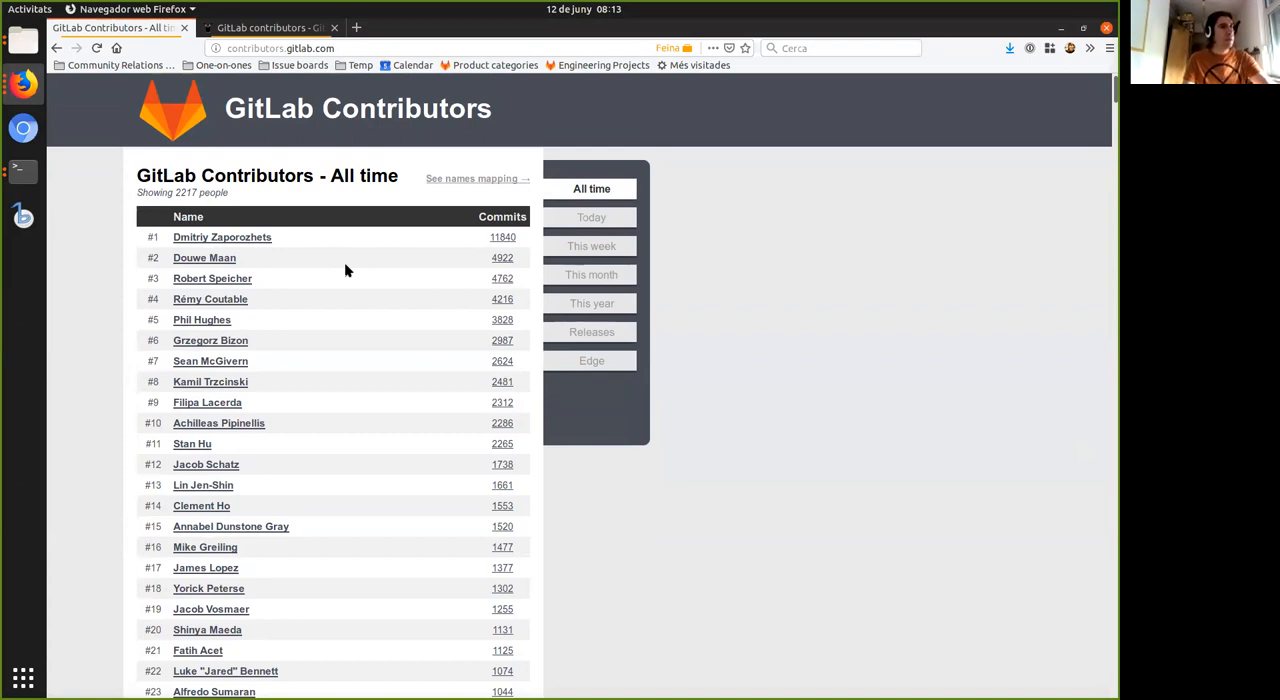
{"action": "mouse_move", "coordinate": [480, 296]}
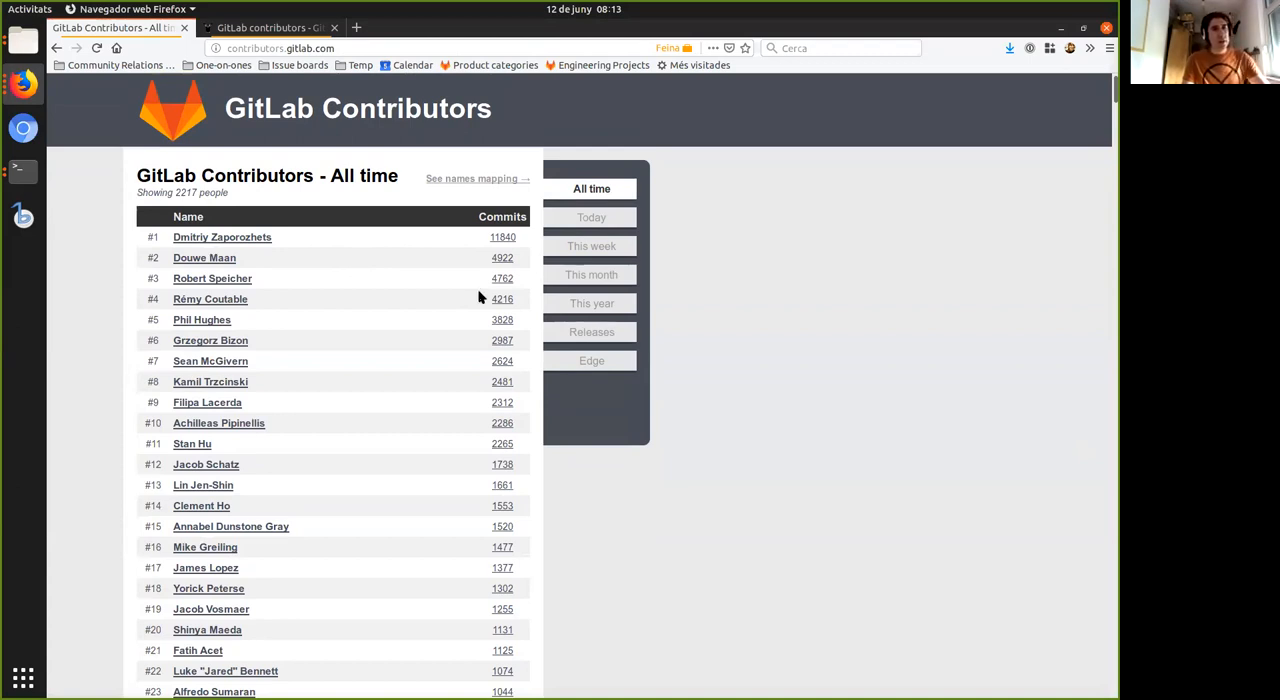
{"action": "mouse_move", "coordinate": [504, 320]}
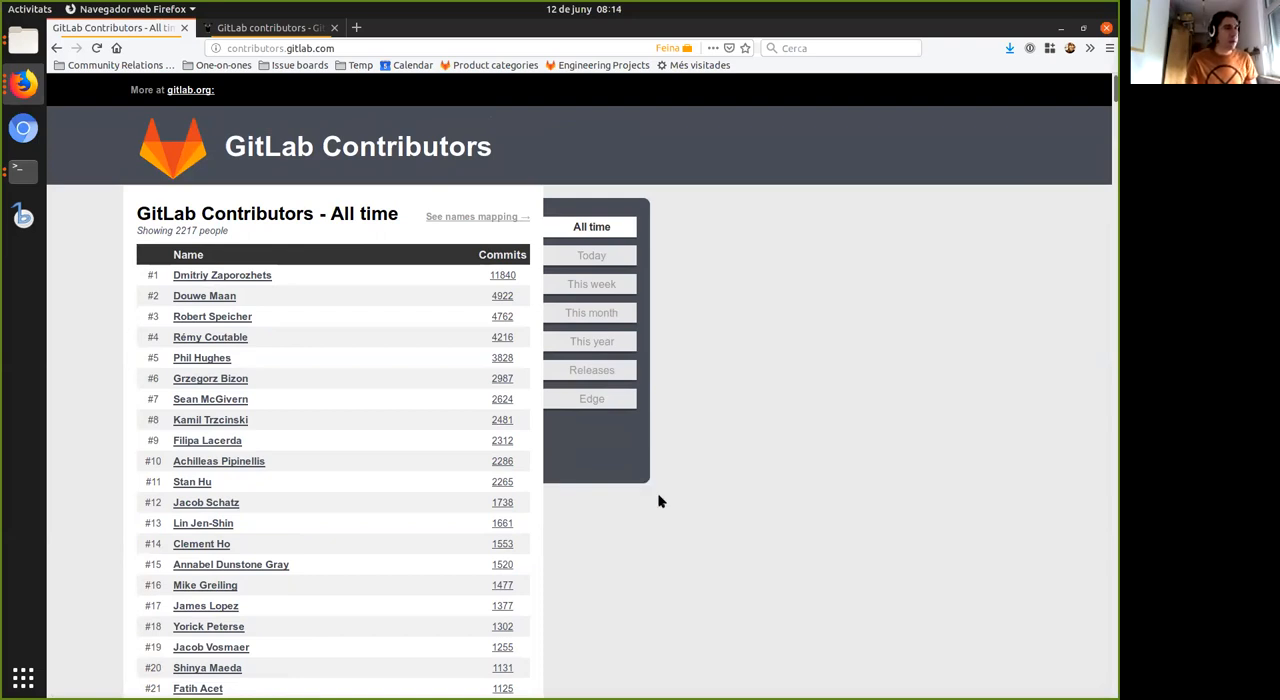
{"action": "mouse_move", "coordinate": [630, 572]}
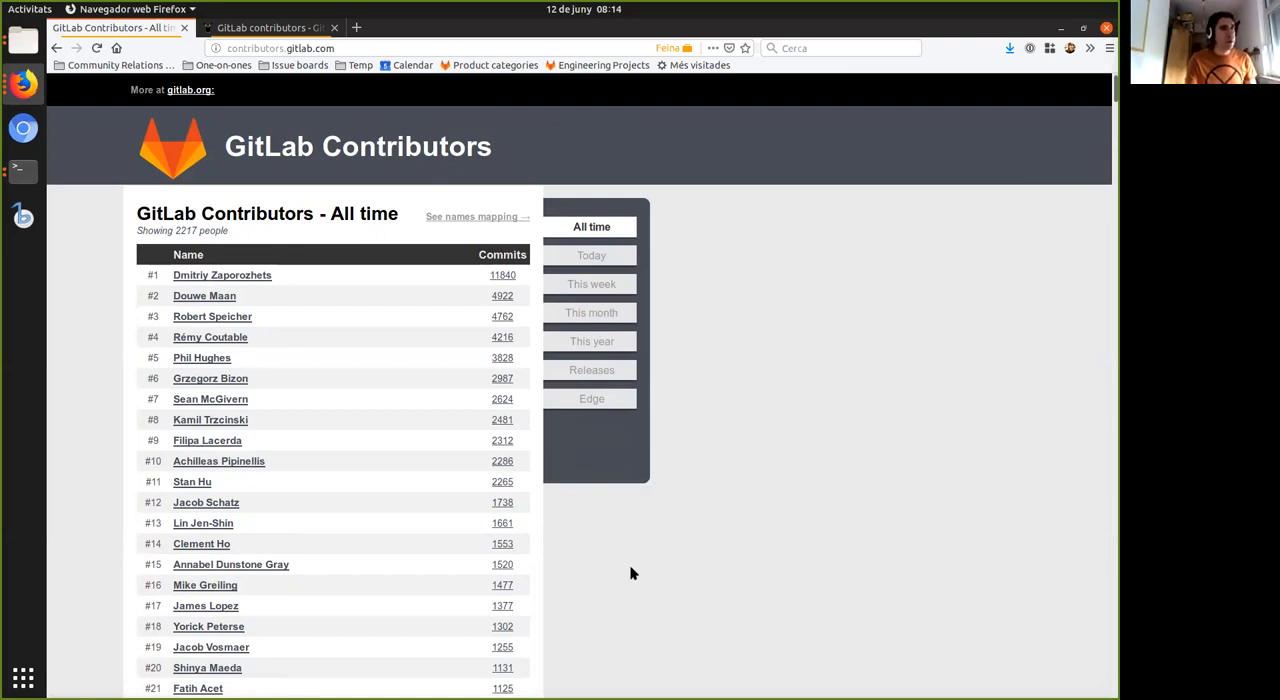
{"action": "mouse_move", "coordinate": [628, 590]}
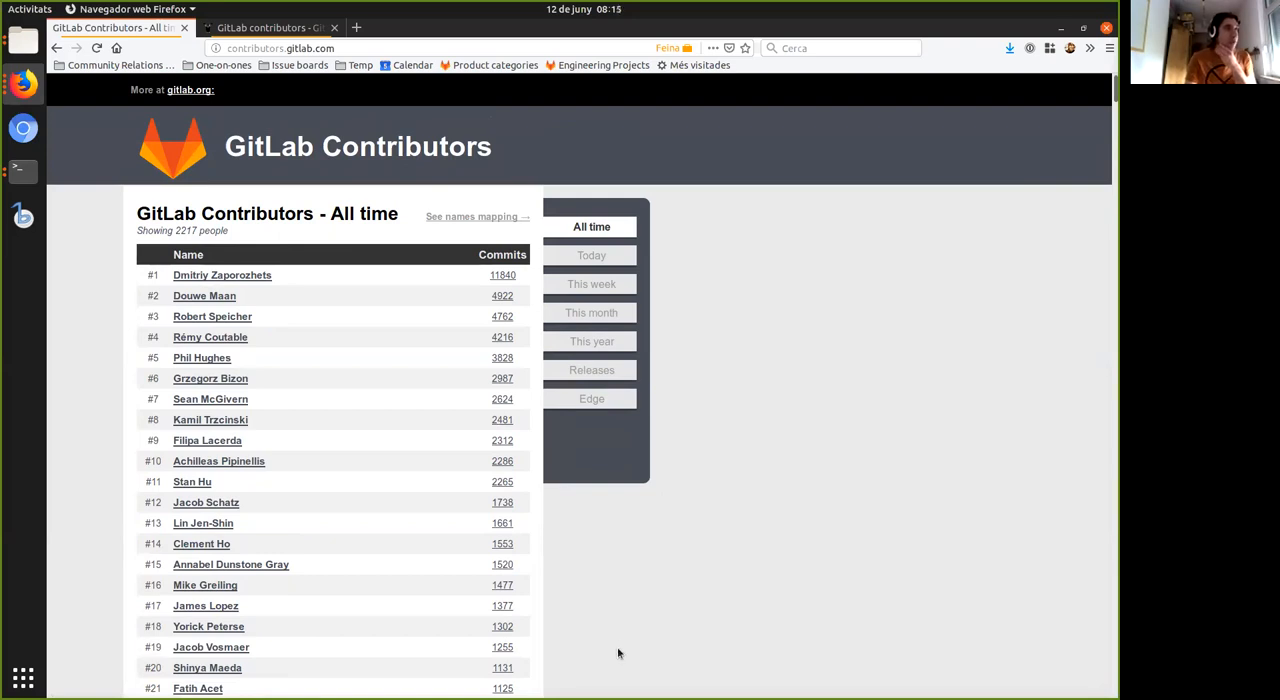
{"action": "scroll", "scroll_direction": "down", "scroll_amount": 3}
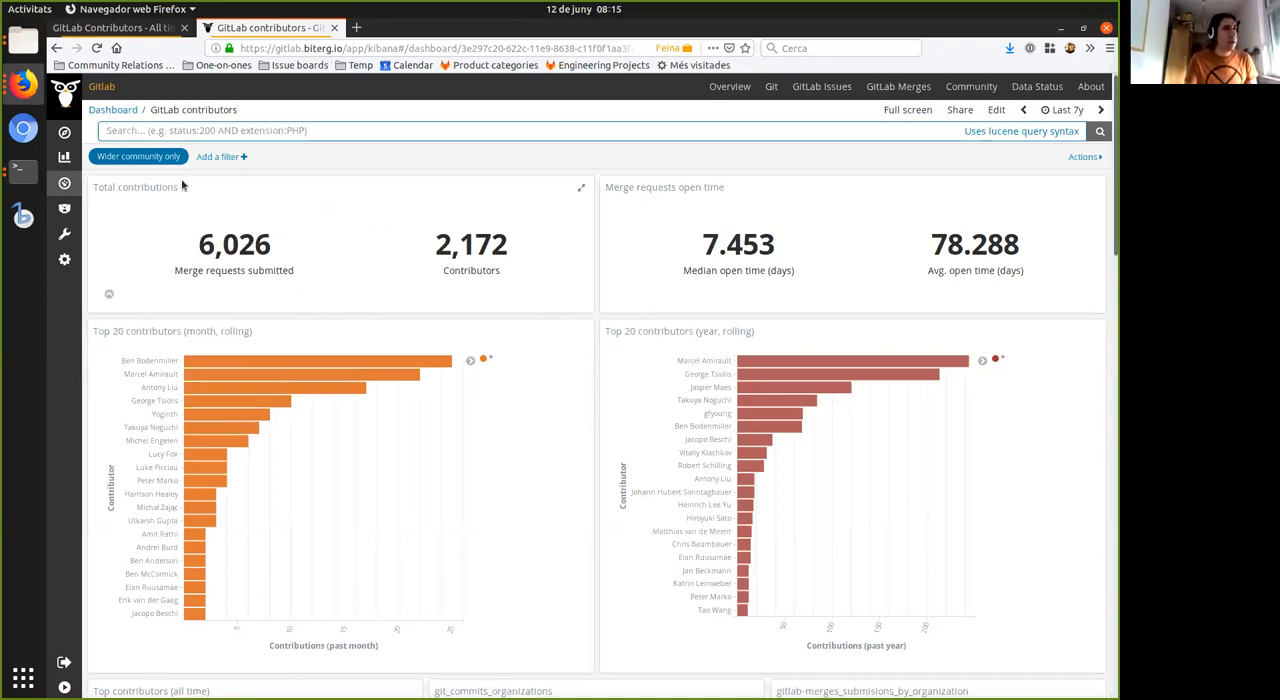
Remove the wider-community filter to show all GitLab contributors in the Bitergia dashboard.
{"action": "left_click", "coordinate": [138, 156]}
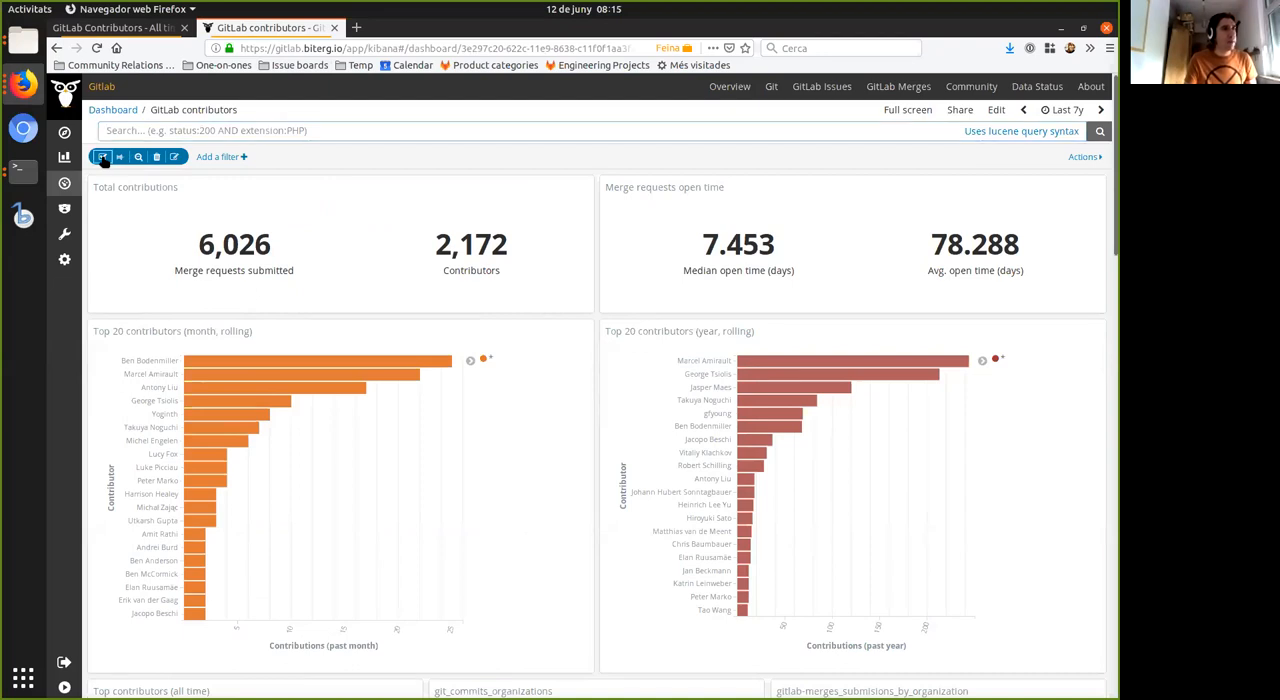
{"action": "mouse_move", "coordinate": [408, 378]}
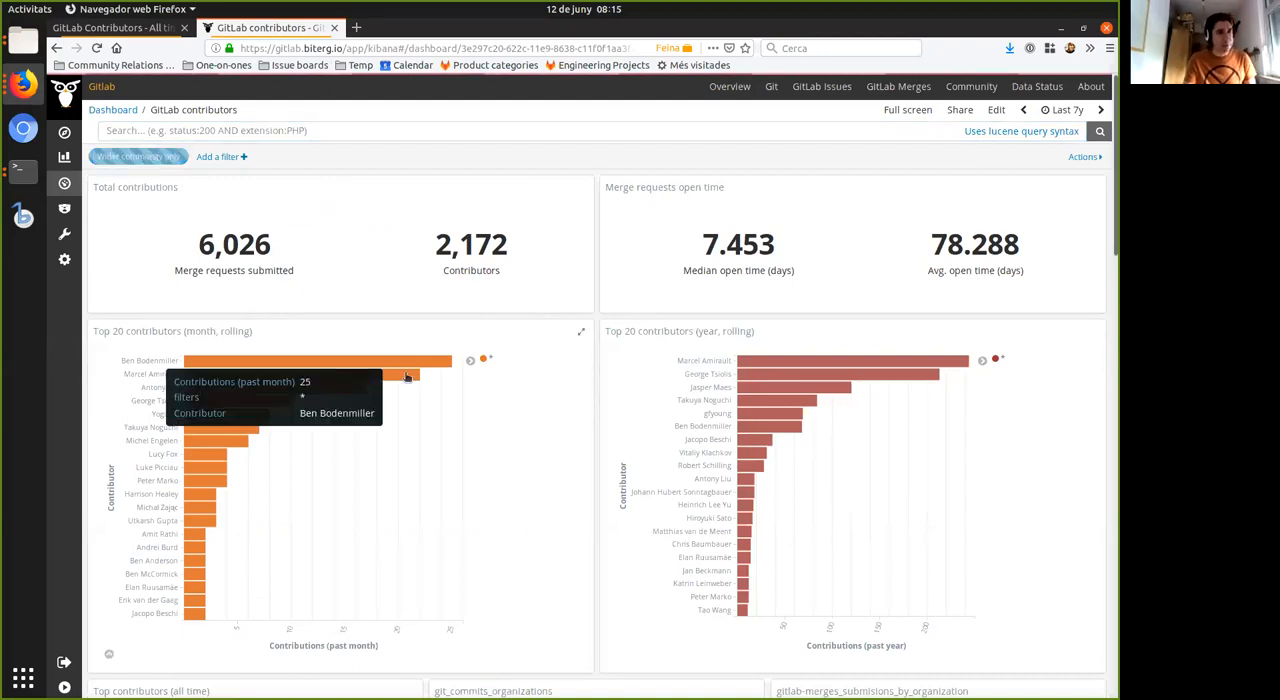
{"action": "mouse_move", "coordinate": [444, 560]}
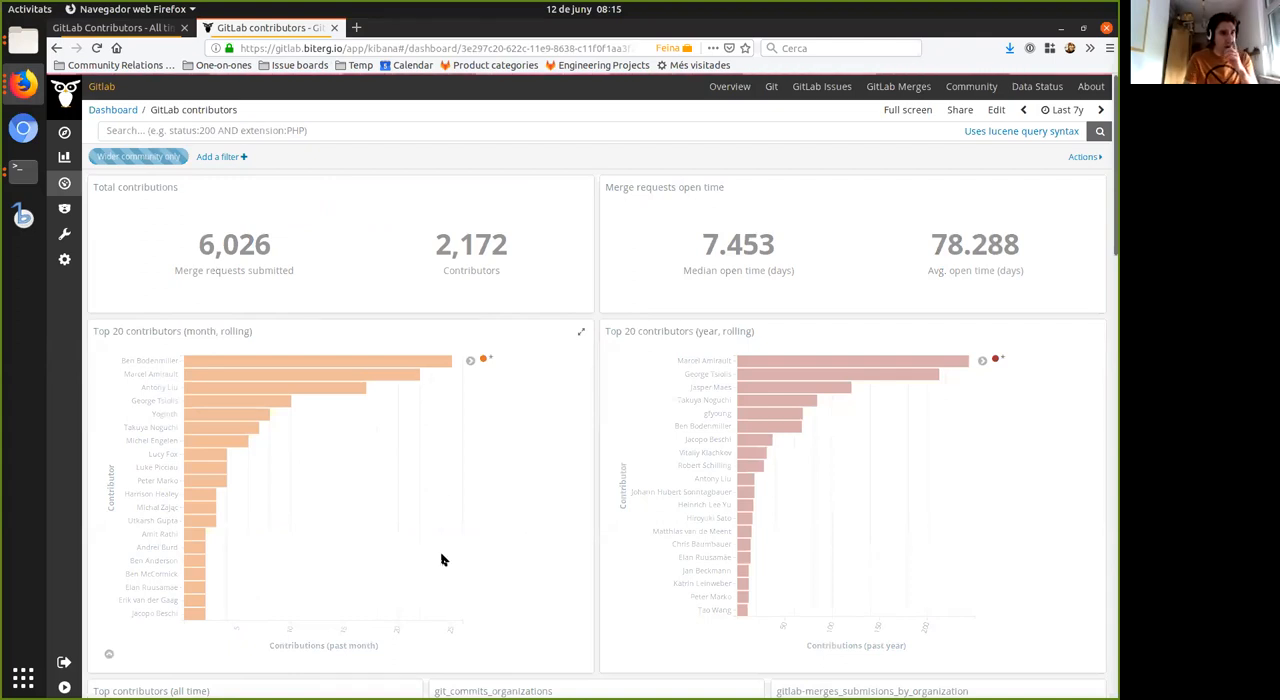
{"action": "mouse_move", "coordinate": [456, 418]}
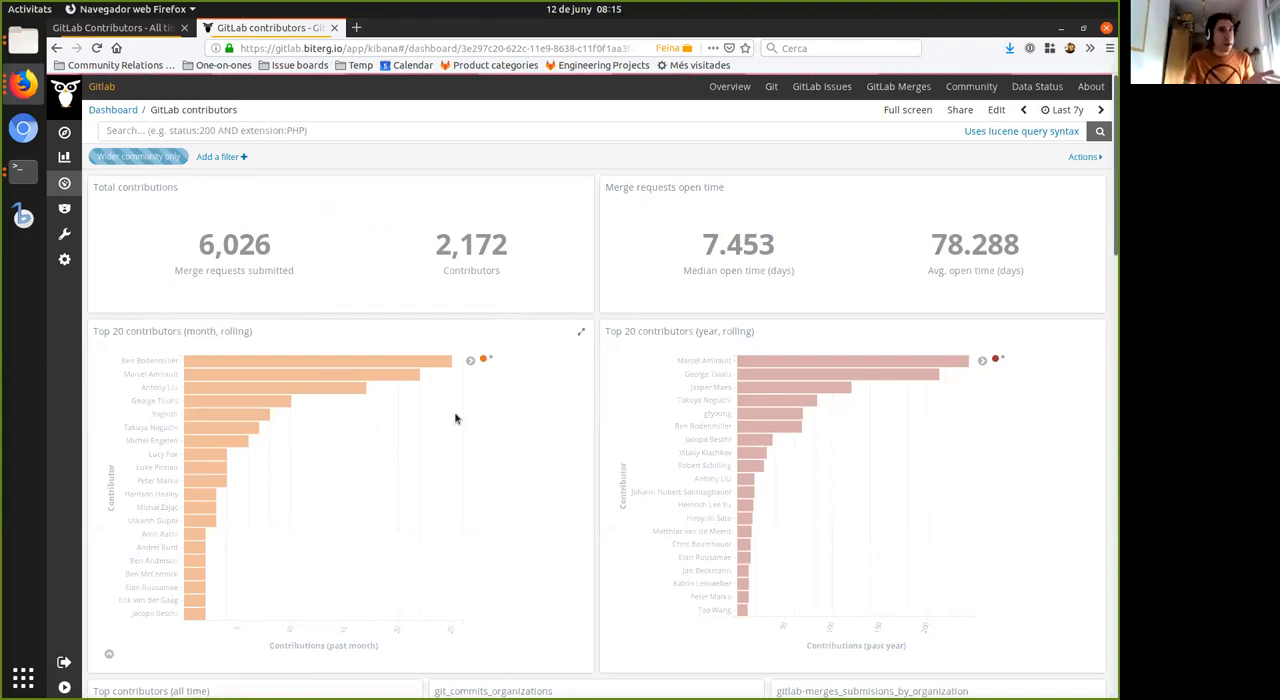
{"action": "mouse_move", "coordinate": [428, 376]}
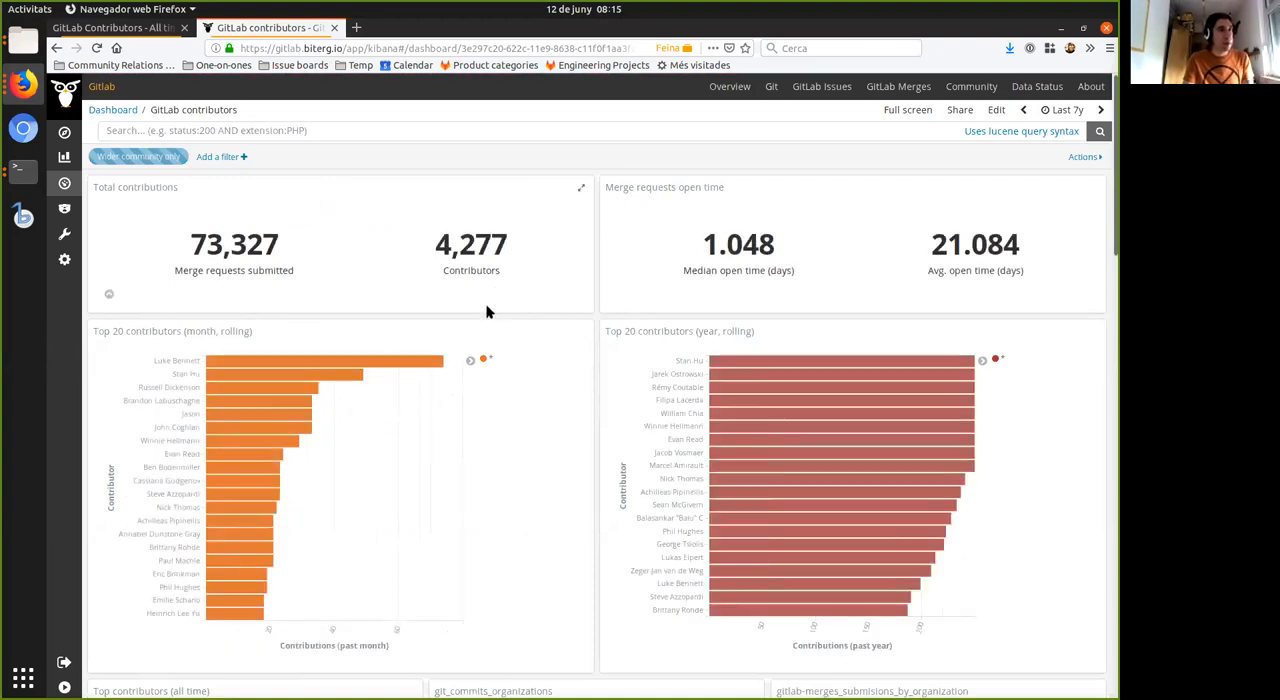
{"action": "mouse_move", "coordinate": [448, 344]}
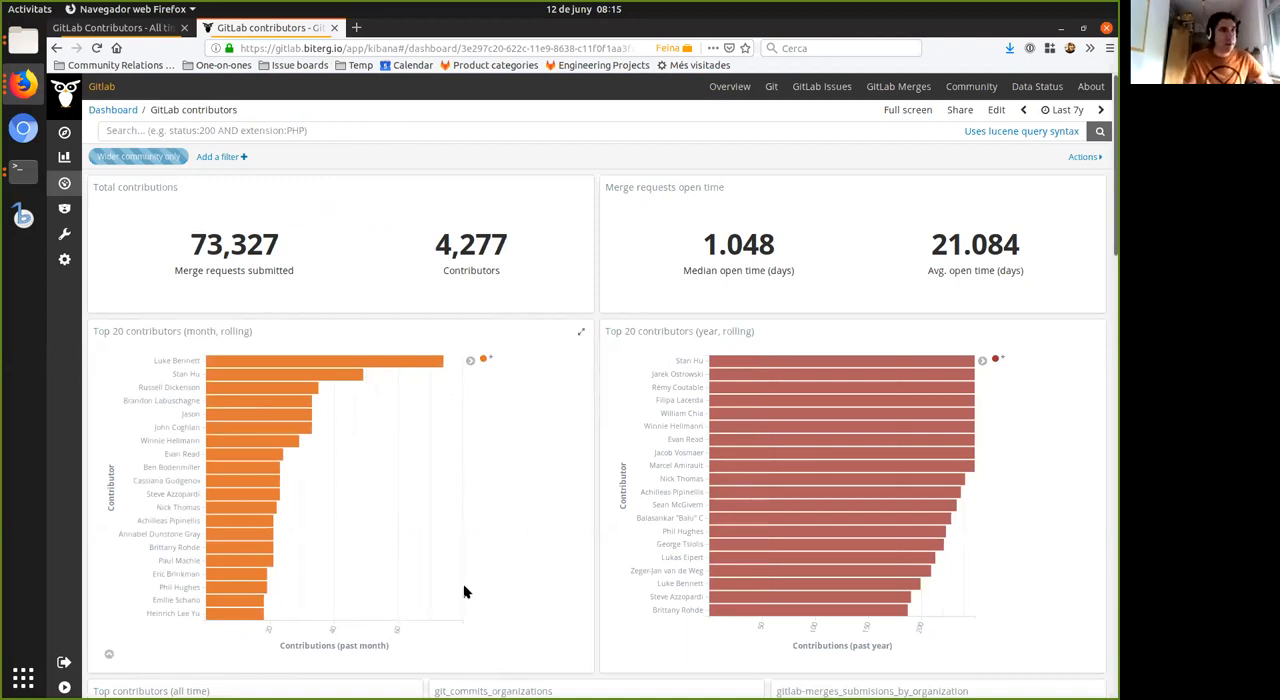
{"action": "scroll", "scroll_direction": "down", "scroll_amount": 3}
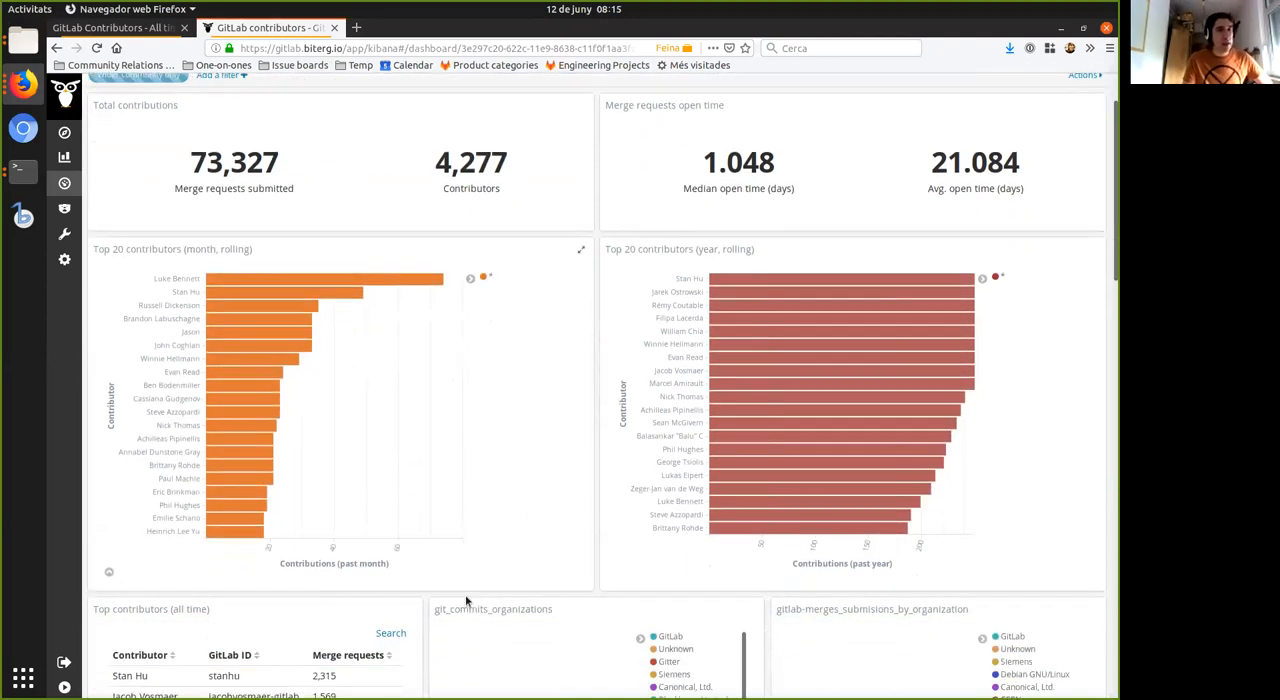
{"action": "scroll", "scroll_direction": "down", "scroll_amount": 3}
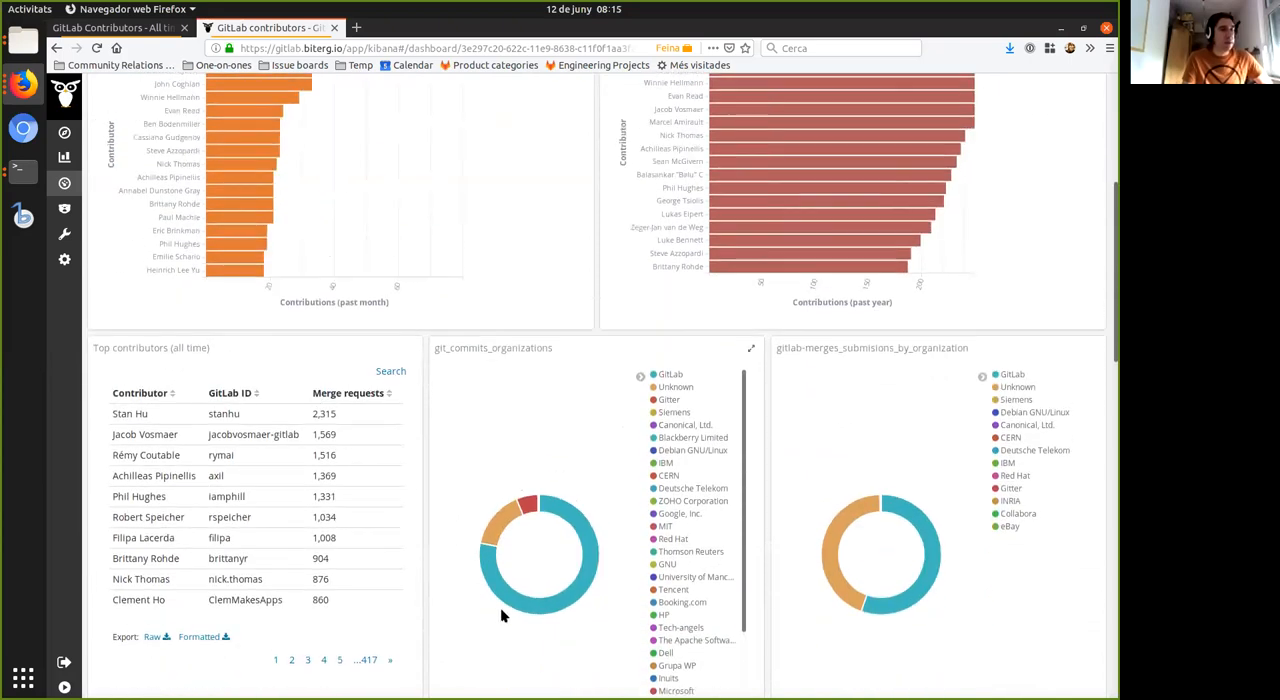
{"action": "scroll", "scroll_direction": "down", "scroll_amount": 3}
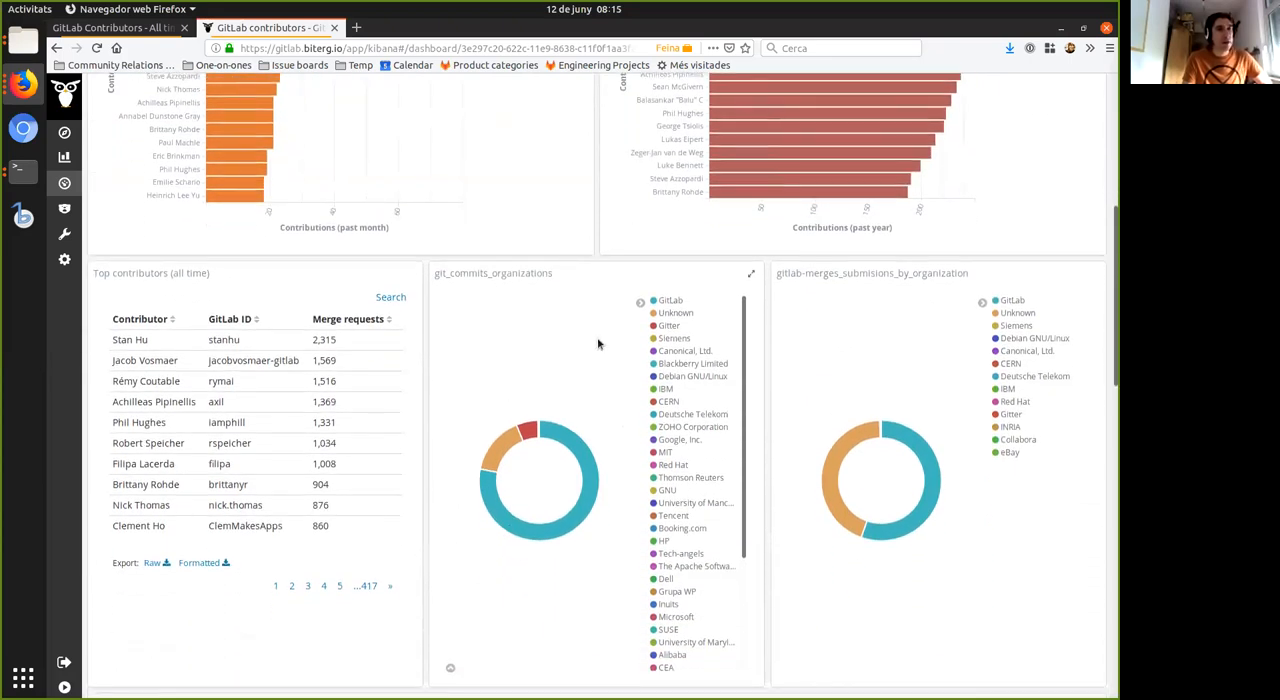
{"action": "mouse_move", "coordinate": [604, 604]}
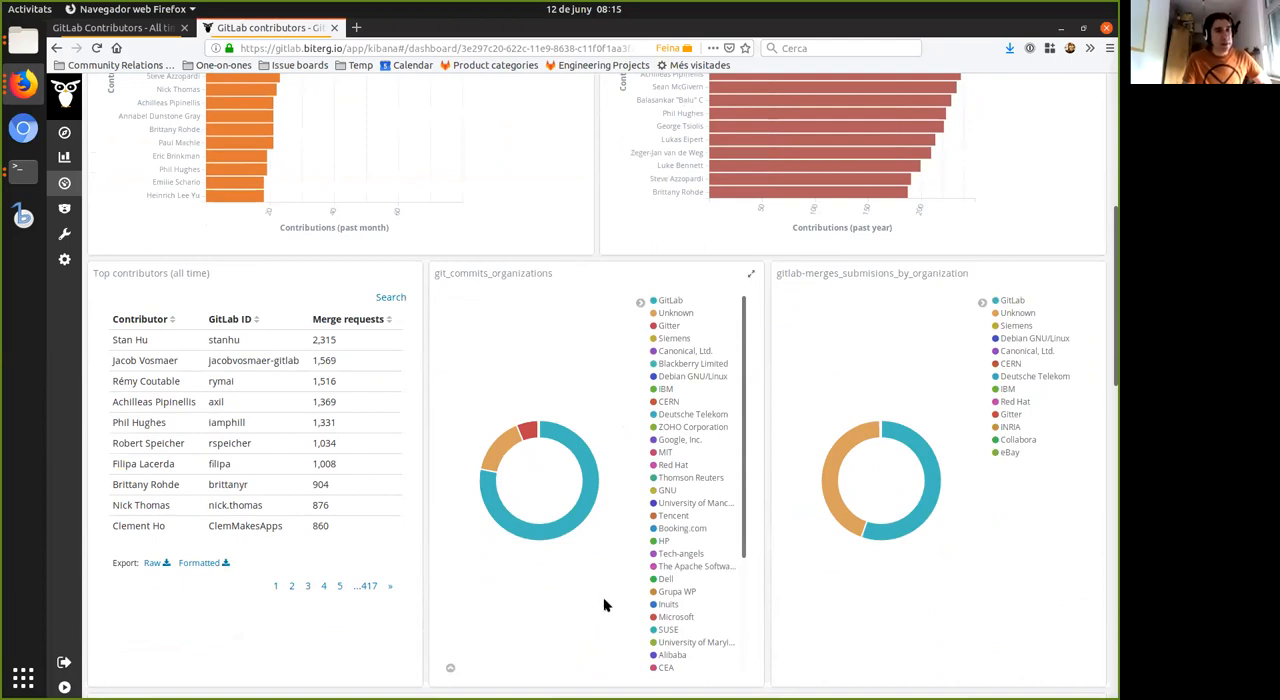
{"action": "scroll", "scroll_direction": "down", "scroll_amount": 3}
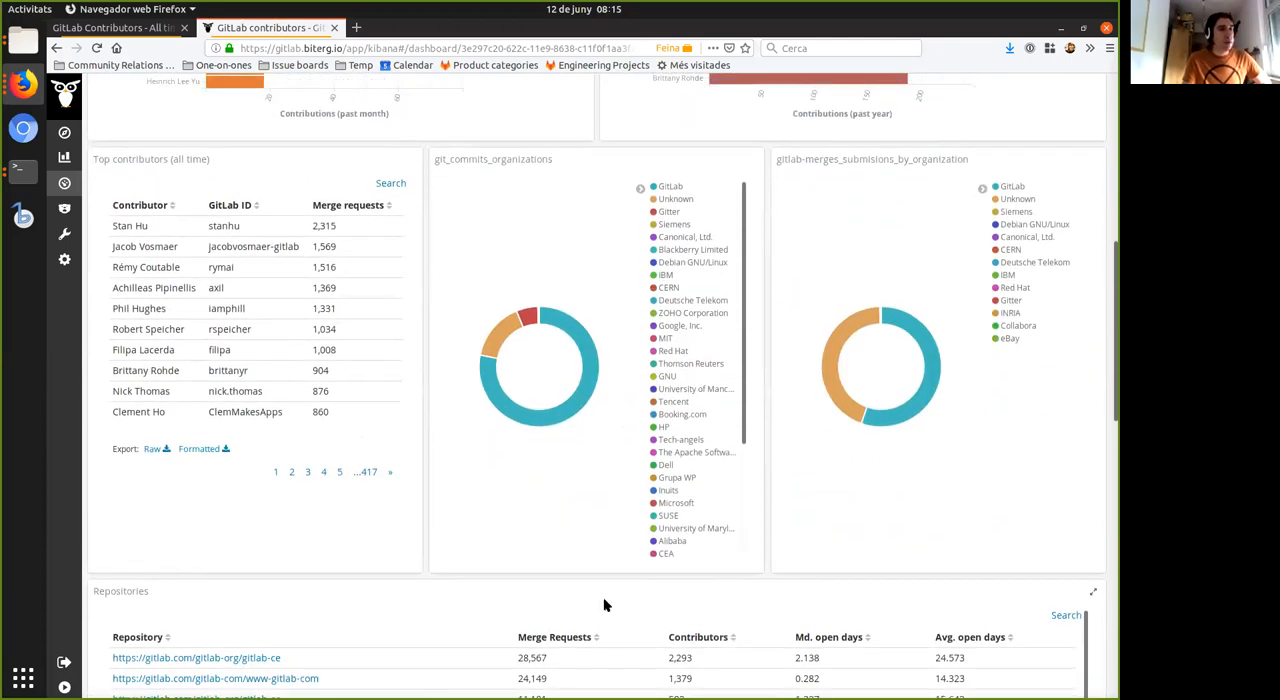
{"action": "scroll", "scroll_direction": "down", "scroll_amount": 3}
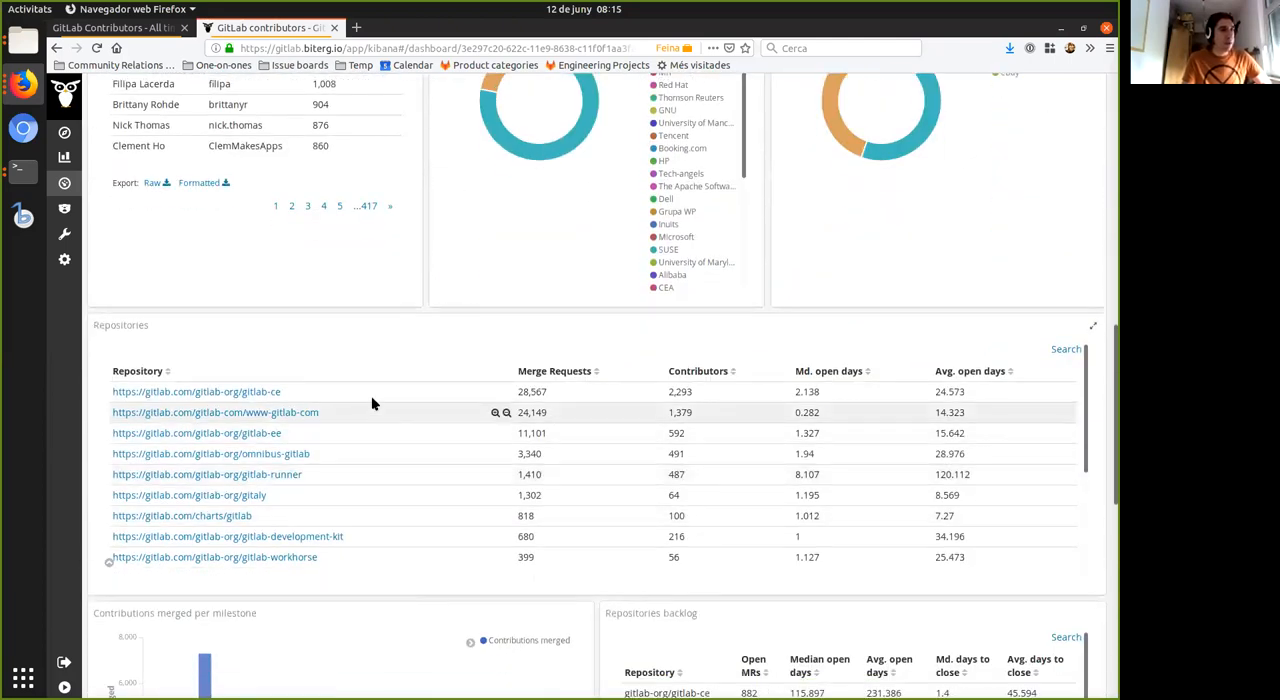
{"action": "mouse_move", "coordinate": [748, 410]}
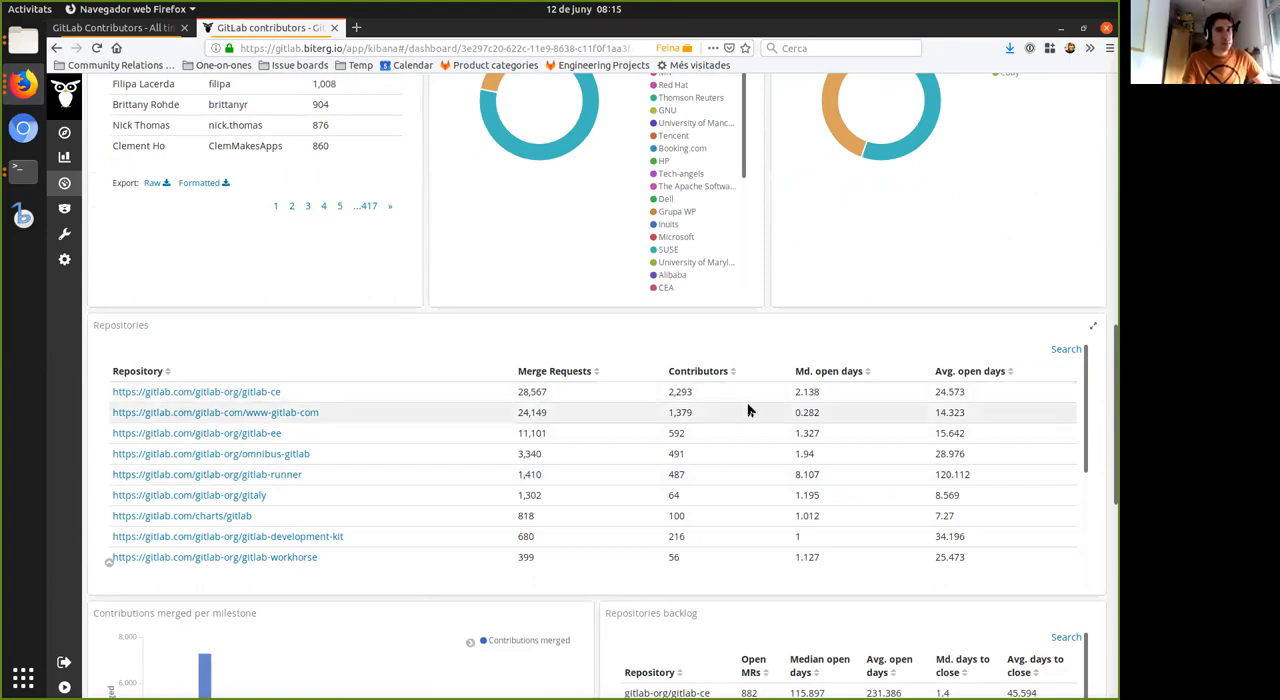
{"action": "mouse_move", "coordinate": [826, 408]}
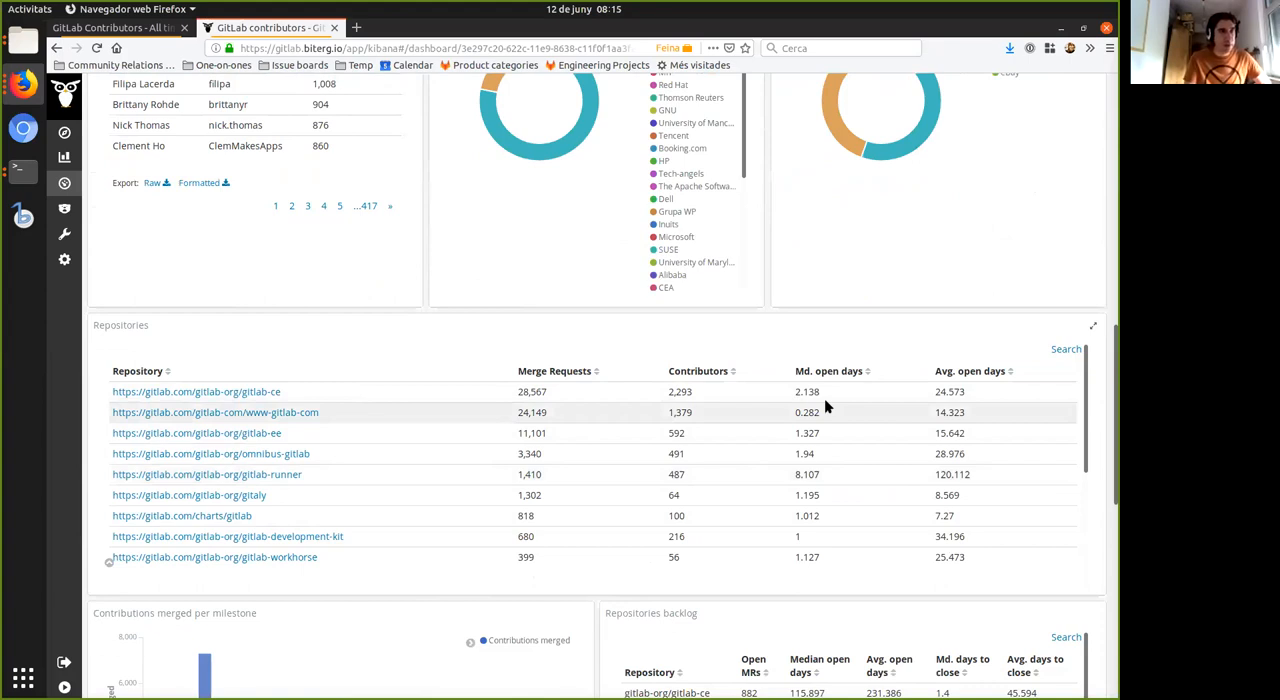
{"action": "scroll", "scroll_direction": "down", "scroll_amount": 3}
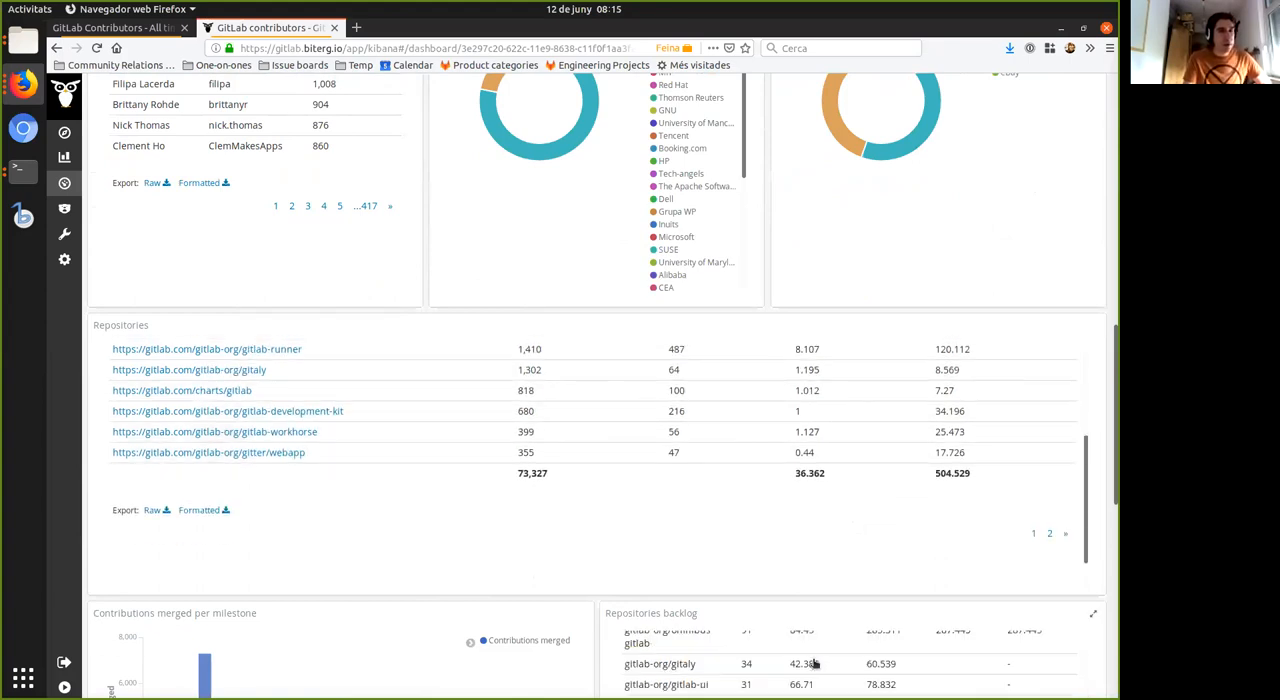
{"action": "scroll", "scroll_direction": "down", "scroll_amount": 3}
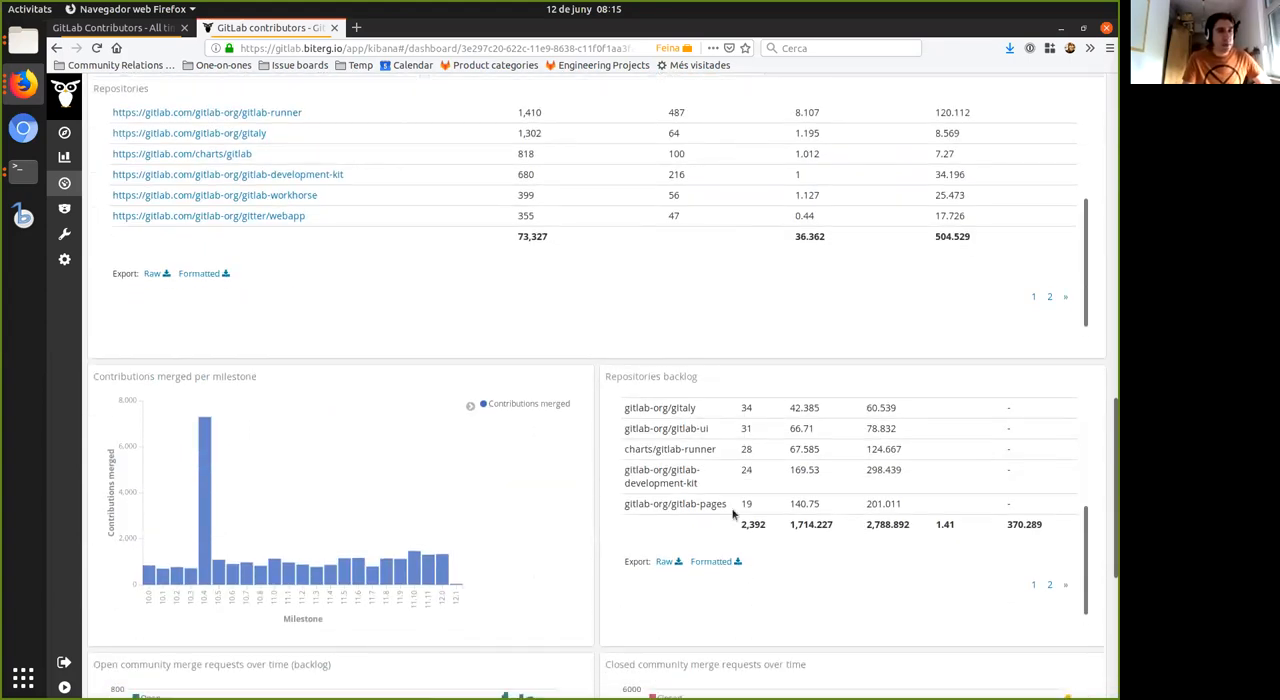
{"action": "scroll", "scroll_direction": "down", "scroll_amount": 3}
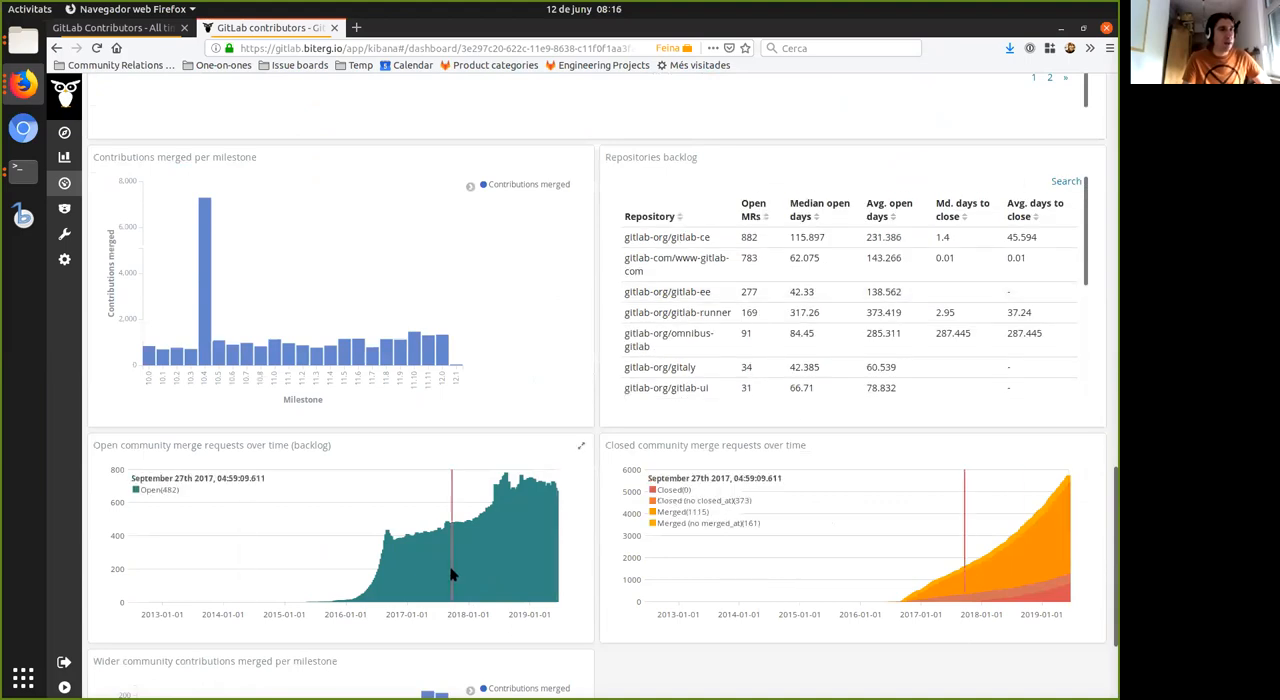
{"action": "mouse_move", "coordinate": [544, 560]}
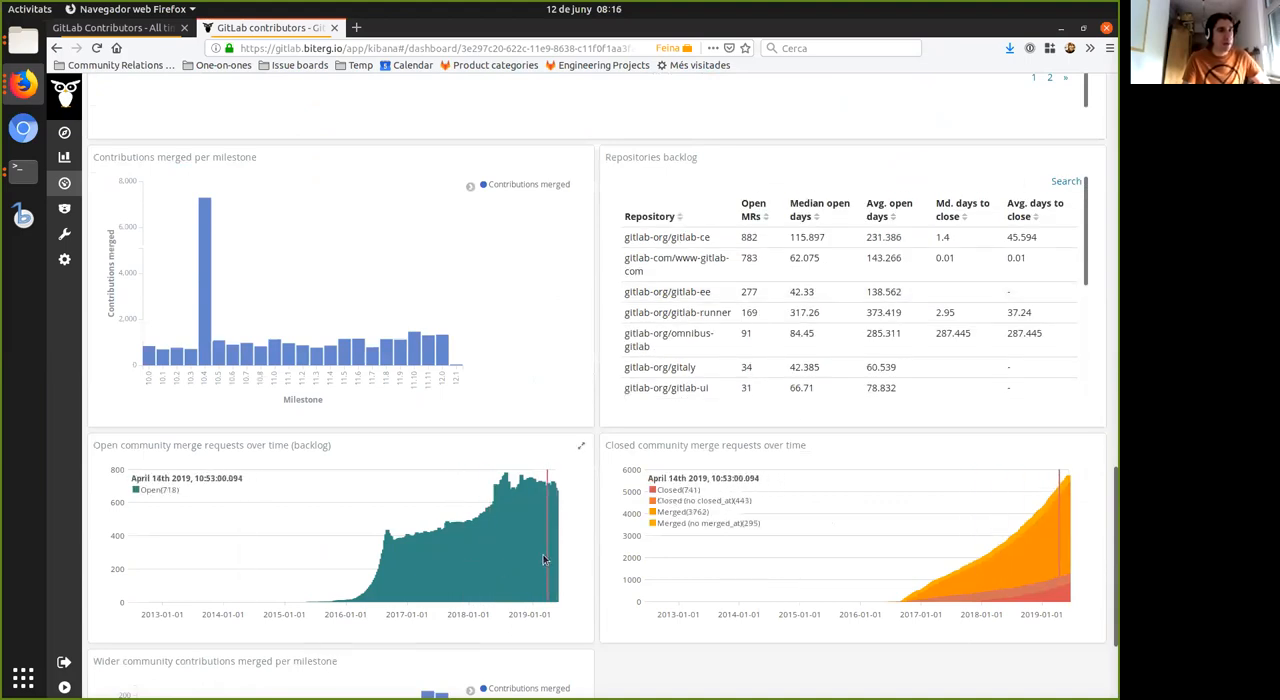
{"action": "scroll", "scroll_direction": "down", "scroll_amount": 3}
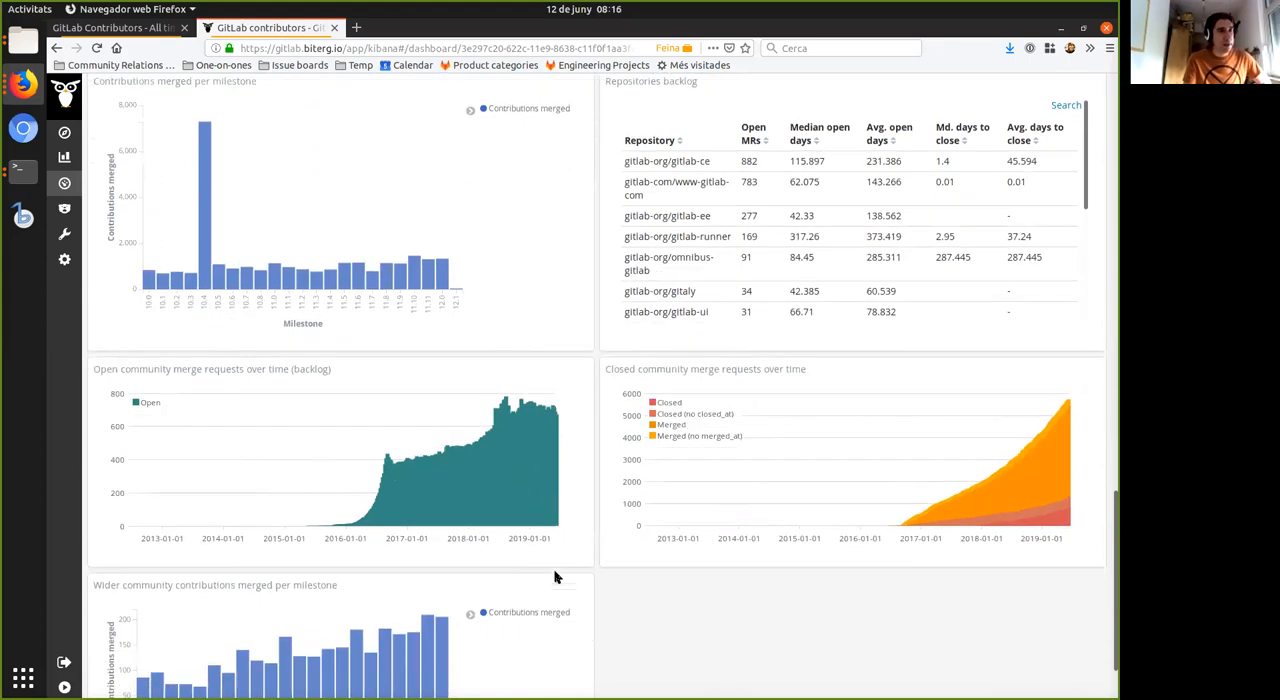
{"action": "scroll", "scroll_direction": "up", "scroll_amount": 3}
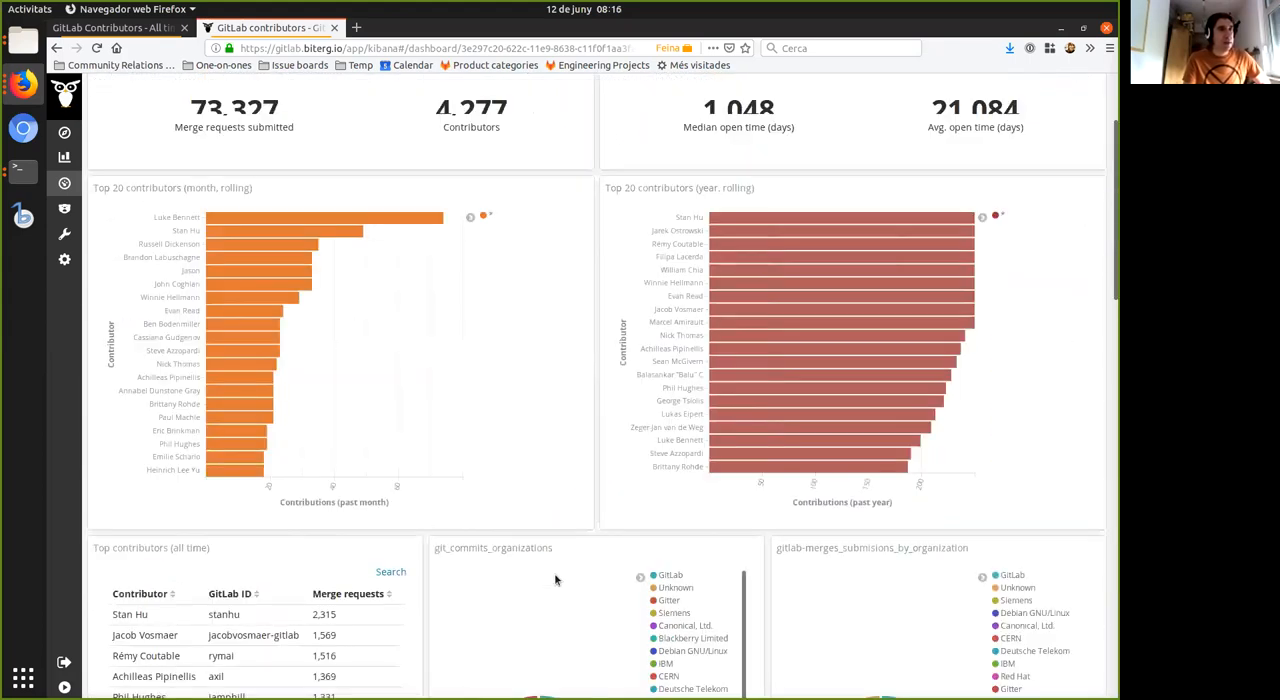
{"action": "scroll", "scroll_direction": "up", "scroll_amount": 3}
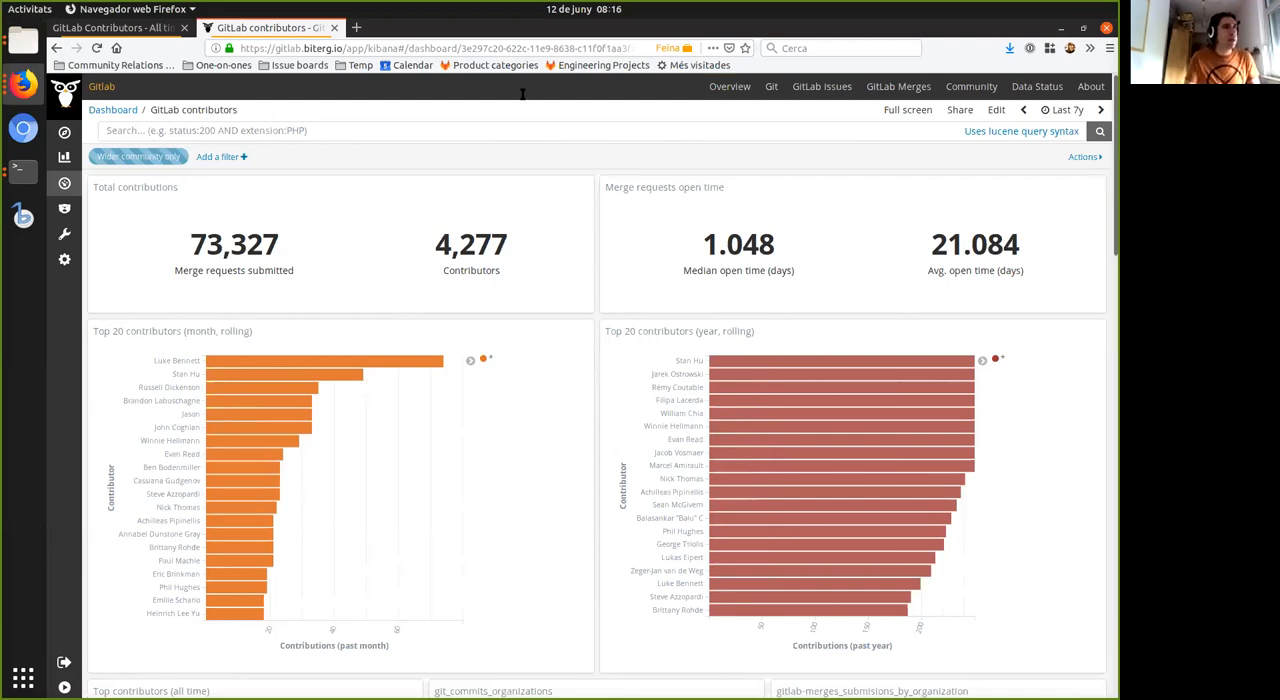
{"action": "left_click", "coordinate": [112, 28]}
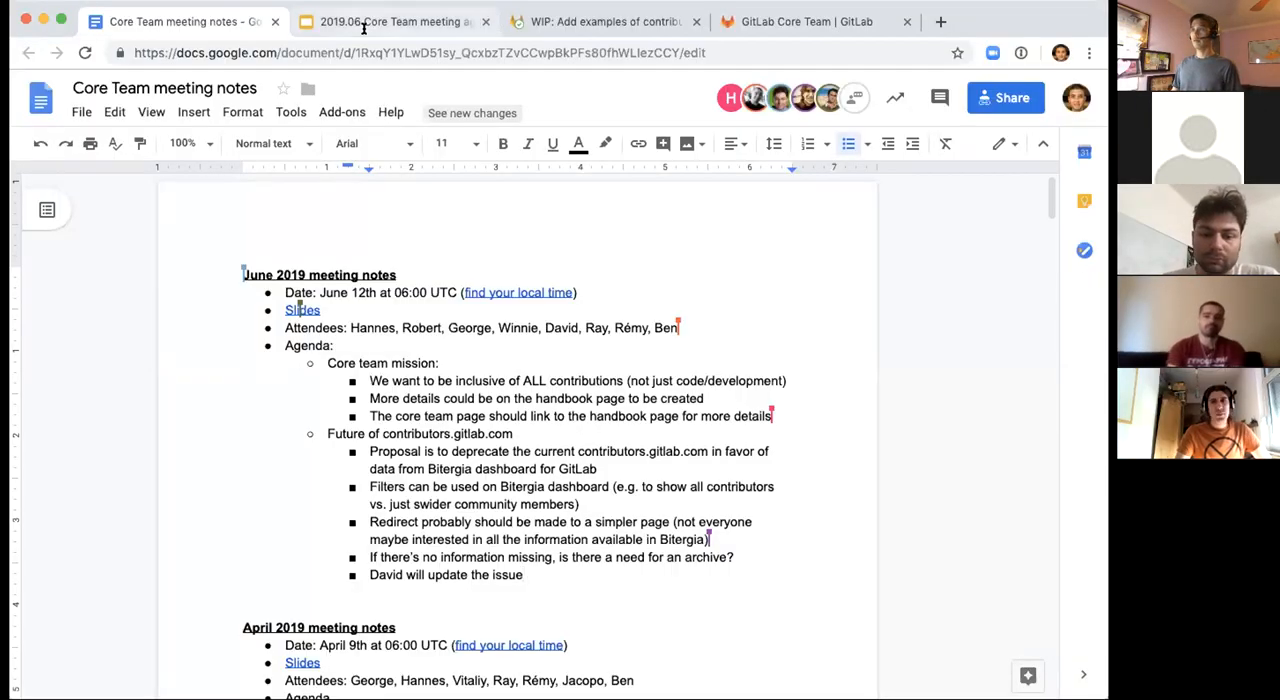
Switch to the 2019.06 agenda deck and show the Q2 Hackathon chart slide.
{"action": "left_click", "coordinate": [390, 20]}
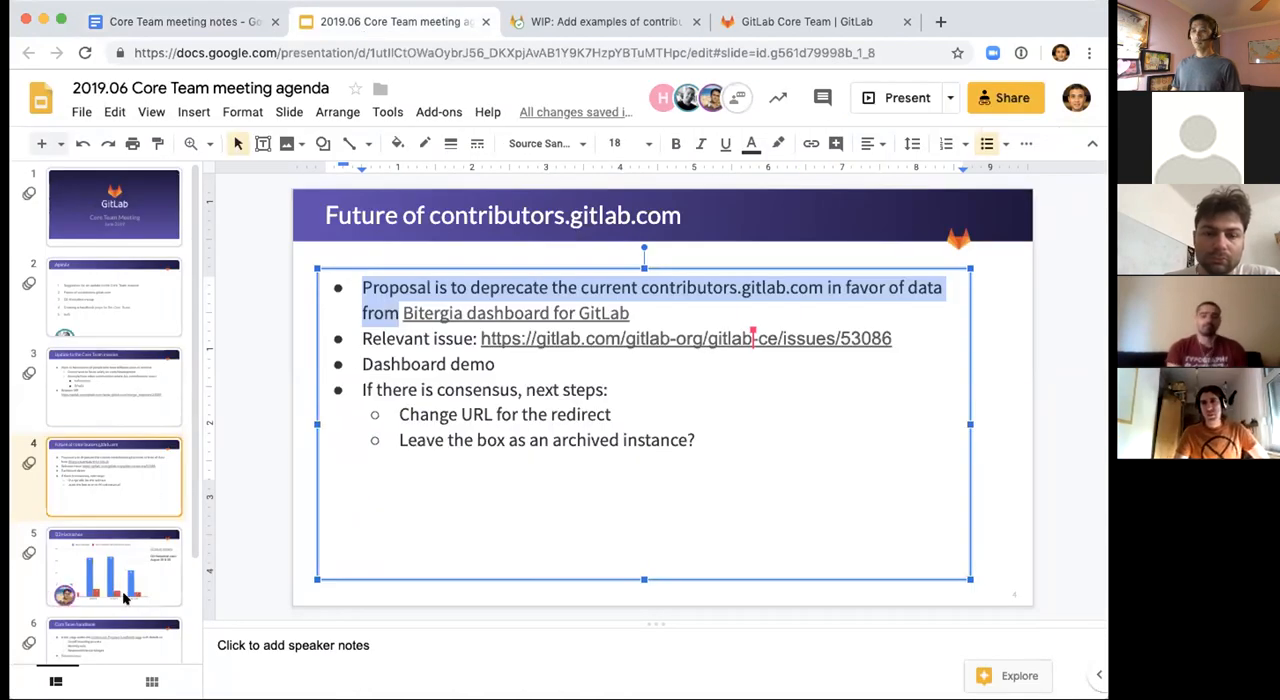
{"action": "left_click", "coordinate": [112, 568]}
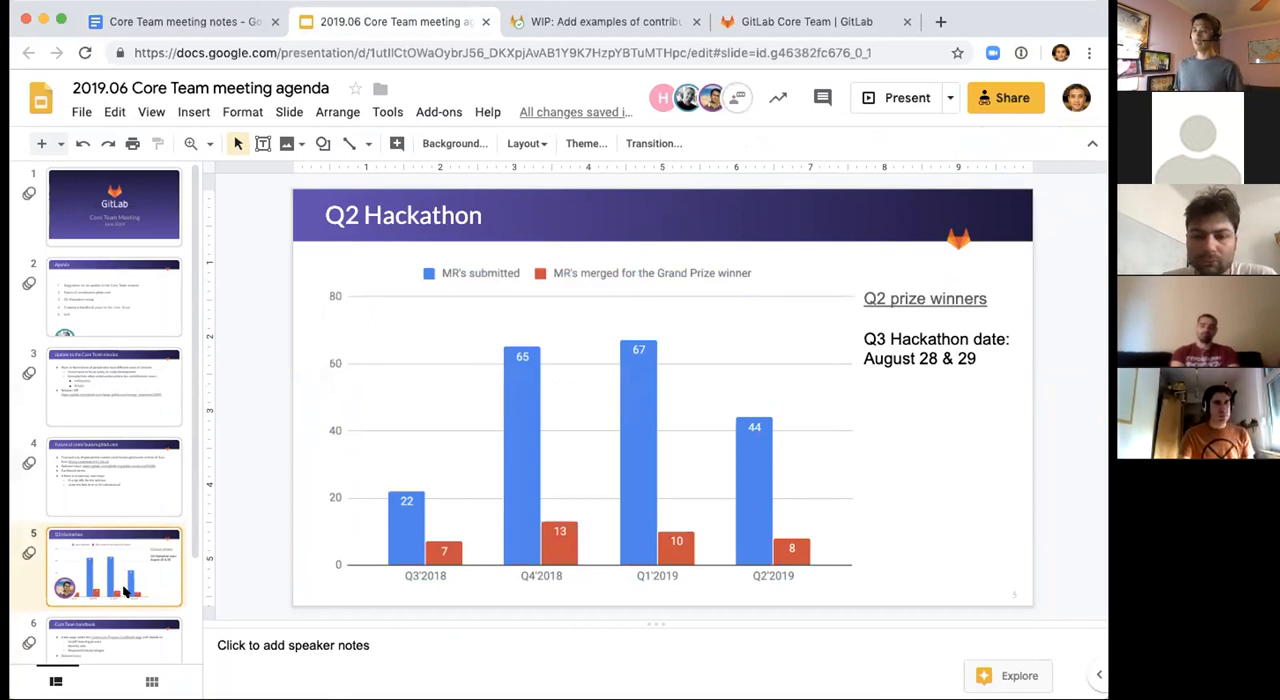
{"action": "mouse_move", "coordinate": [250, 490]}
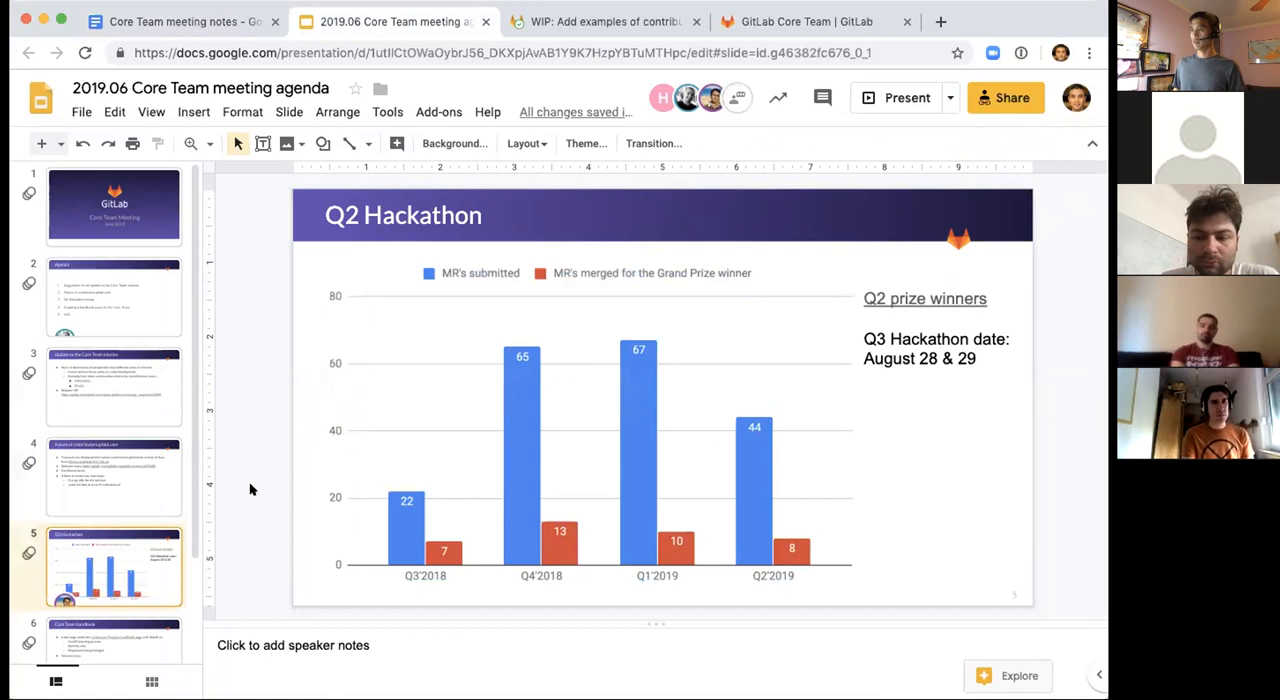
{"action": "mouse_move", "coordinate": [130, 322]}
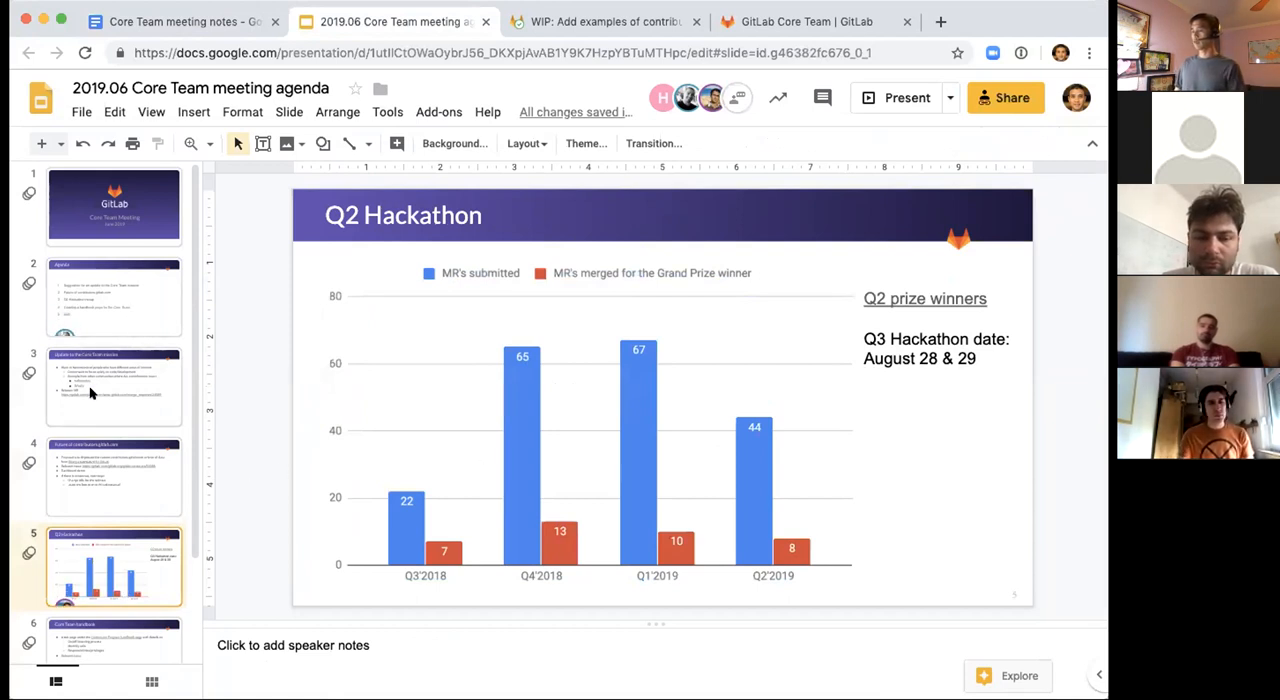
{"action": "mouse_move", "coordinate": [284, 438]}
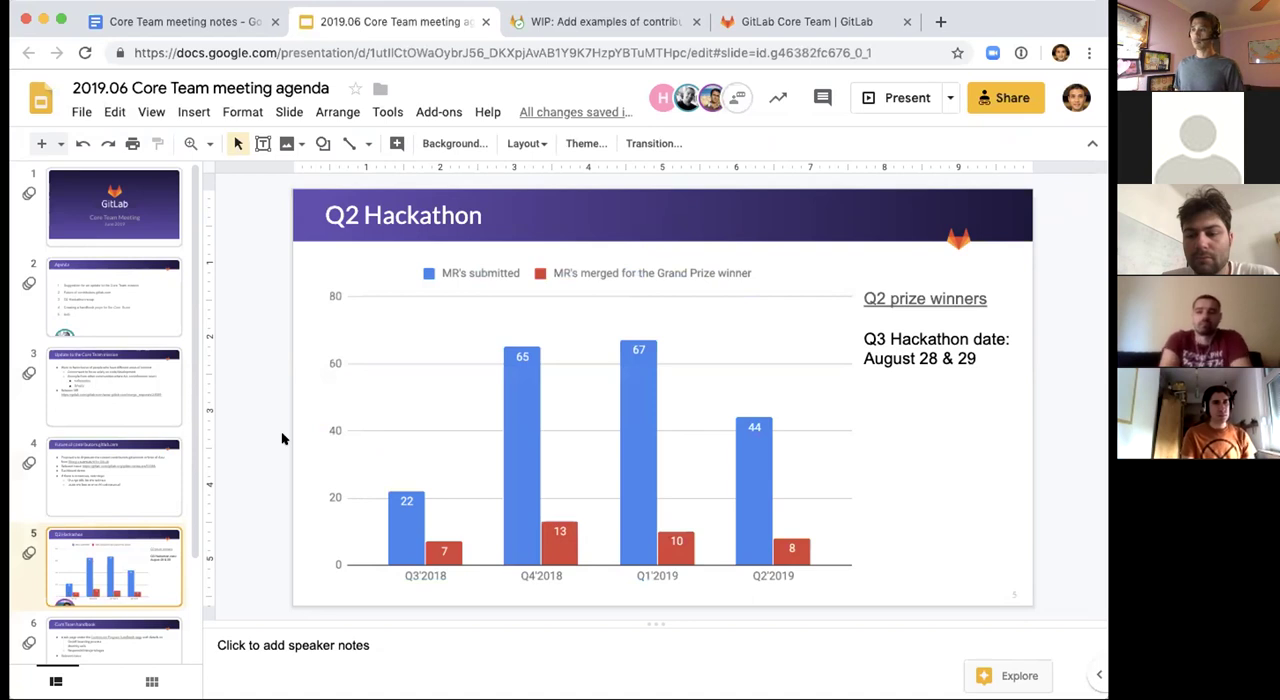
{"action": "mouse_move", "coordinate": [404, 502]}
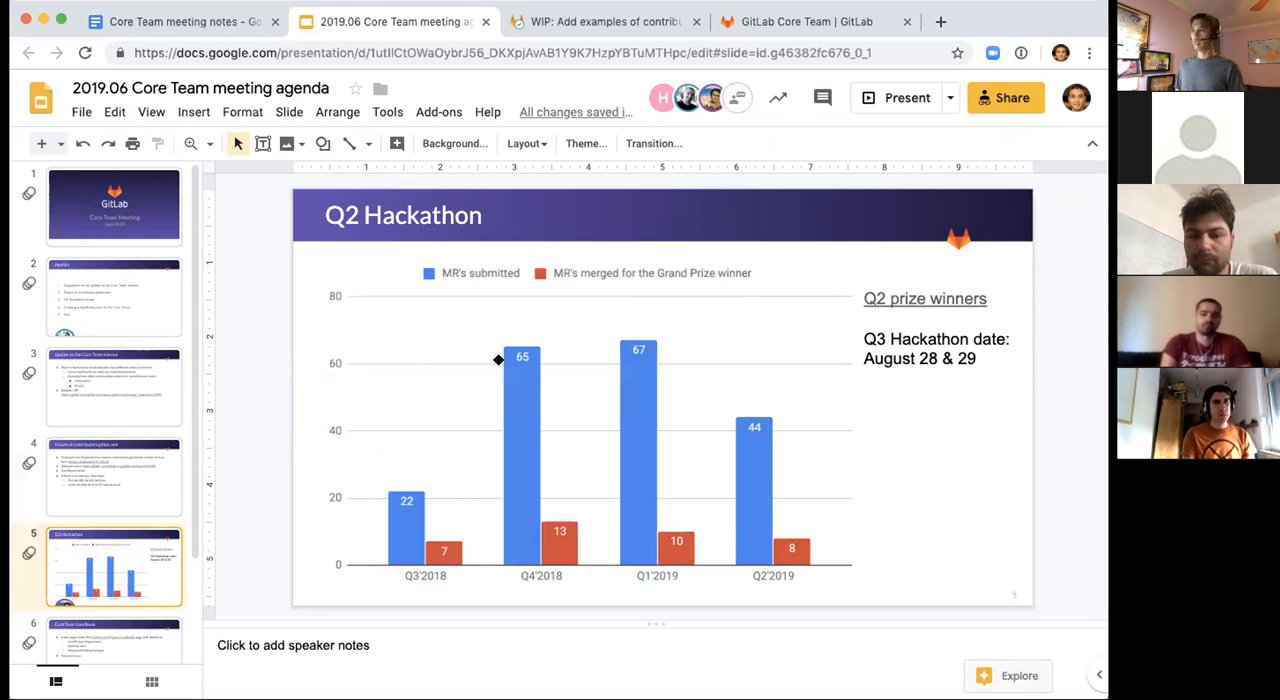
{"action": "mouse_move", "coordinate": [612, 462]}
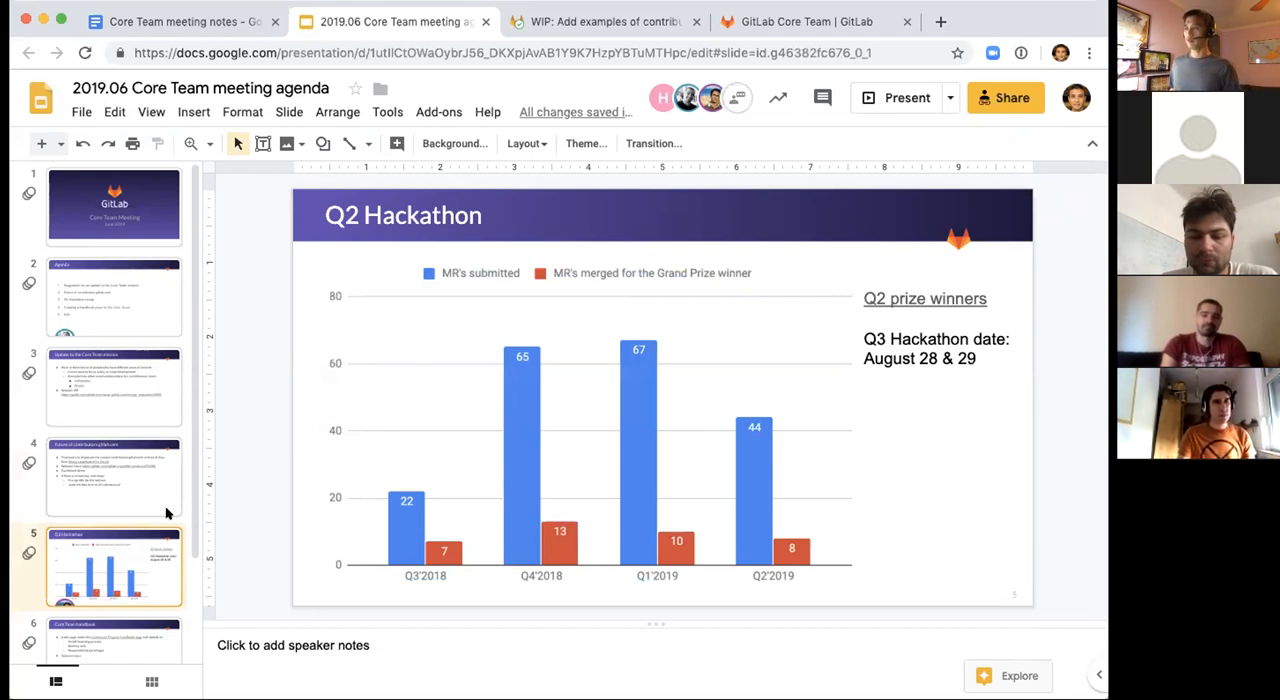
{"action": "mouse_move", "coordinate": [40, 458]}
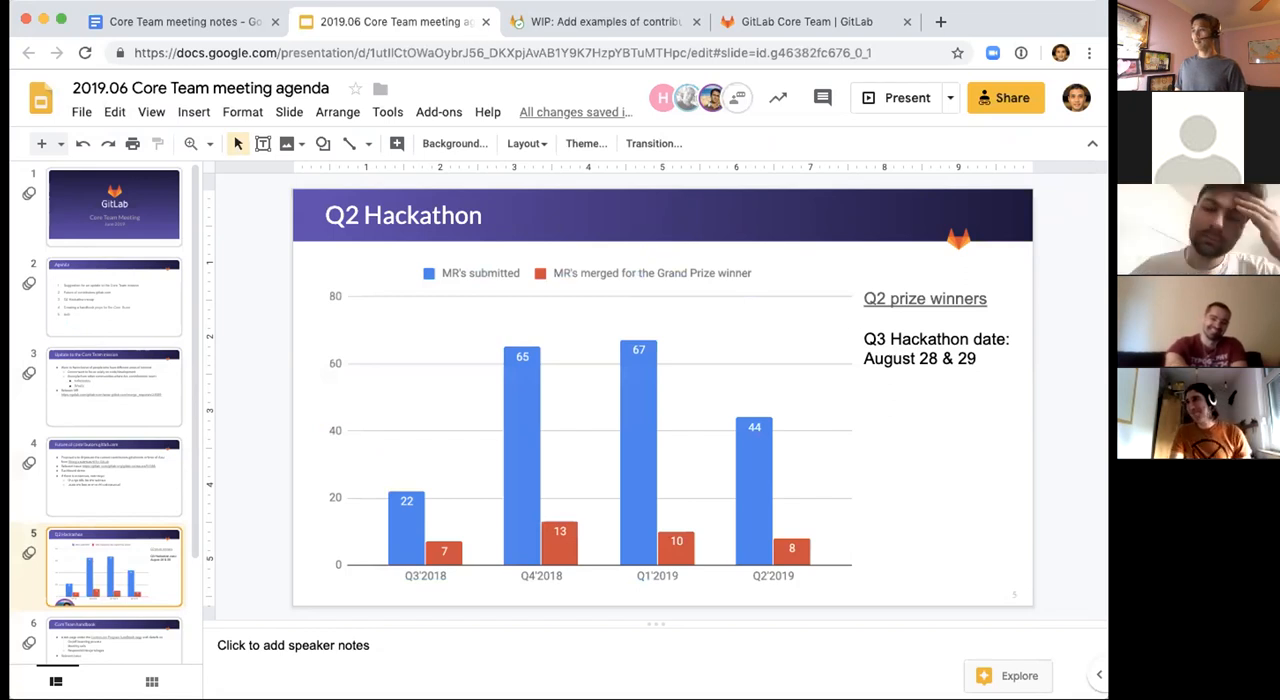
{"action": "mouse_move", "coordinate": [210, 436]}
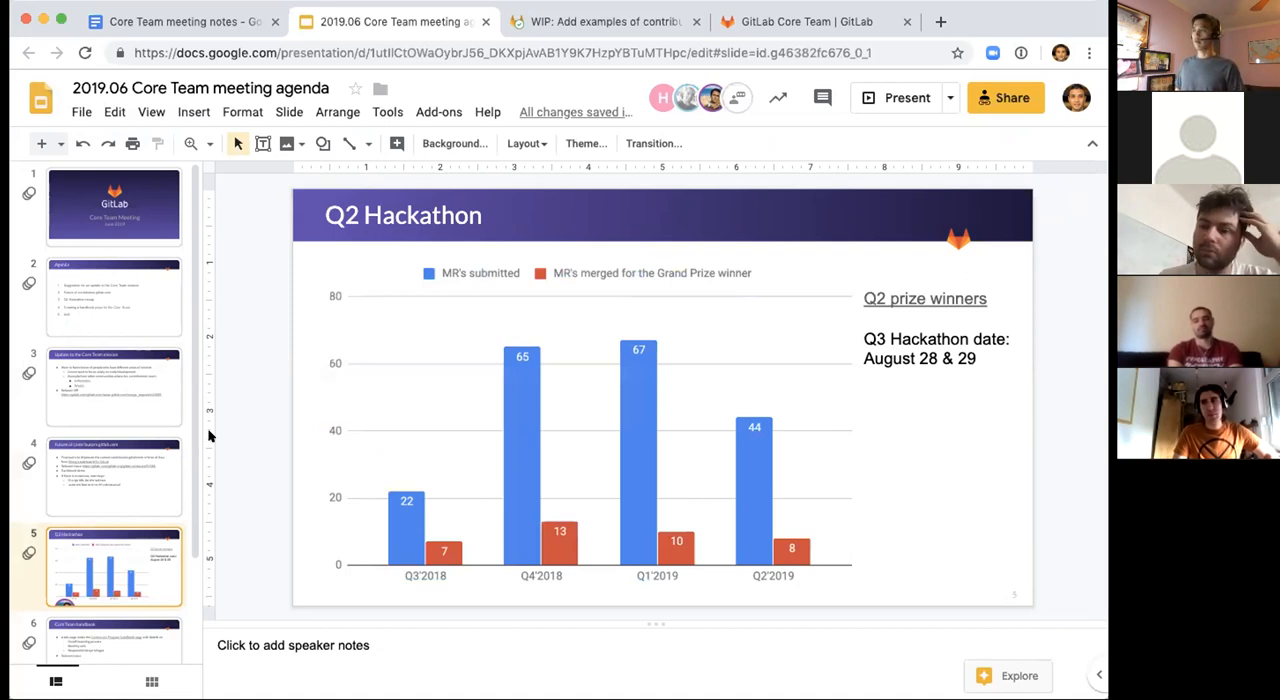
{"action": "mouse_move", "coordinate": [268, 430]}
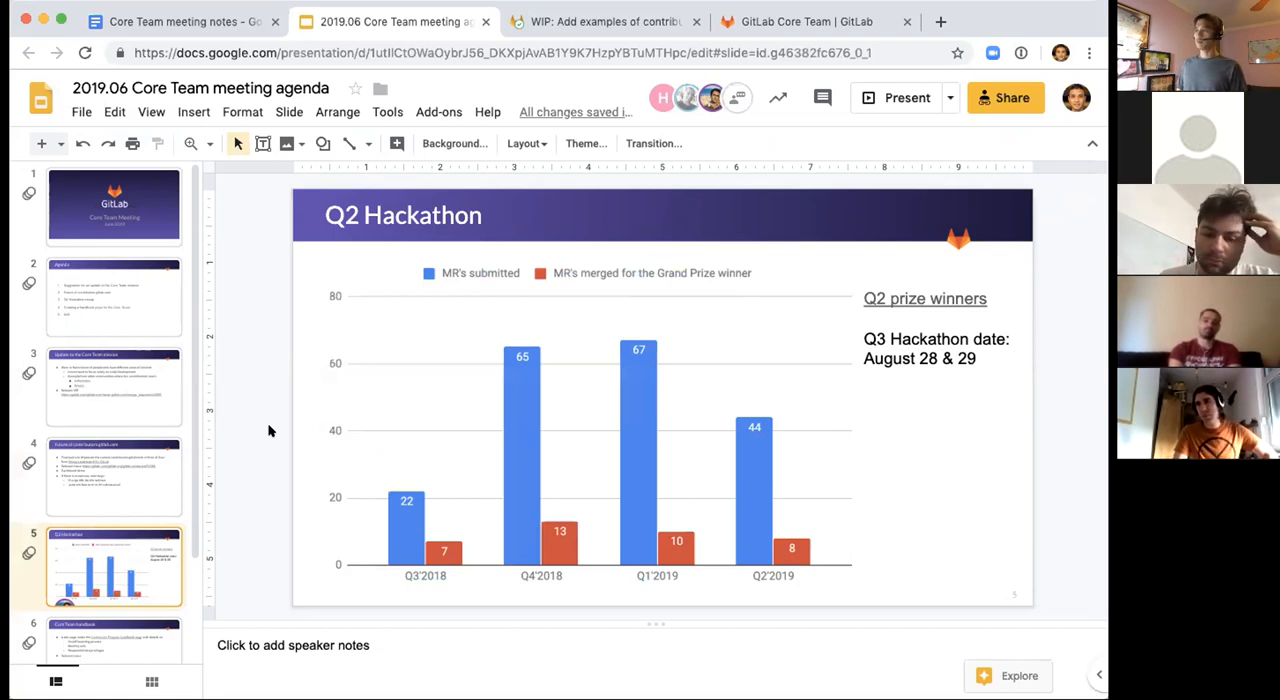
{"action": "mouse_move", "coordinate": [238, 402]}
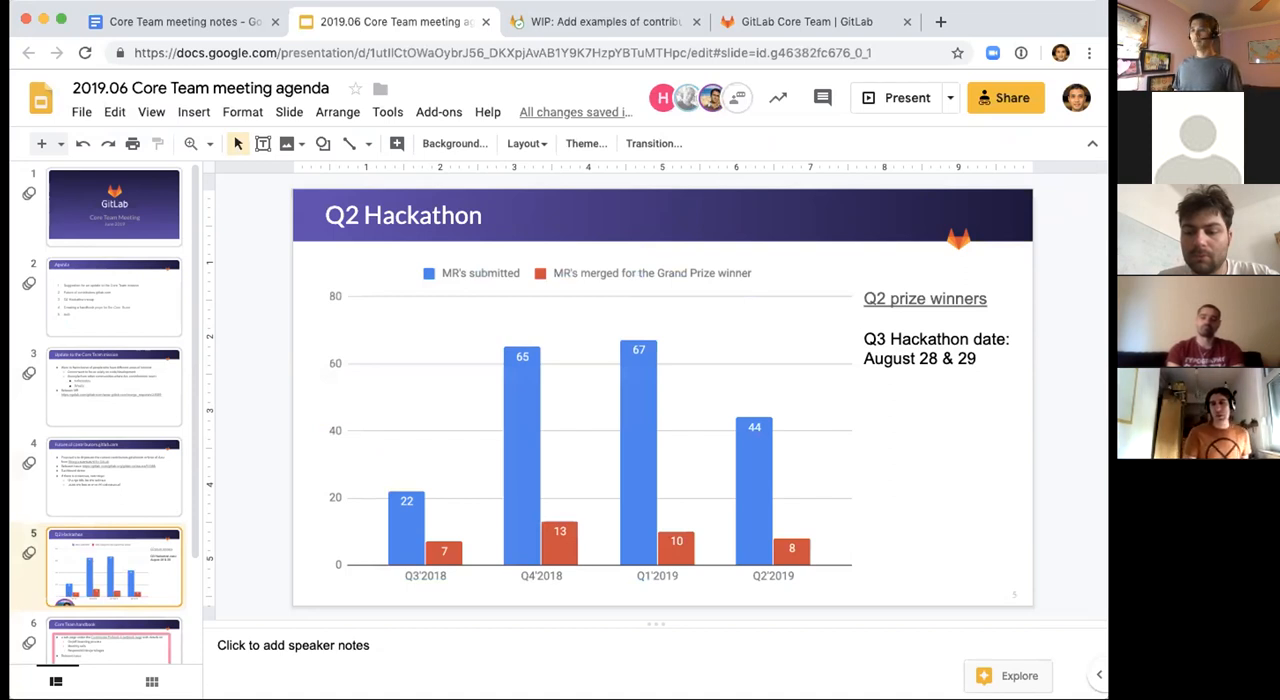
{"action": "mouse_move", "coordinate": [896, 448]}
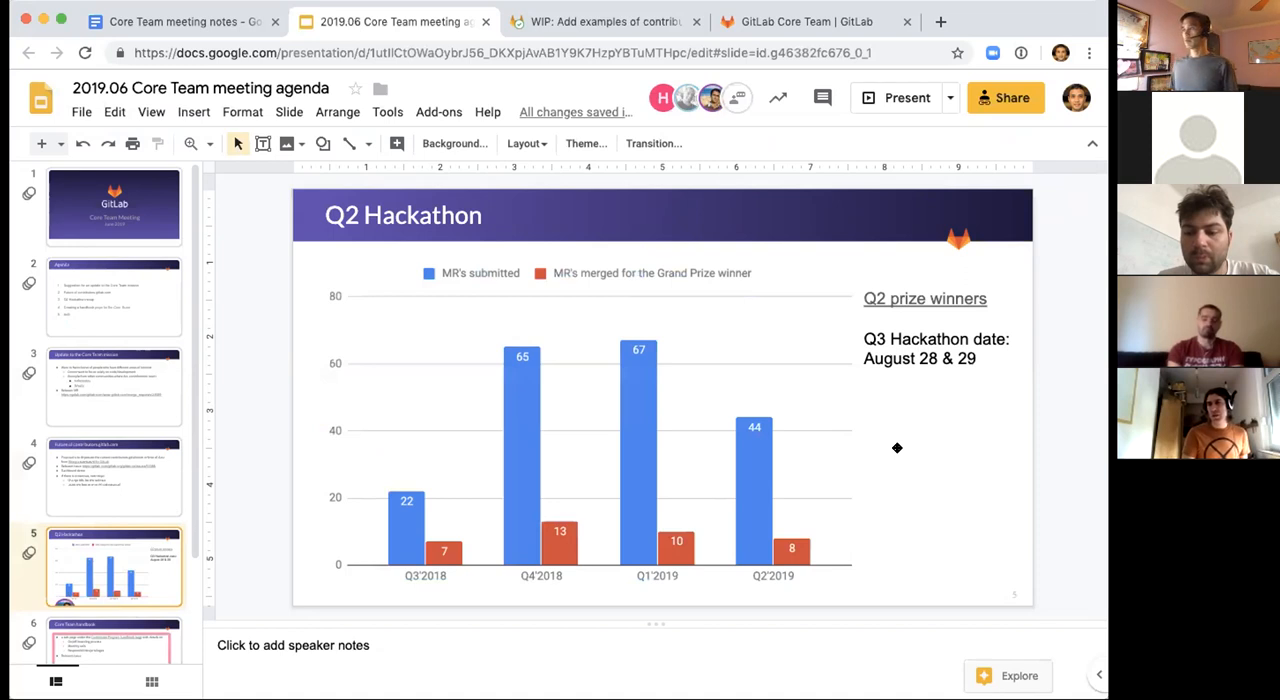
{"action": "mouse_move", "coordinate": [936, 390]}
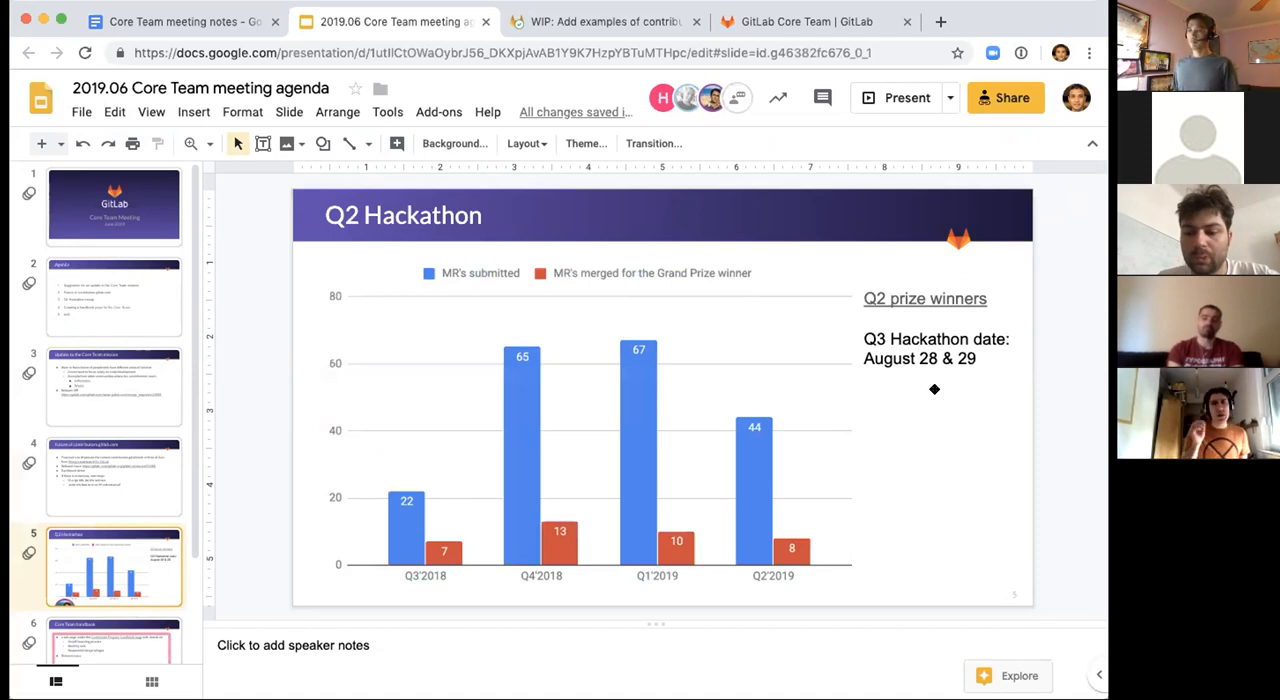
{"action": "mouse_move", "coordinate": [526, 480]}
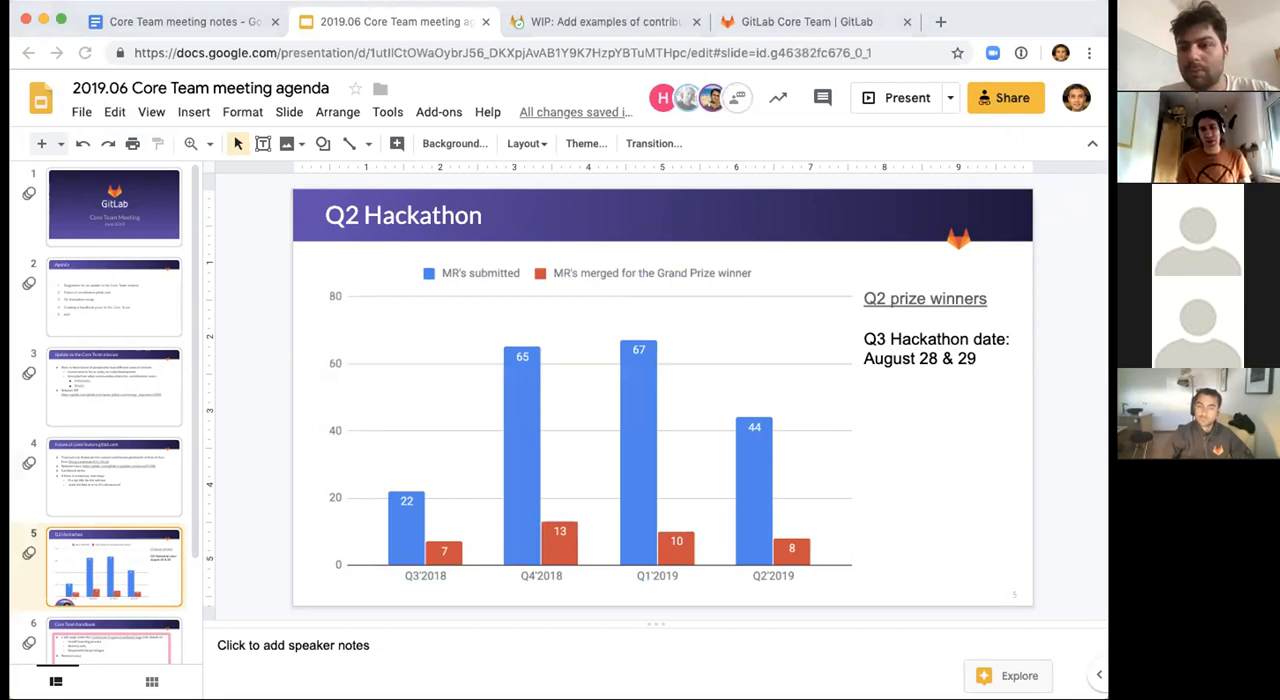
Under Hackathon update, note 'Look for new ideas for prizes (doesn't have to be from shop.gitlab.com)' and start a new bullet.
{"action": "left_click", "coordinate": [180, 20]}
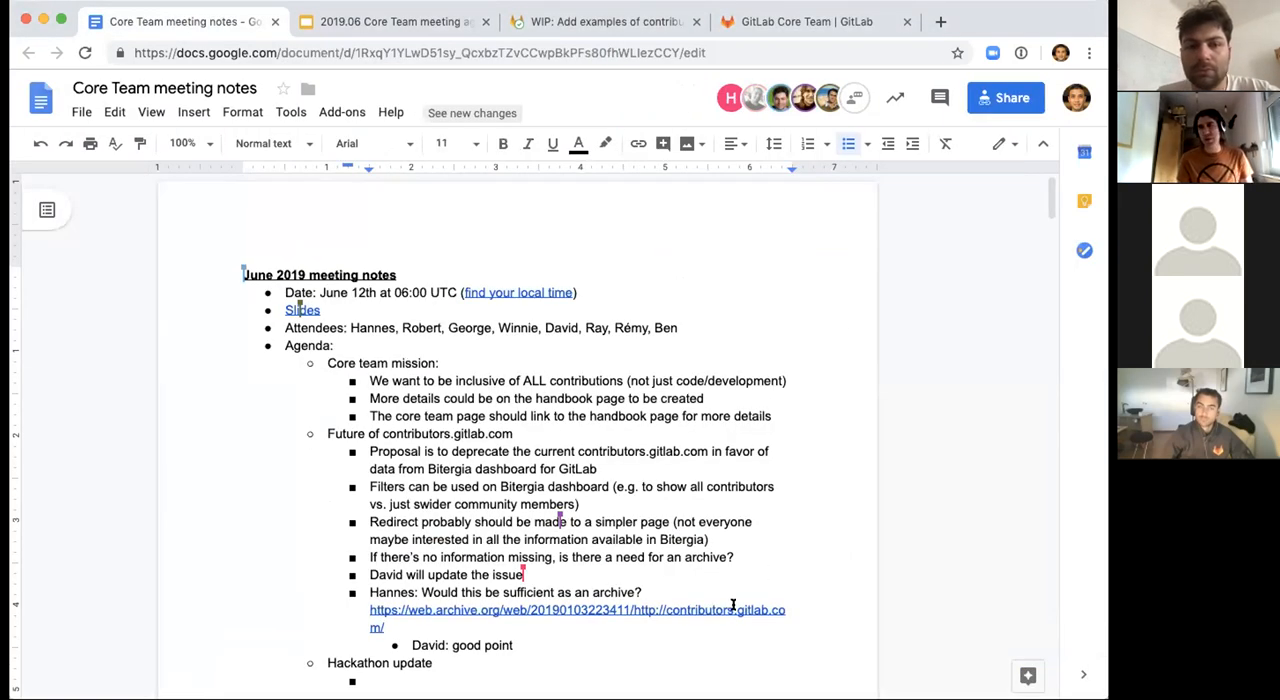
{"action": "scroll", "scroll_direction": "down", "scroll_amount": 3}
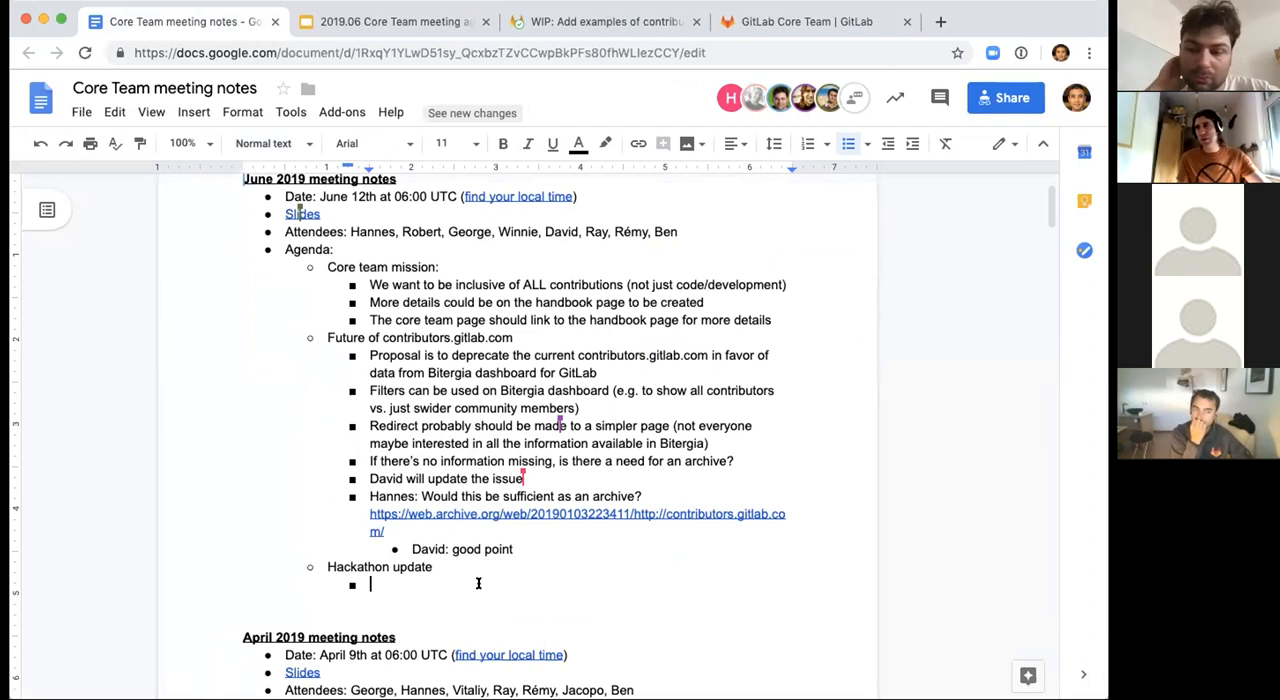
{"action": "type", "text": "May"}
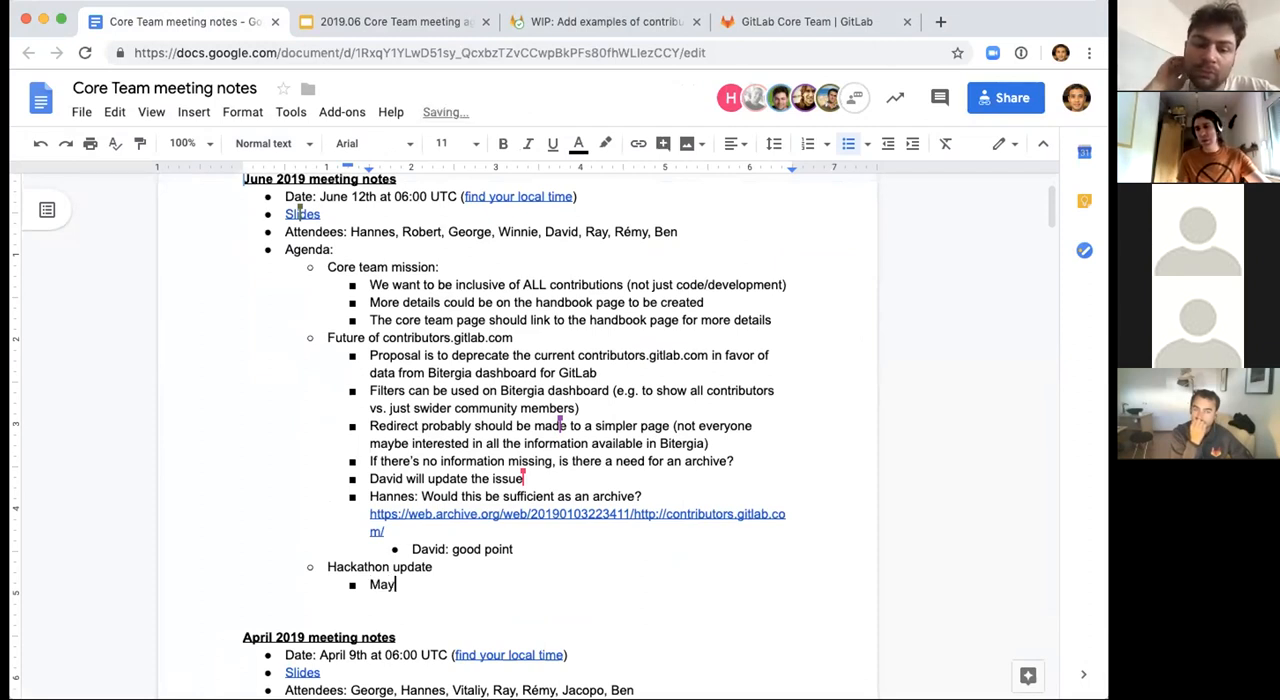
{"action": "type", "text": "be"}
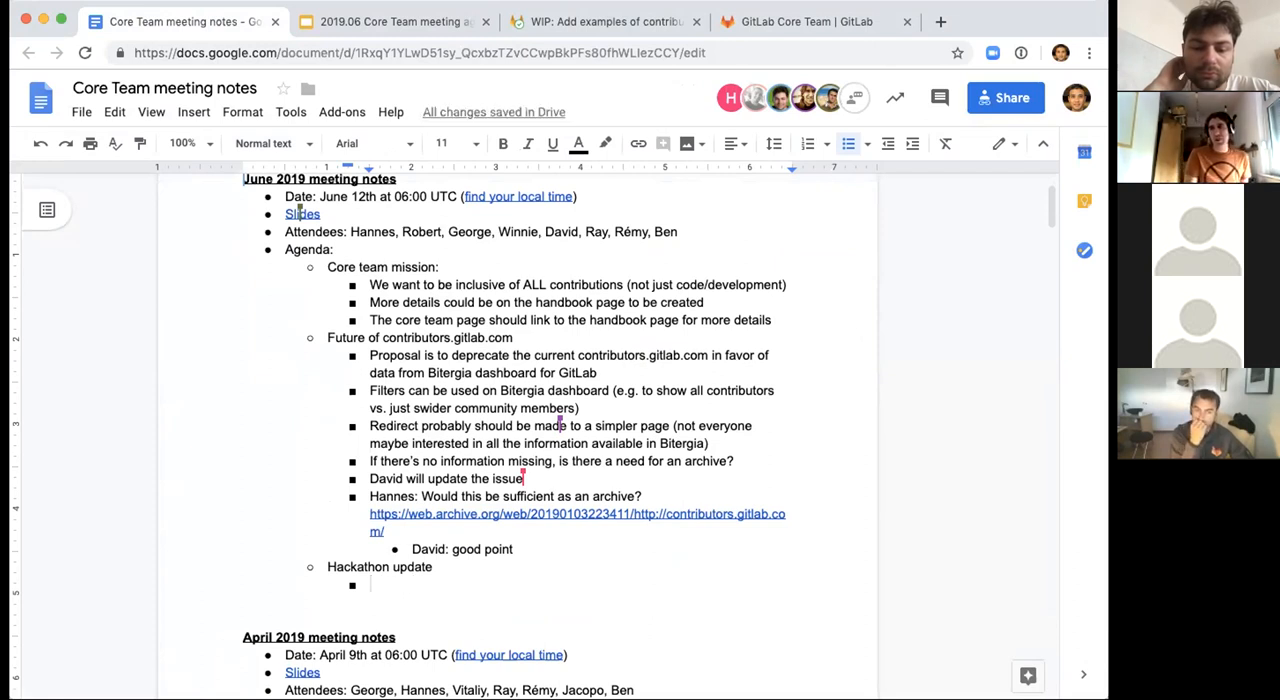
{"action": "type", "text": "Loo"}
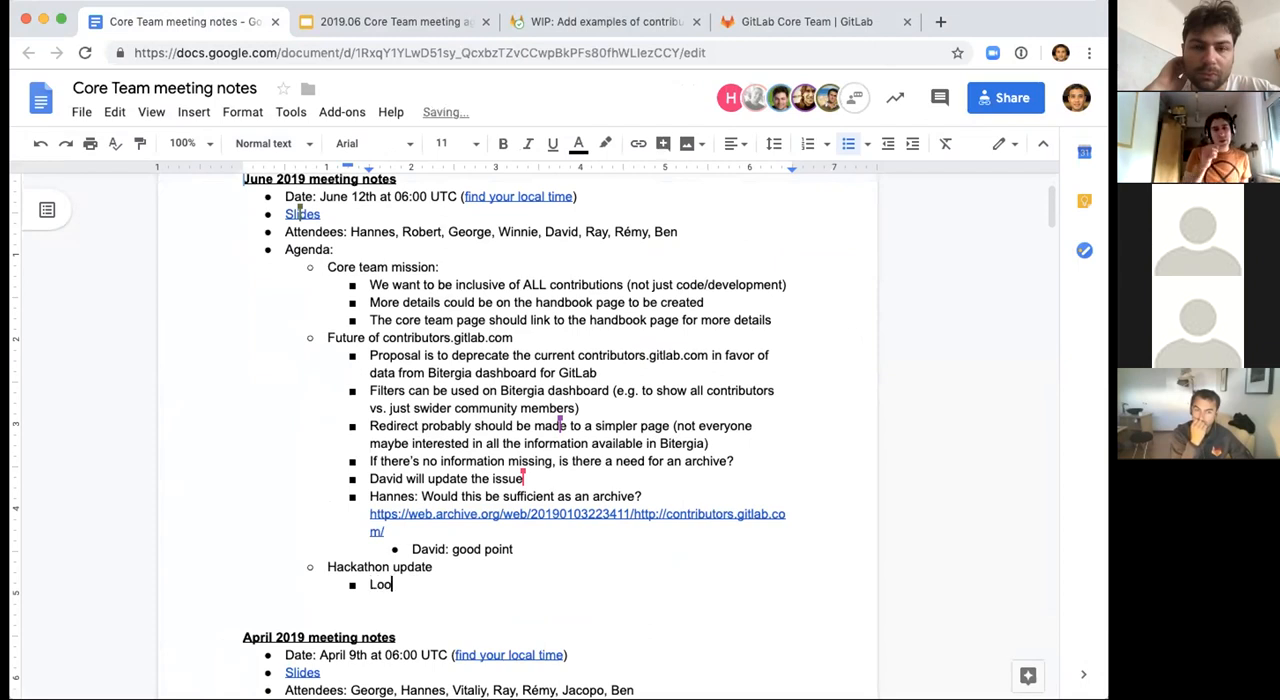
{"action": "type", "text": "k for new"}
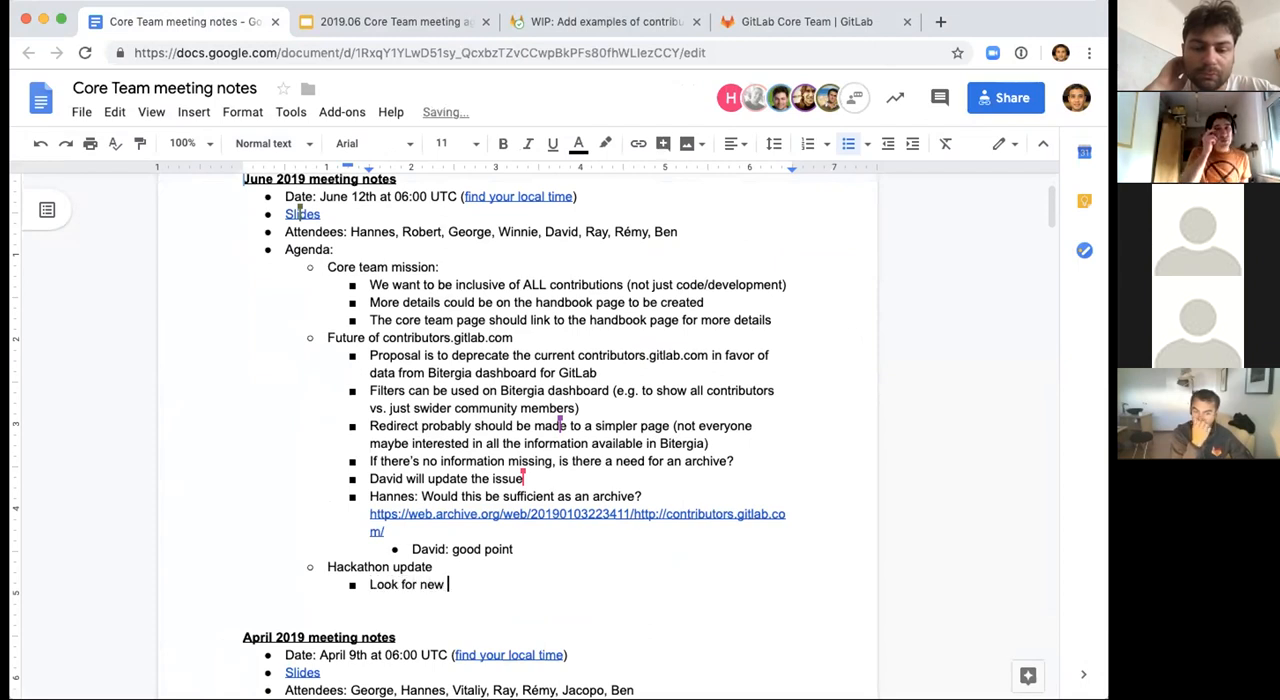
{"action": "type", "text": "ideas for"}
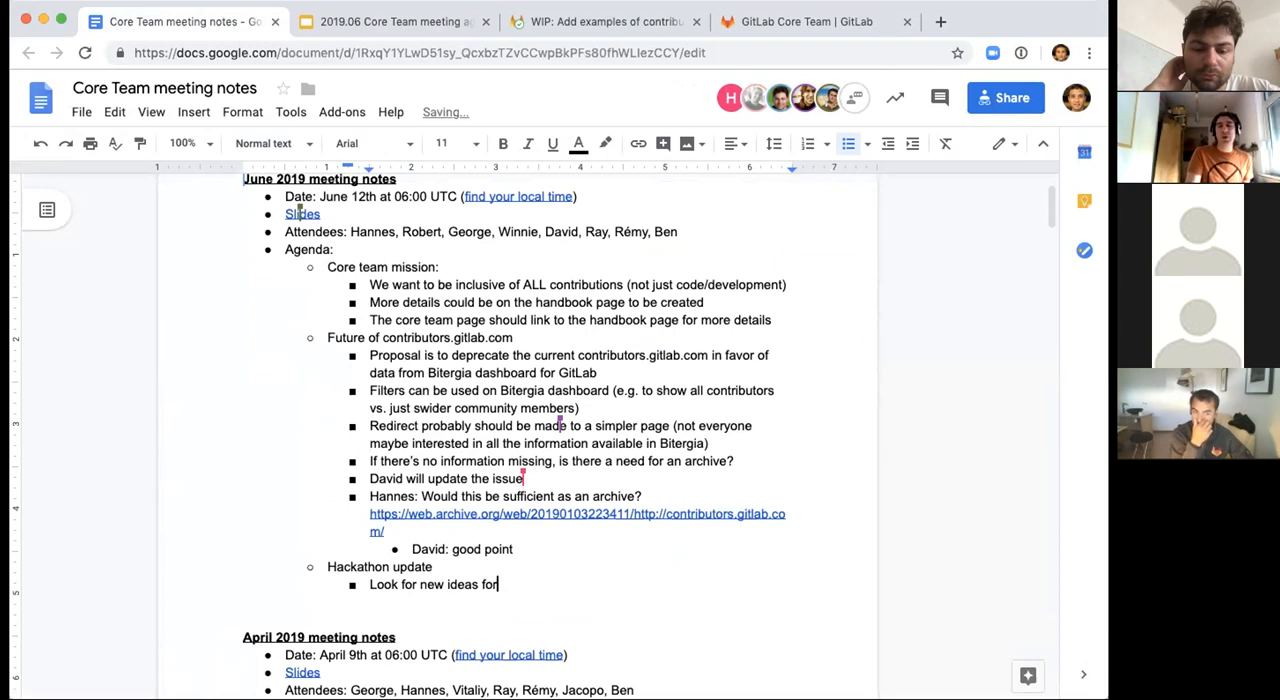
{"action": "type", "text": "prizes"}
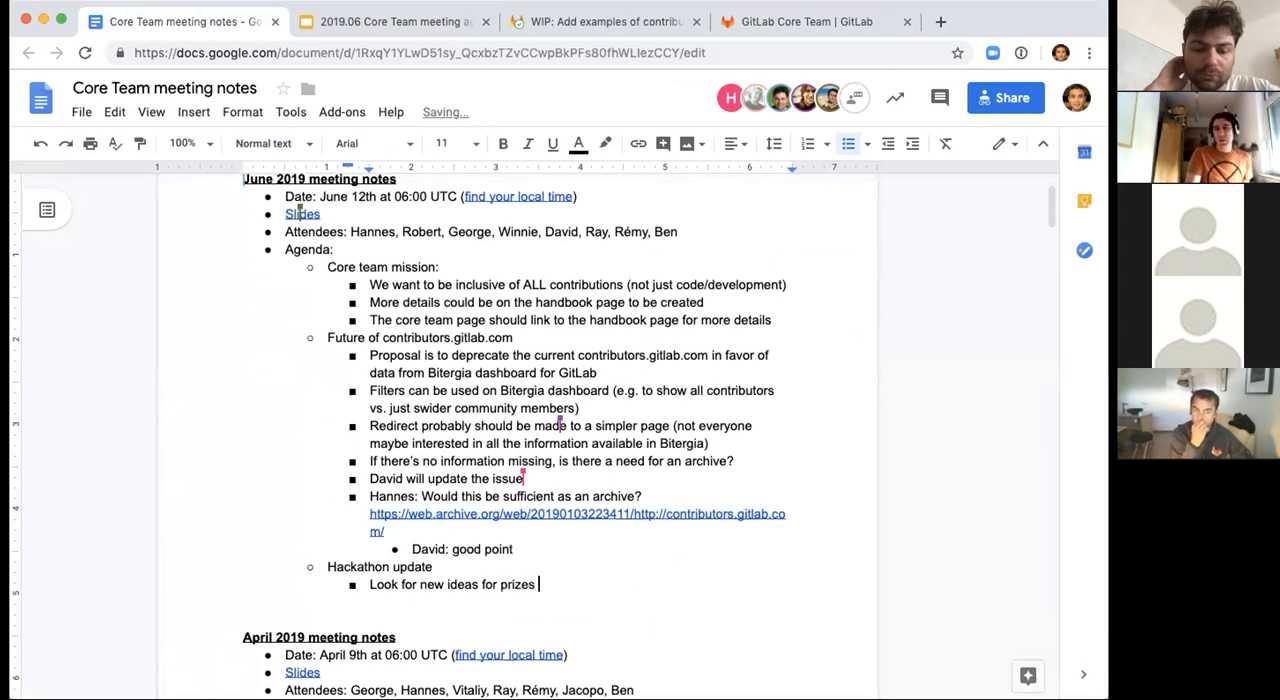
{"action": "type", "text": "(doesn't ave"}
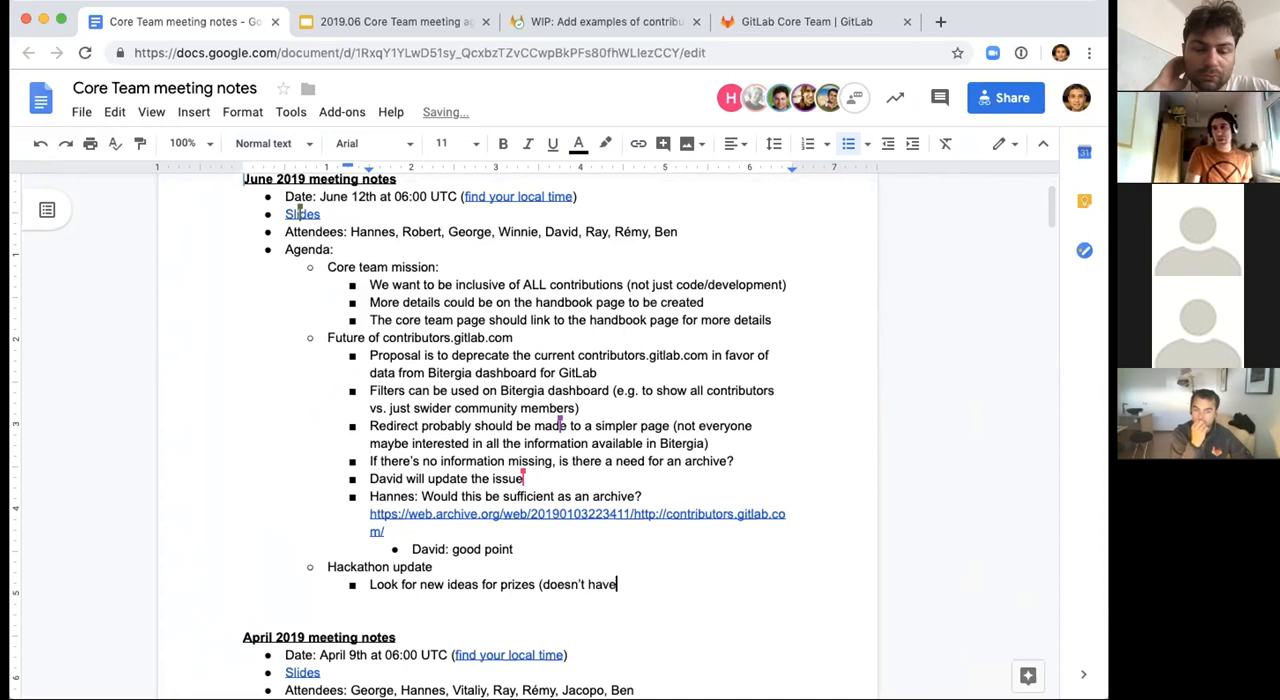
{"action": "type", "text": "to be from s"}
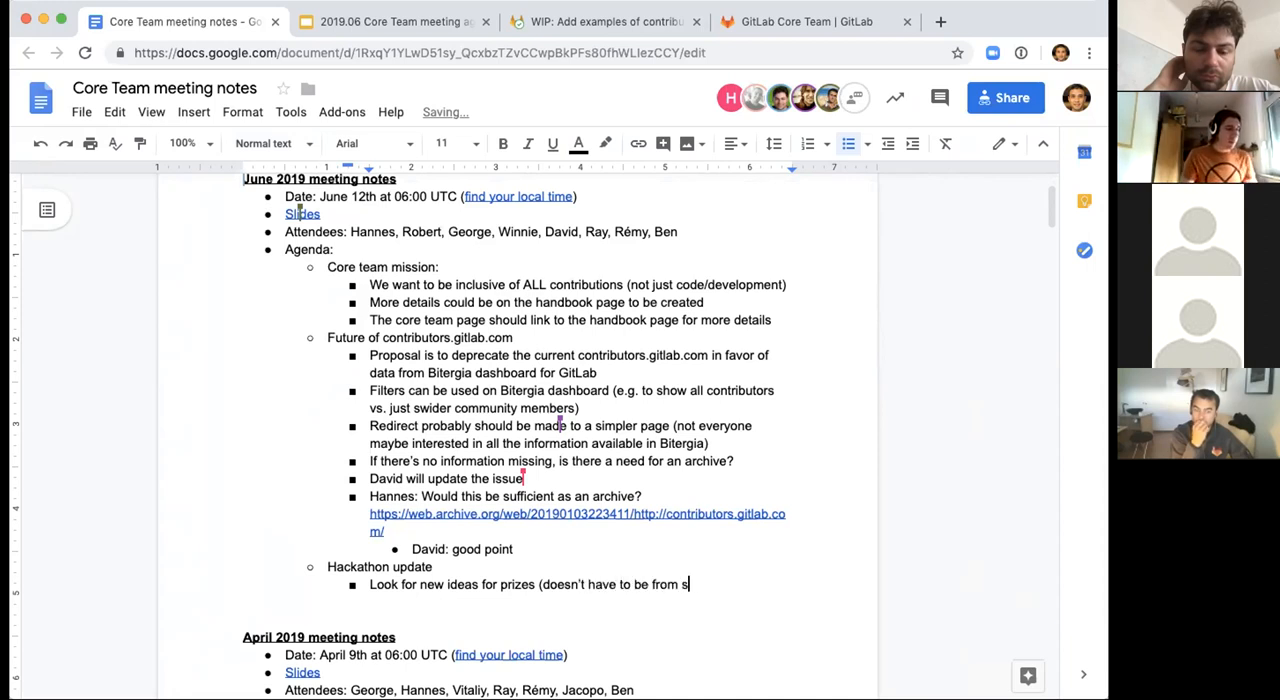
{"action": "type", "text": "hop.gitlab.com"}
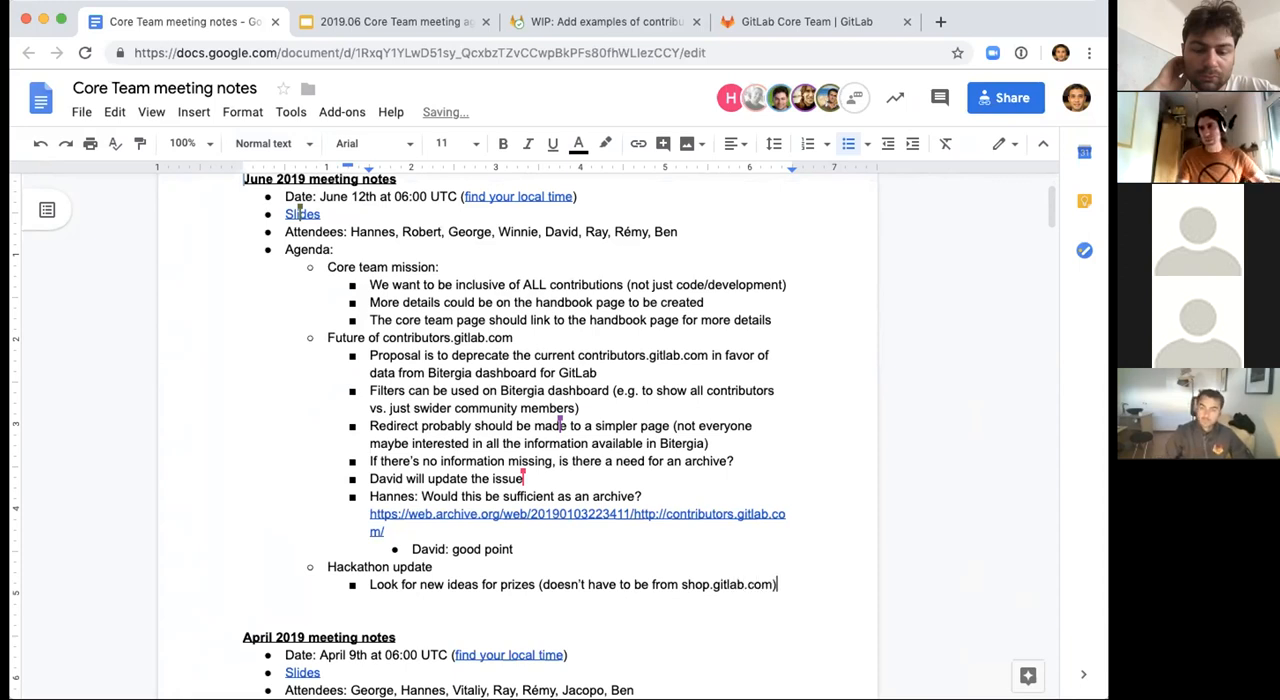
{"action": "key", "text": "enter"}
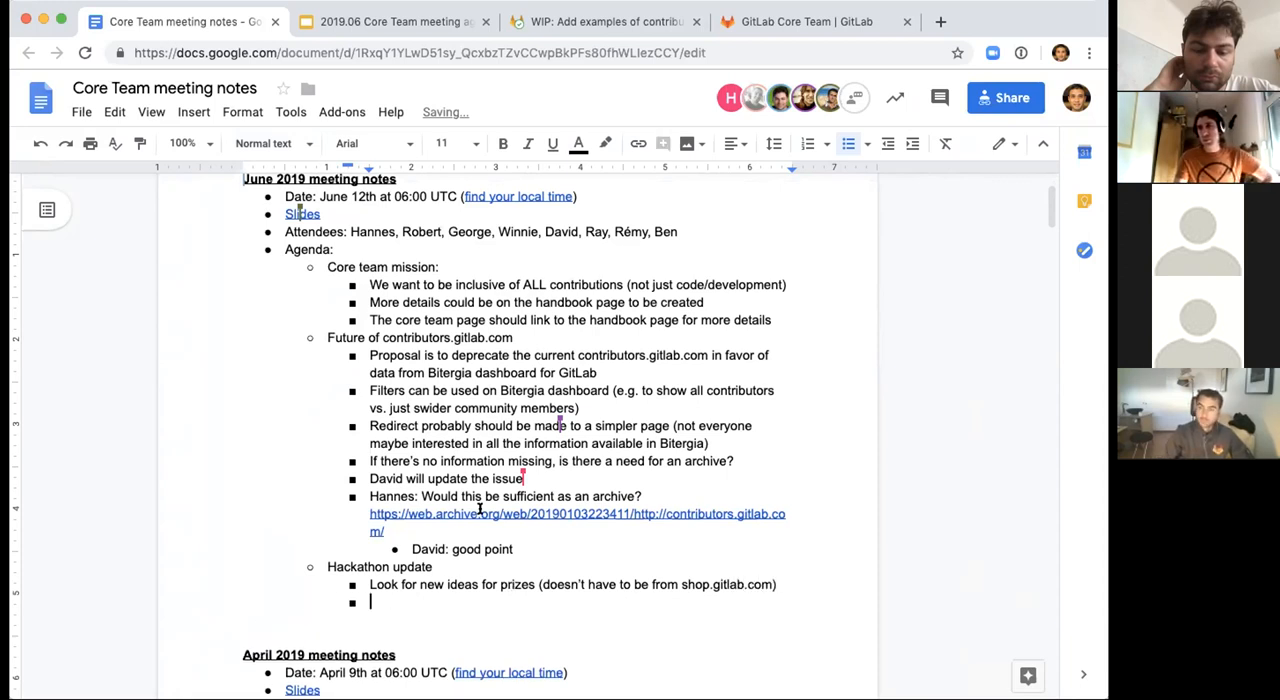
Show the Core Team handbook slide in the agenda deck and reveal the Relevant issue link address.
{"action": "left_click", "coordinate": [390, 20]}
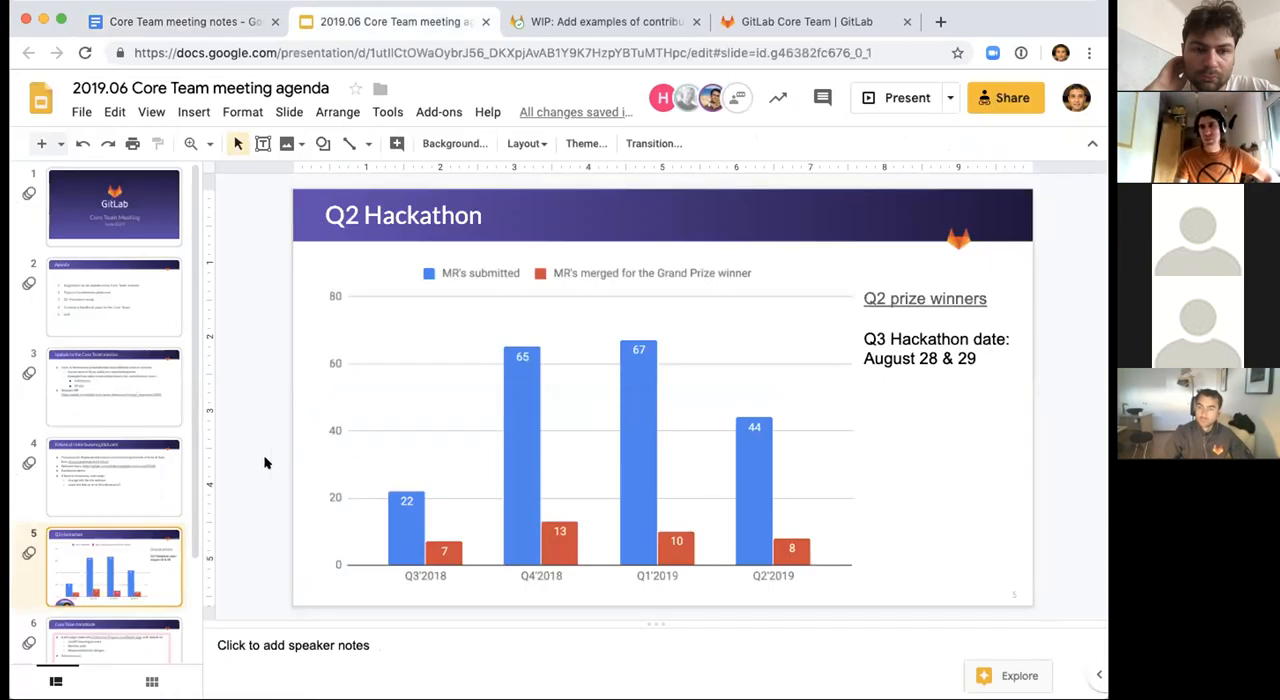
{"action": "scroll", "scroll_direction": "down", "scroll_amount": 3}
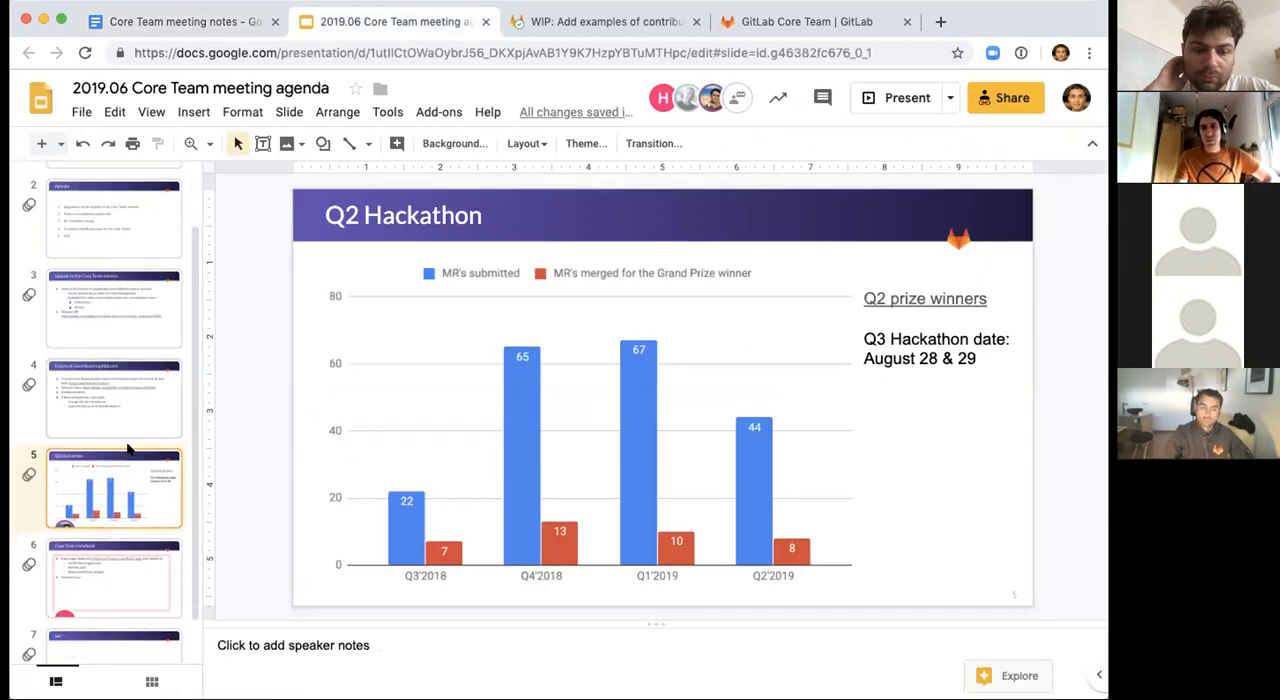
{"action": "left_click", "coordinate": [112, 578]}
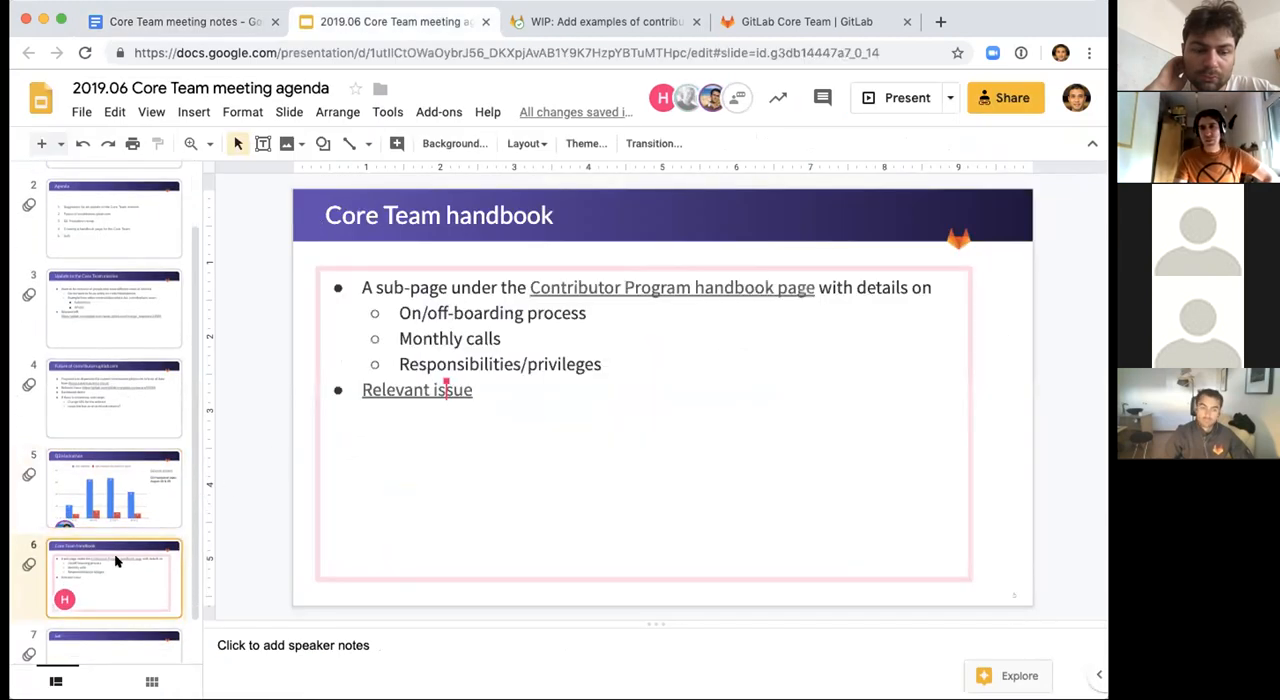
{"action": "mouse_move", "coordinate": [156, 584]}
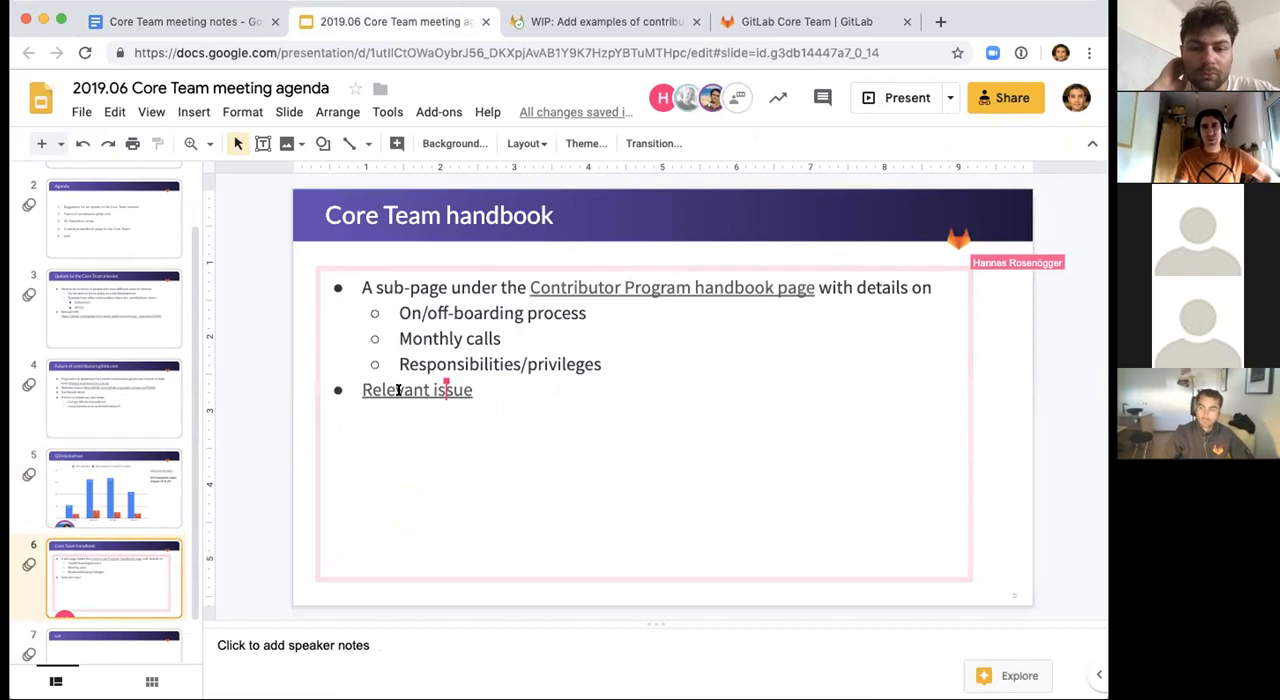
{"action": "left_click", "coordinate": [416, 388]}
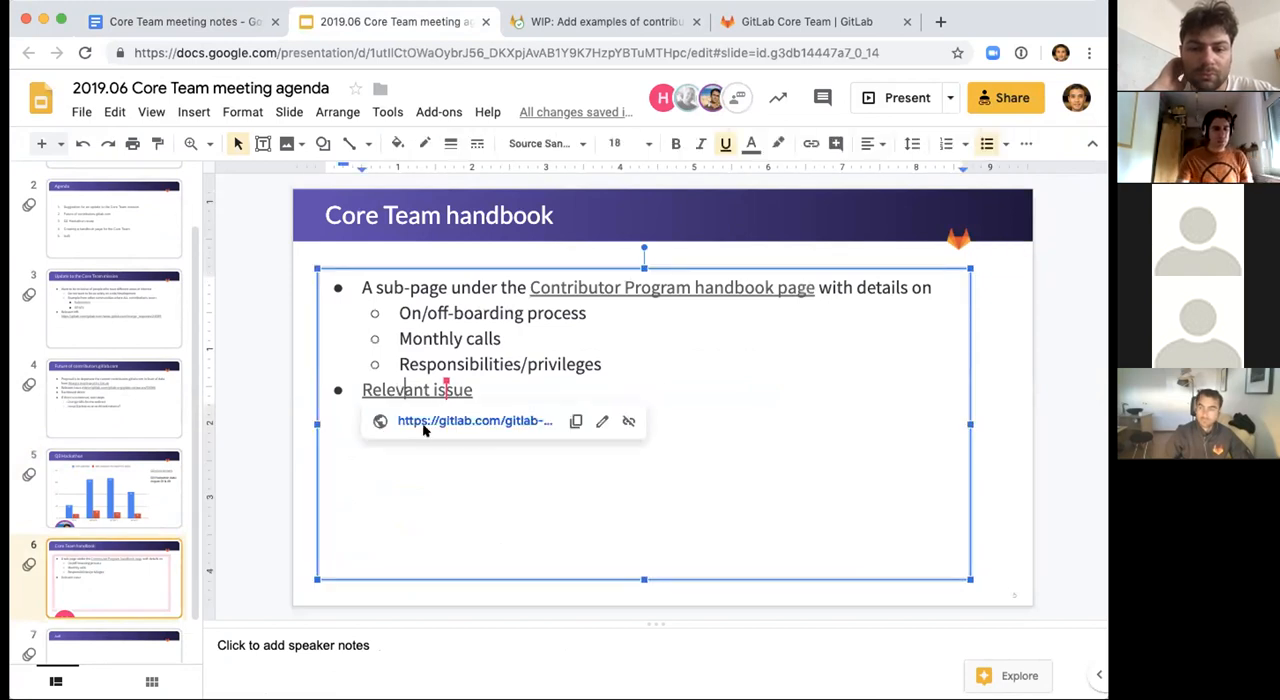
Follow the link to GitLab issue #35, 'Create a handbook page for Core Team members'.
{"action": "left_click", "coordinate": [474, 420]}
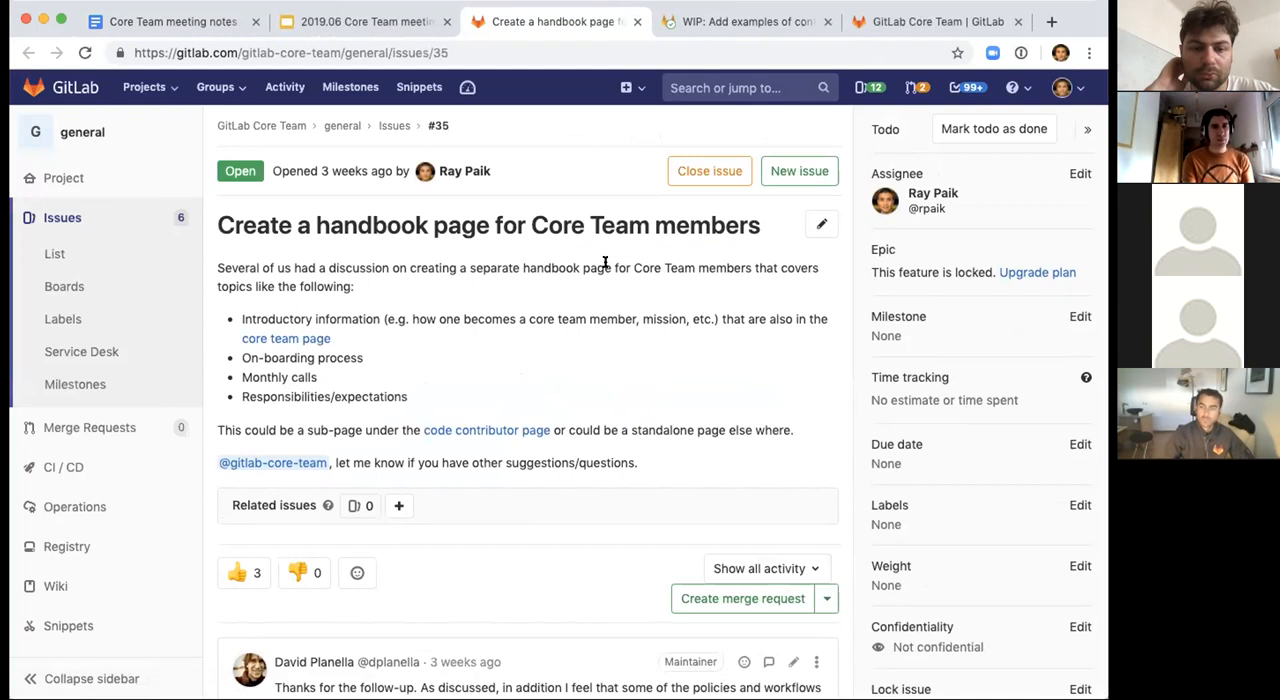
{"action": "mouse_move", "coordinate": [492, 338]}
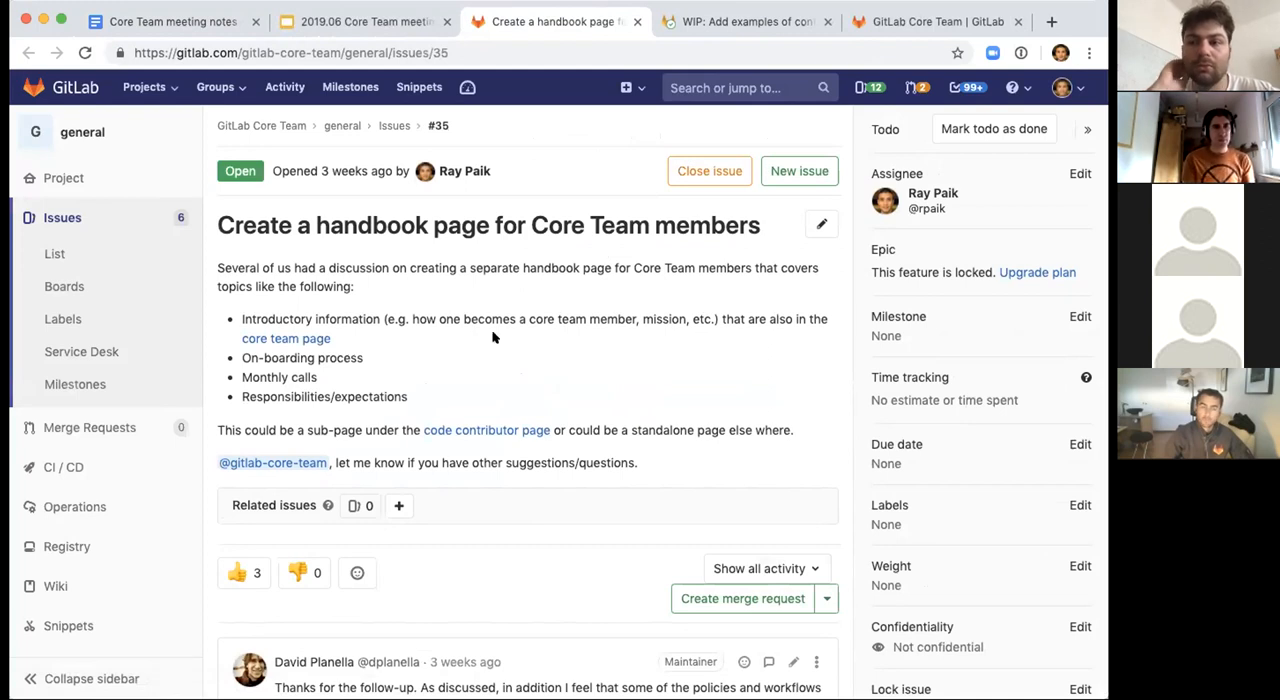
{"action": "mouse_move", "coordinate": [482, 462]}
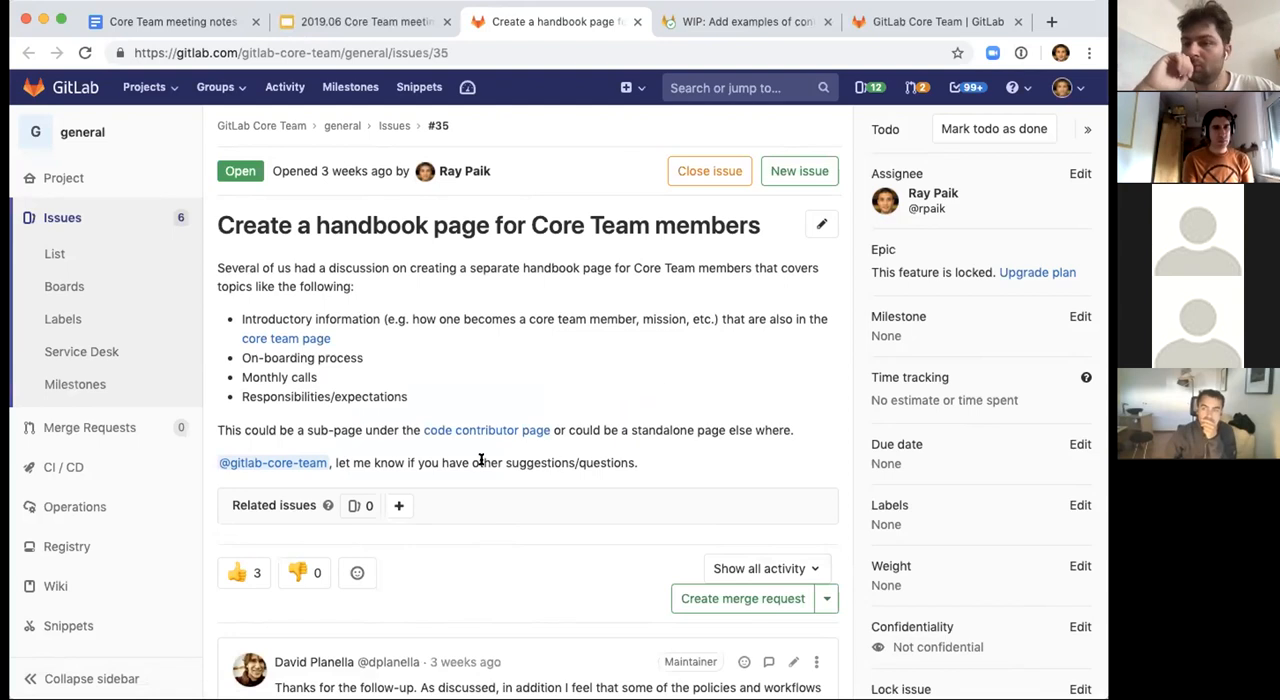
{"action": "mouse_move", "coordinate": [484, 600]}
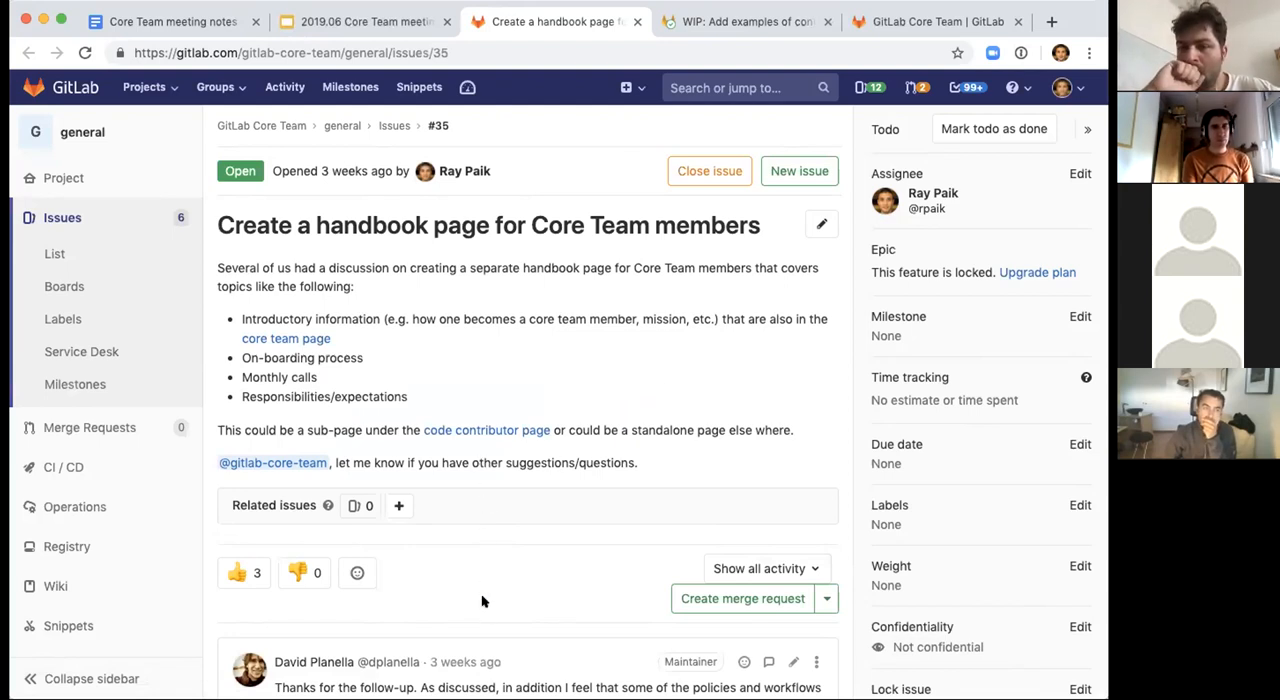
{"action": "mouse_move", "coordinate": [476, 588]}
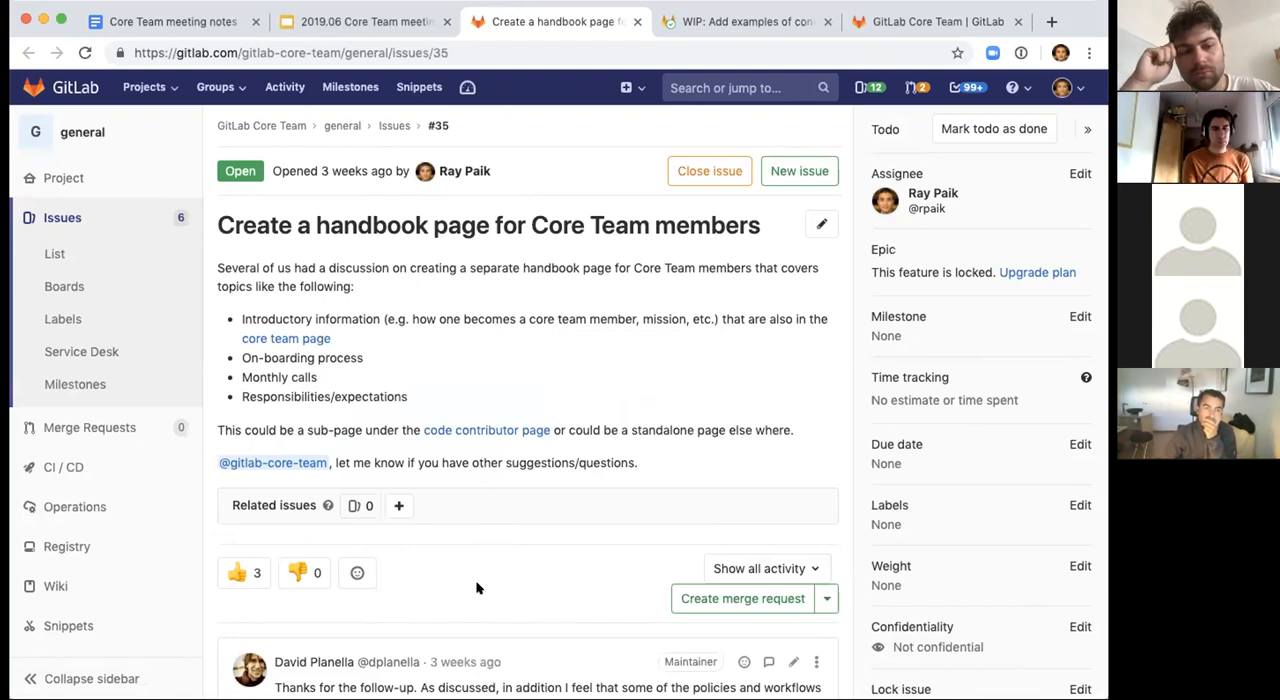
{"action": "mouse_move", "coordinate": [280, 350]}
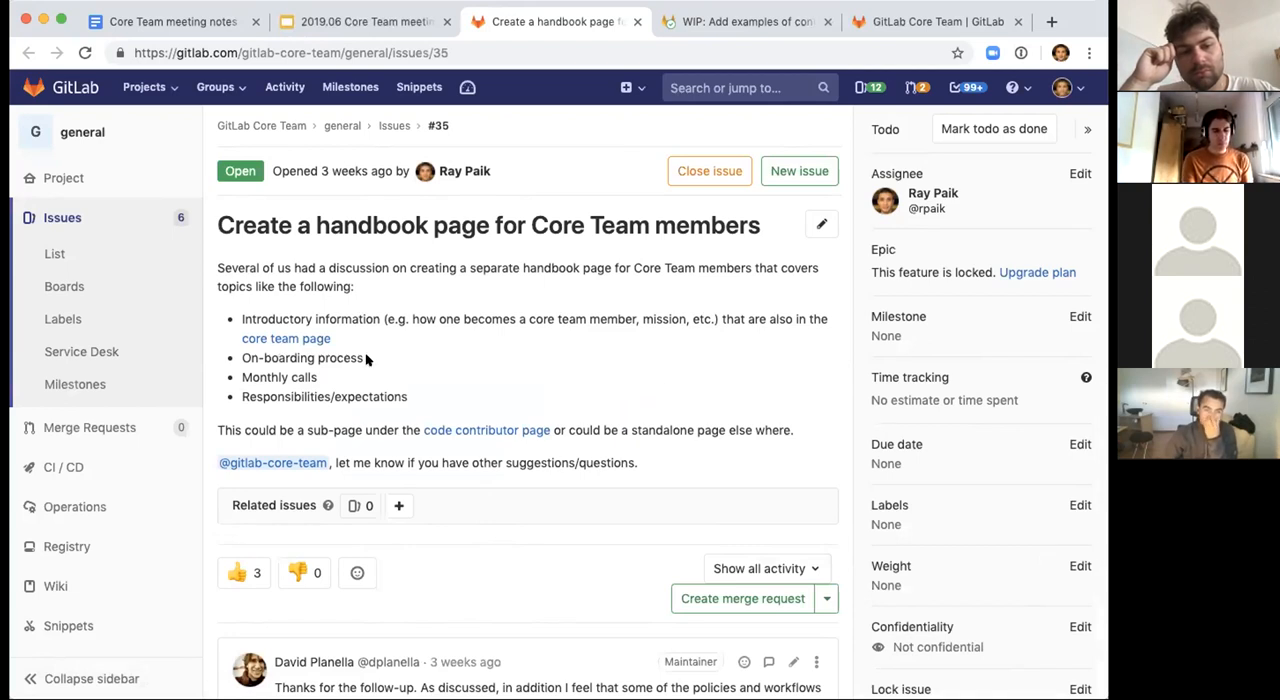
{"action": "mouse_move", "coordinate": [358, 464]}
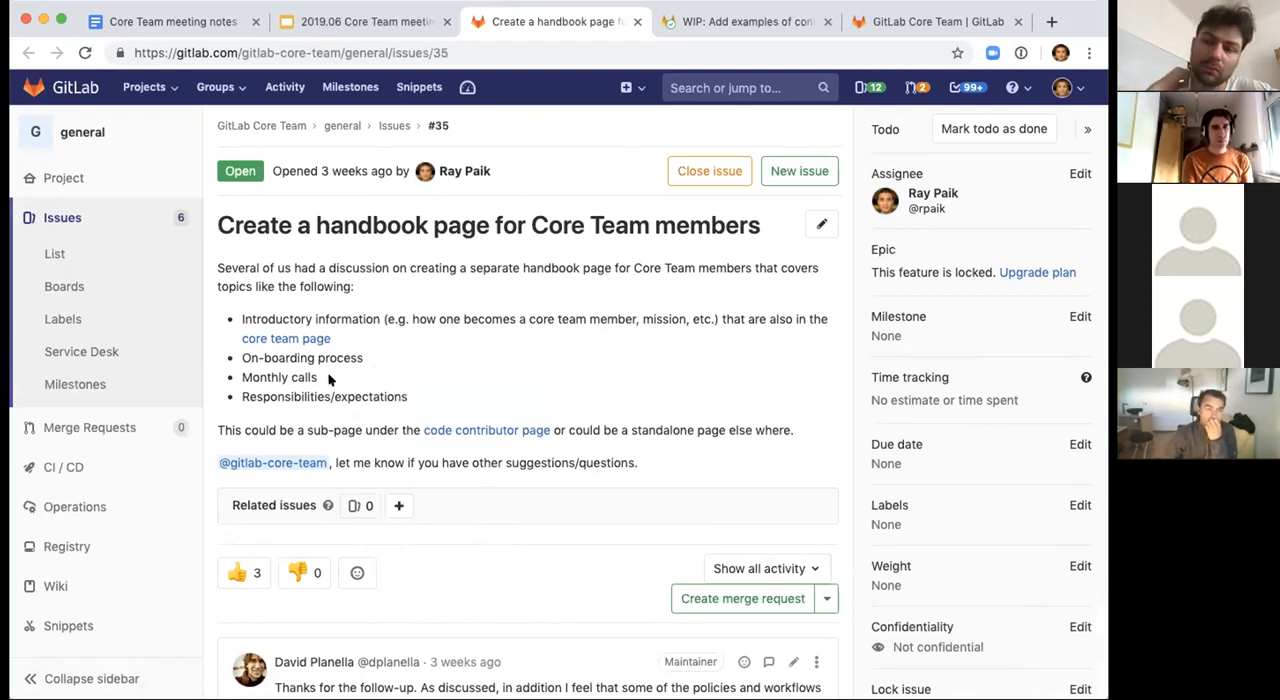
{"action": "mouse_move", "coordinate": [344, 420]}
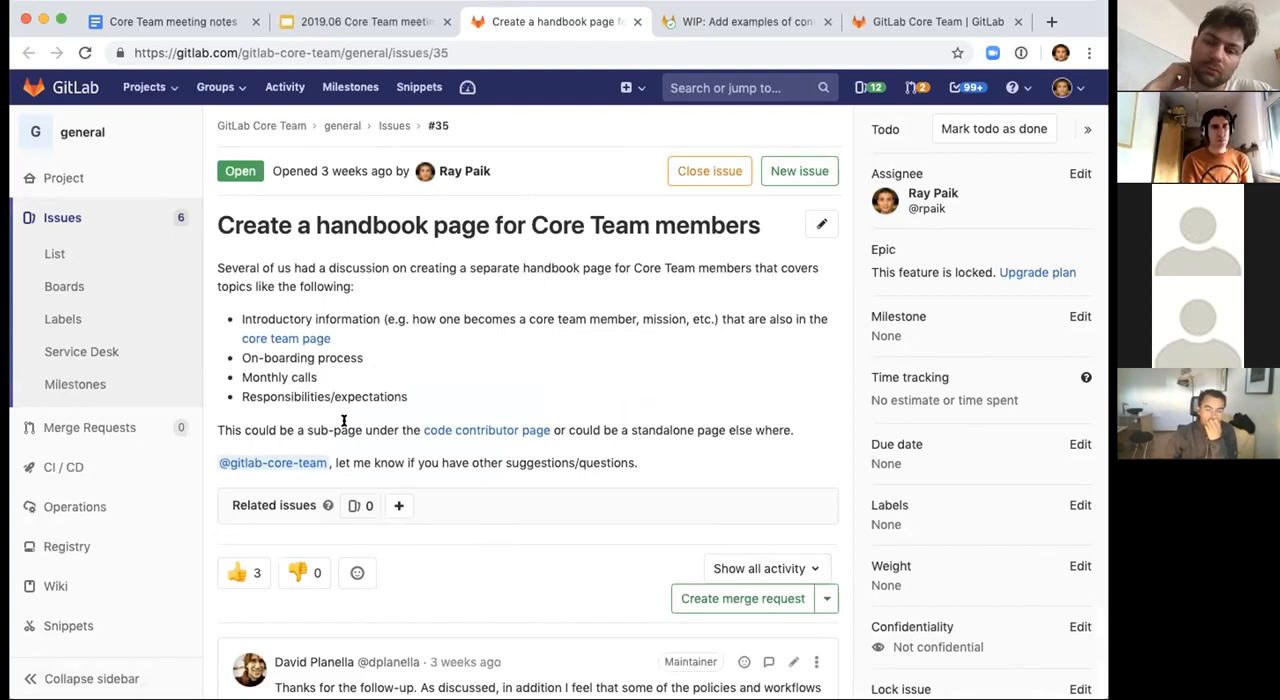
{"action": "mouse_move", "coordinate": [276, 438]}
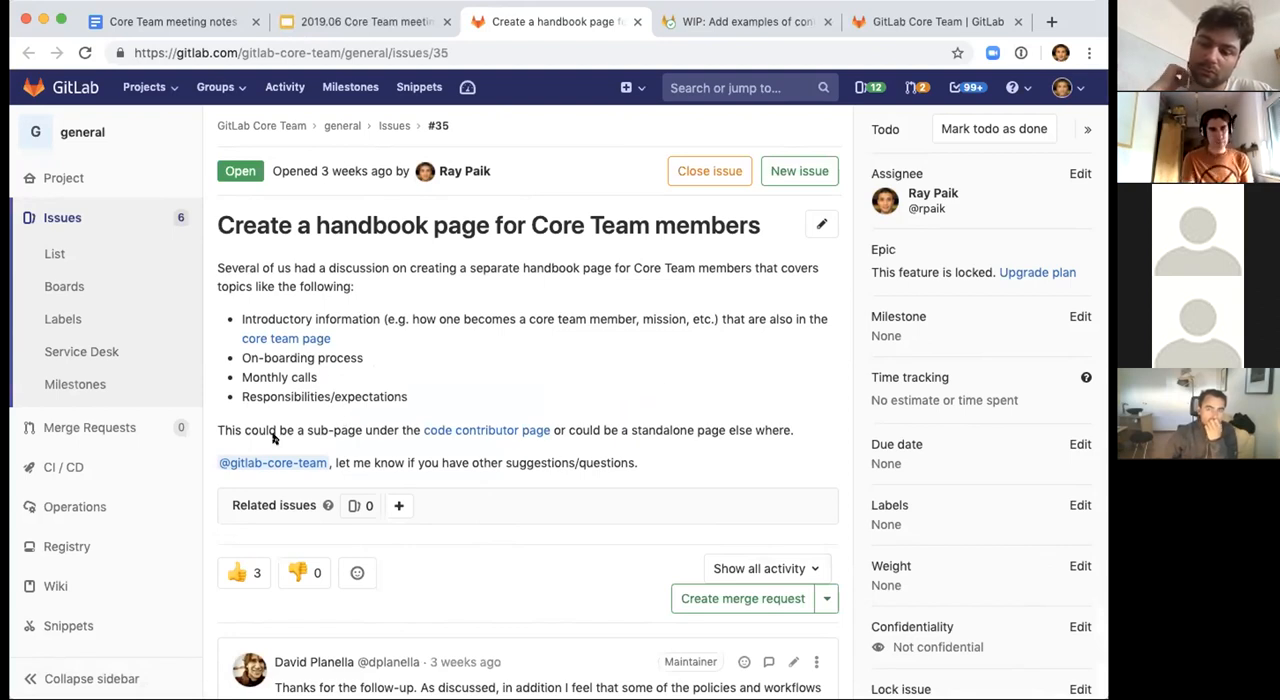
{"action": "mouse_move", "coordinate": [336, 504]}
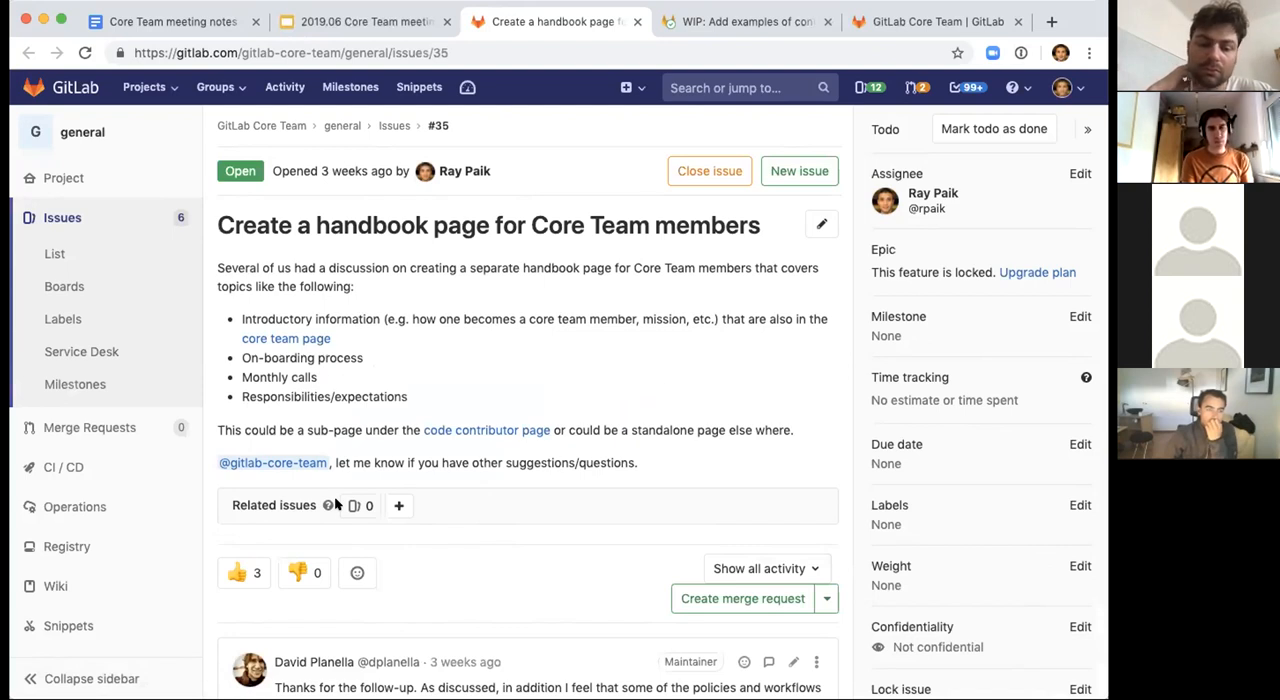
{"action": "mouse_move", "coordinate": [398, 292]}
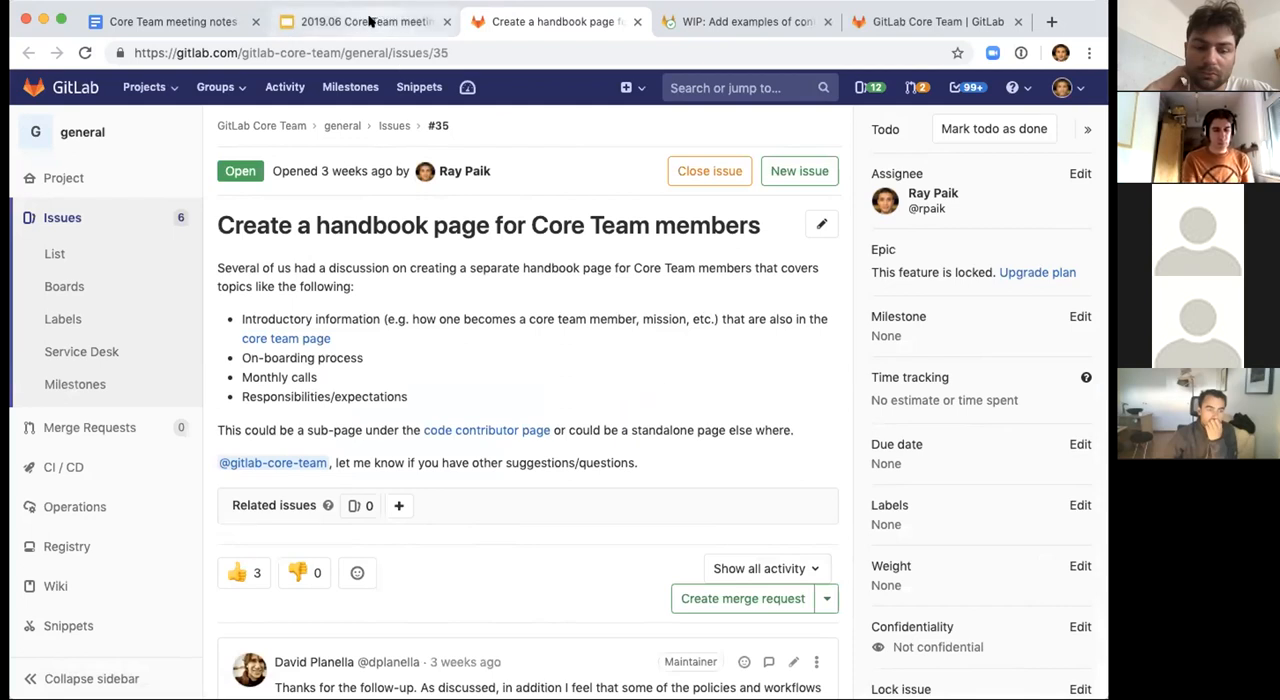
{"action": "mouse_move", "coordinate": [360, 20]}
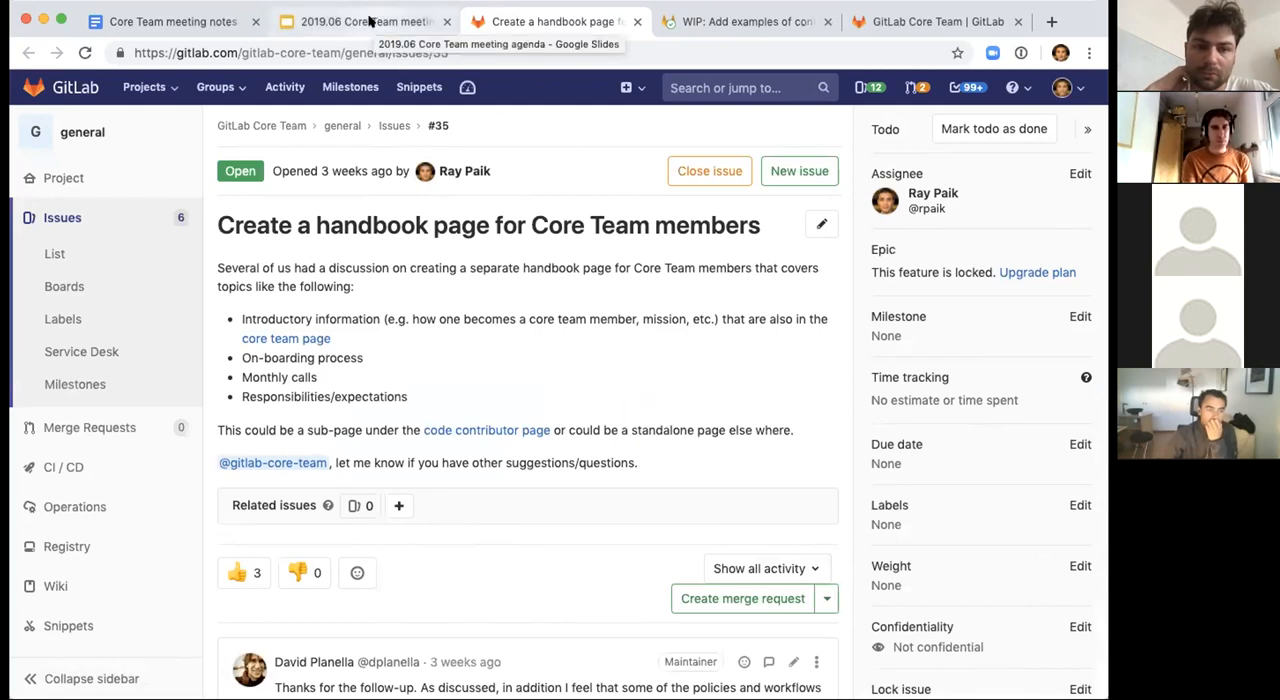
{"action": "left_click", "coordinate": [360, 20]}
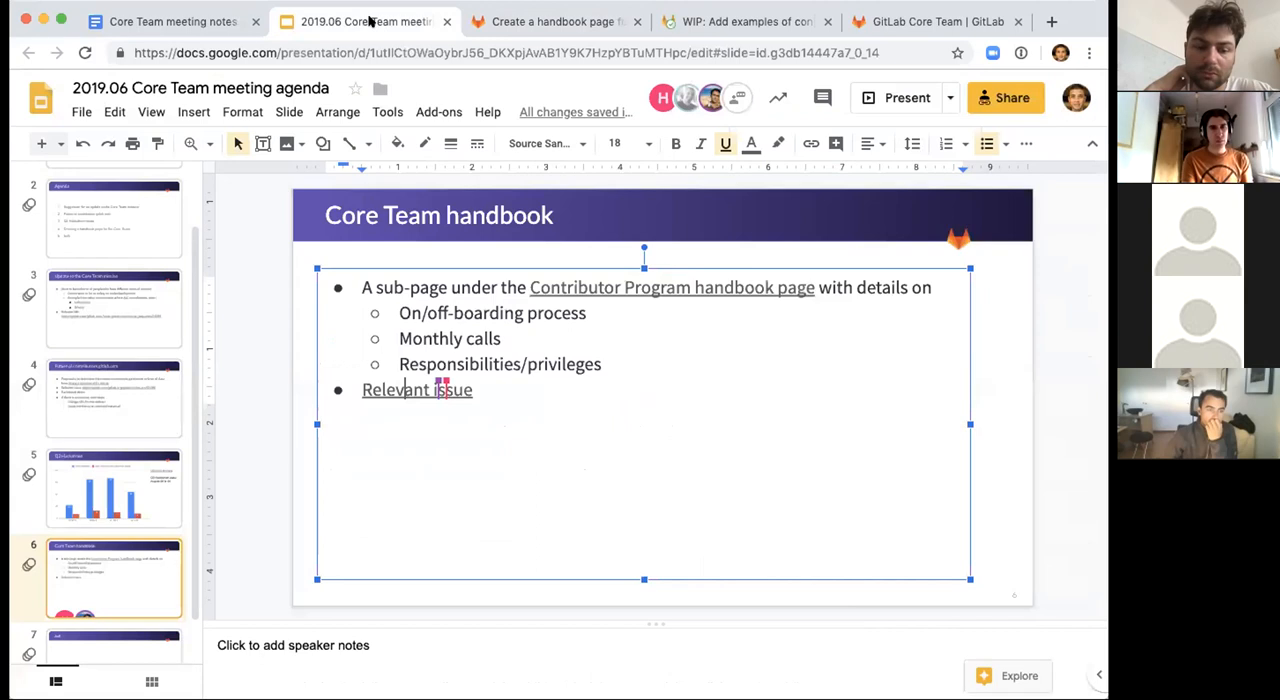
{"action": "left_click", "coordinate": [552, 20]}
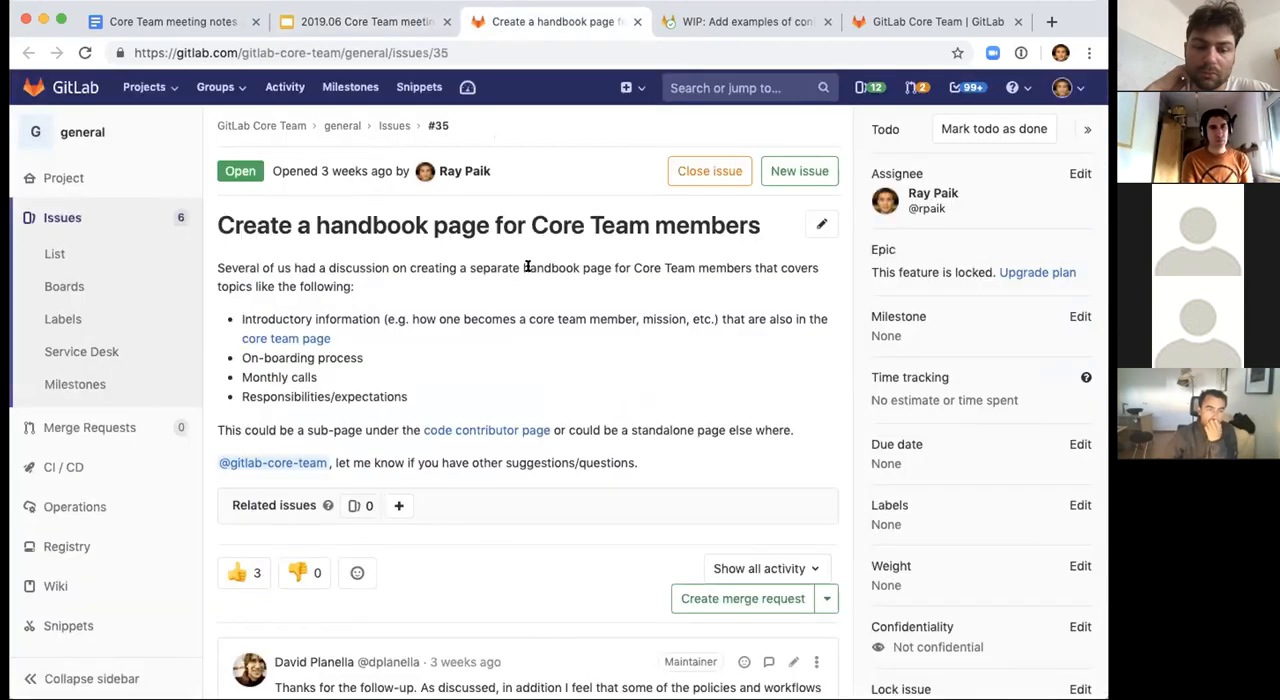
{"action": "mouse_move", "coordinate": [468, 438]}
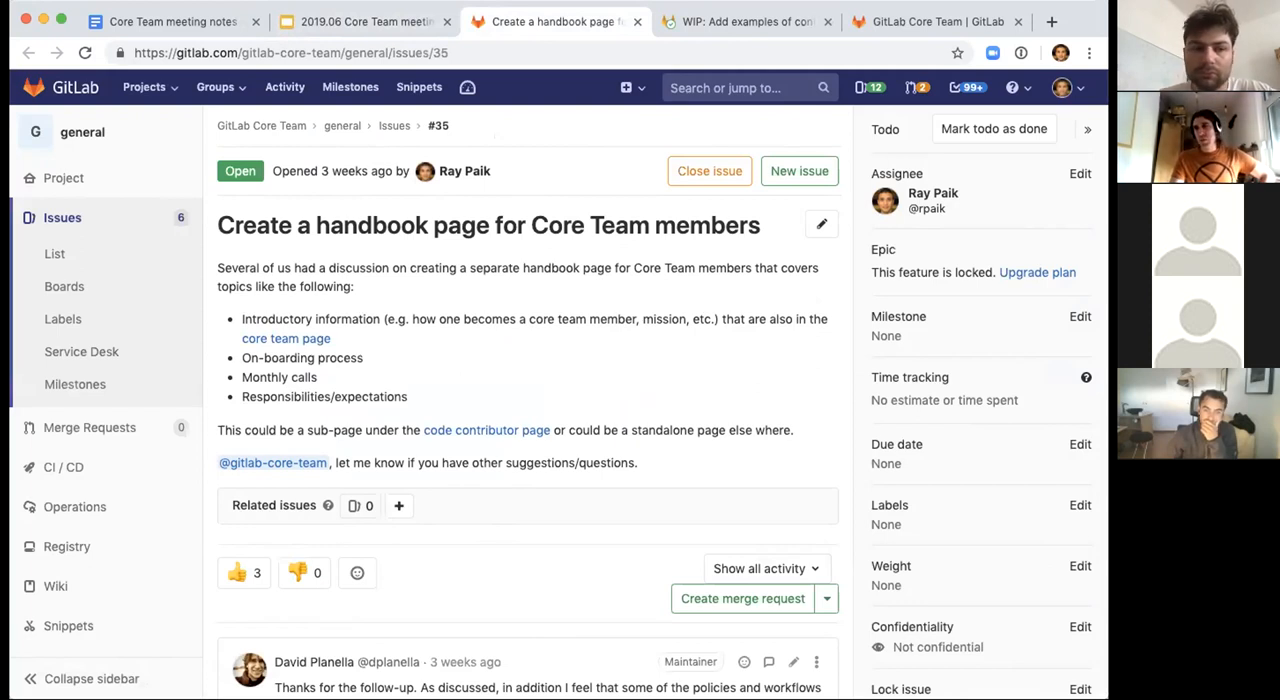
{"action": "left_click", "coordinate": [170, 20]}
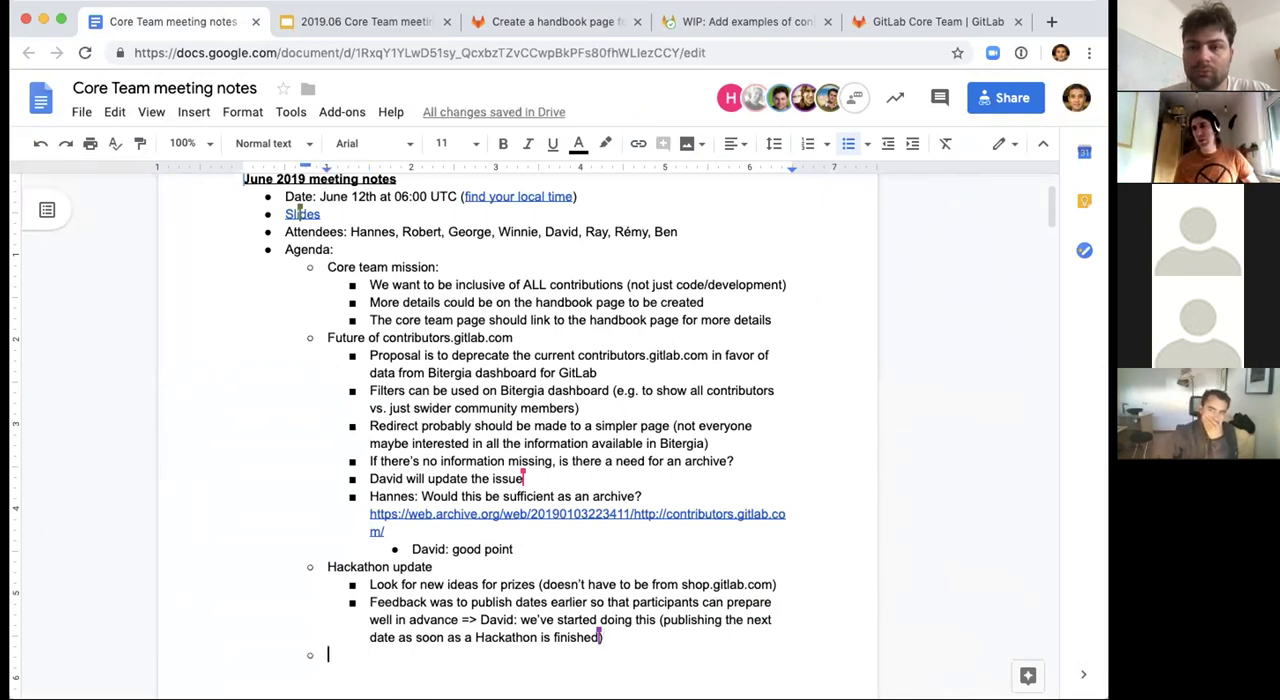
Add a 'Core team handbook page' bullet with a sub-bullet 'will start an MR to propose a first draft'.
{"action": "type", "text": "Core team"}
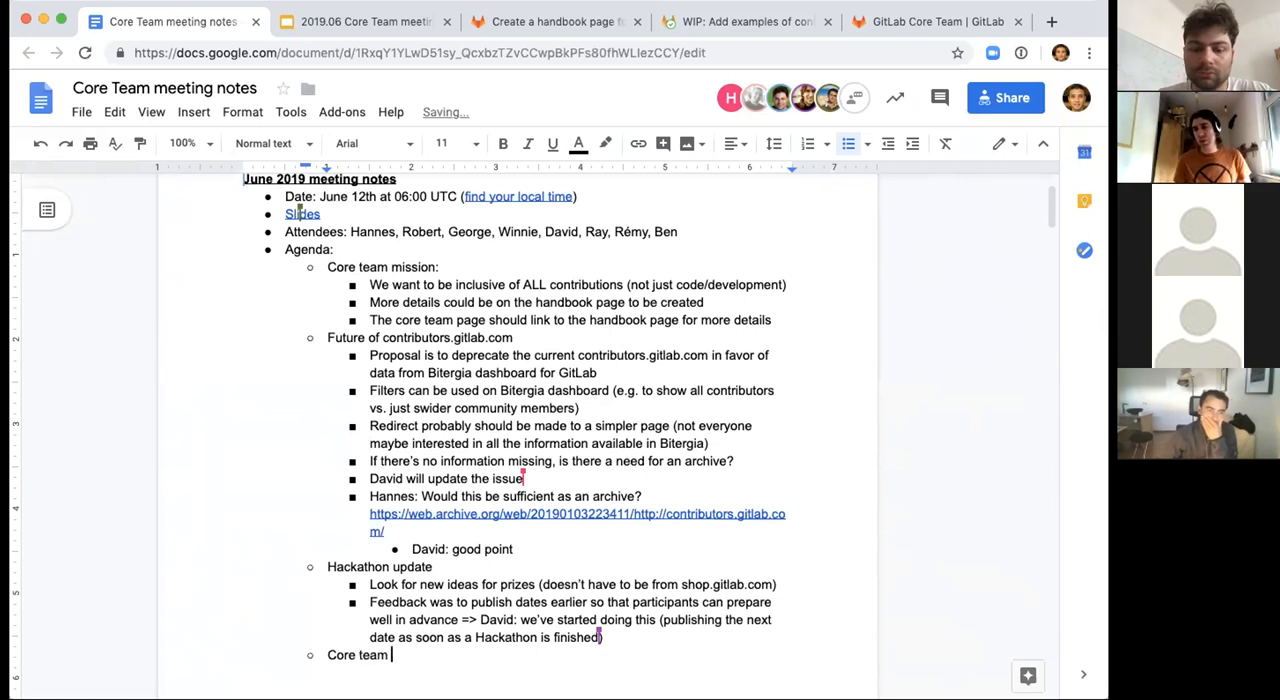
{"action": "type", "text": "handbook"}
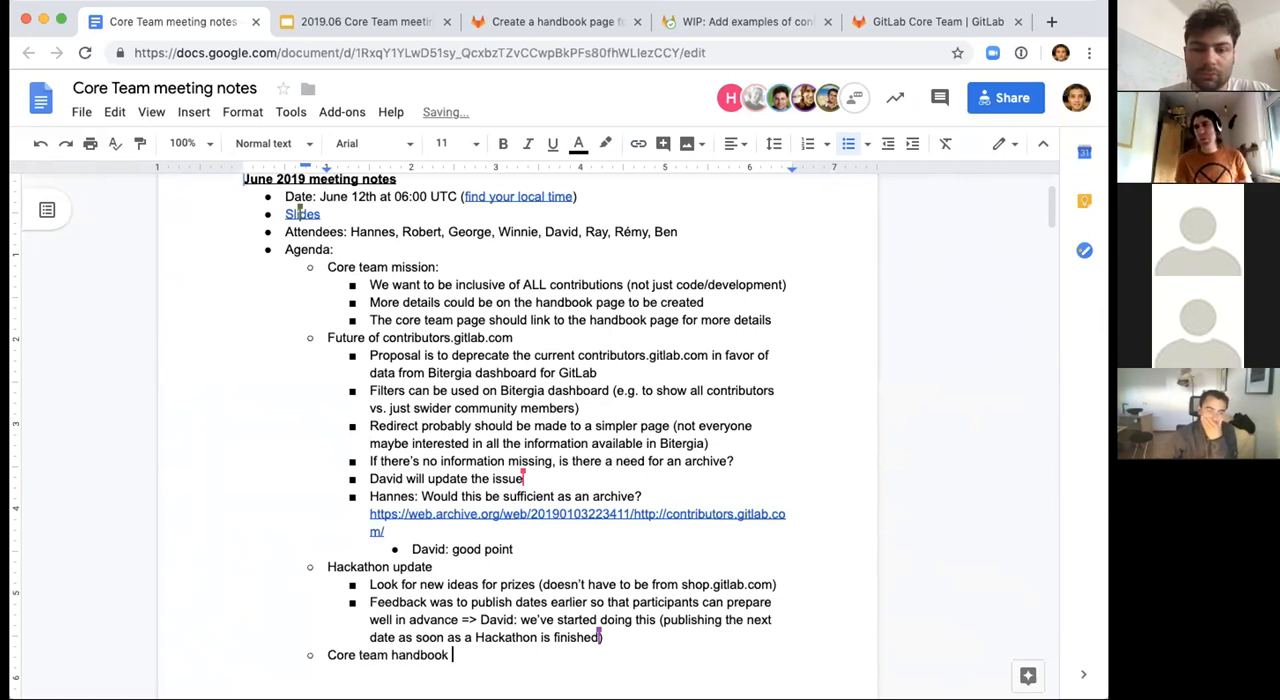
{"action": "type", "text": "page"}
{"action": "type", "text": "Ray"}
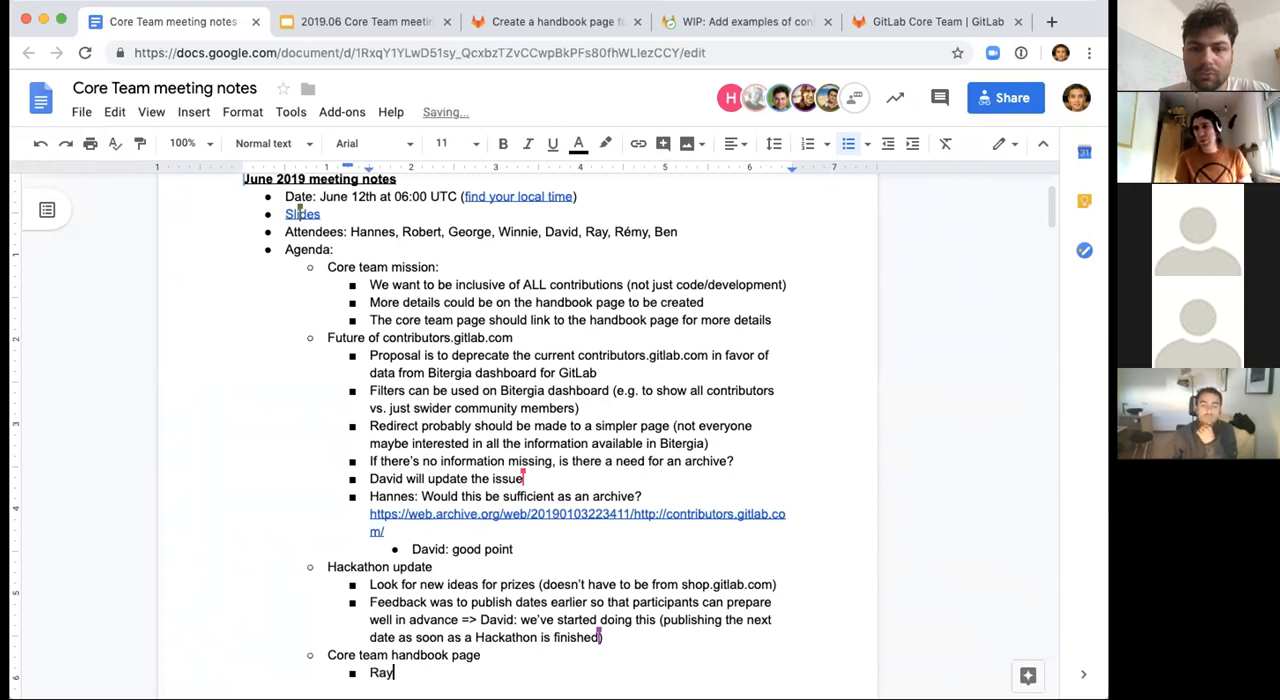
{"action": "type", "text": "will sta"}
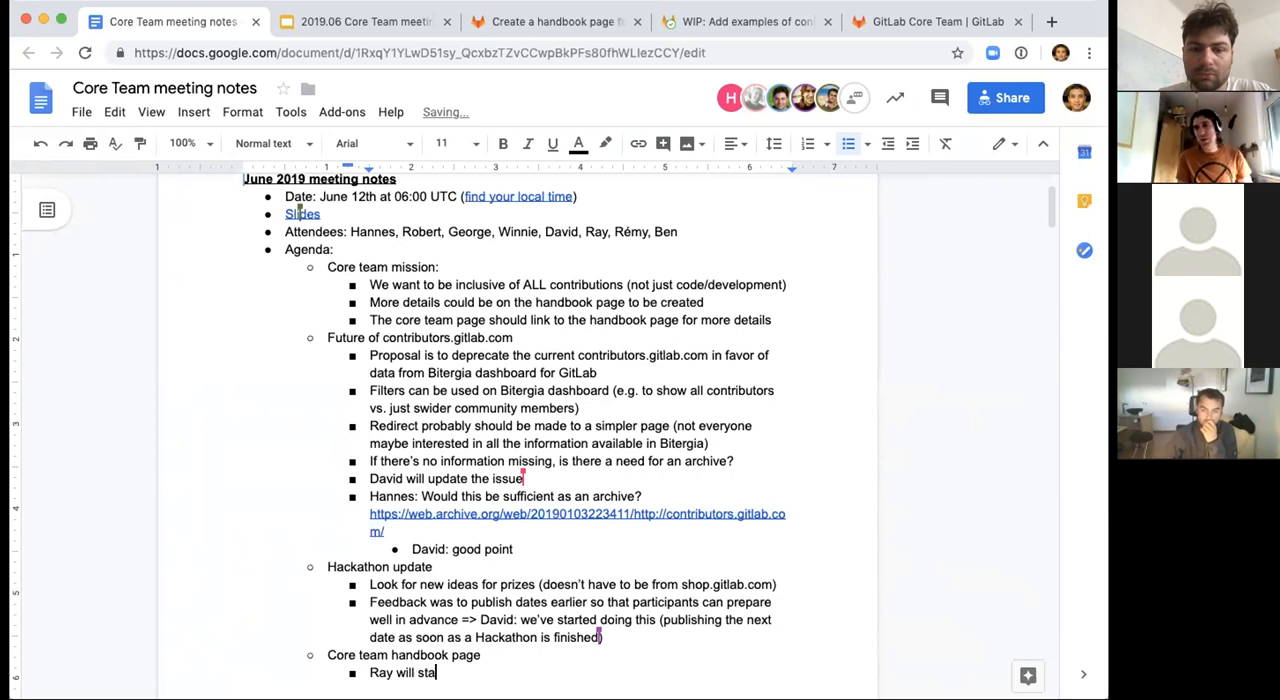
{"action": "type", "text": "rt an MR"}
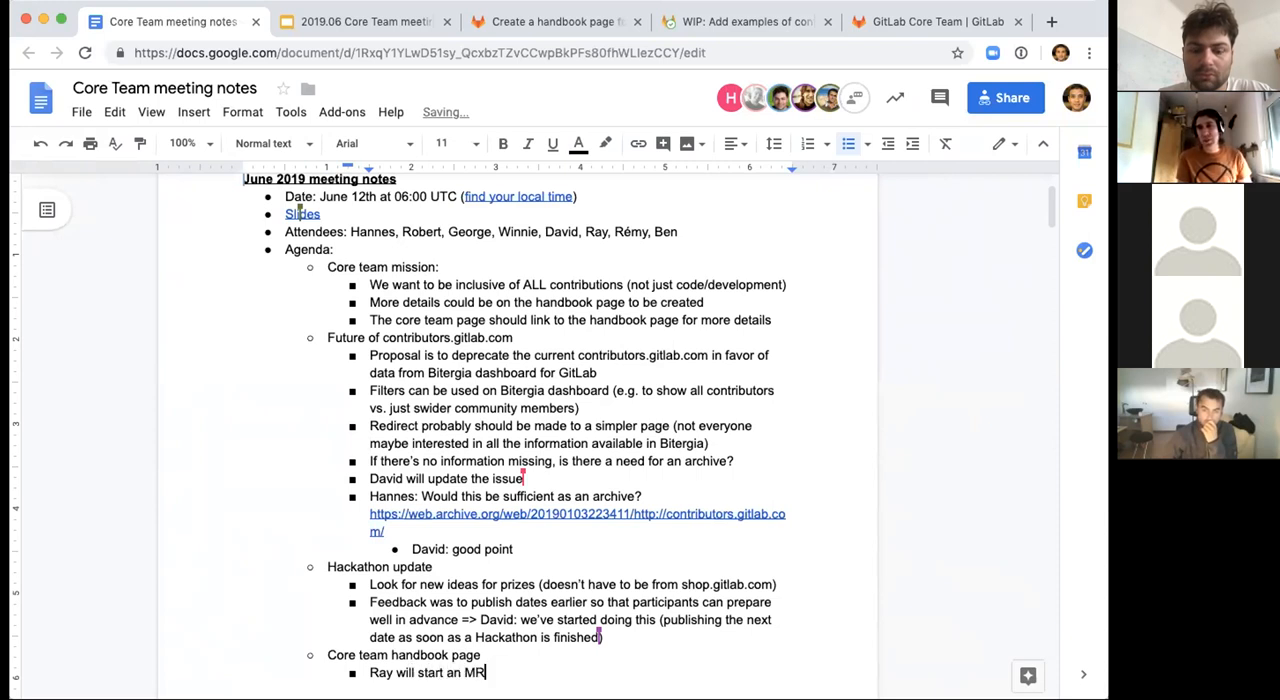
{"action": "type", "text": "to"}
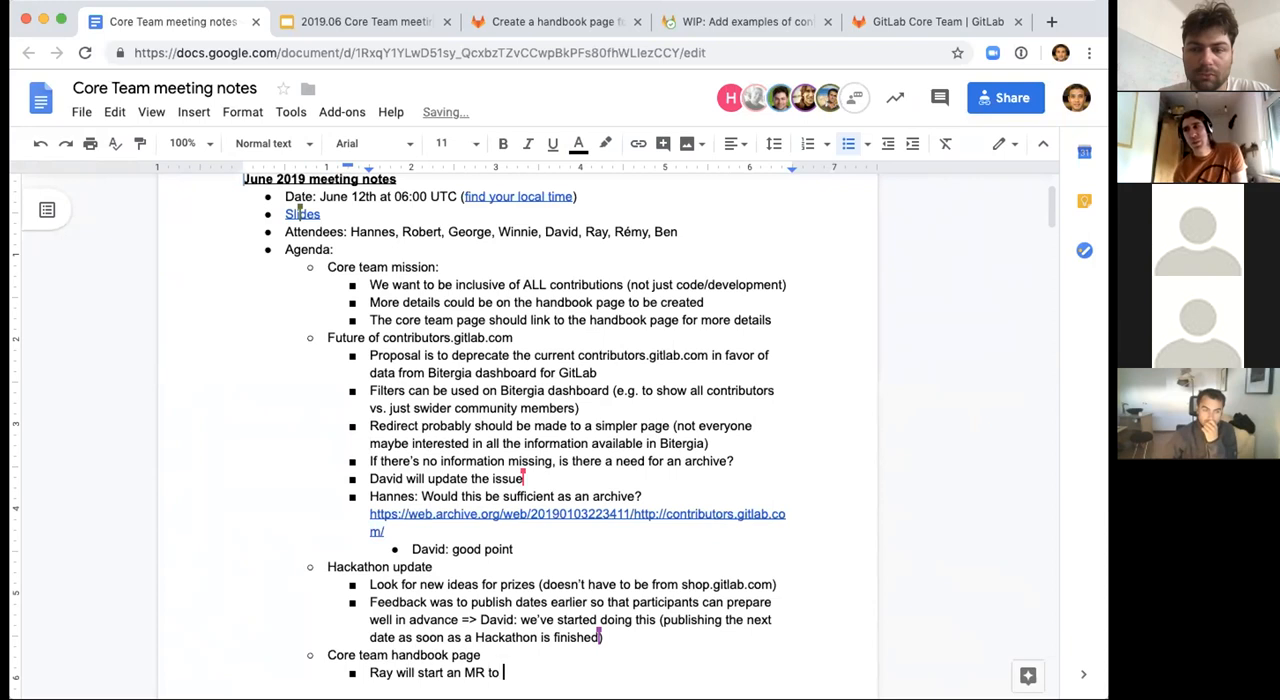
{"action": "type", "text": "propose a f"}
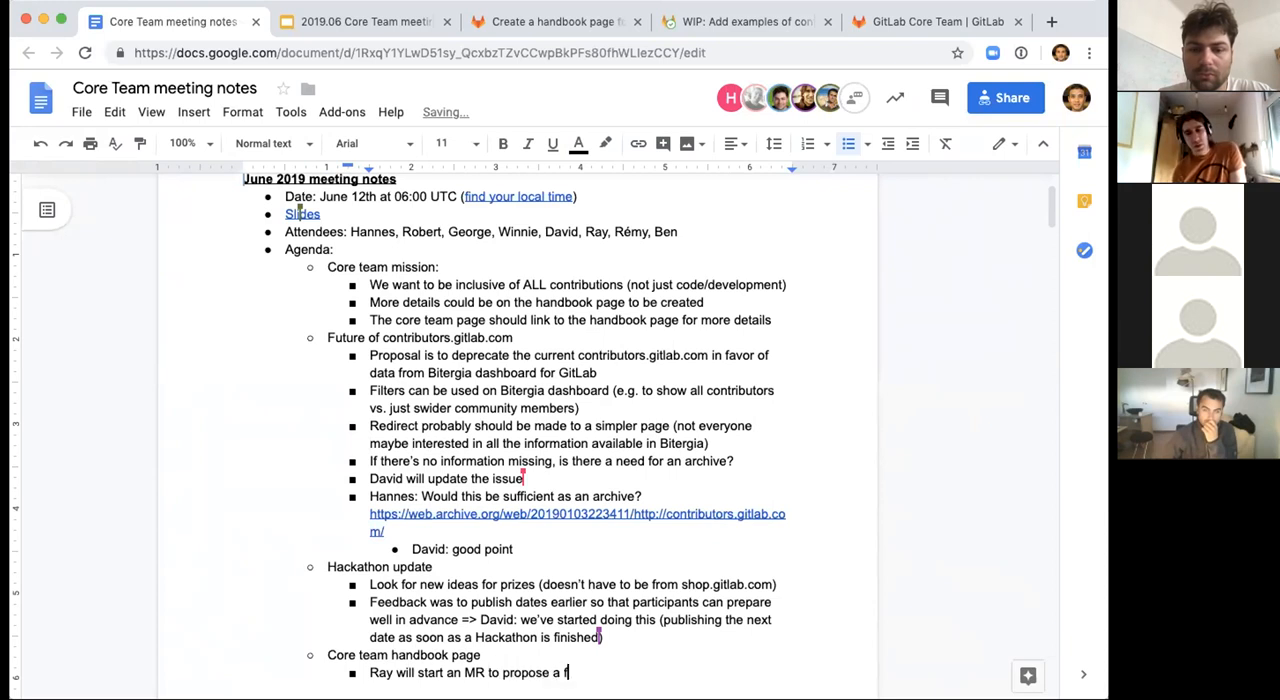
{"action": "type", "text": "first draft"}
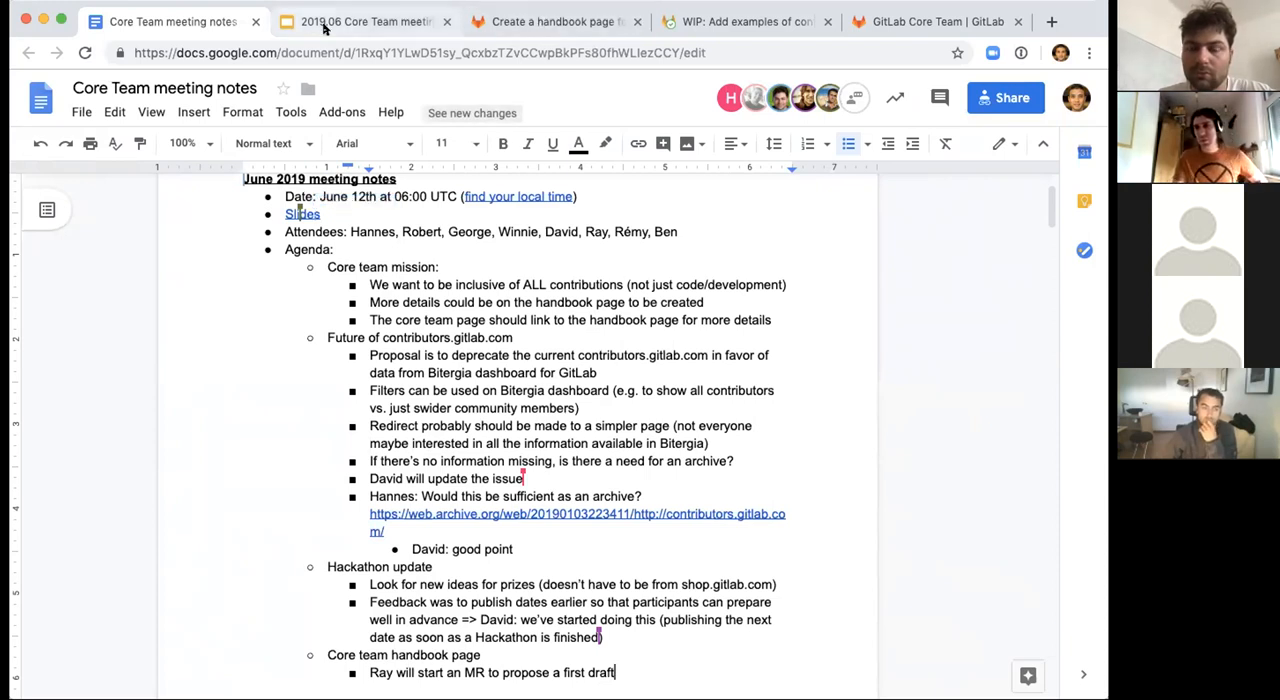
Return to the agenda deck and show the final, empty AoB slide.
{"action": "left_click", "coordinate": [364, 20]}
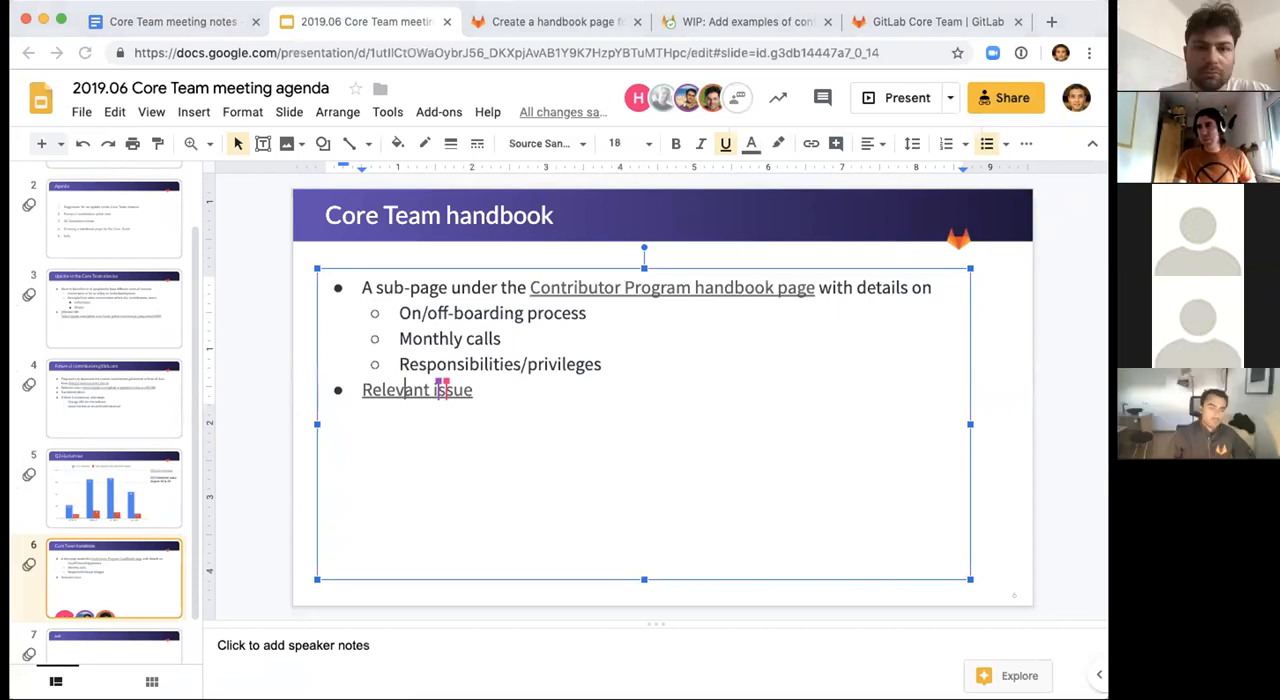
{"action": "scroll", "scroll_direction": "down", "scroll_amount": 3}
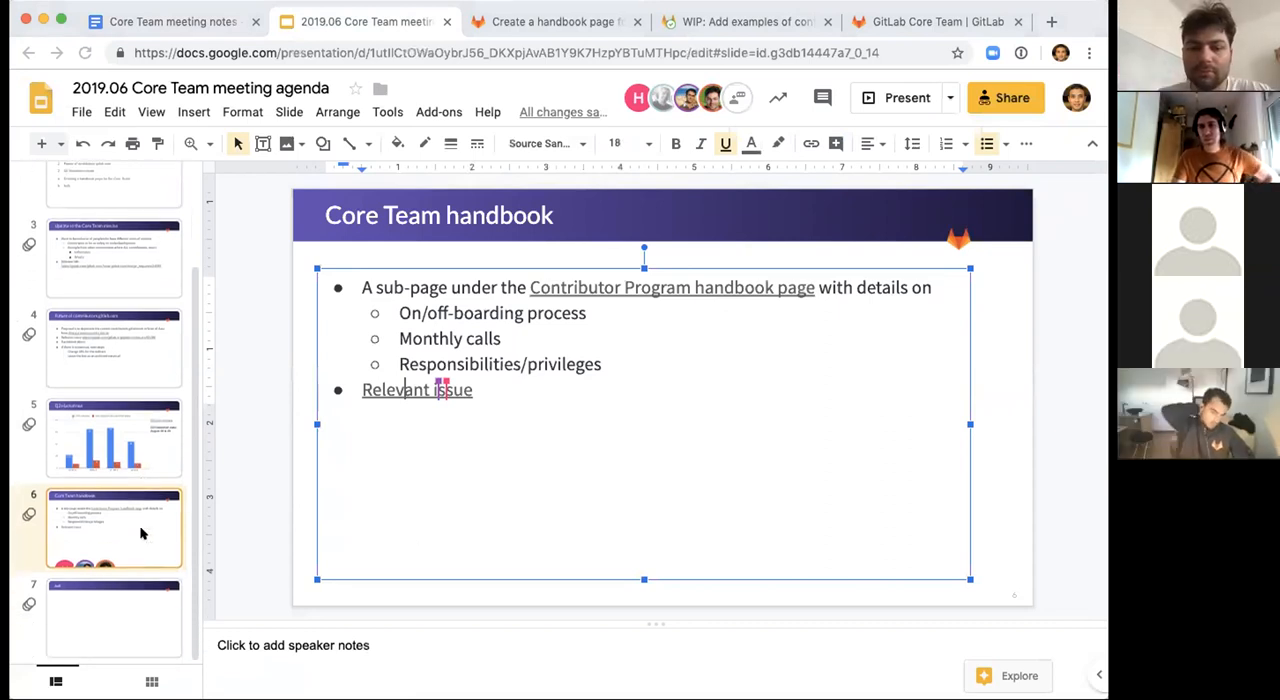
{"action": "mouse_move", "coordinate": [110, 590]}
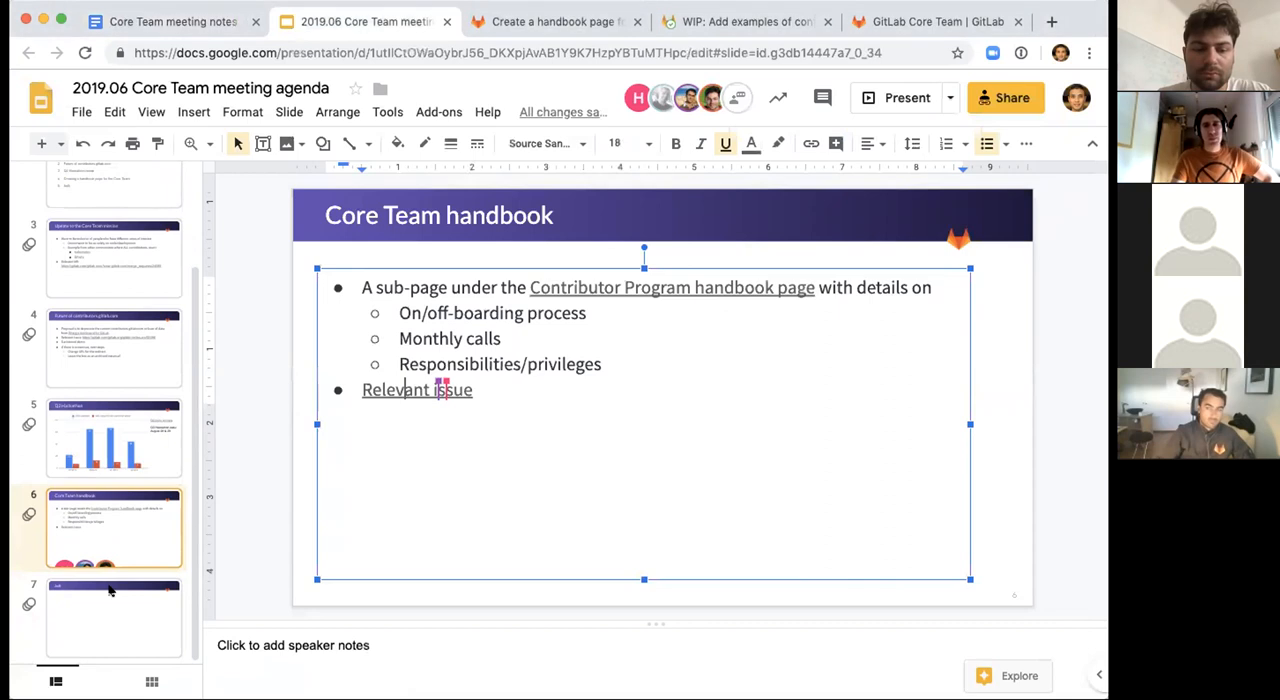
{"action": "left_click", "coordinate": [112, 616]}
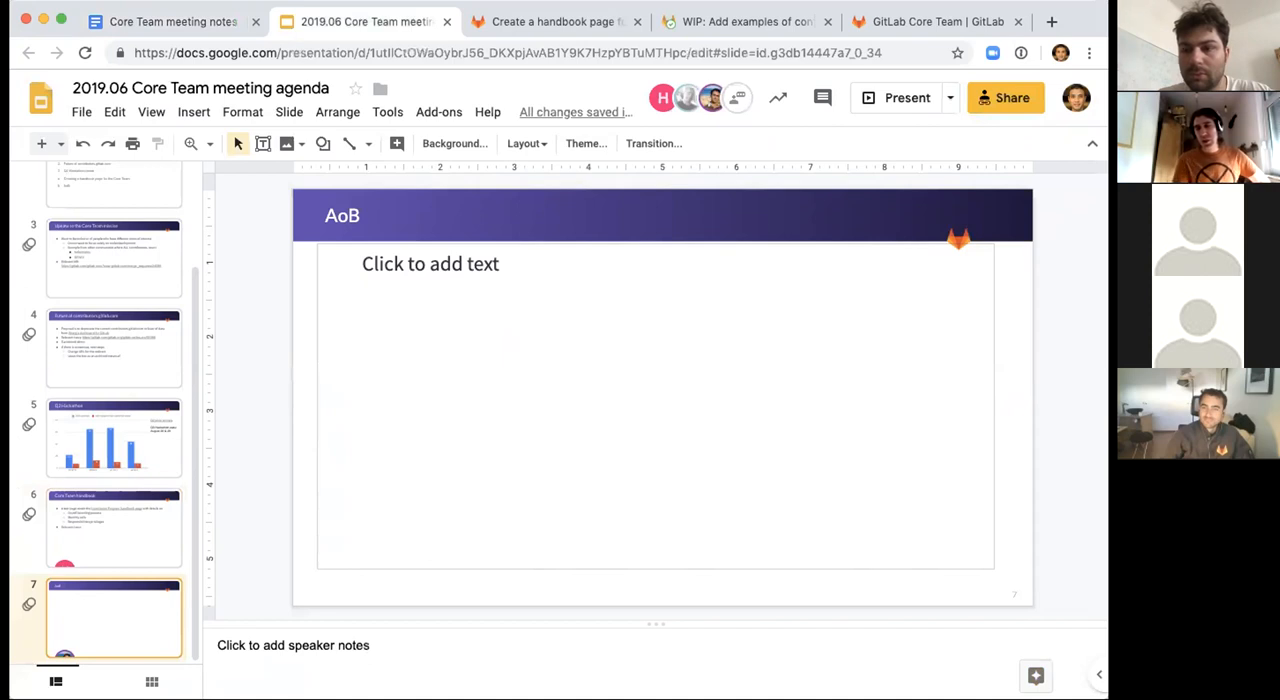
{"action": "mouse_move", "coordinate": [144, 598]}
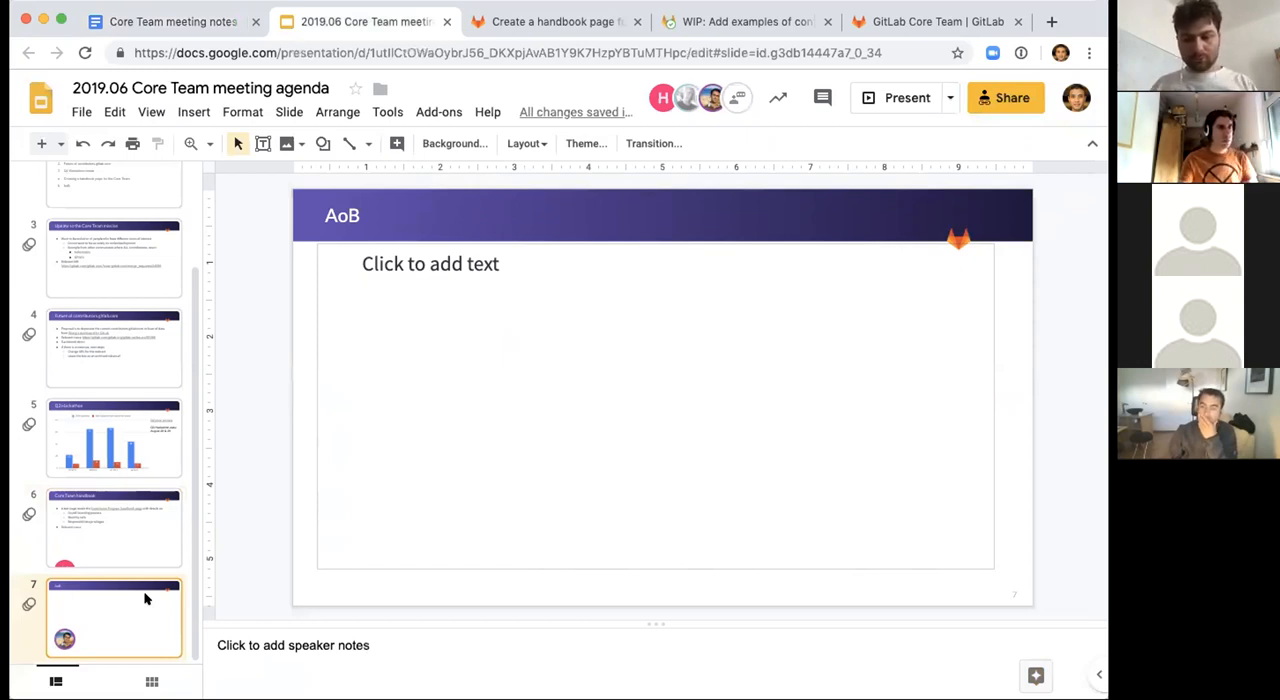
{"action": "mouse_move", "coordinate": [128, 602]}
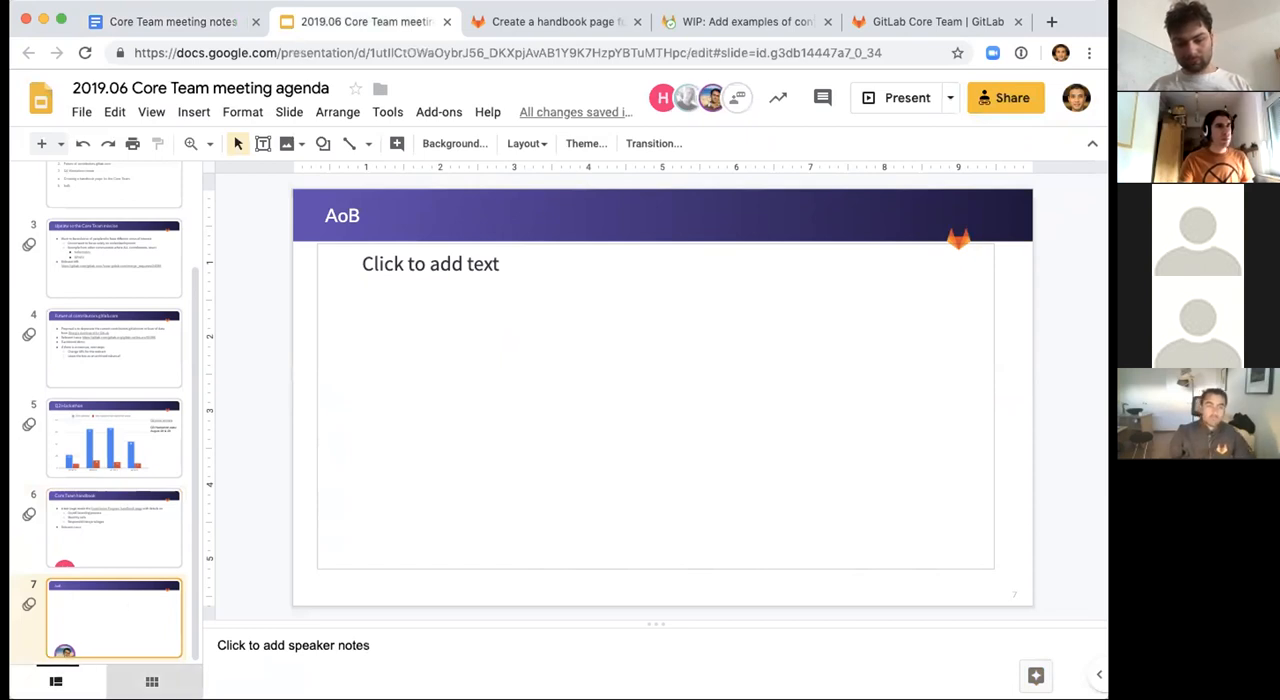
{"action": "mouse_move", "coordinate": [116, 618]}
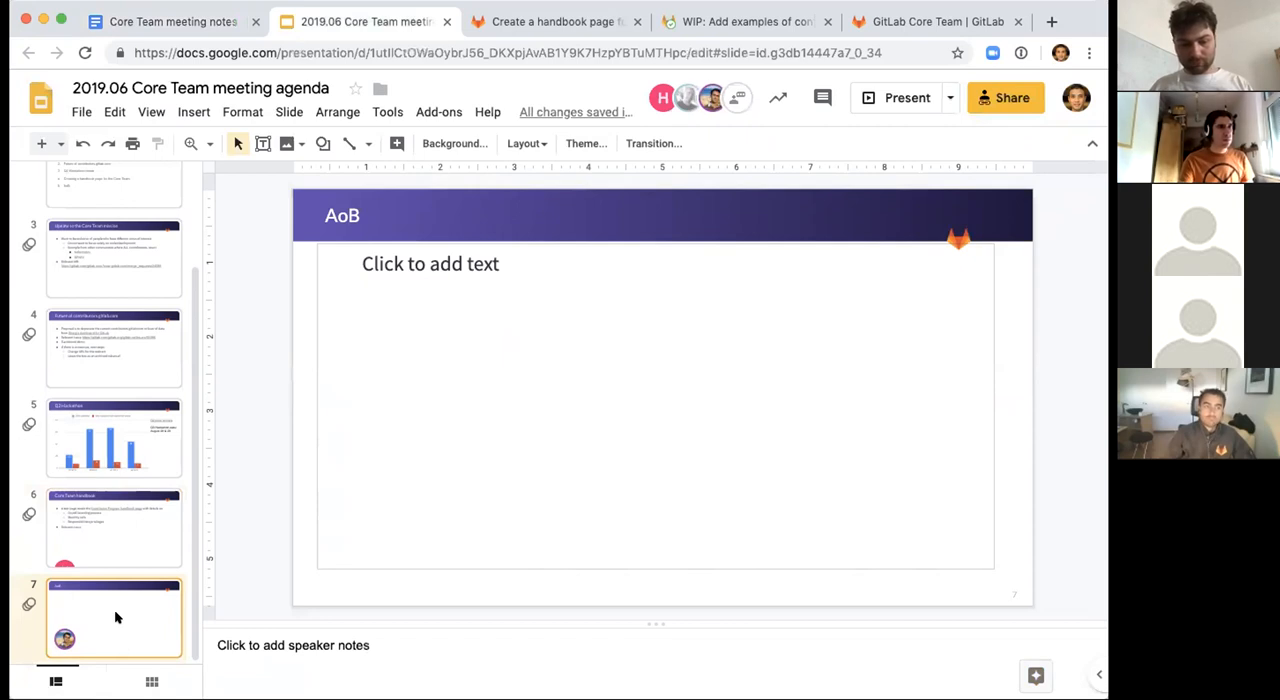
{"action": "mouse_move", "coordinate": [156, 612]}
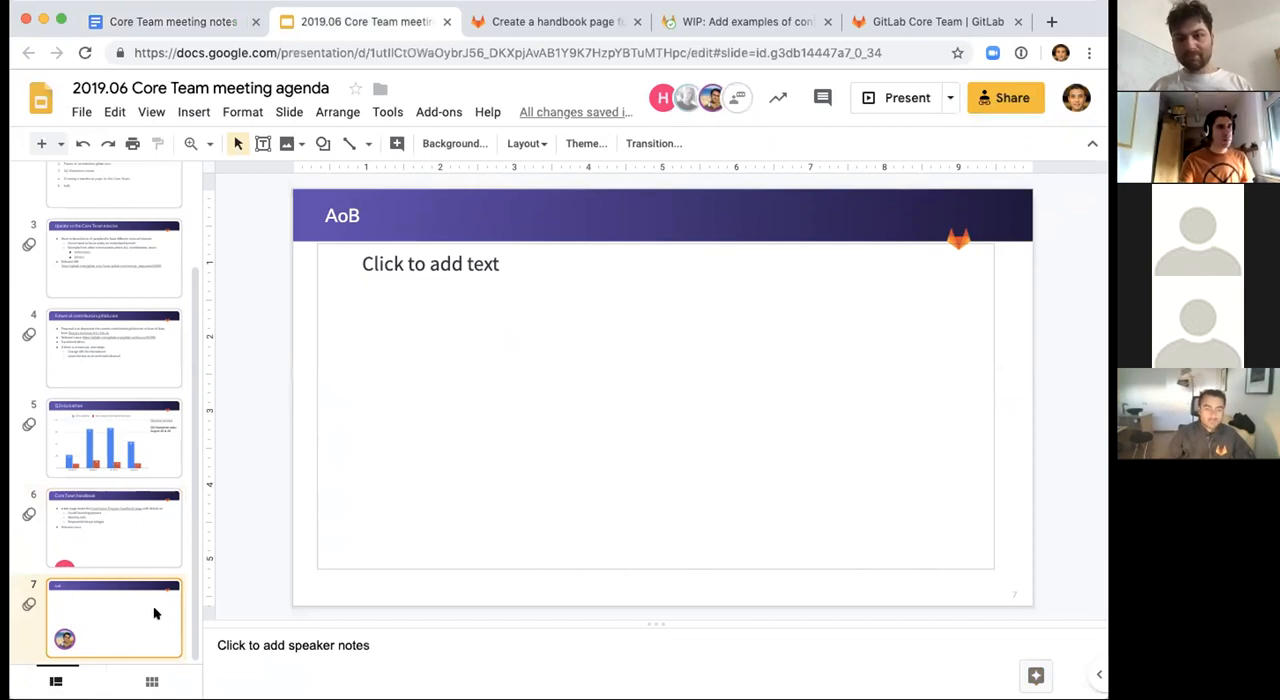